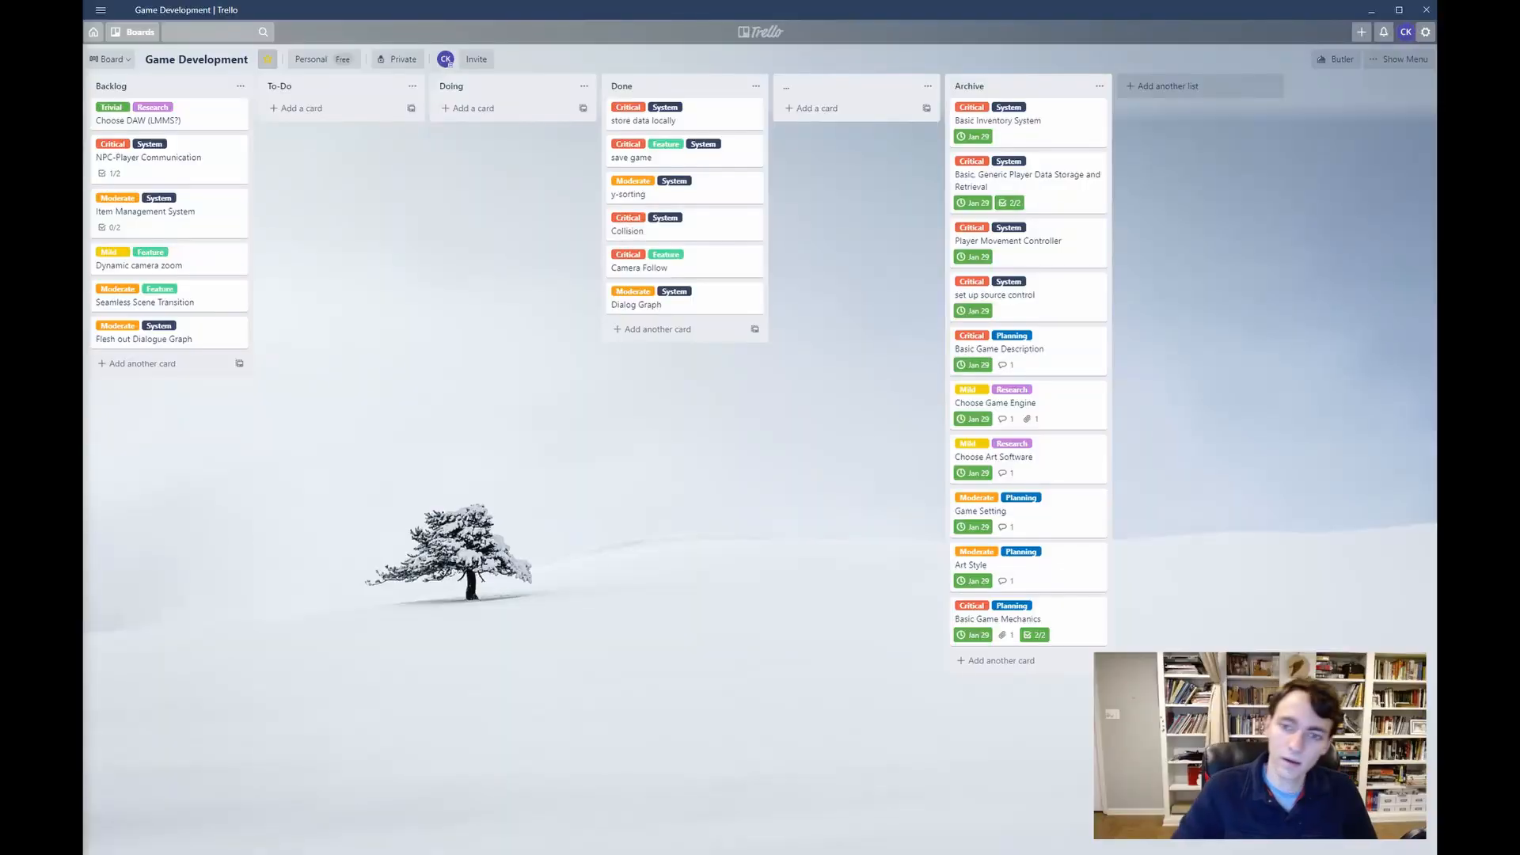
{"action": "mouse_move", "coordinate": [567, 489]}
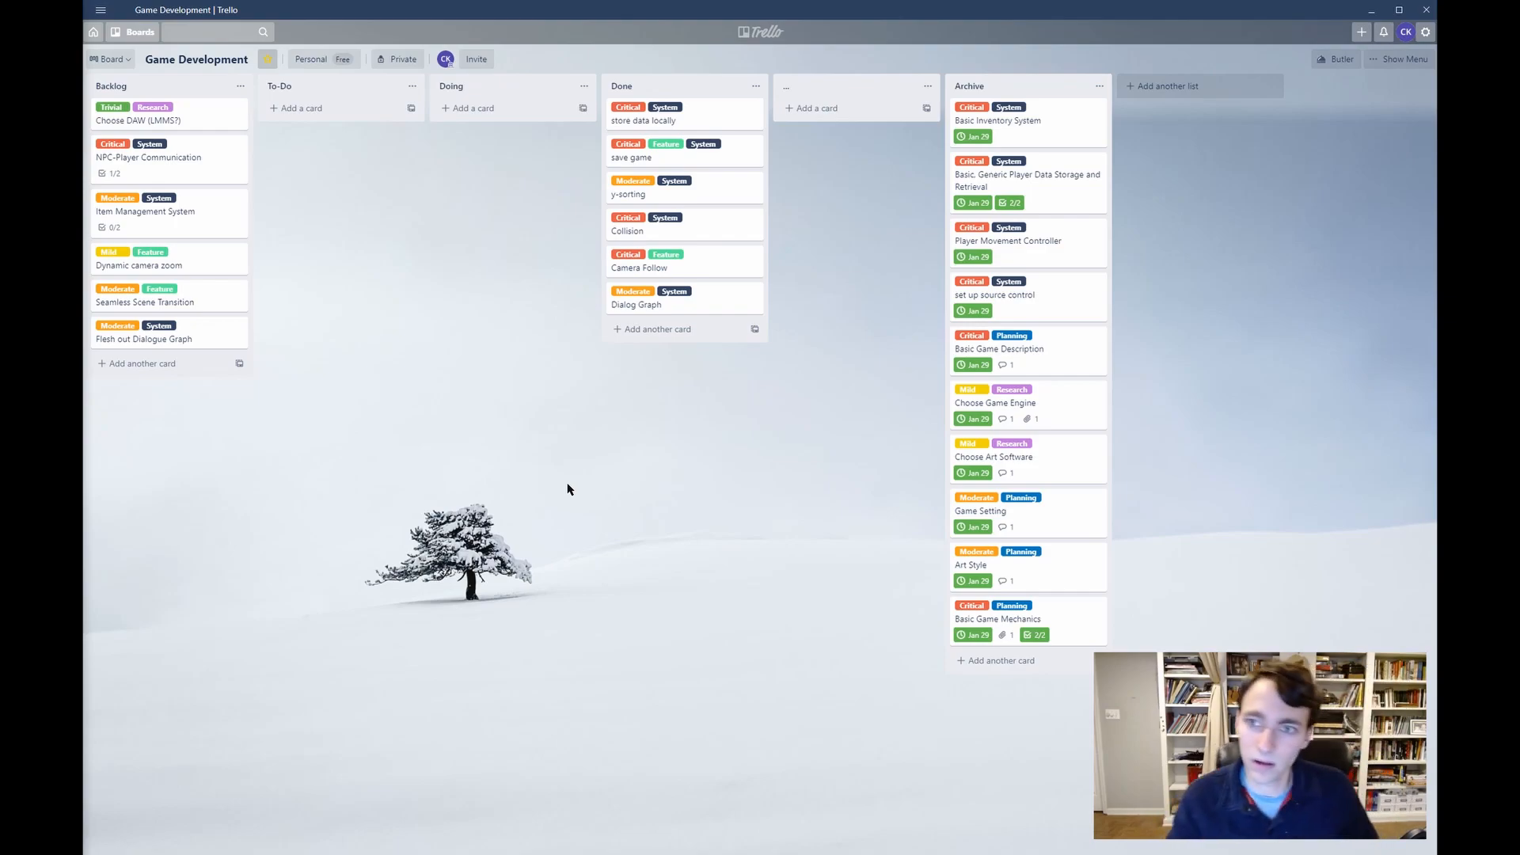
{"action": "mouse_move", "coordinate": [811, 279]}
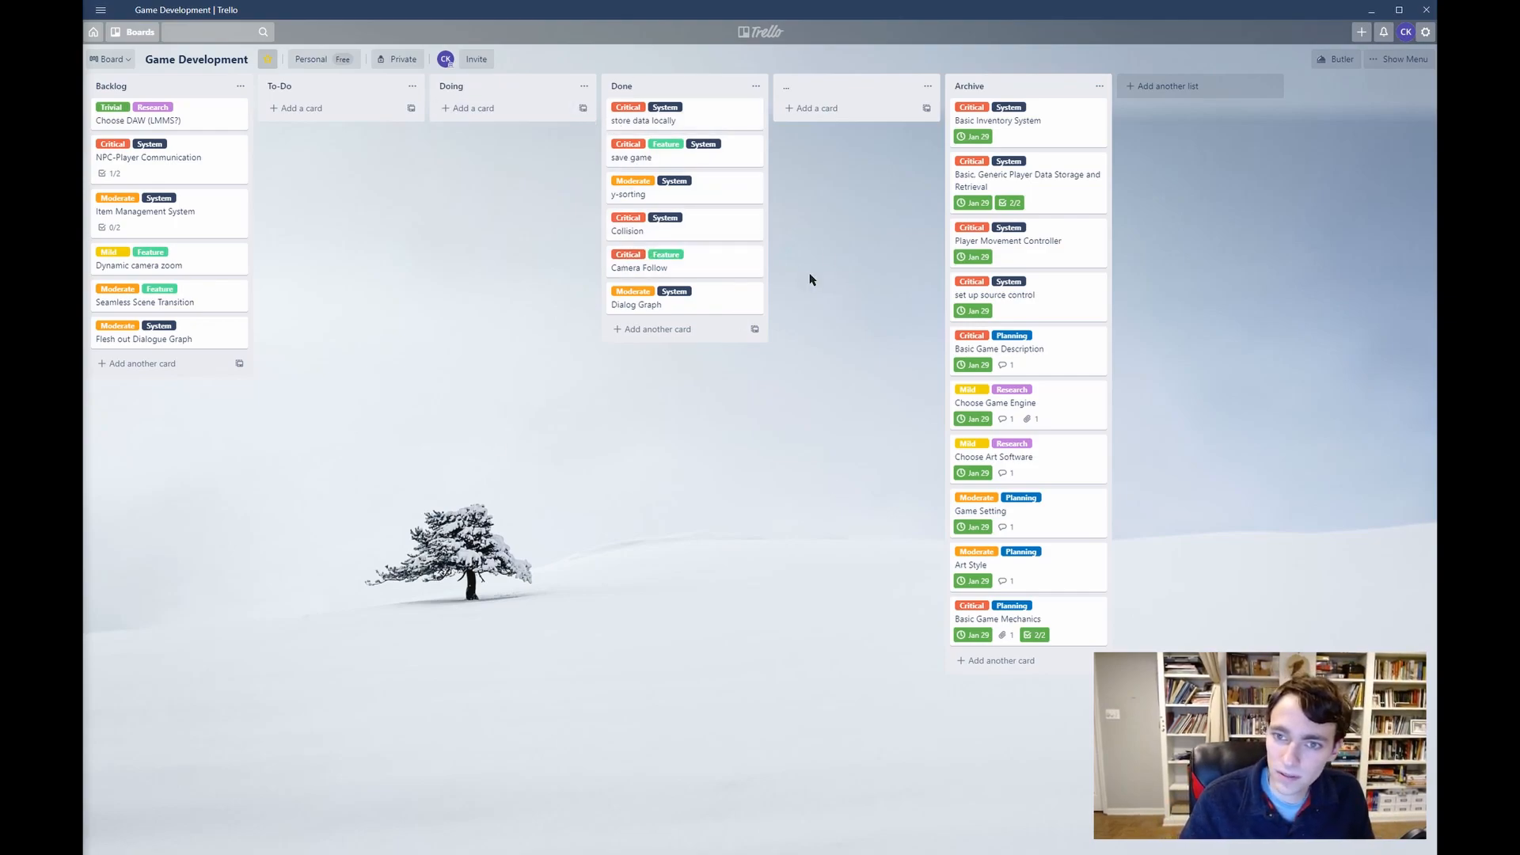
{"action": "mouse_move", "coordinate": [688, 156]}
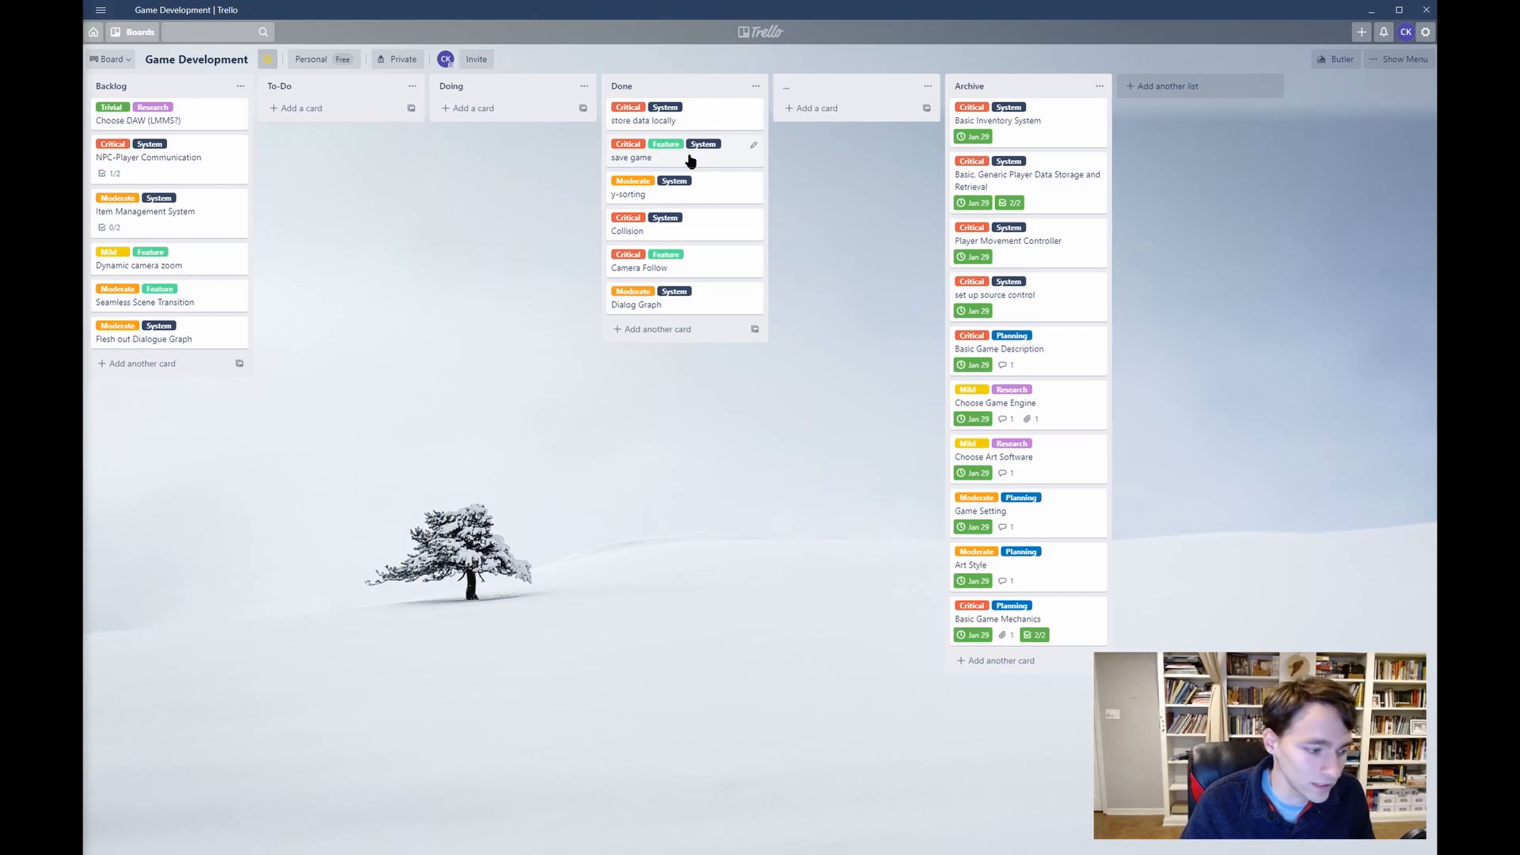
{"action": "mouse_move", "coordinate": [1026, 207]}
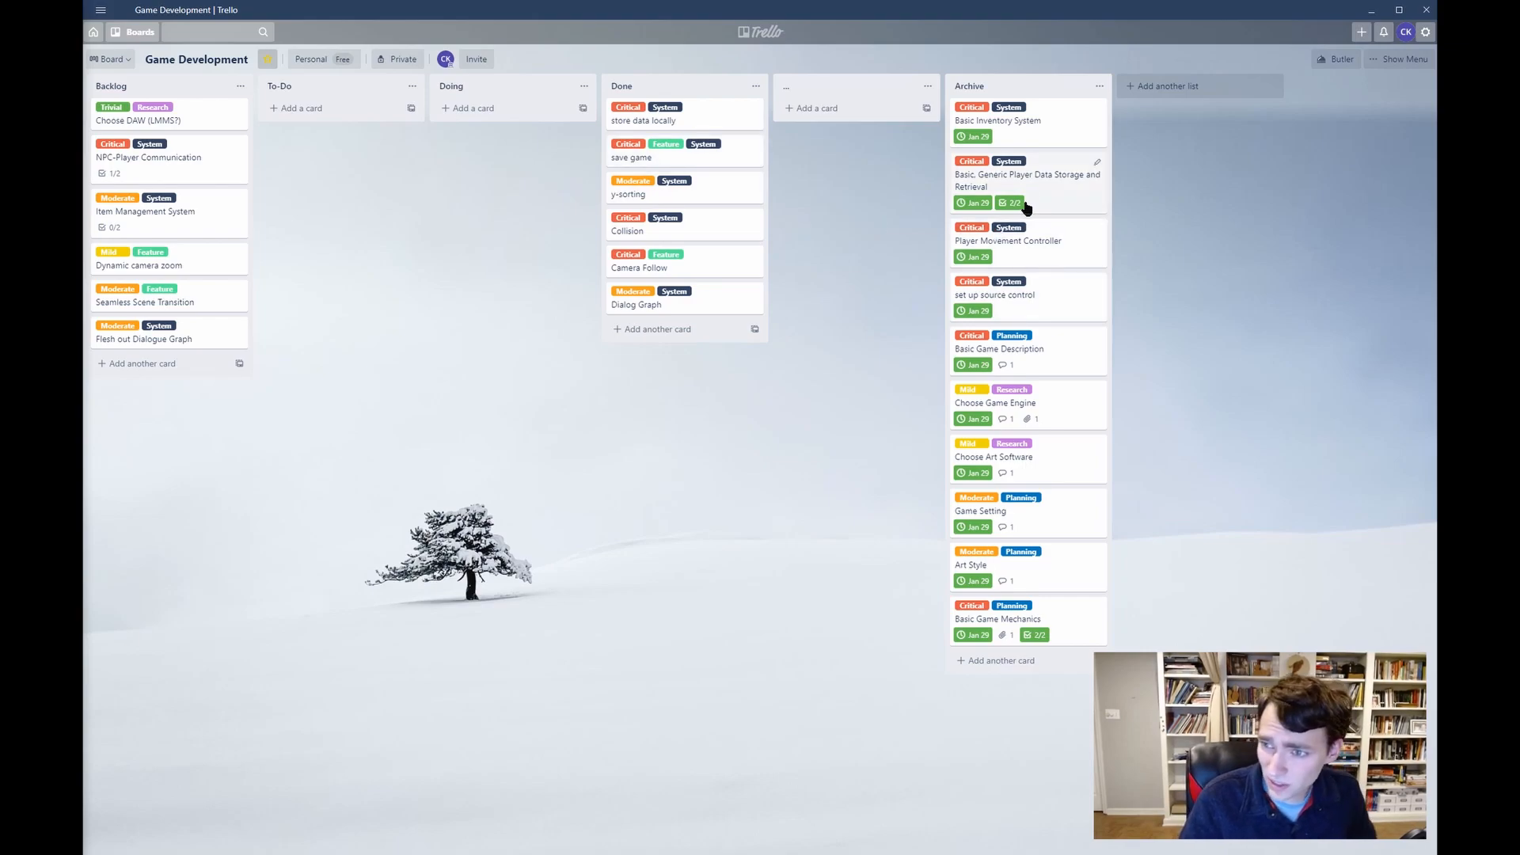
{"action": "mouse_move", "coordinate": [1013, 604]}
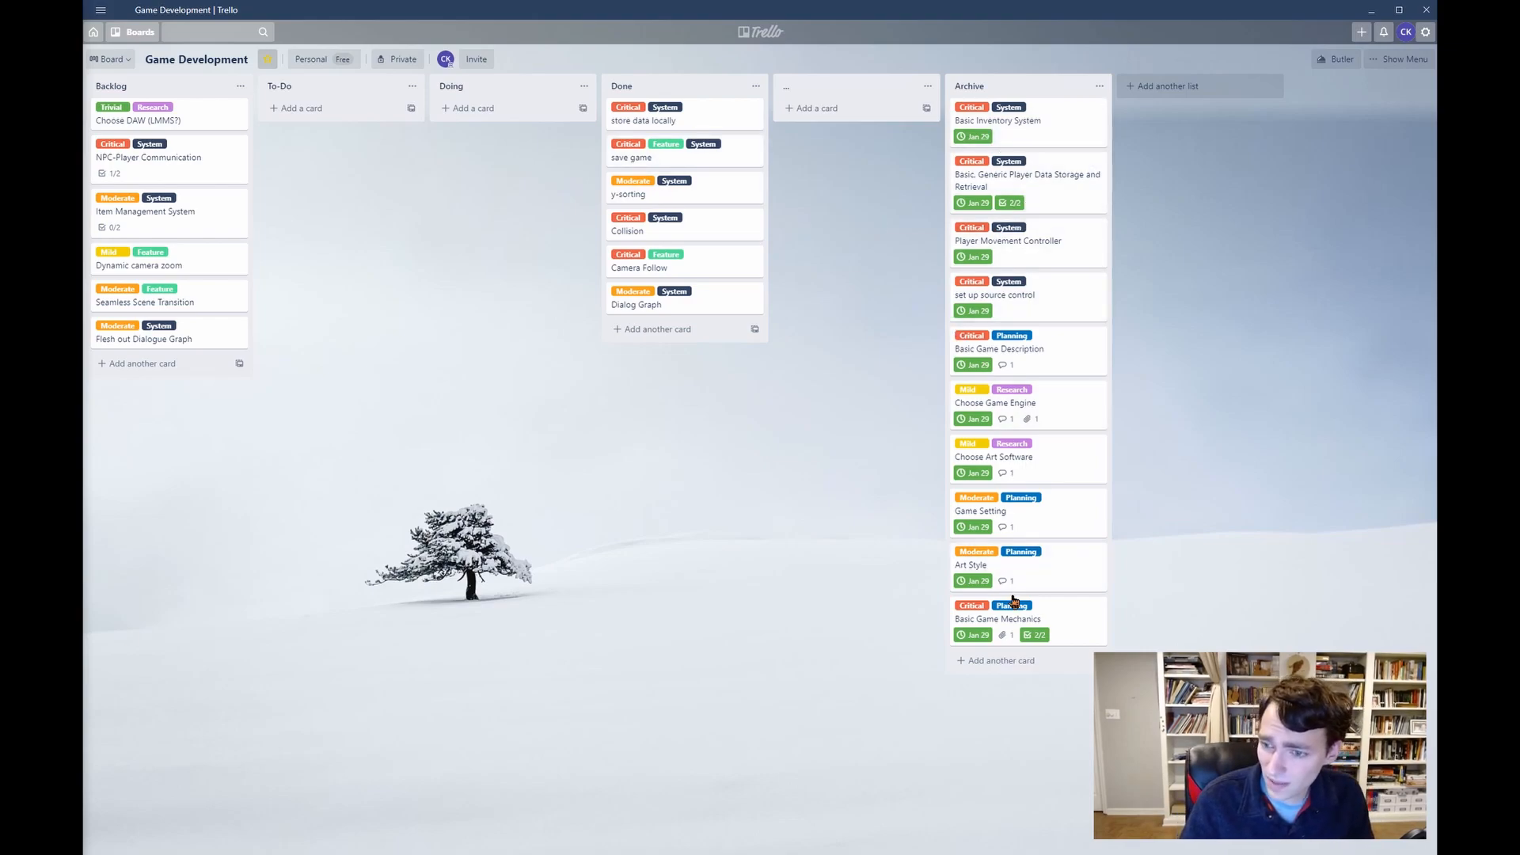
{"action": "mouse_move", "coordinate": [865, 183]}
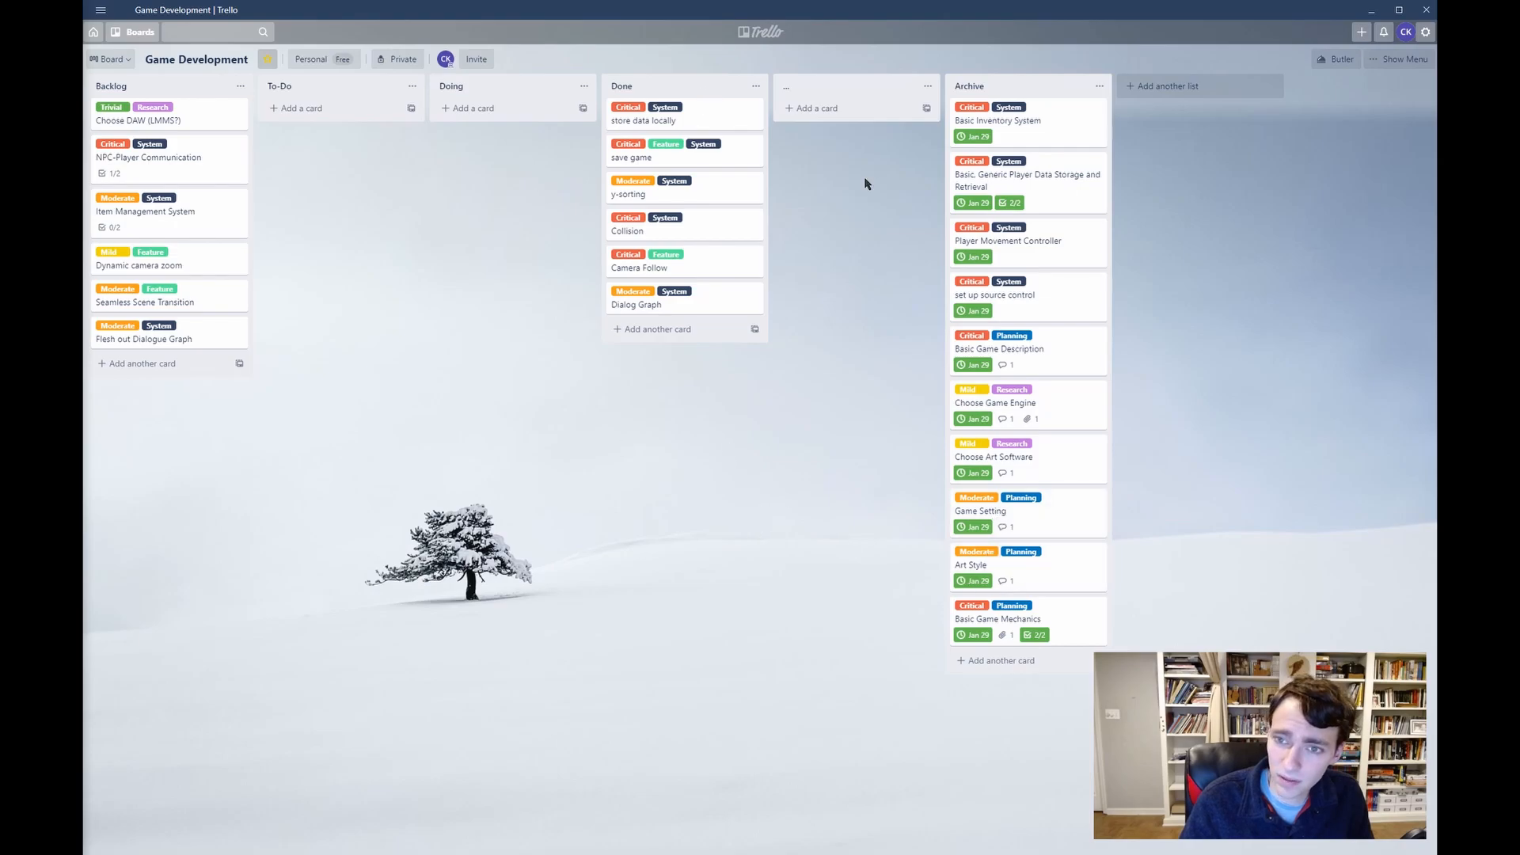
{"action": "mouse_move", "coordinate": [593, 178]}
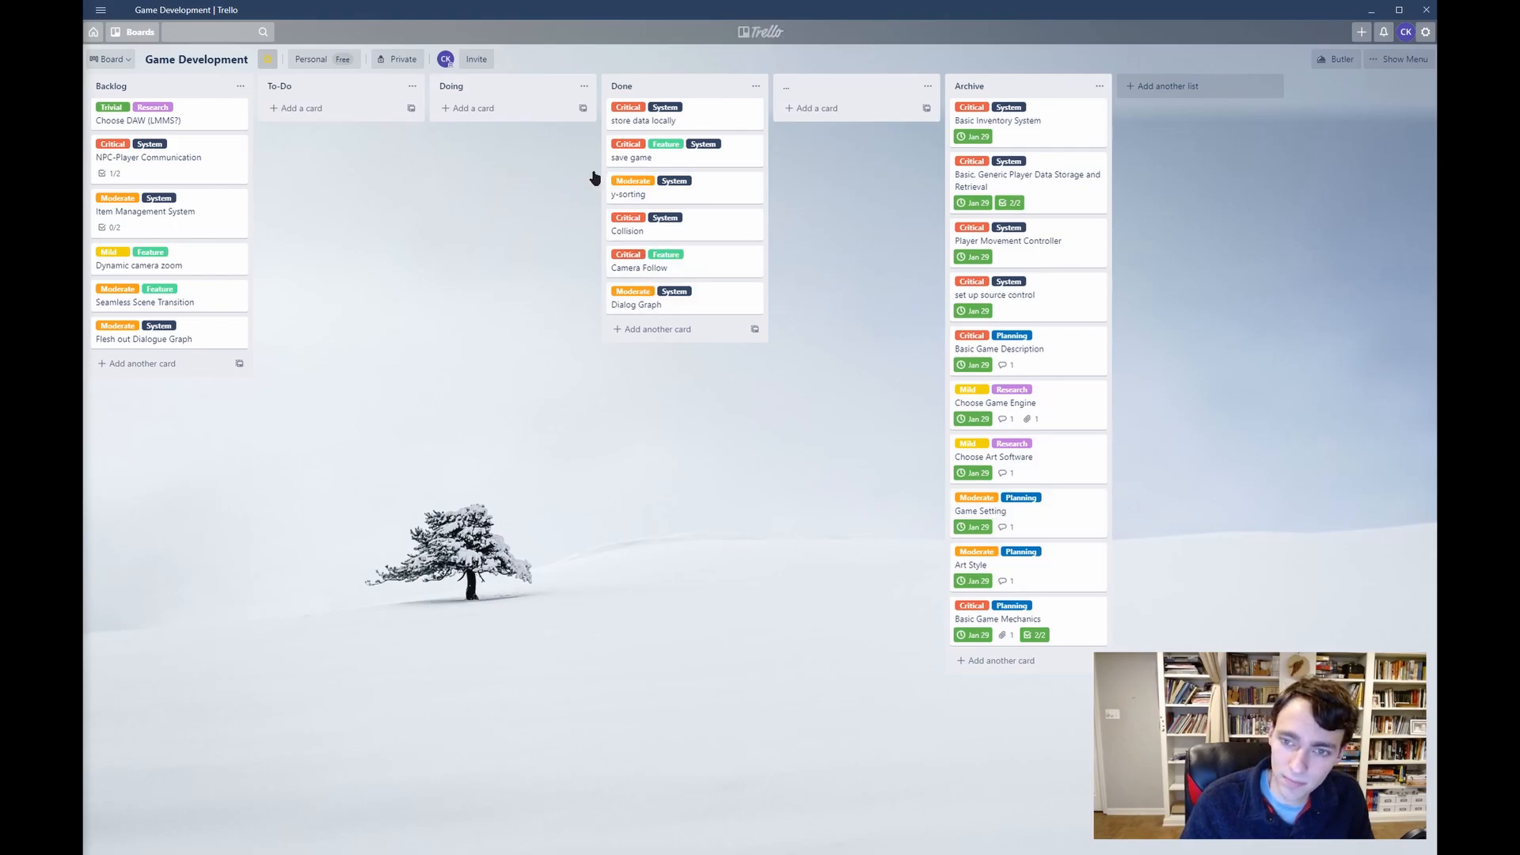
{"action": "mouse_move", "coordinate": [696, 248]}
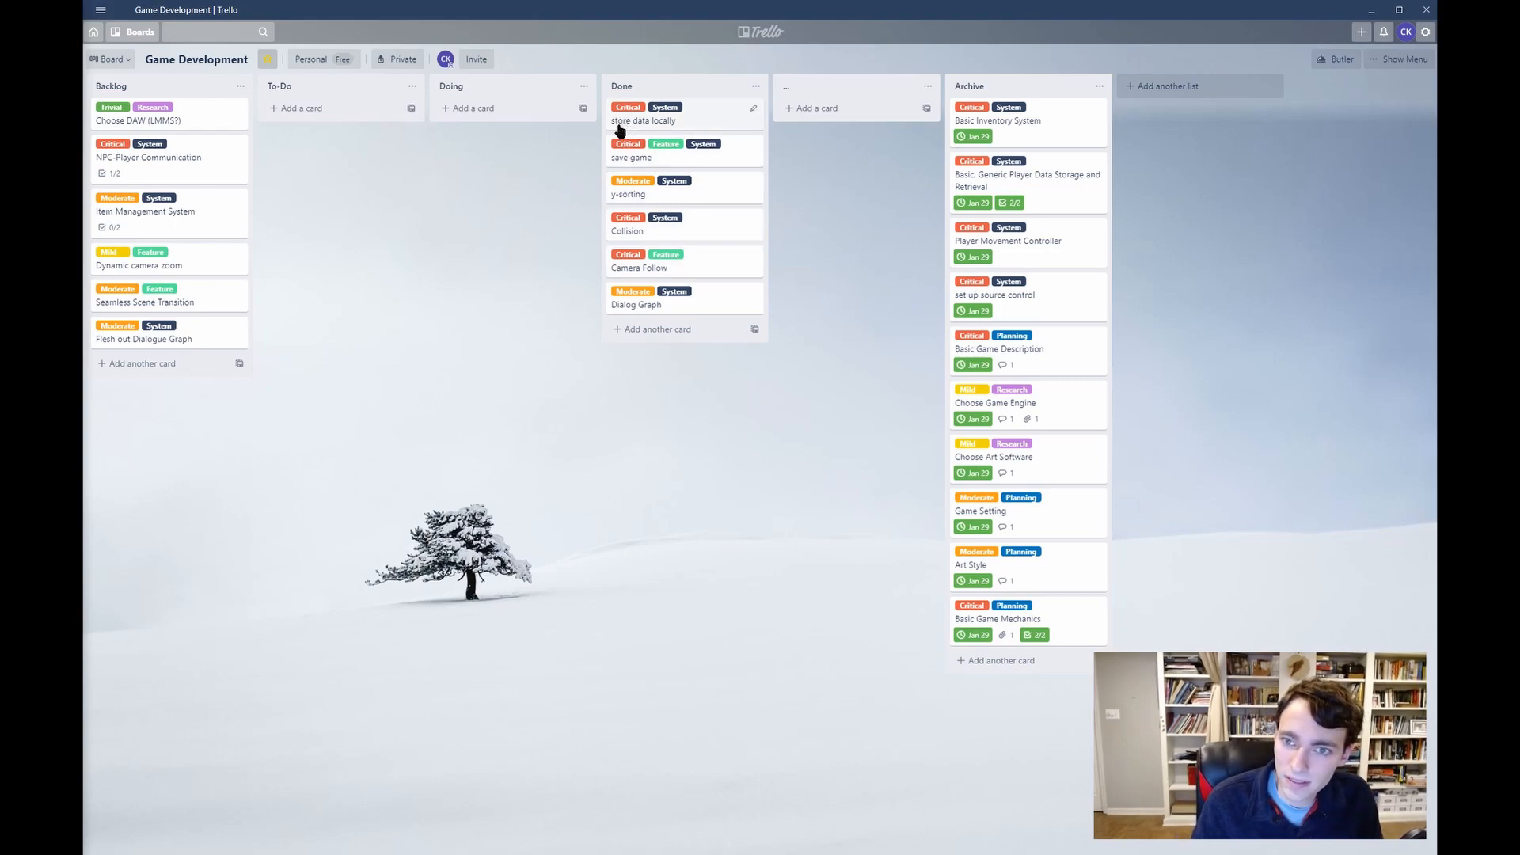
{"action": "mouse_move", "coordinate": [712, 163]}
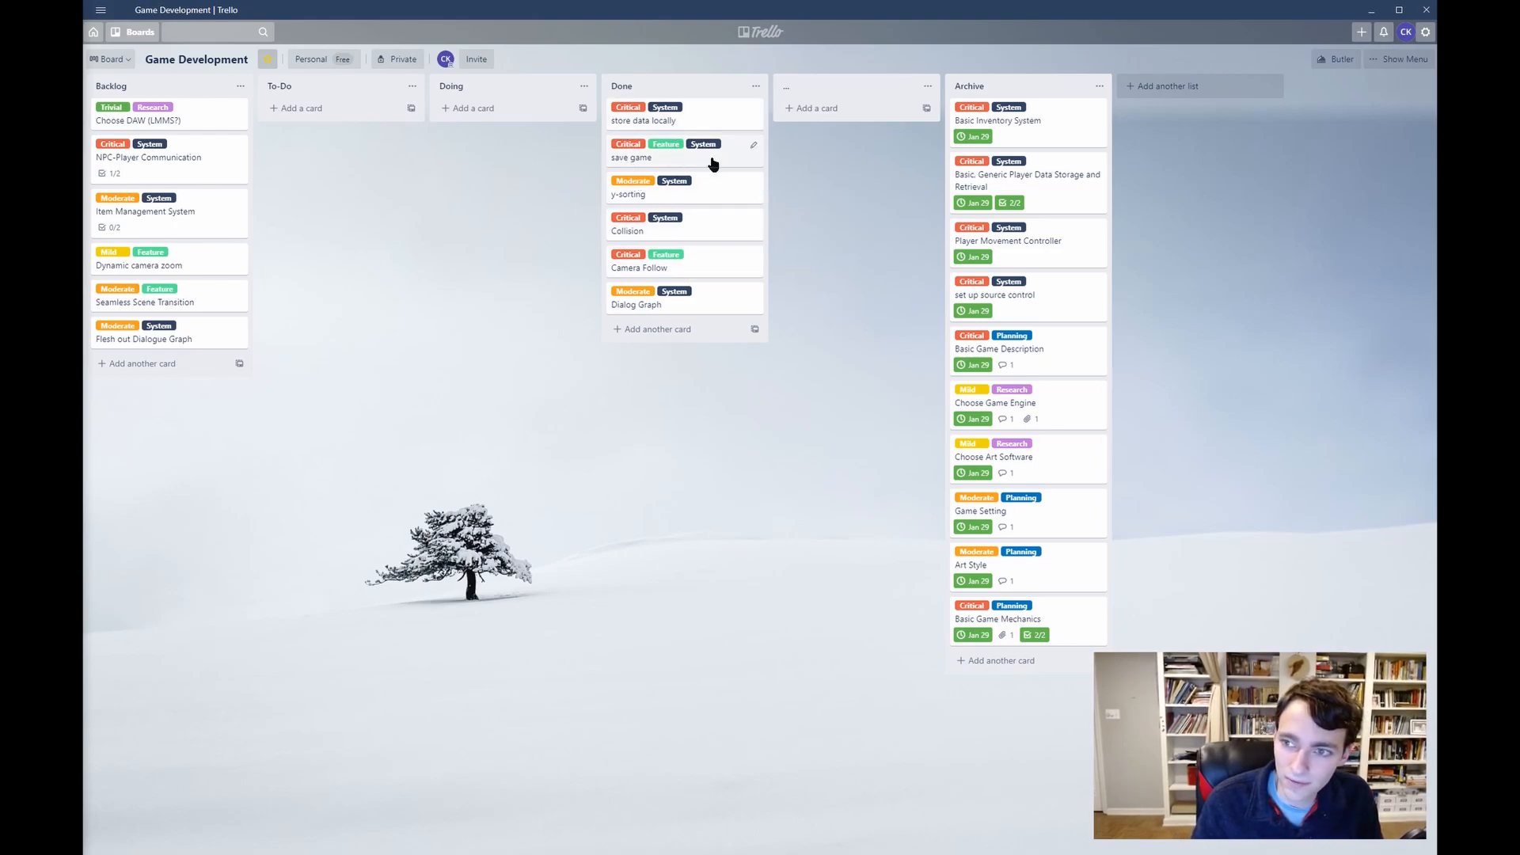
{"action": "mouse_move", "coordinate": [931, 131]}
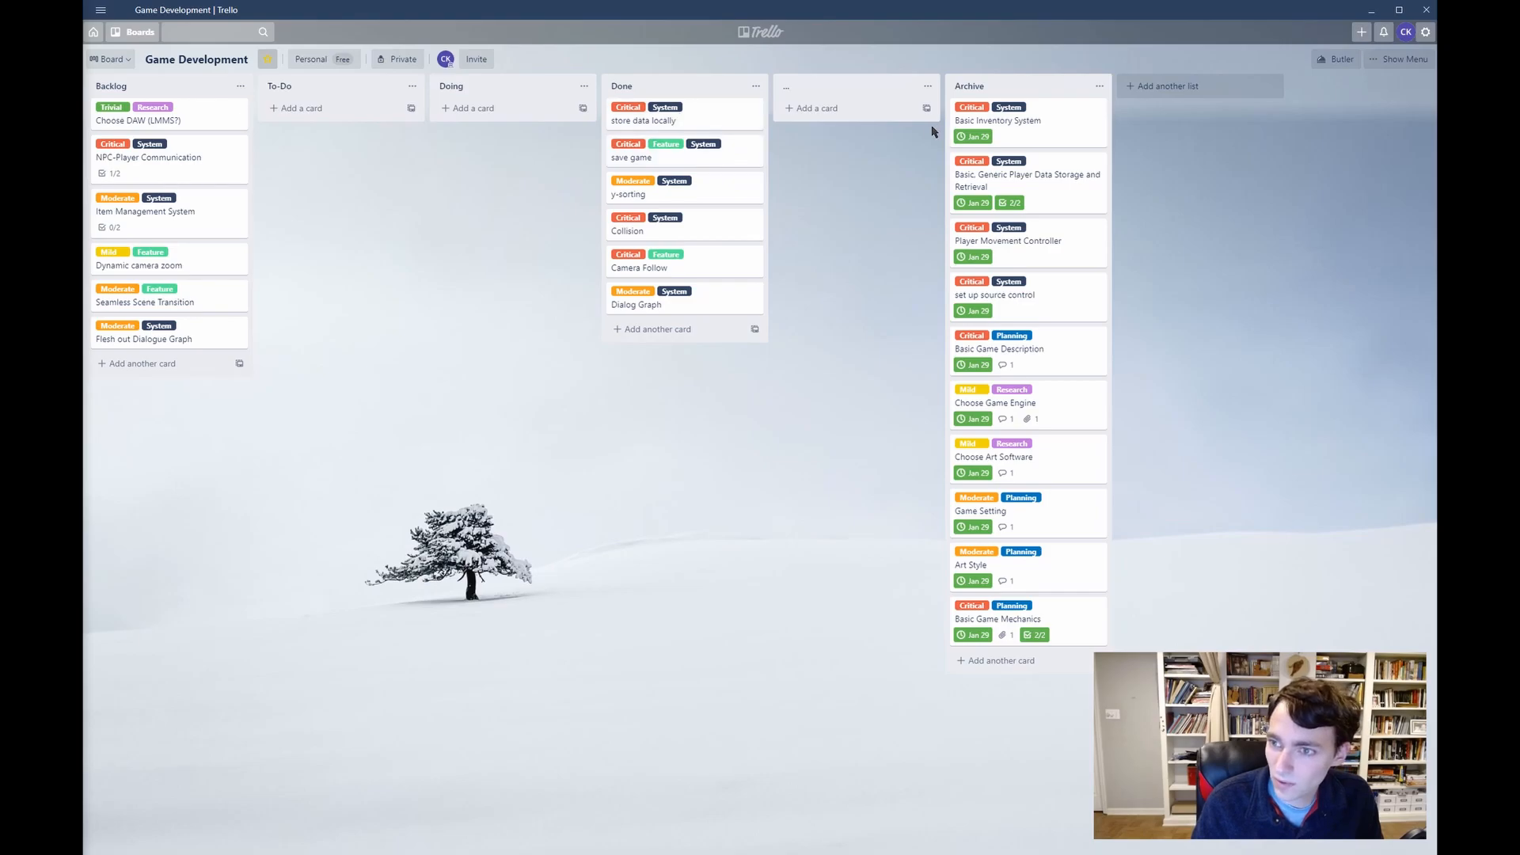
{"action": "mouse_move", "coordinate": [886, 414]}
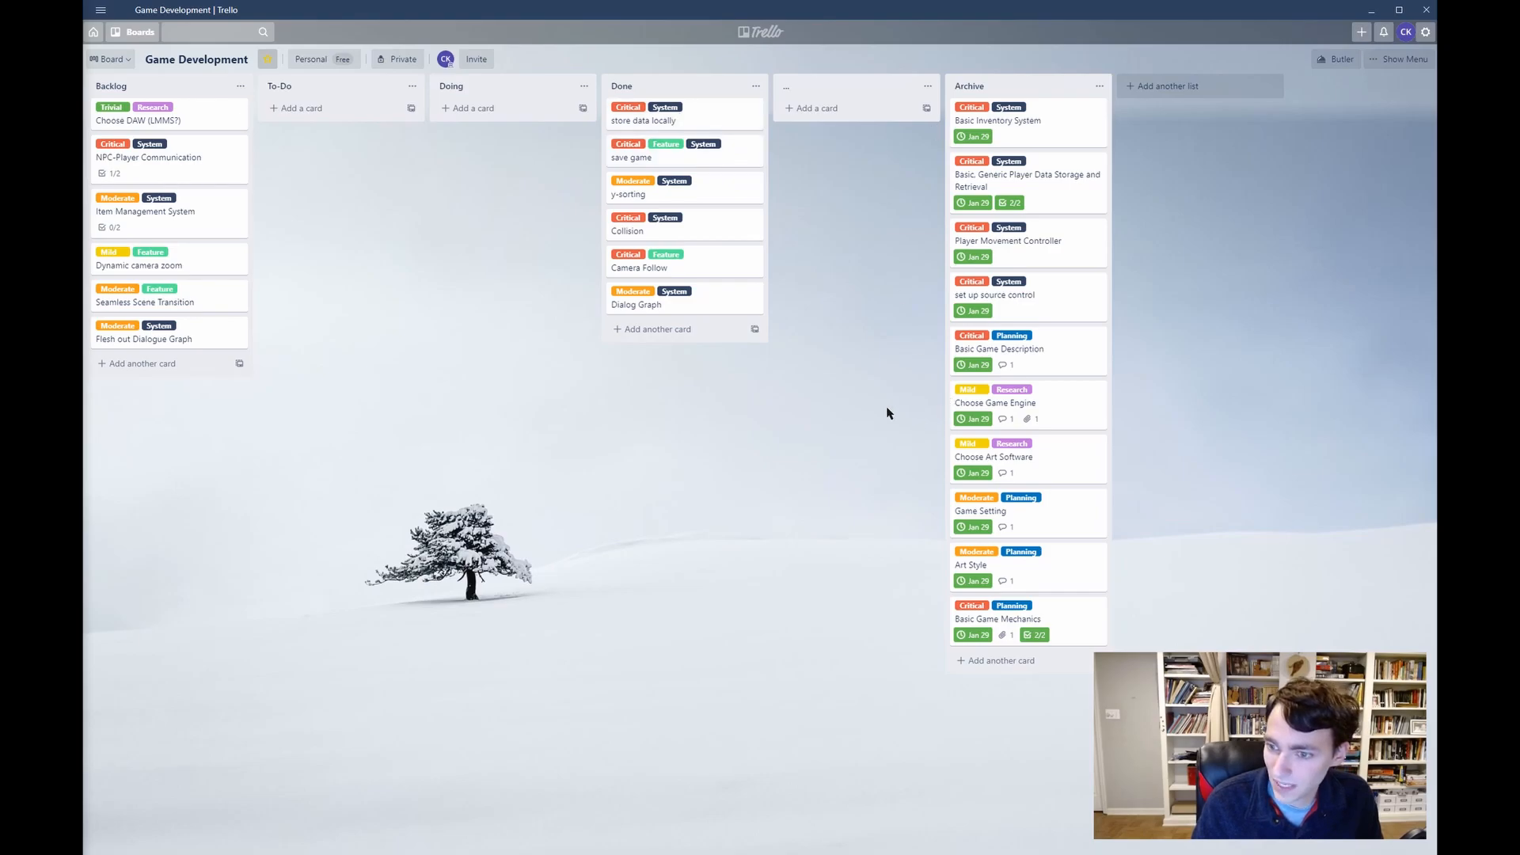
{"action": "mouse_move", "coordinate": [847, 457]}
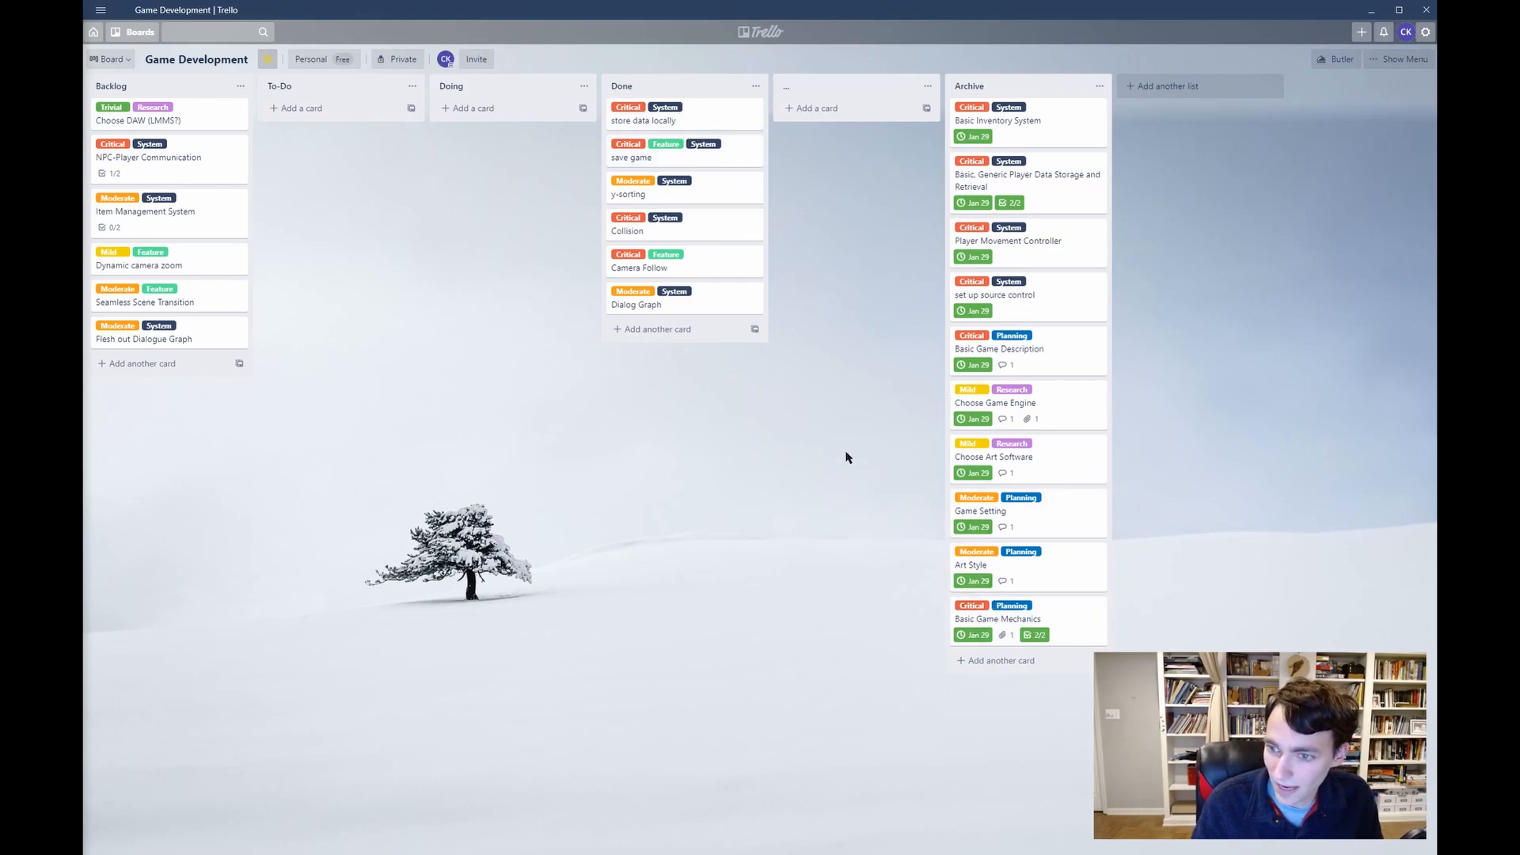
{"action": "mouse_move", "coordinate": [793, 406]}
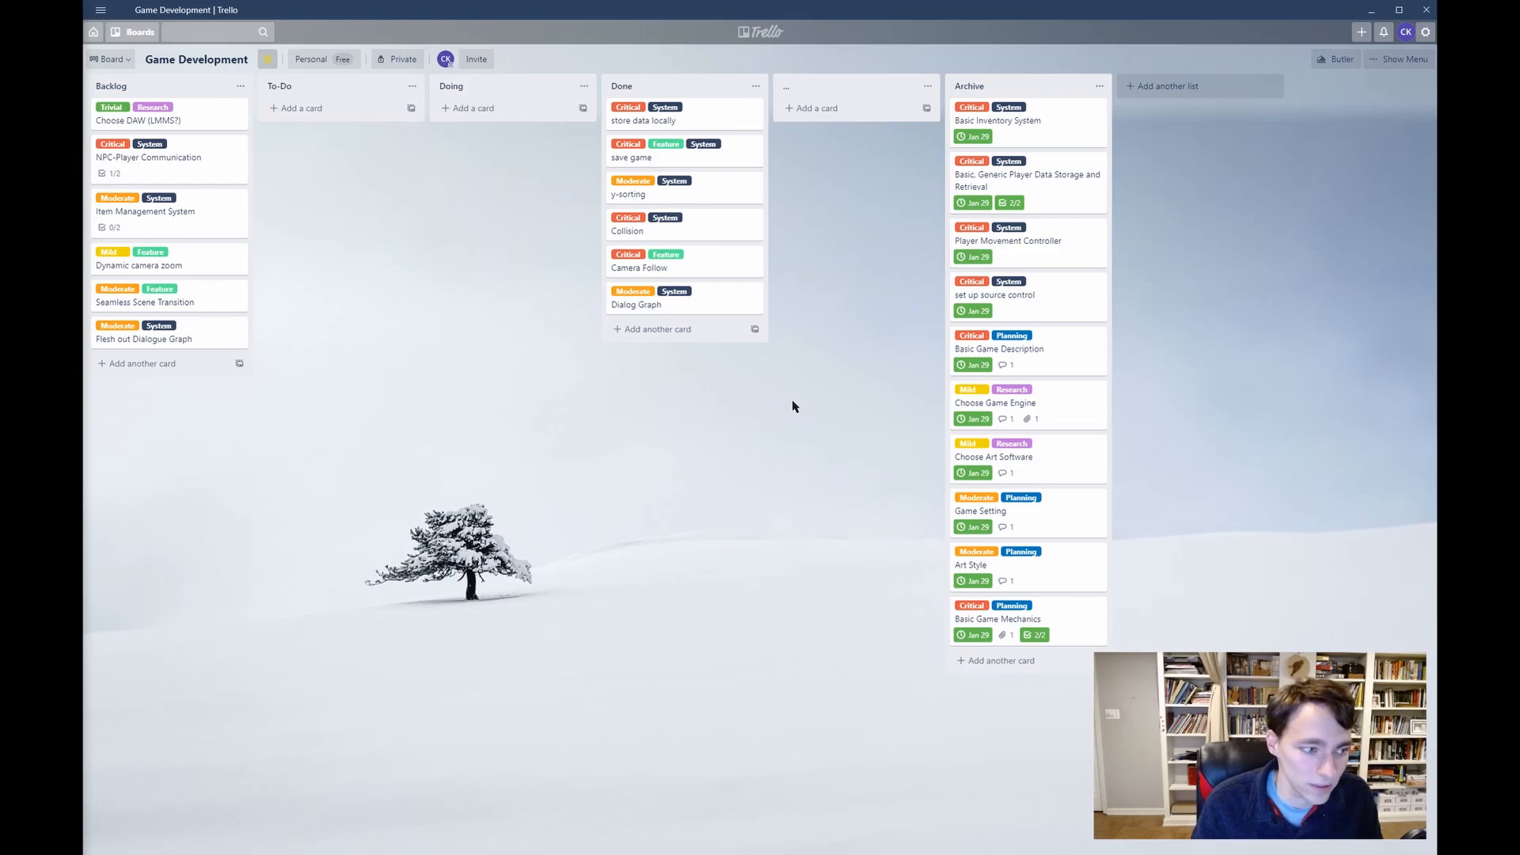
{"action": "mouse_move", "coordinate": [689, 403]}
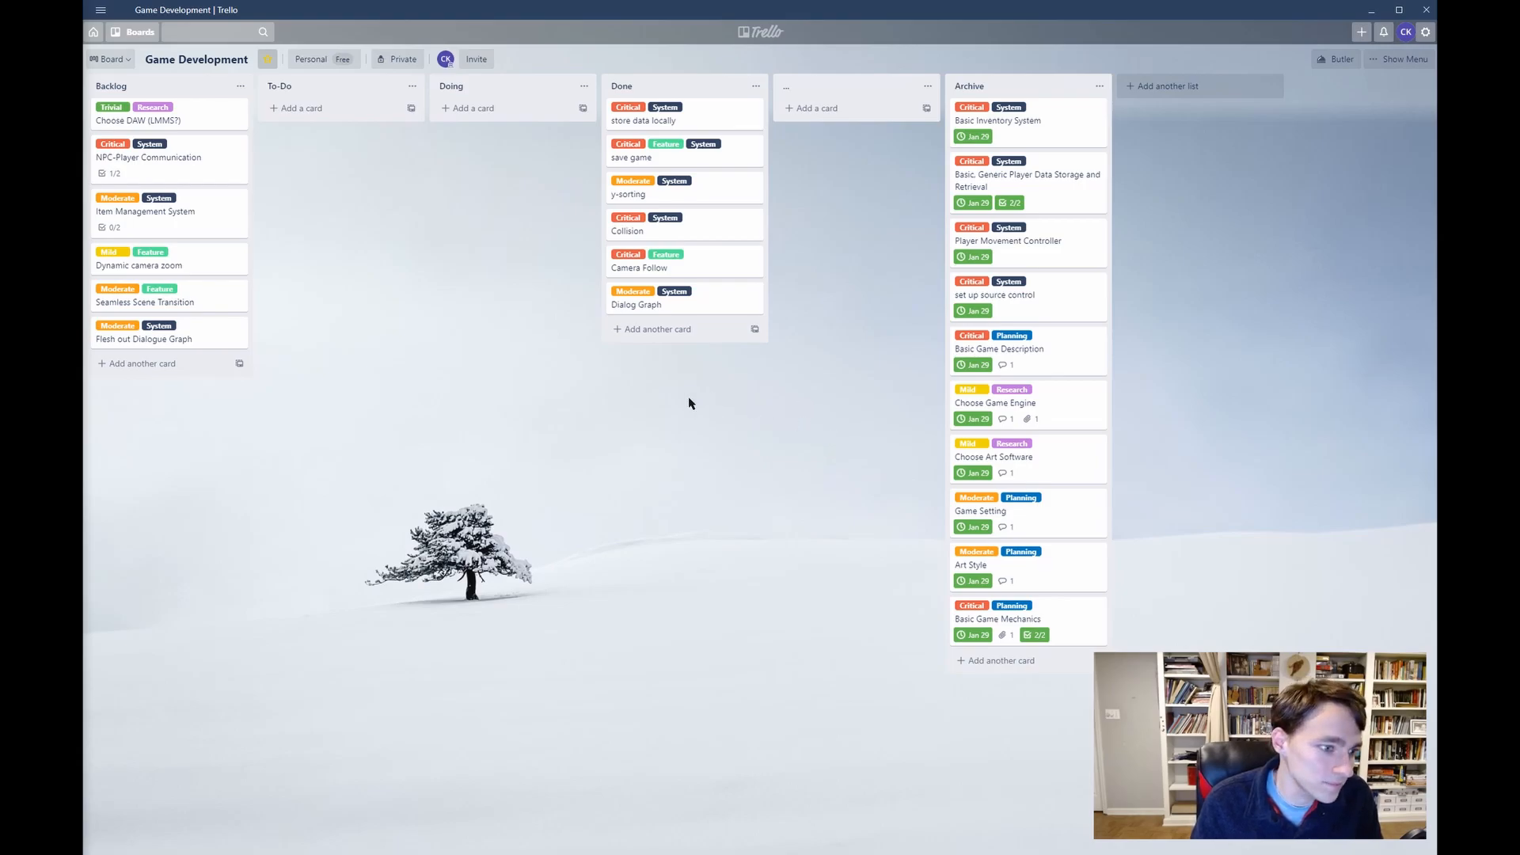
{"action": "mouse_move", "coordinate": [377, 449]}
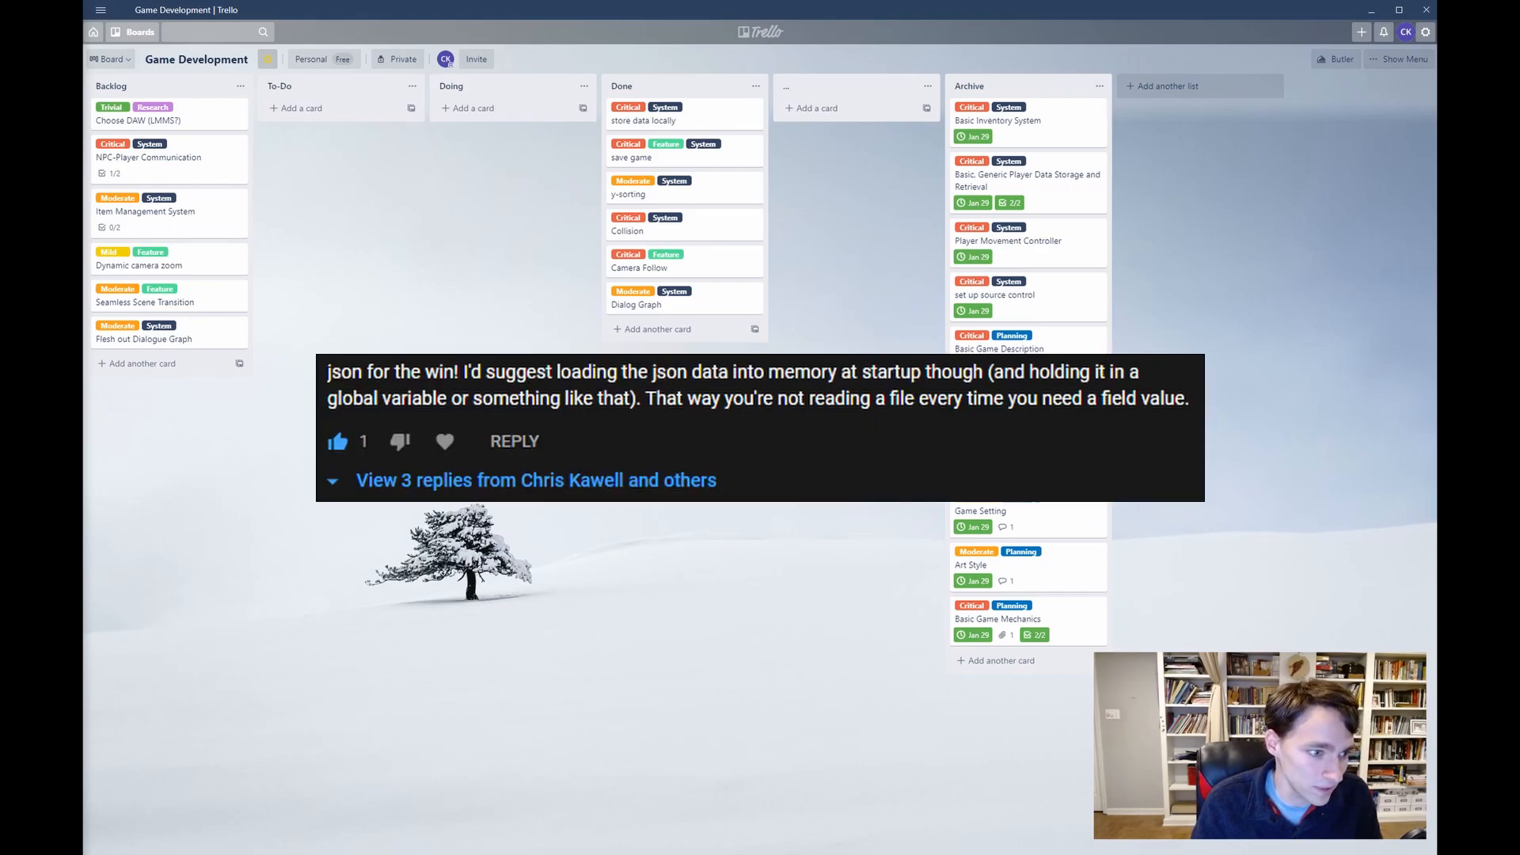
{"action": "mouse_move", "coordinate": [257, 446]}
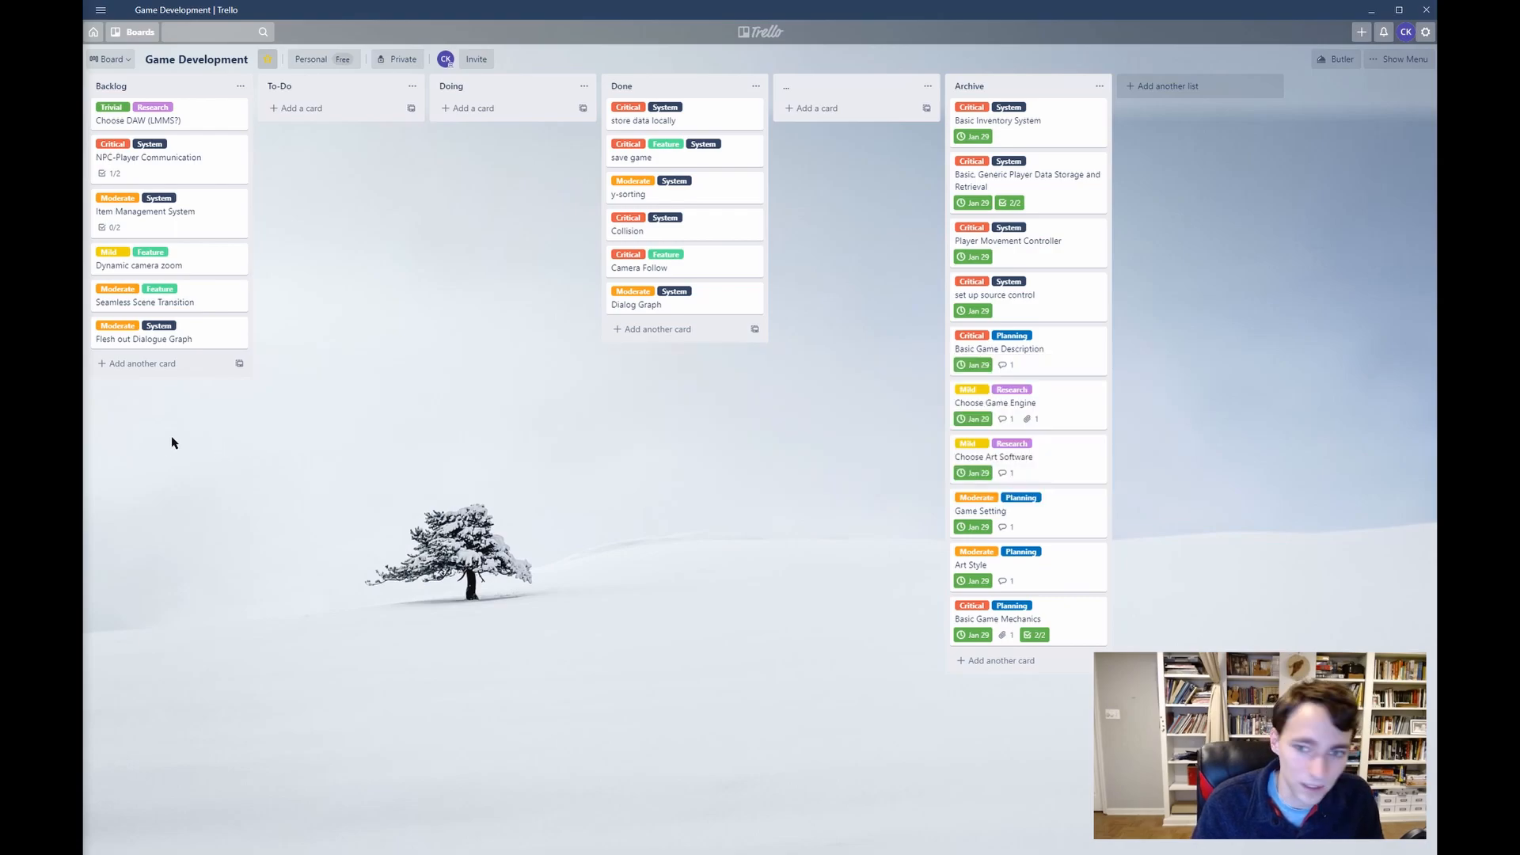
{"action": "mouse_move", "coordinate": [268, 431]}
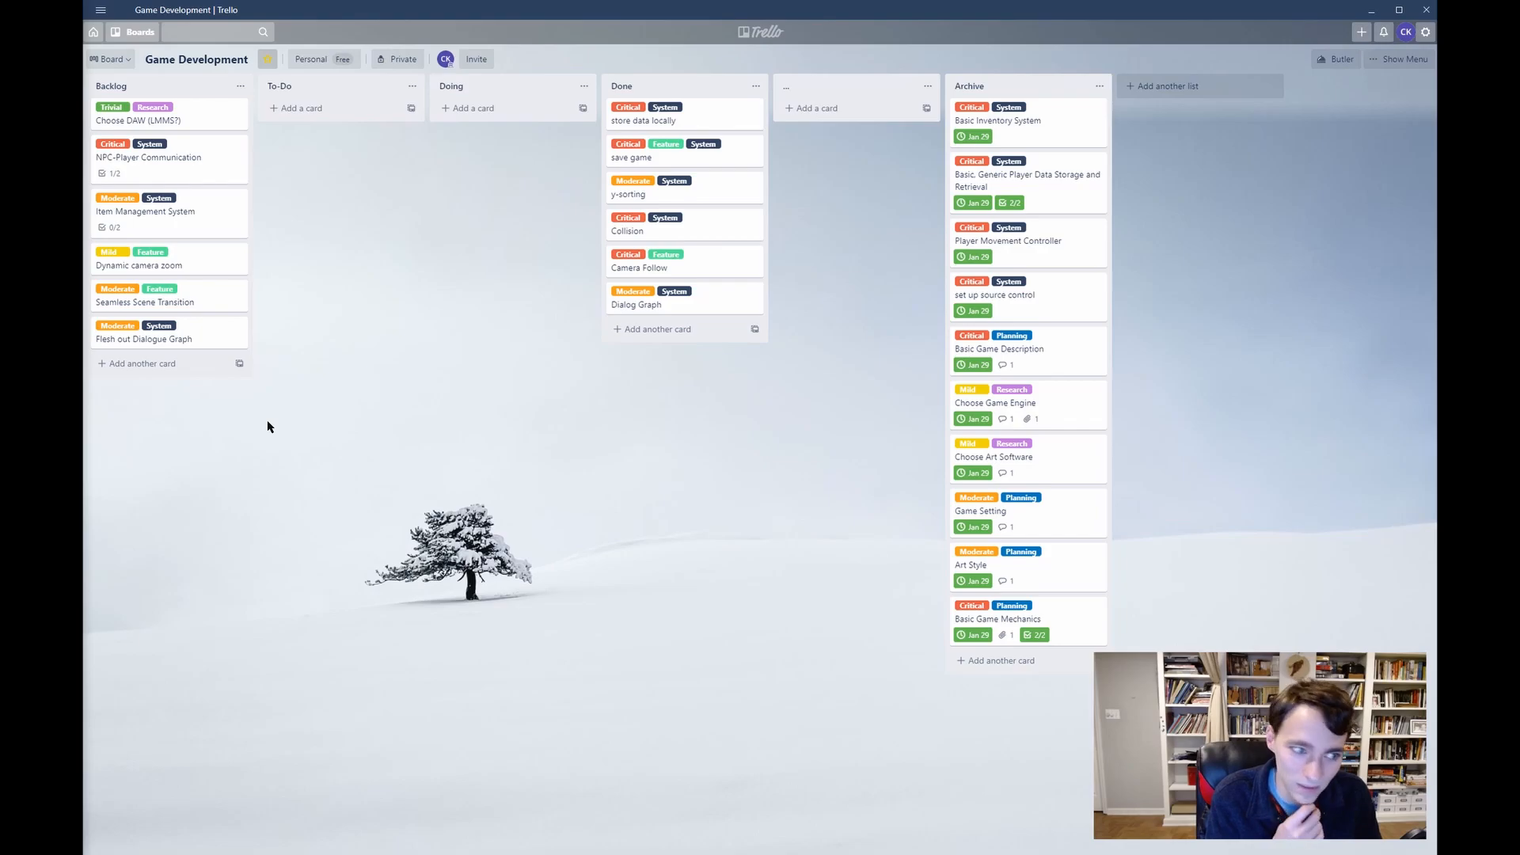
{"action": "mouse_move", "coordinate": [630, 150]}
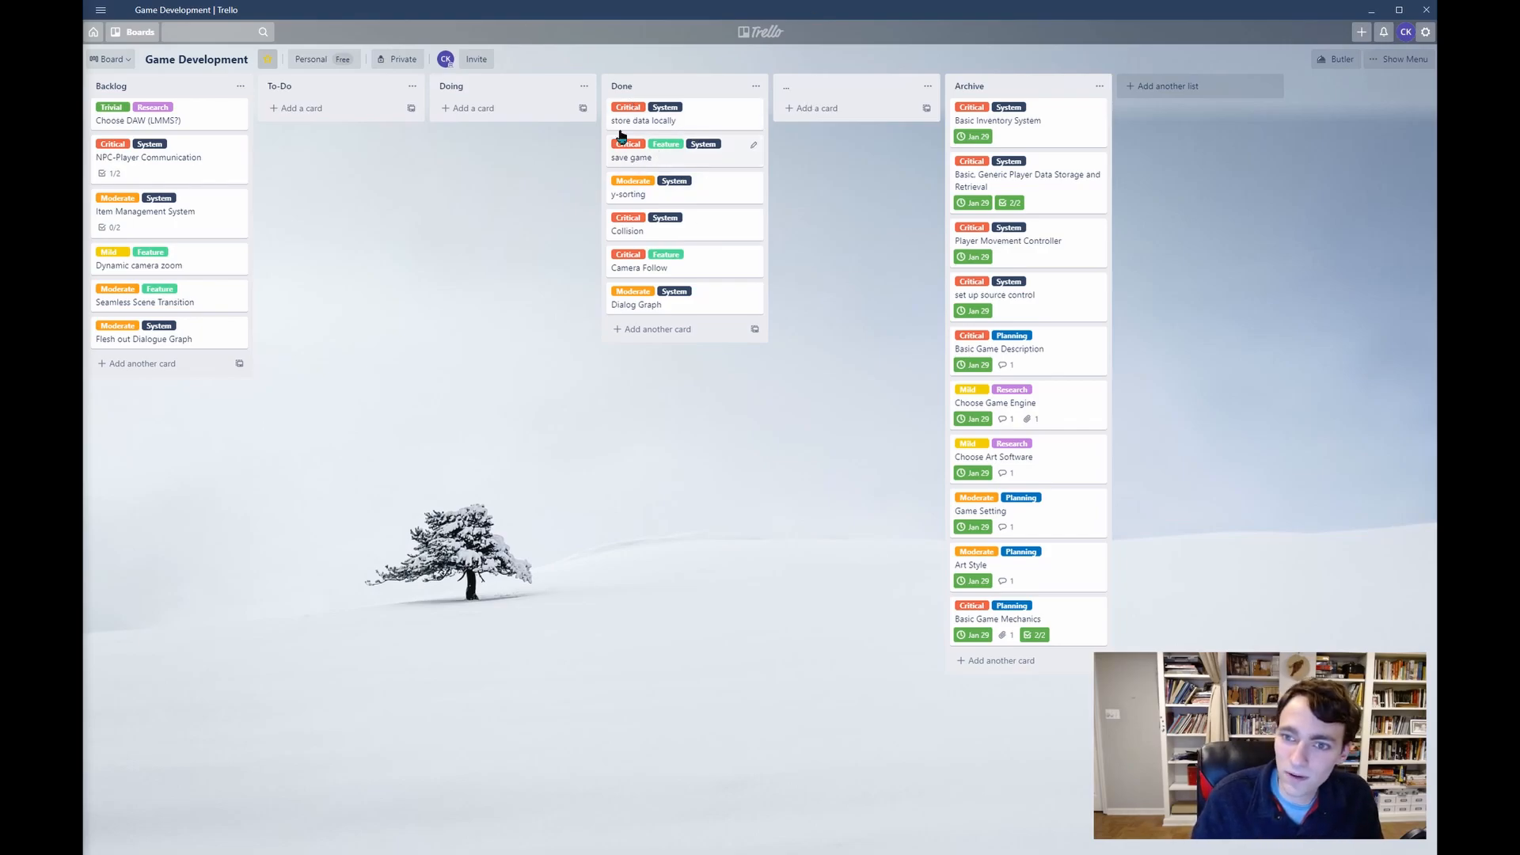
{"action": "mouse_move", "coordinate": [725, 167]}
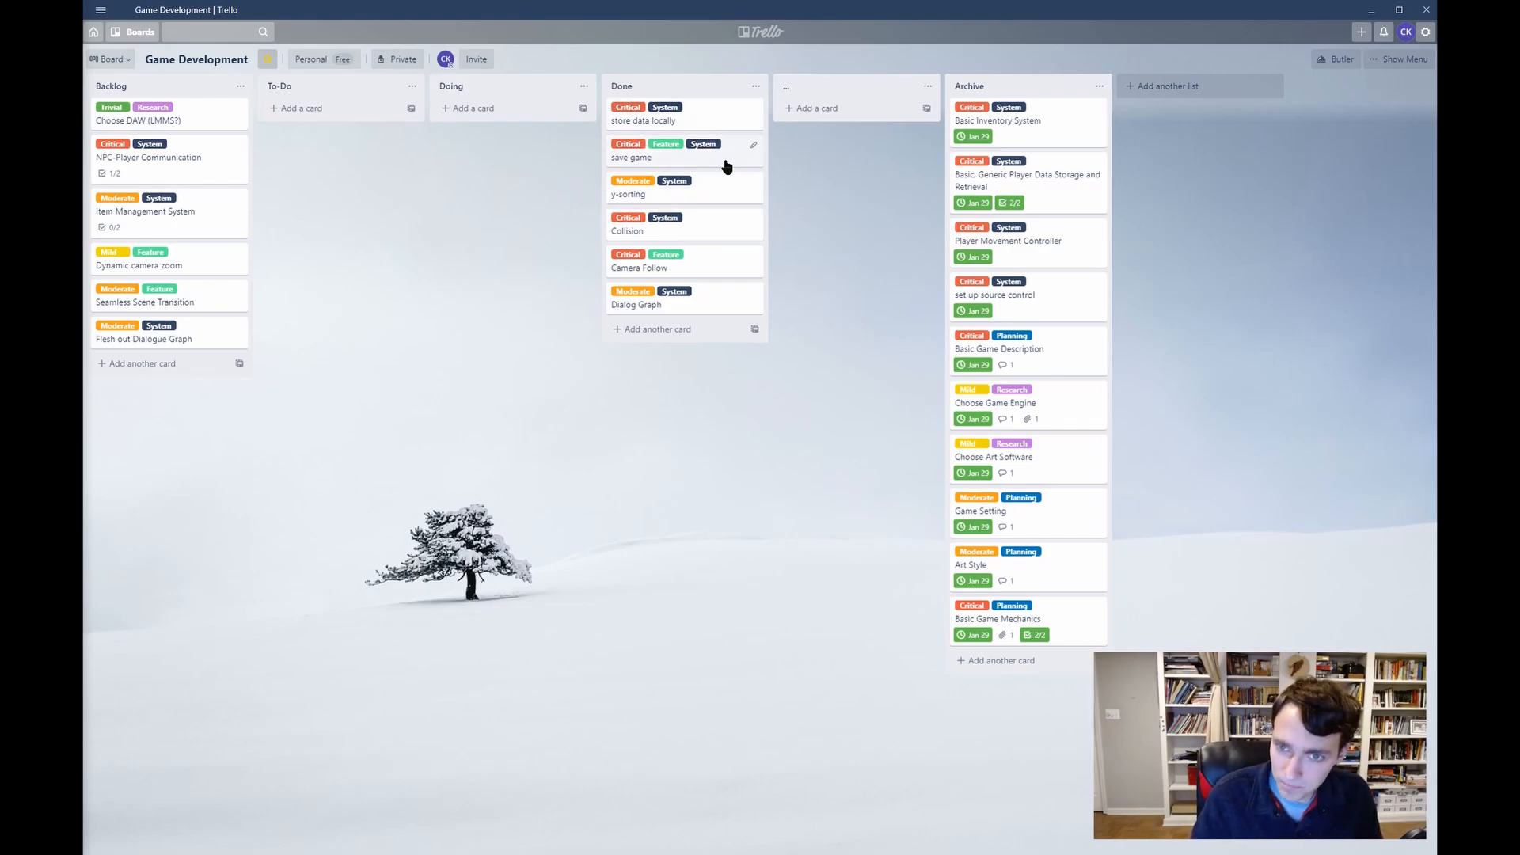
{"action": "mouse_move", "coordinate": [703, 205]}
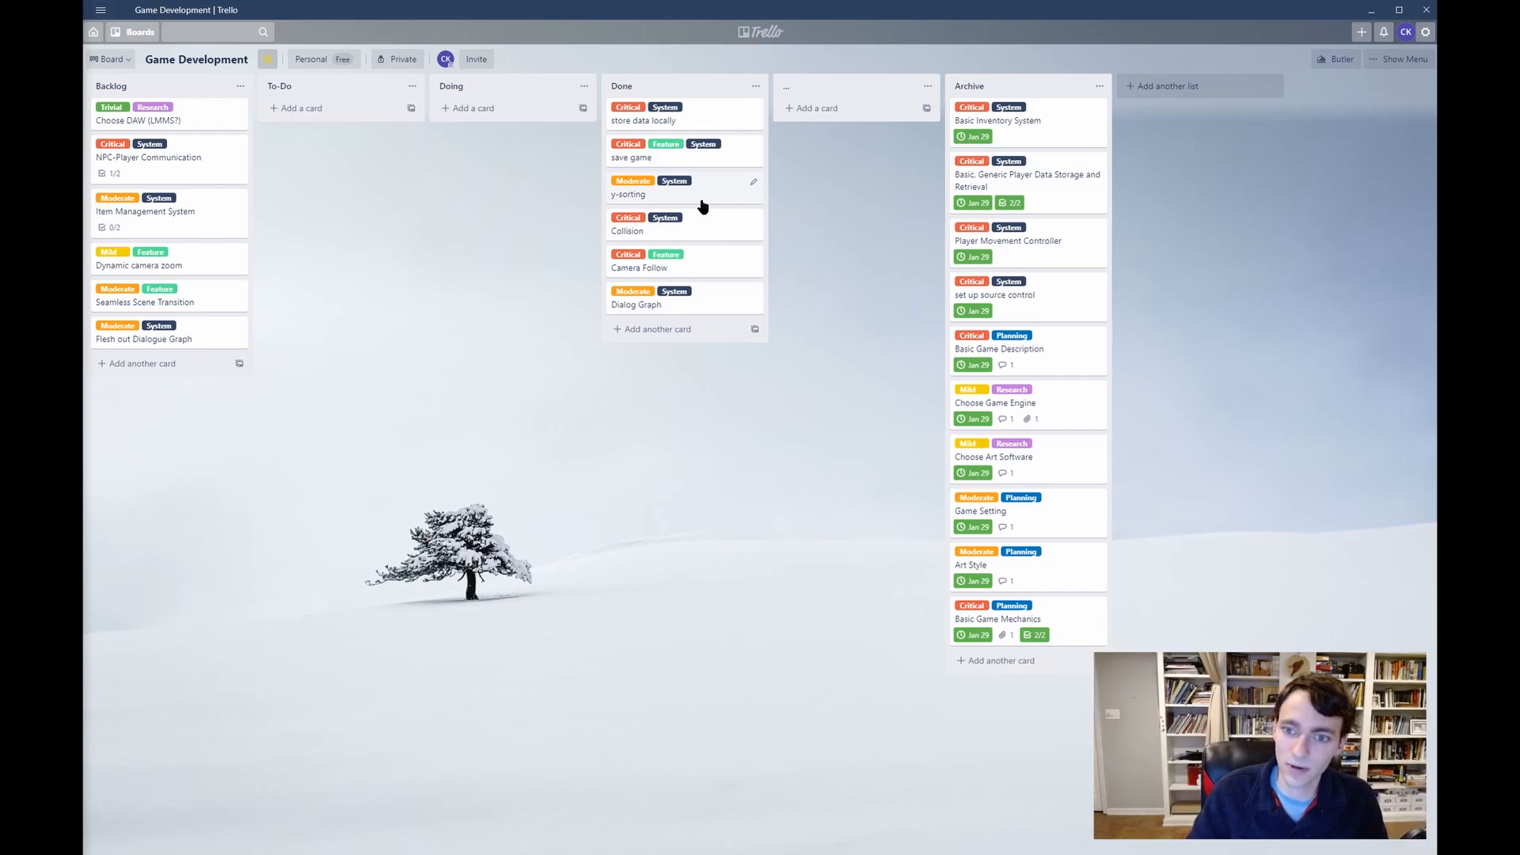
{"action": "mouse_move", "coordinate": [703, 234]}
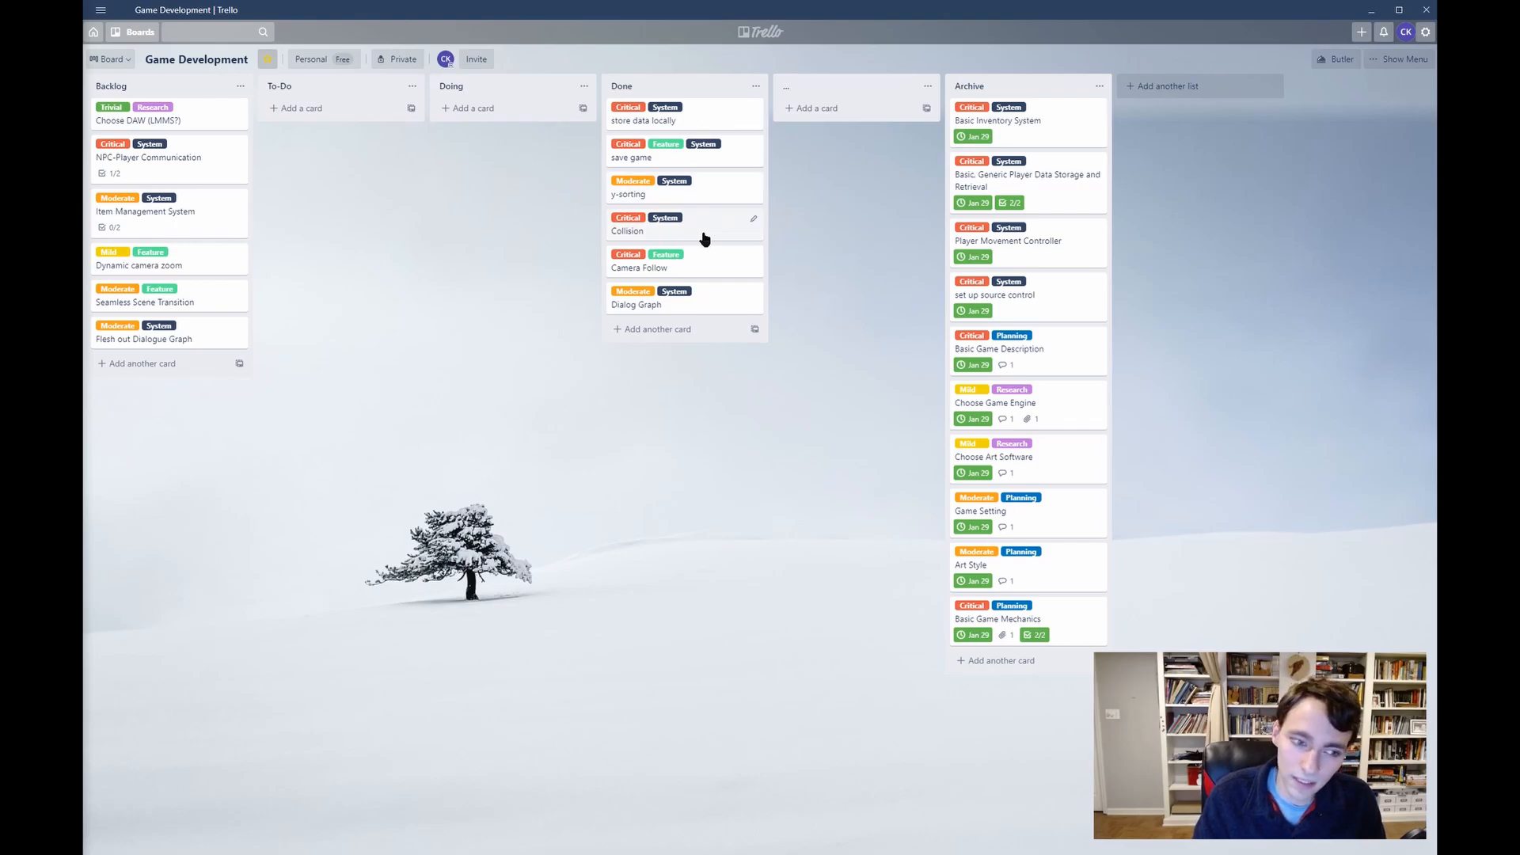
{"action": "mouse_move", "coordinate": [737, 240]}
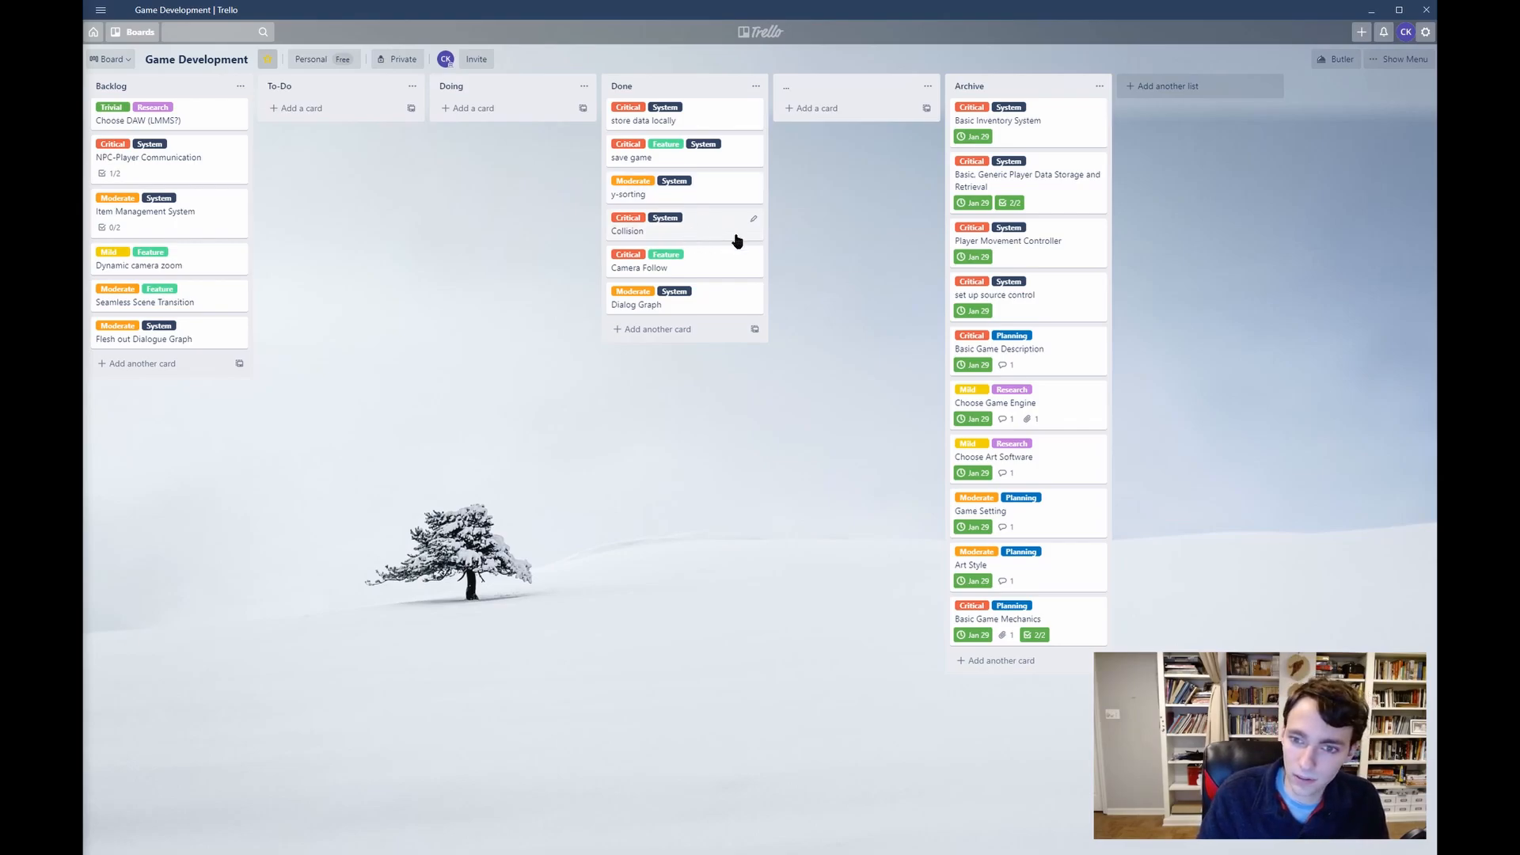
{"action": "mouse_move", "coordinate": [707, 236]}
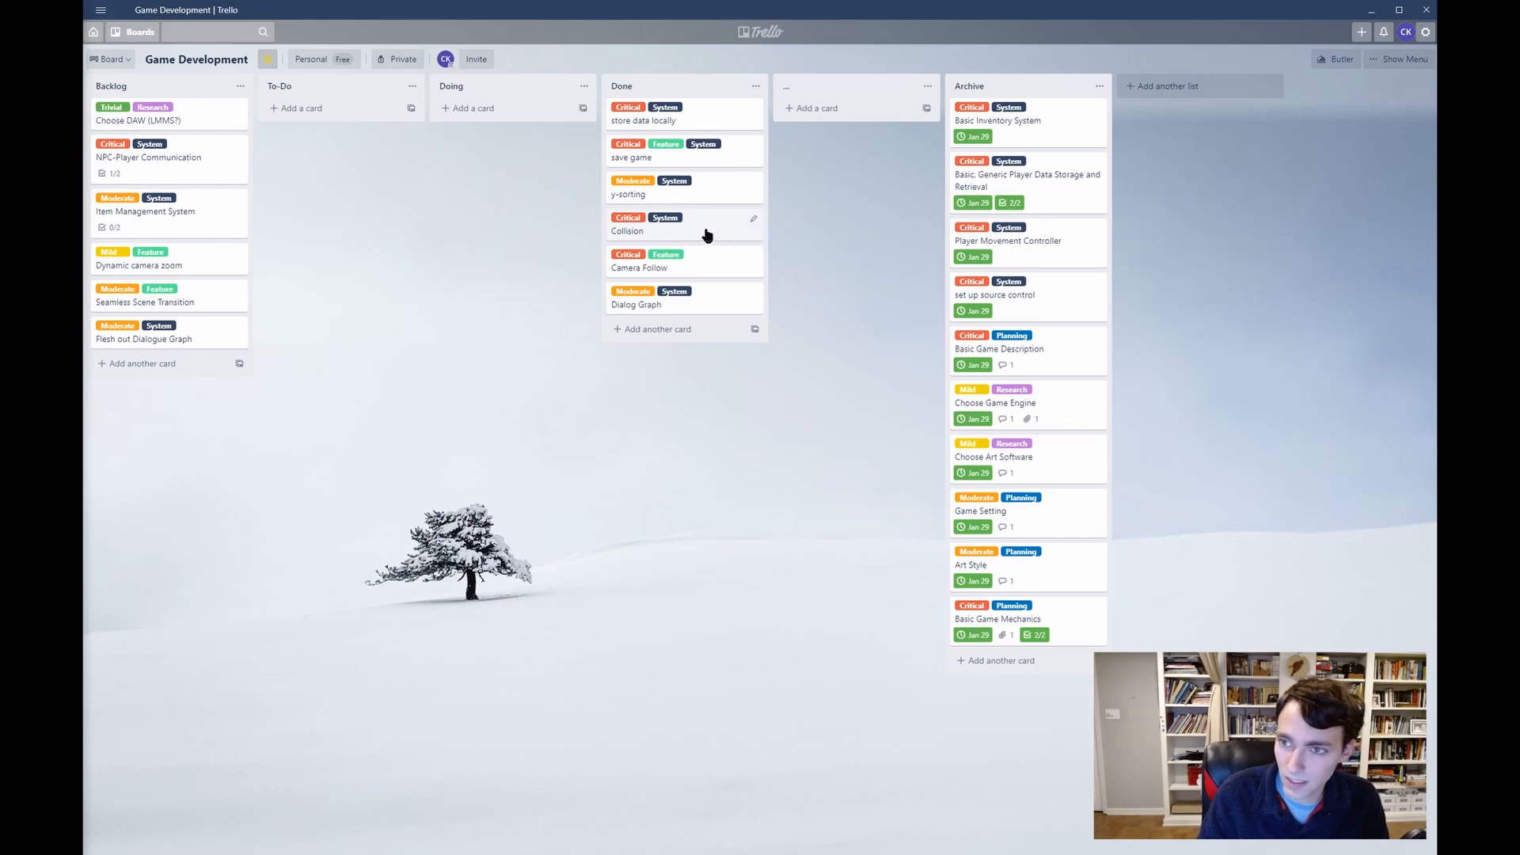
{"action": "mouse_move", "coordinate": [852, 350]}
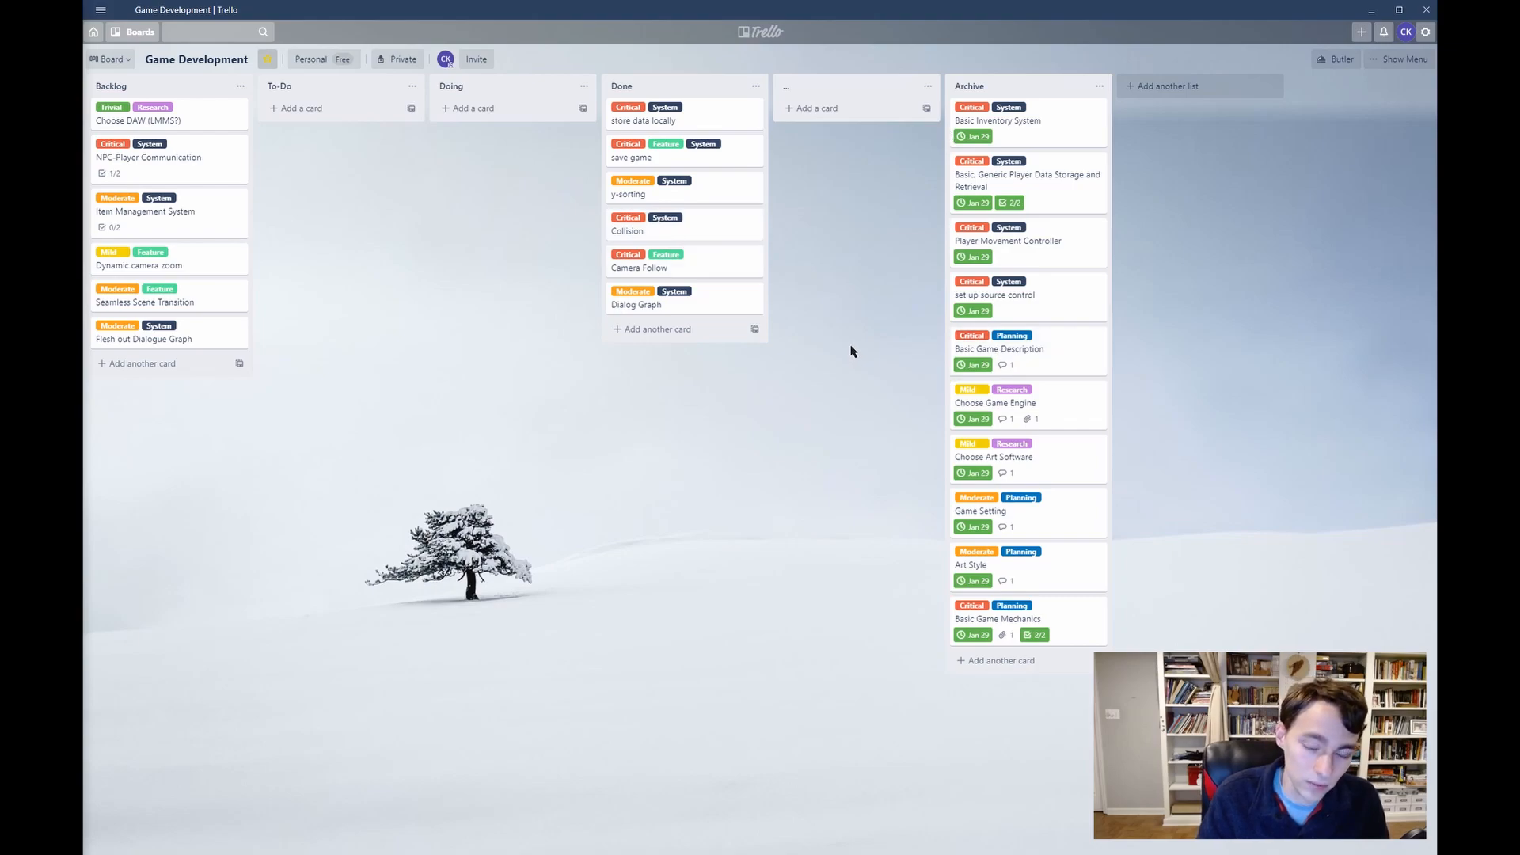
{"action": "mouse_move", "coordinate": [586, 224]}
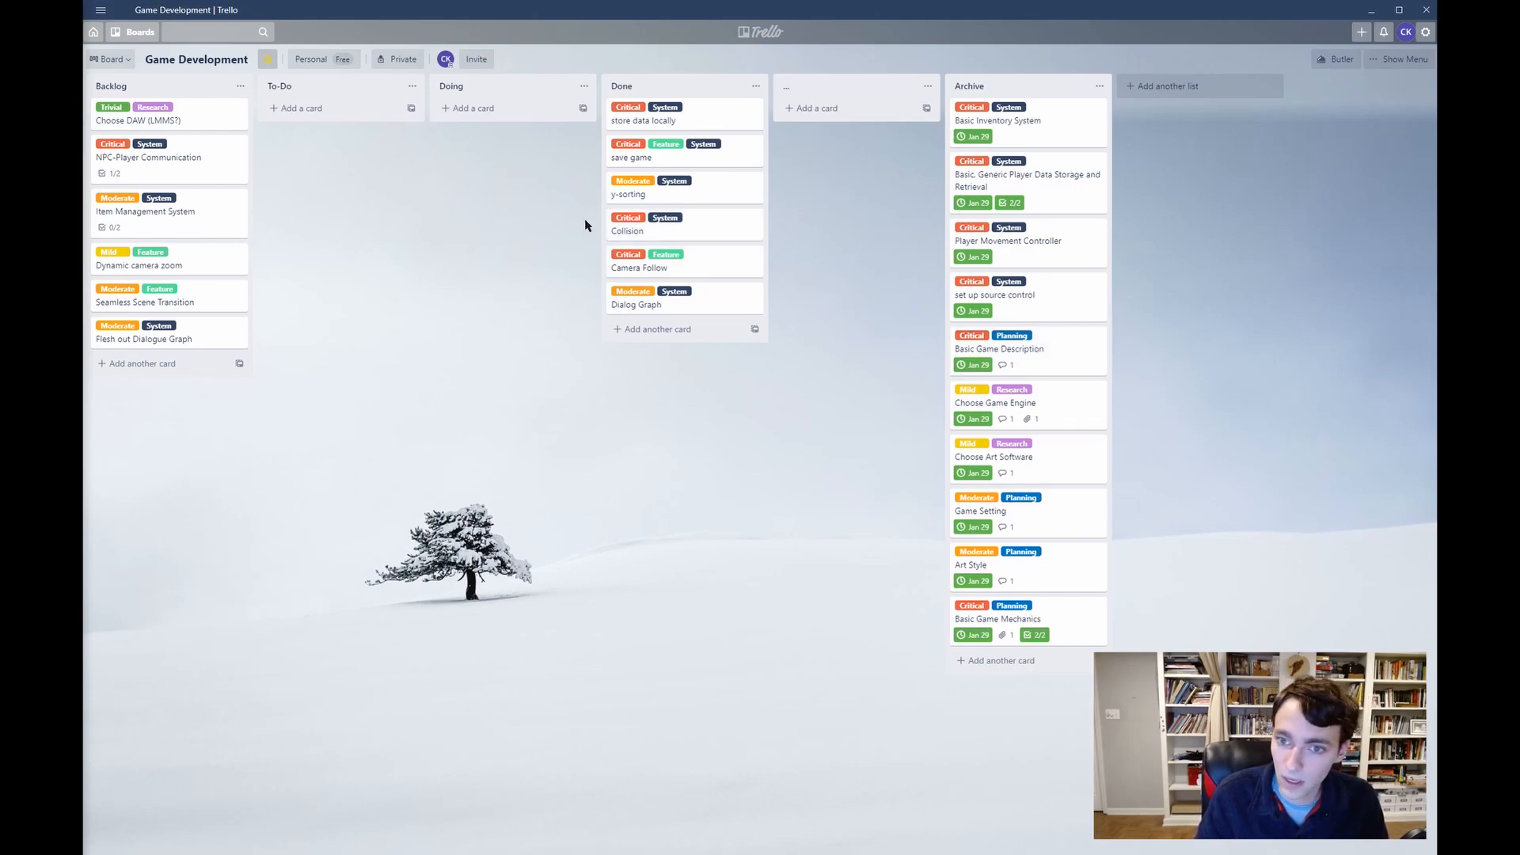
{"action": "mouse_move", "coordinate": [705, 225]}
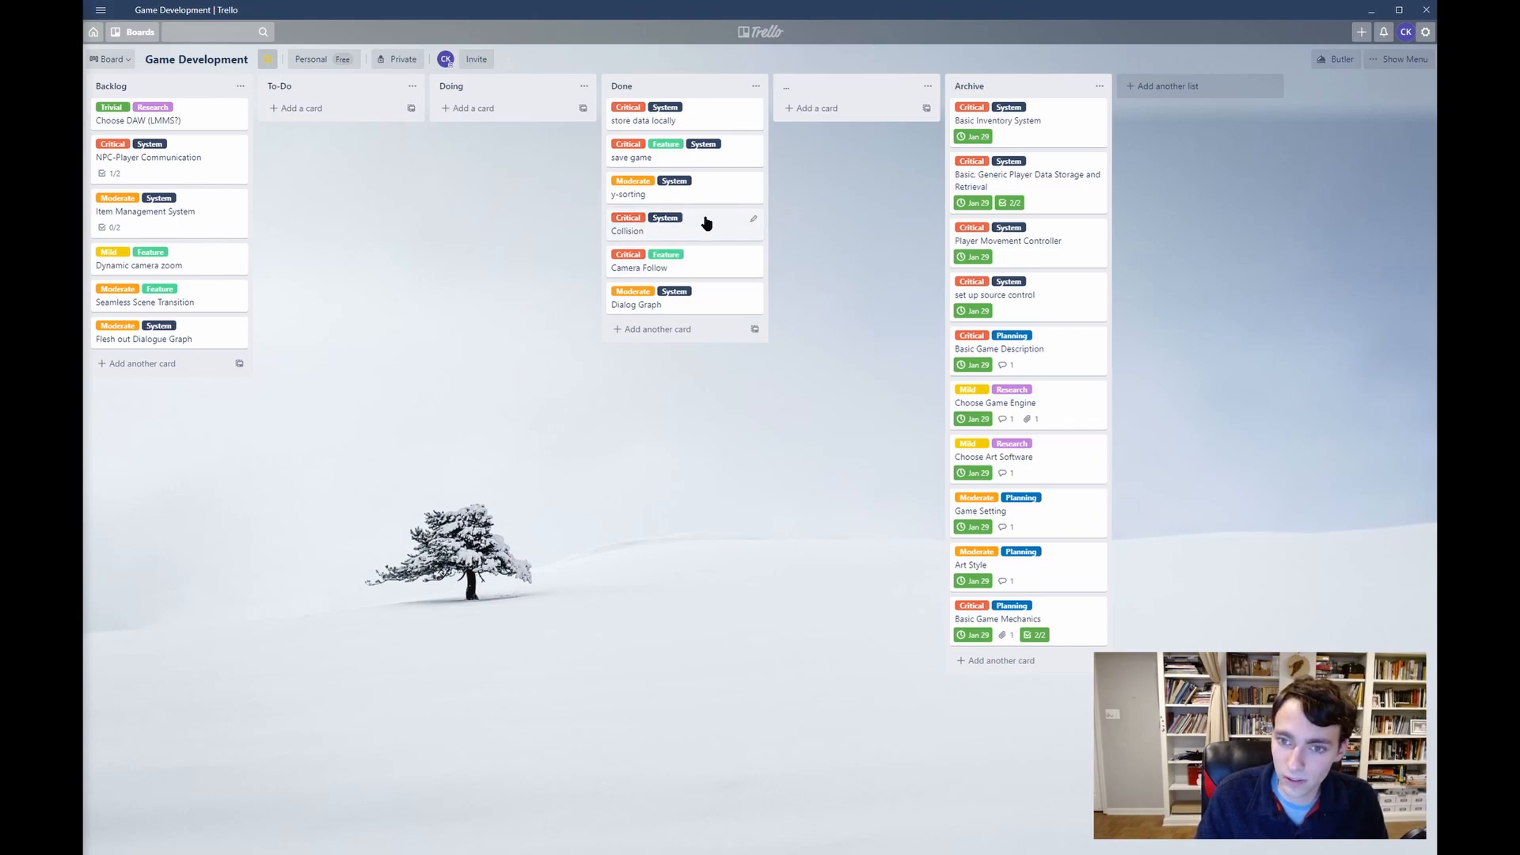
{"action": "mouse_move", "coordinate": [707, 247]}
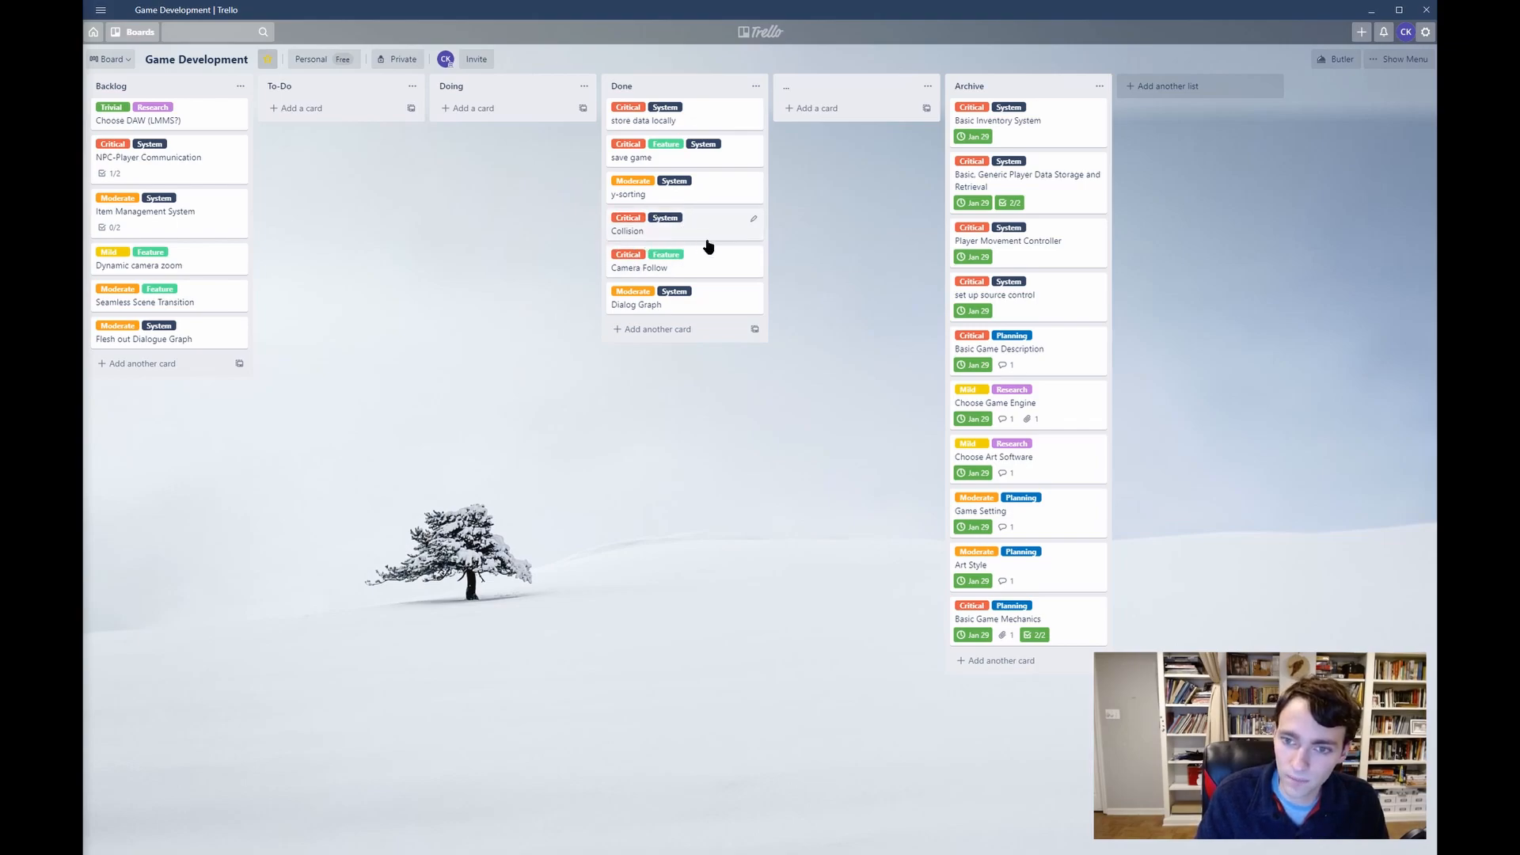
{"action": "mouse_move", "coordinate": [679, 272]}
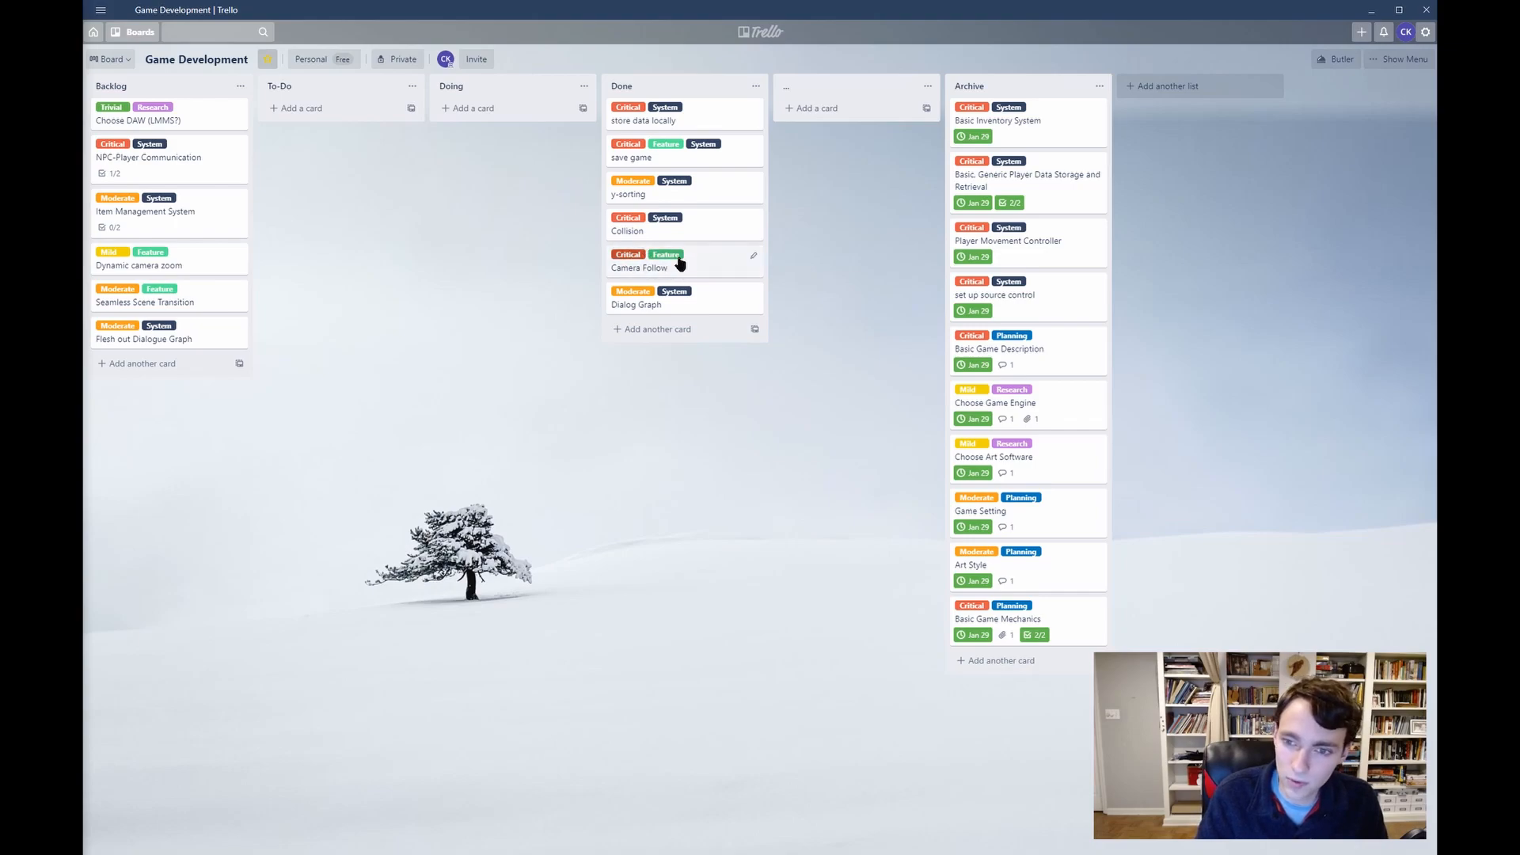
{"action": "mouse_move", "coordinate": [752, 319]}
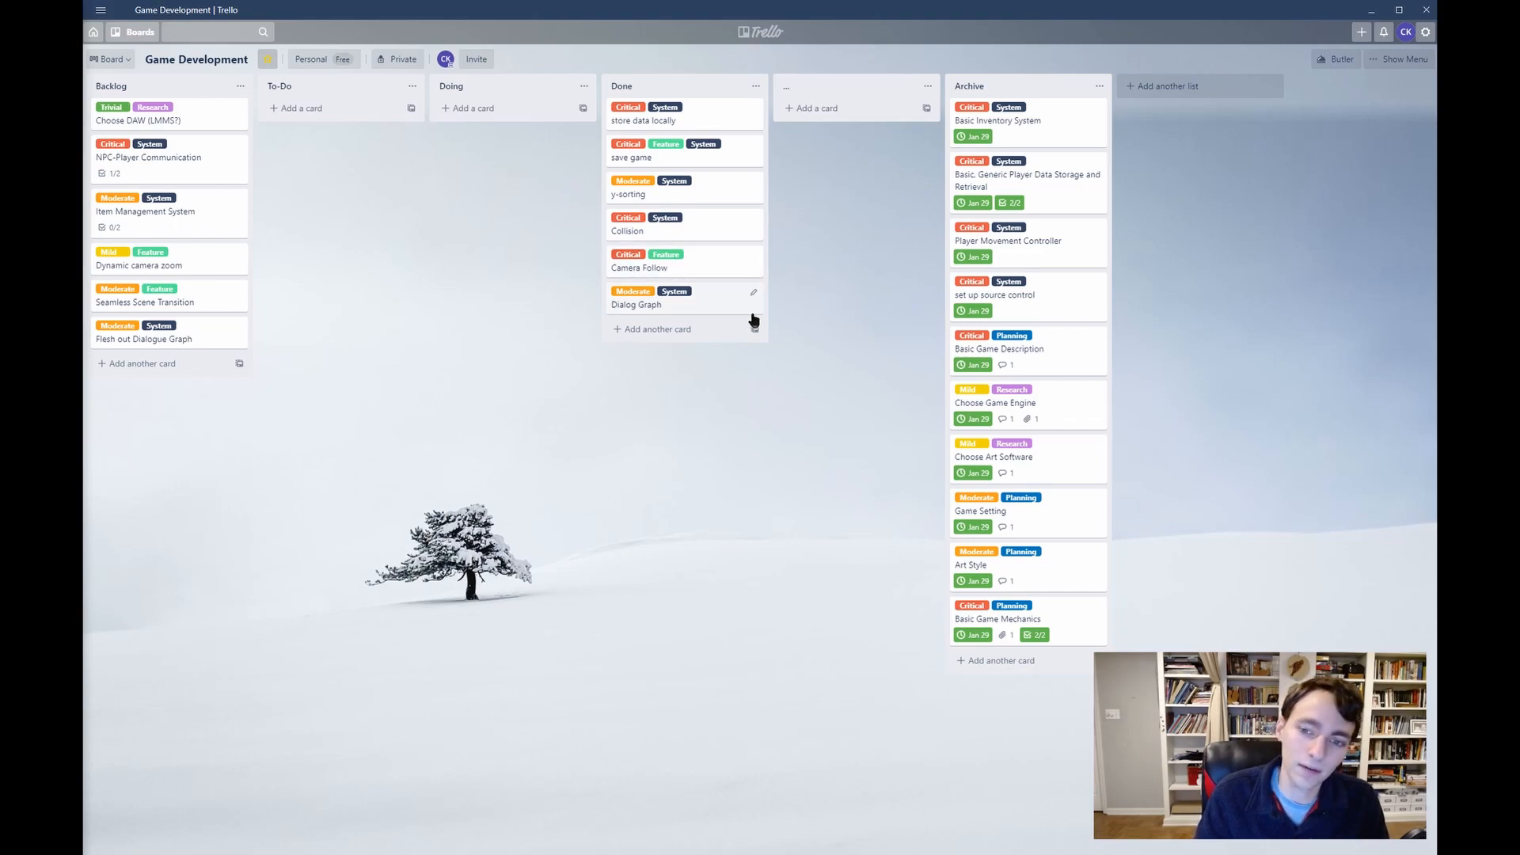
{"action": "mouse_move", "coordinate": [621, 365]}
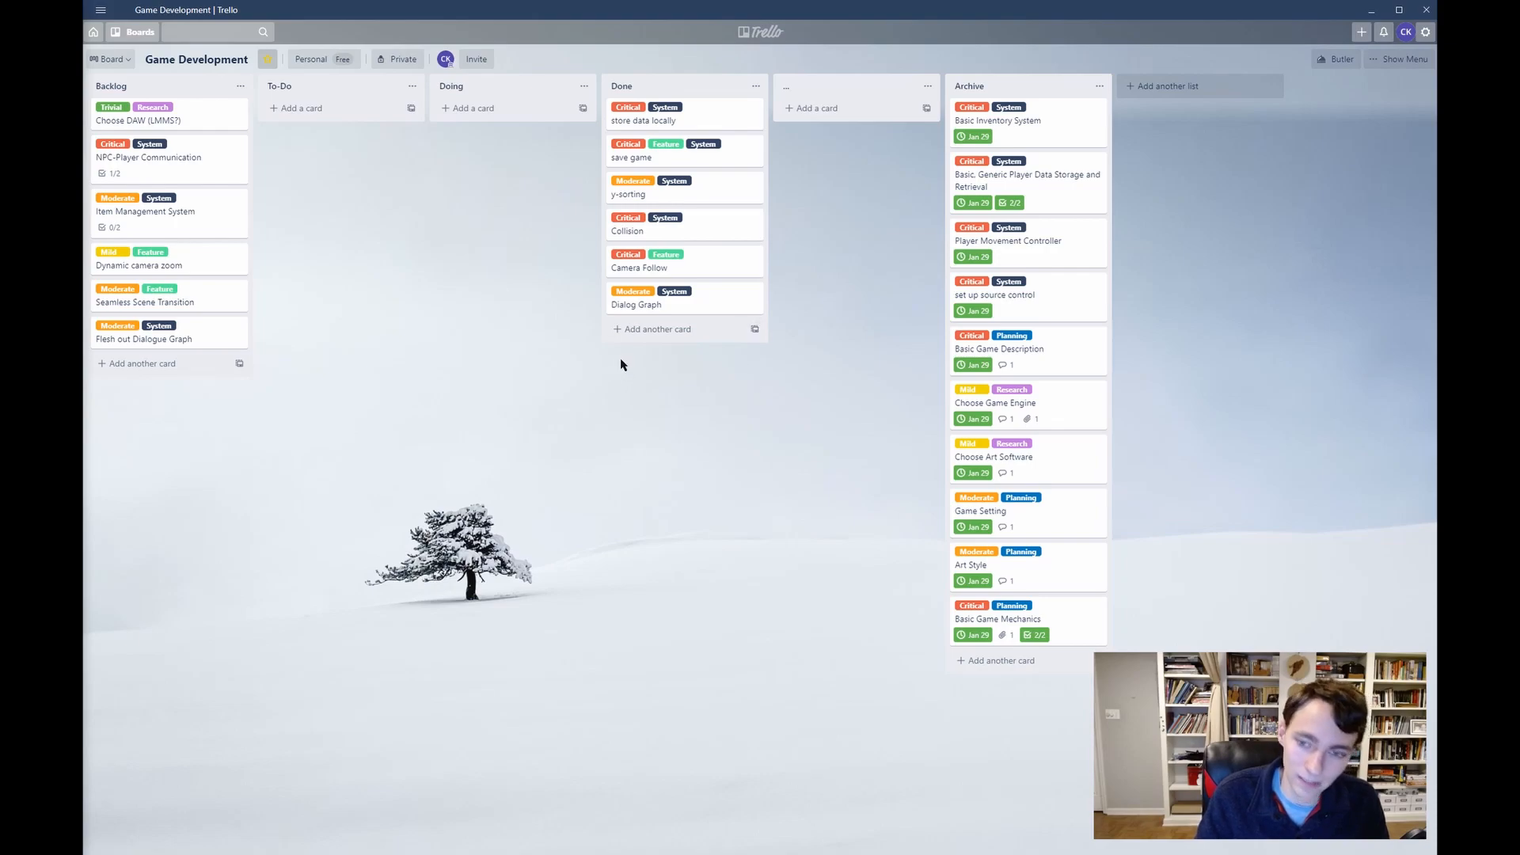
{"action": "mouse_move", "coordinate": [630, 186]}
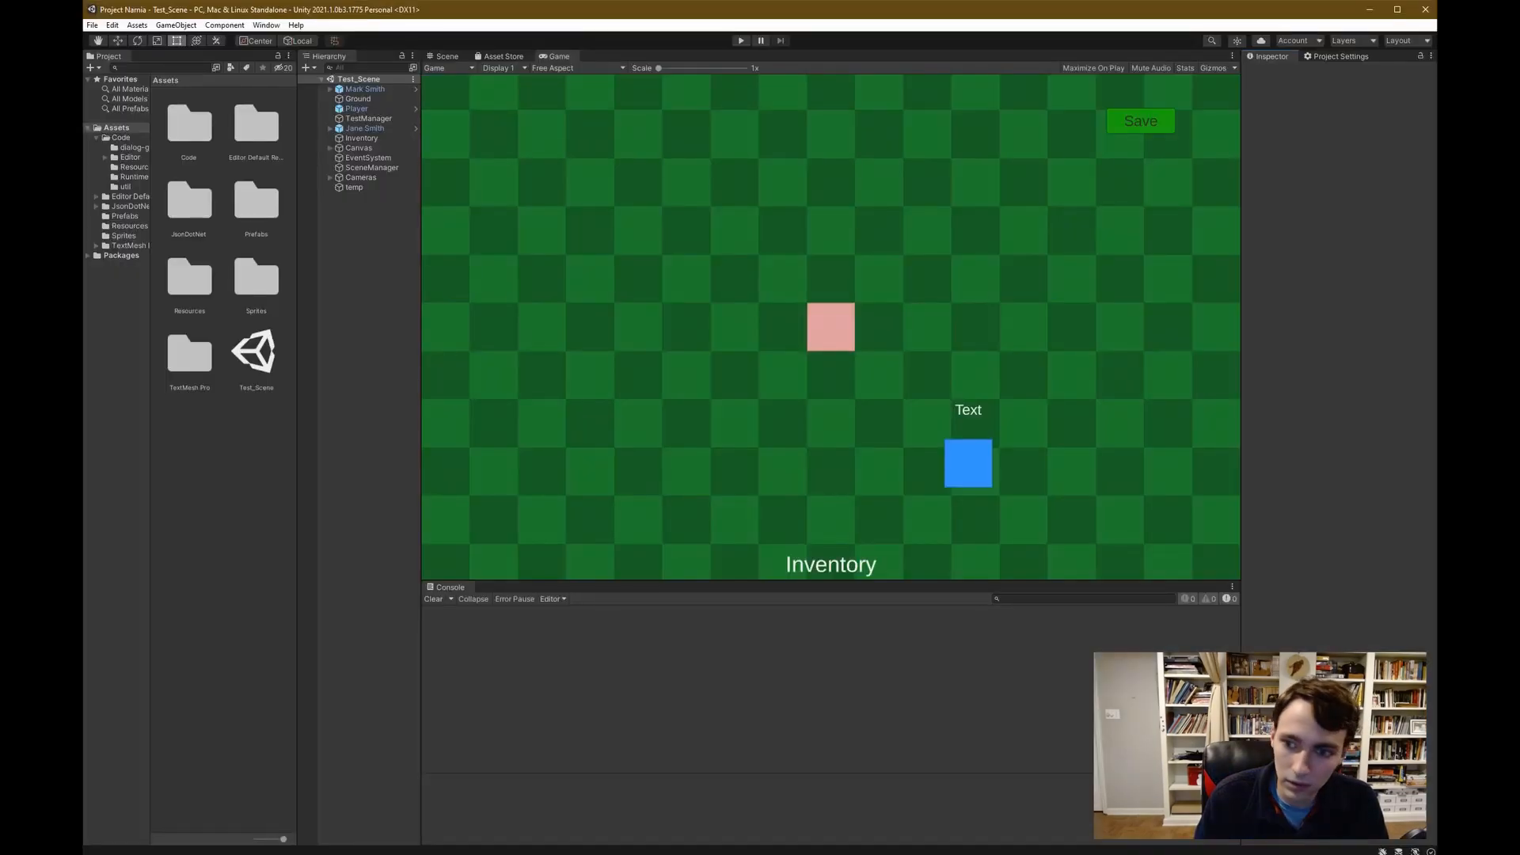
{"action": "mouse_move", "coordinate": [803, 299]}
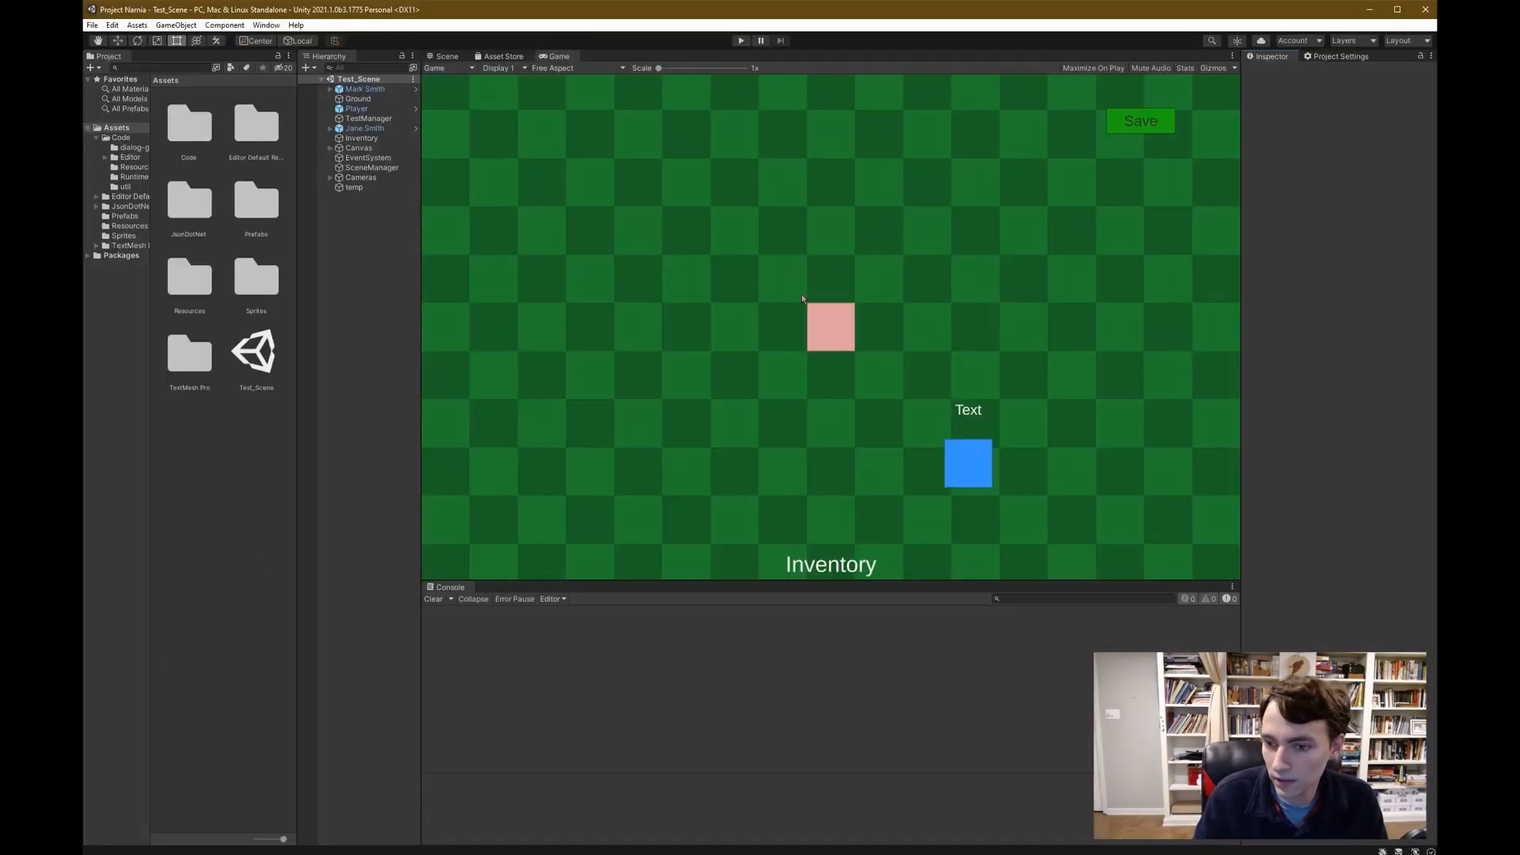
{"action": "mouse_move", "coordinate": [878, 409]}
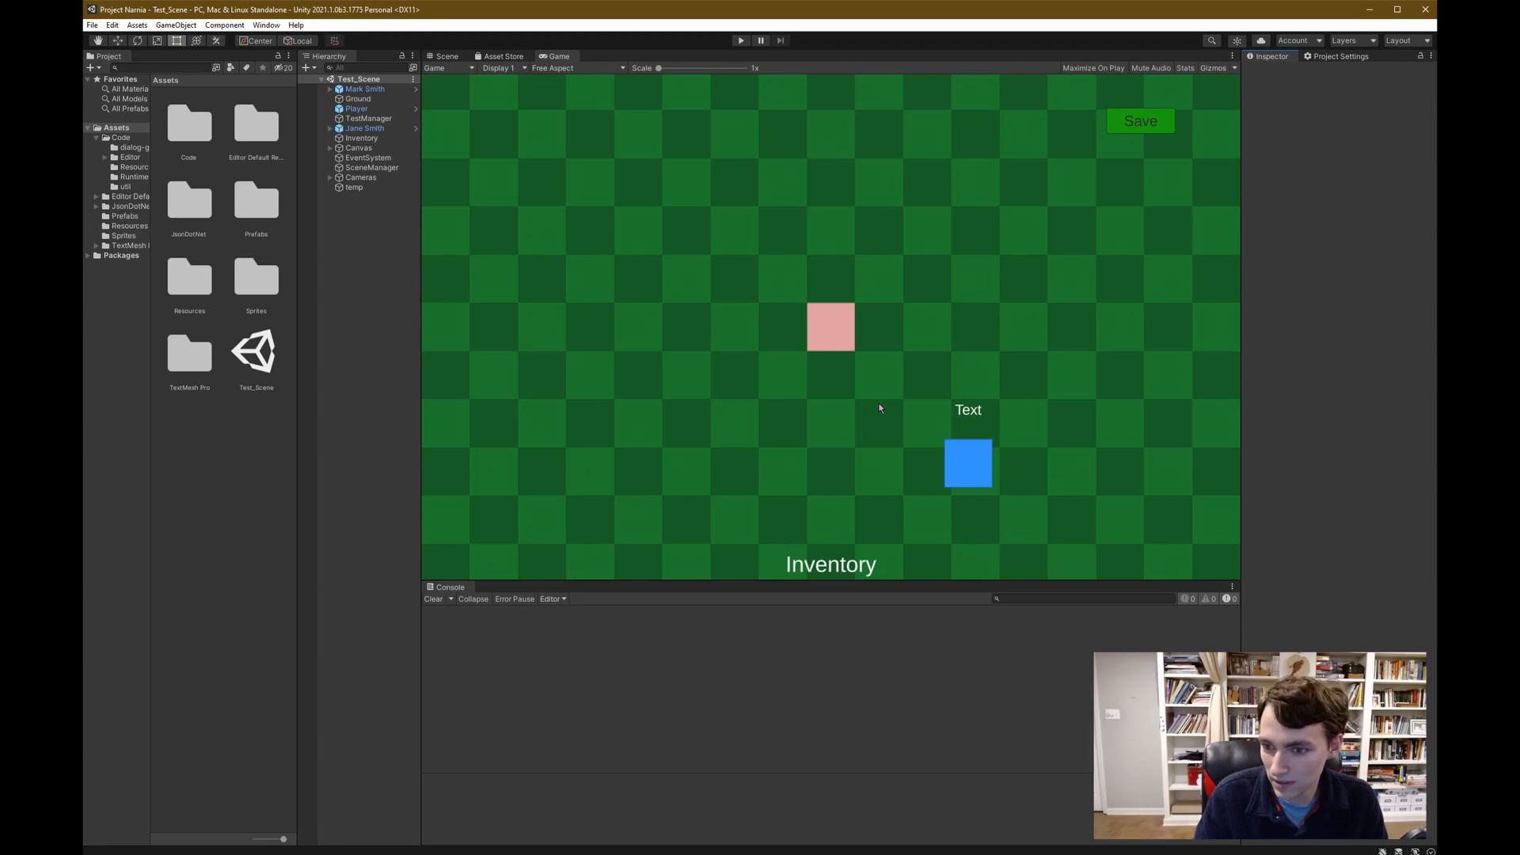
{"action": "mouse_move", "coordinate": [770, 60]}
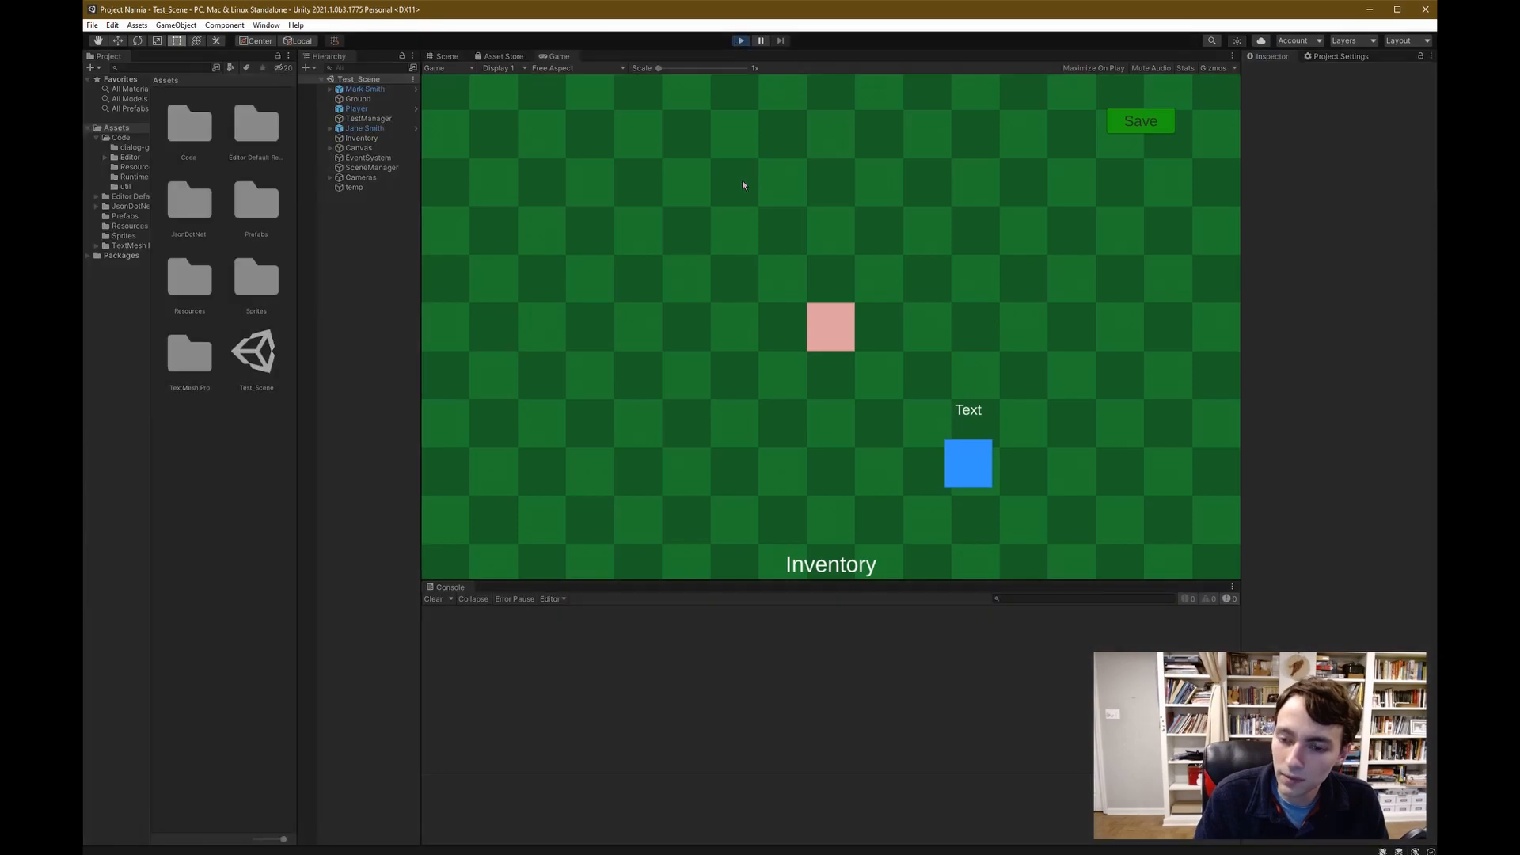
{"action": "mouse_move", "coordinate": [730, 194]}
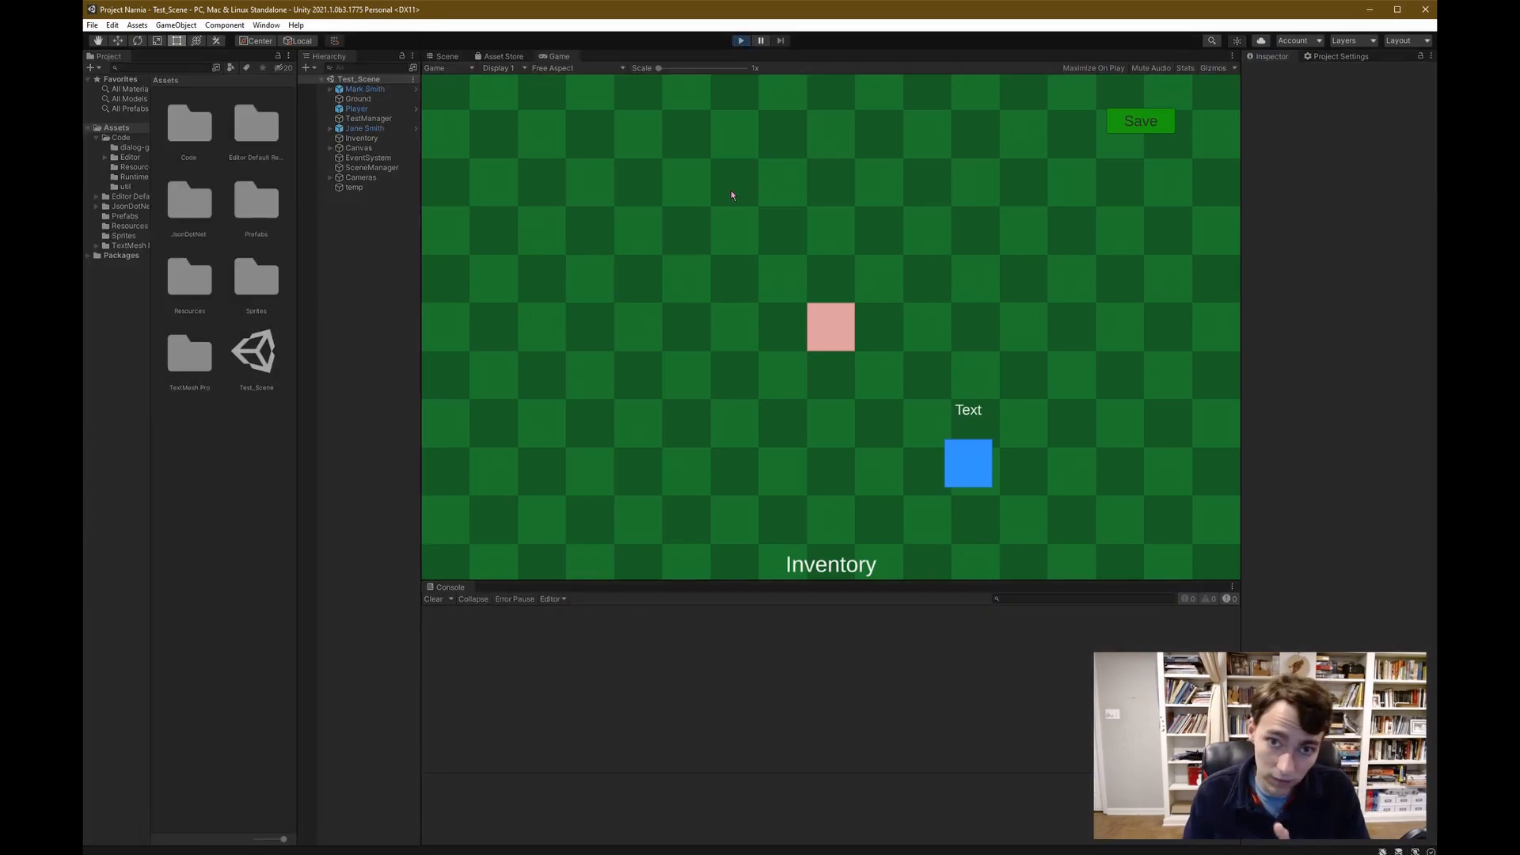
Briefly run Test_Scene in Play Mode, then stop it to view the scene layout
{"action": "left_click", "coordinate": [740, 40]}
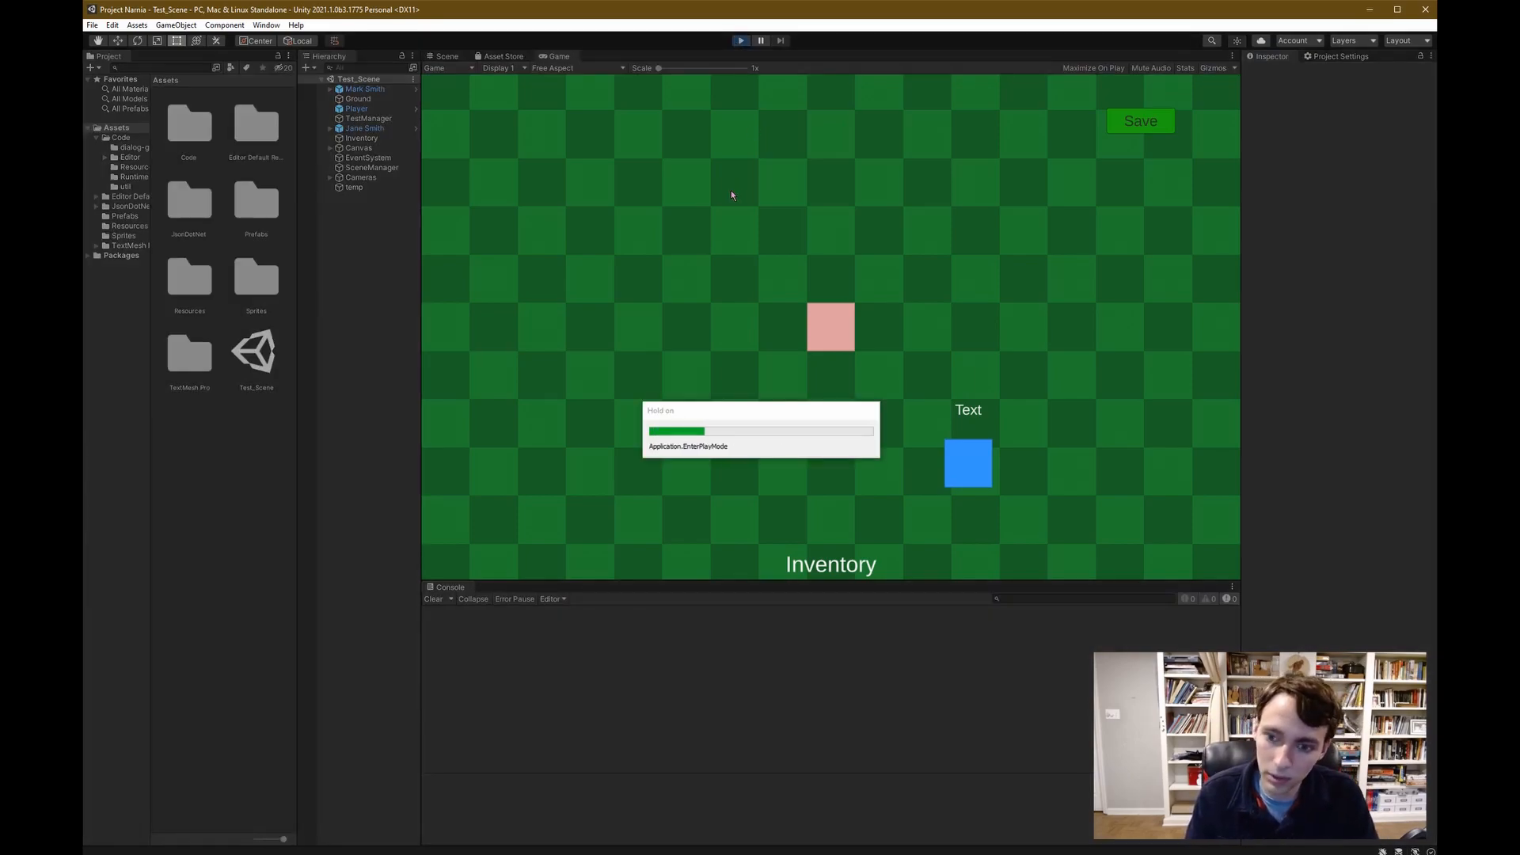
{"action": "left_click", "coordinate": [739, 39]}
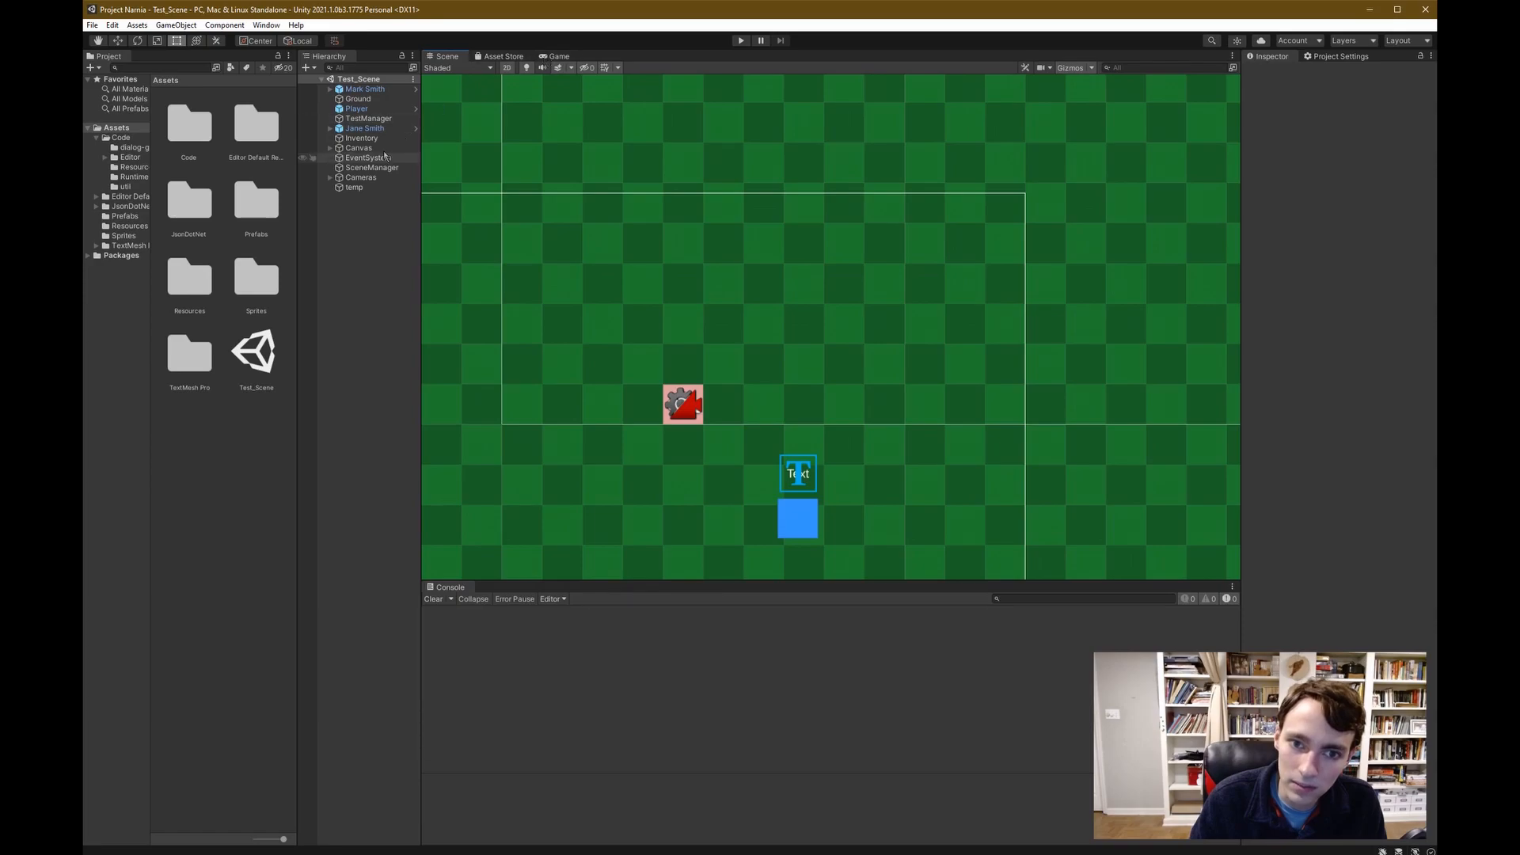
Expand the Cameras group and select Virtual Follow Camera to inspect its Cinemachine settings
{"action": "left_click", "coordinate": [359, 177]}
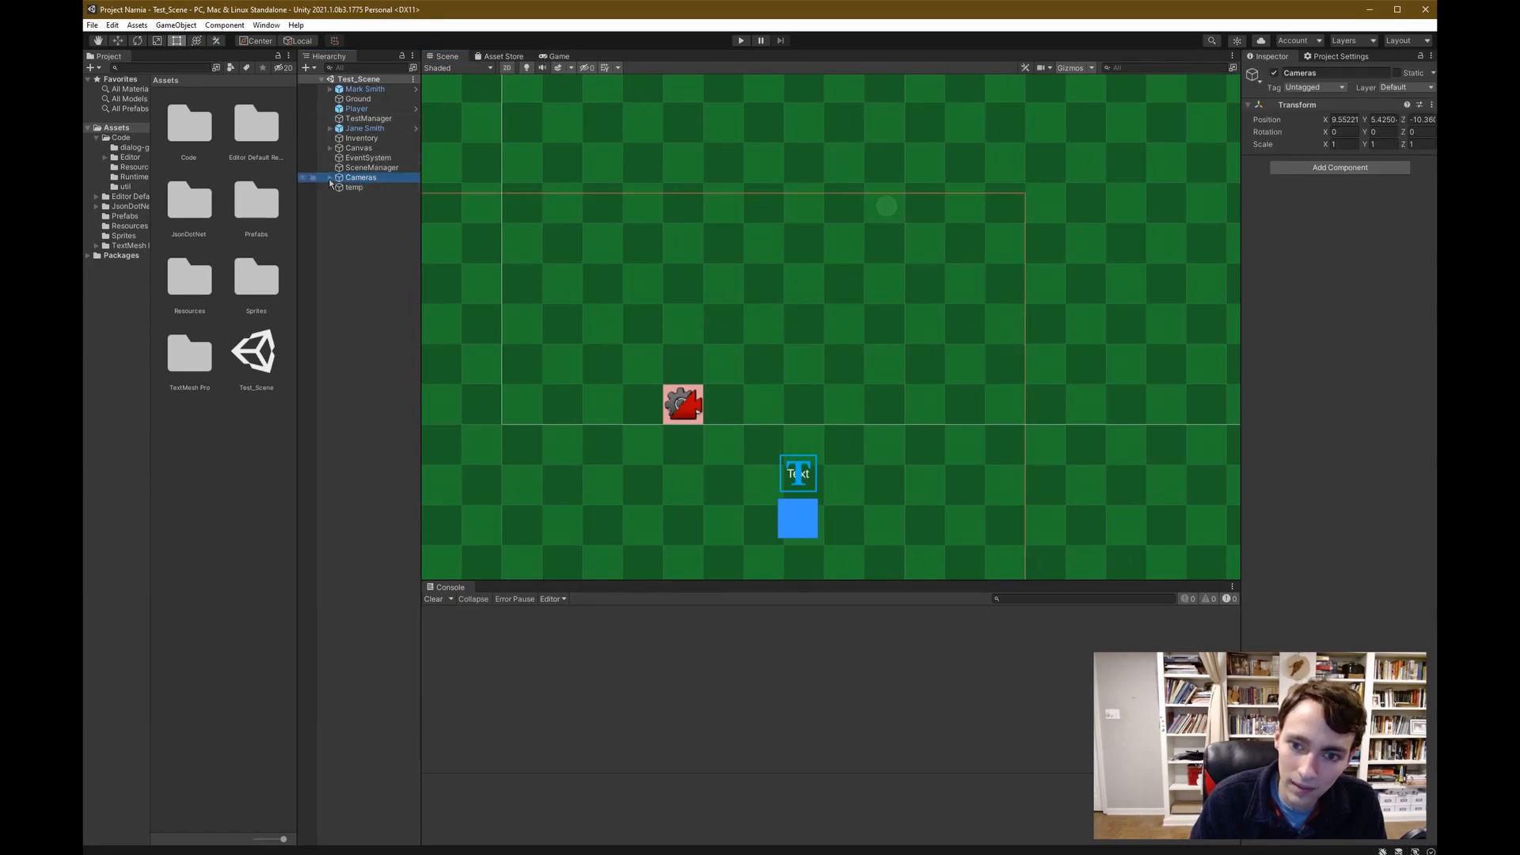
{"action": "left_click", "coordinate": [329, 177]}
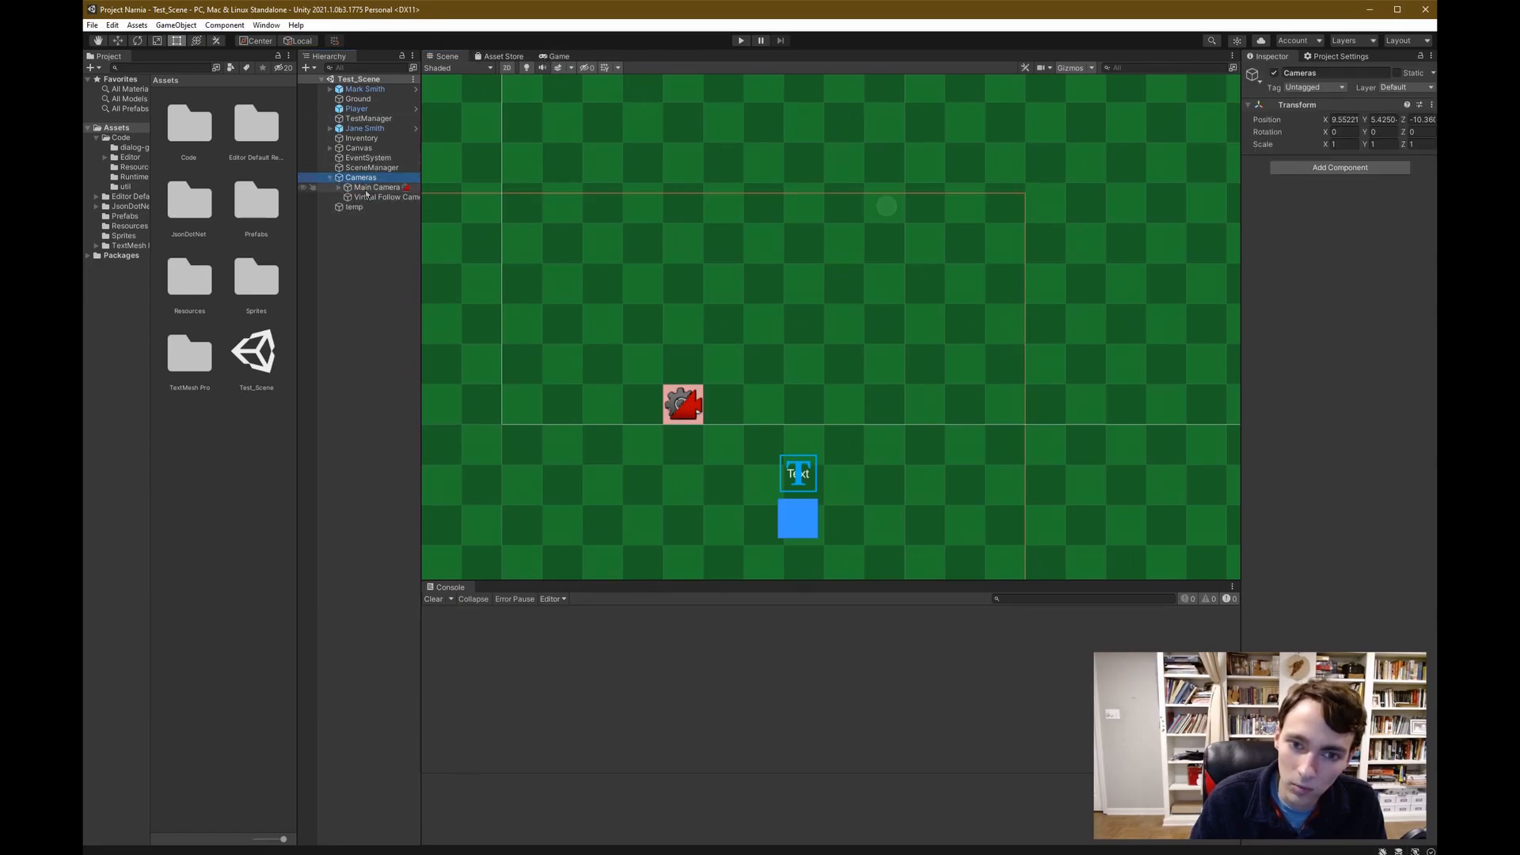
{"action": "left_click", "coordinate": [386, 197]}
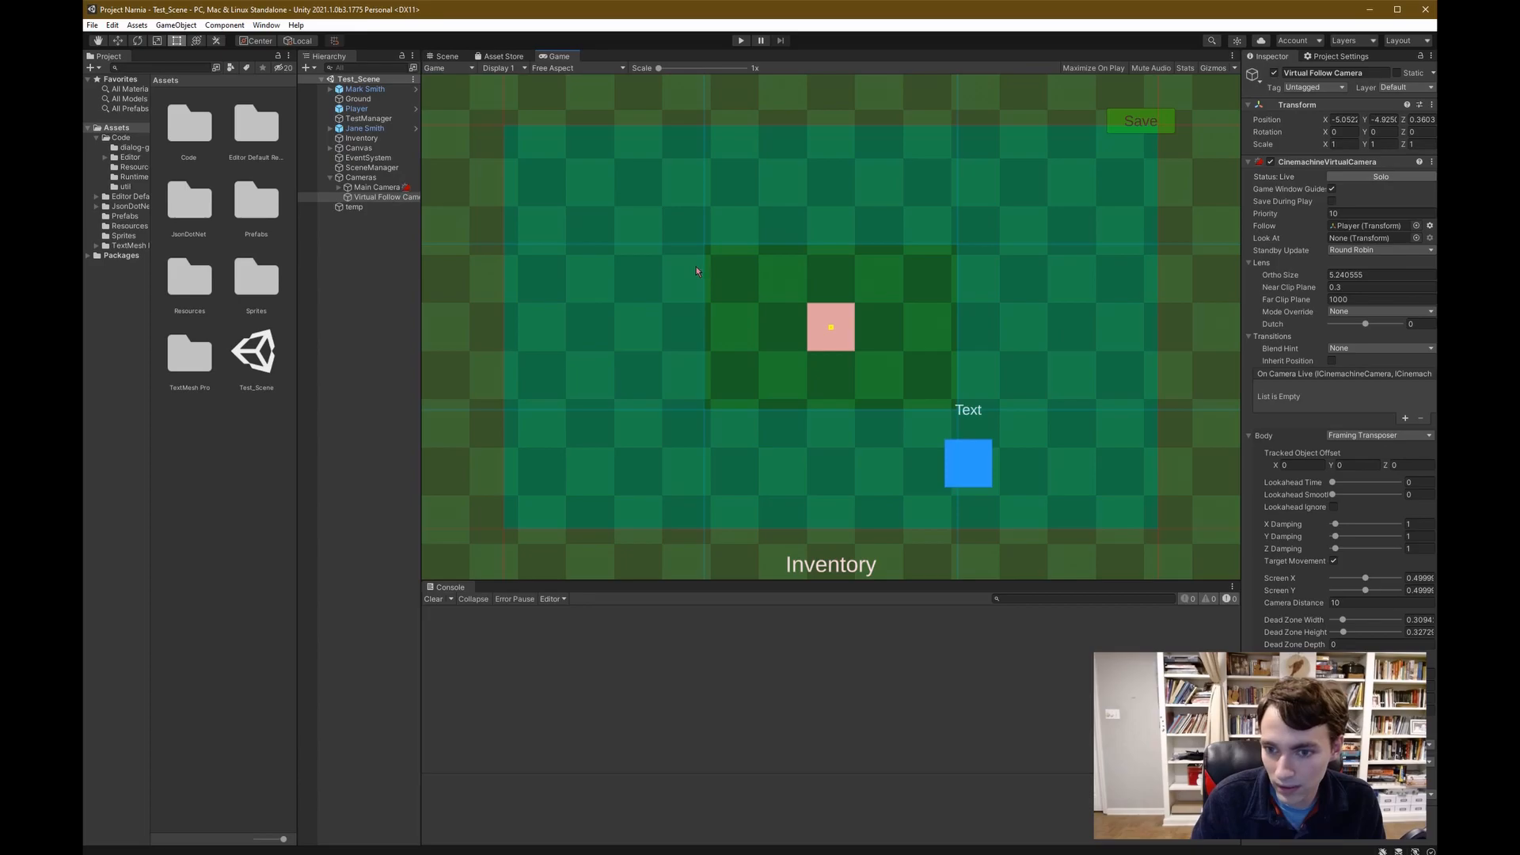
{"action": "mouse_move", "coordinate": [756, 258]}
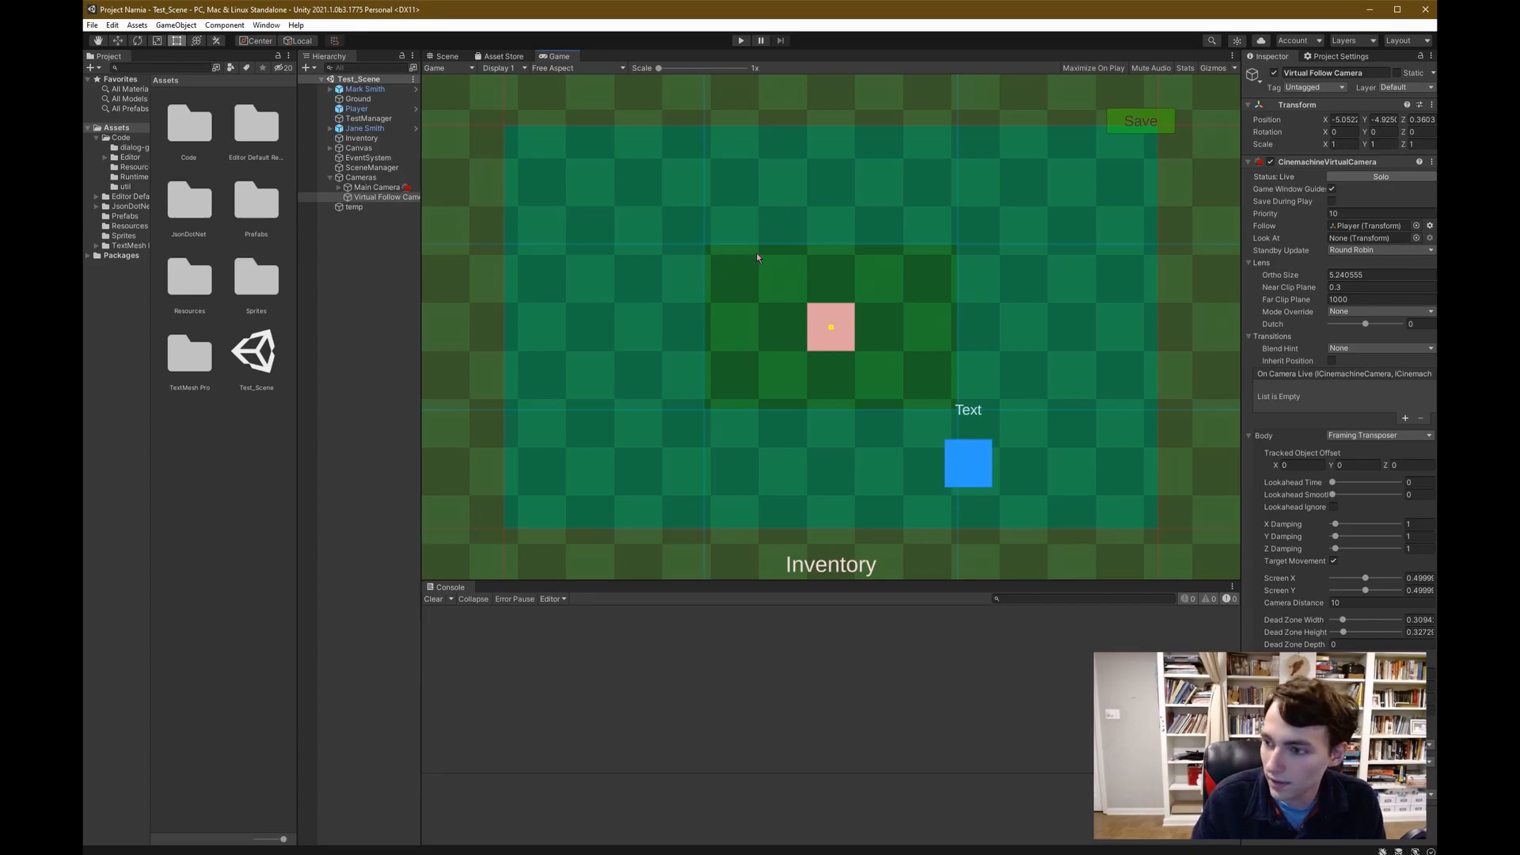
{"action": "mouse_move", "coordinate": [993, 282]}
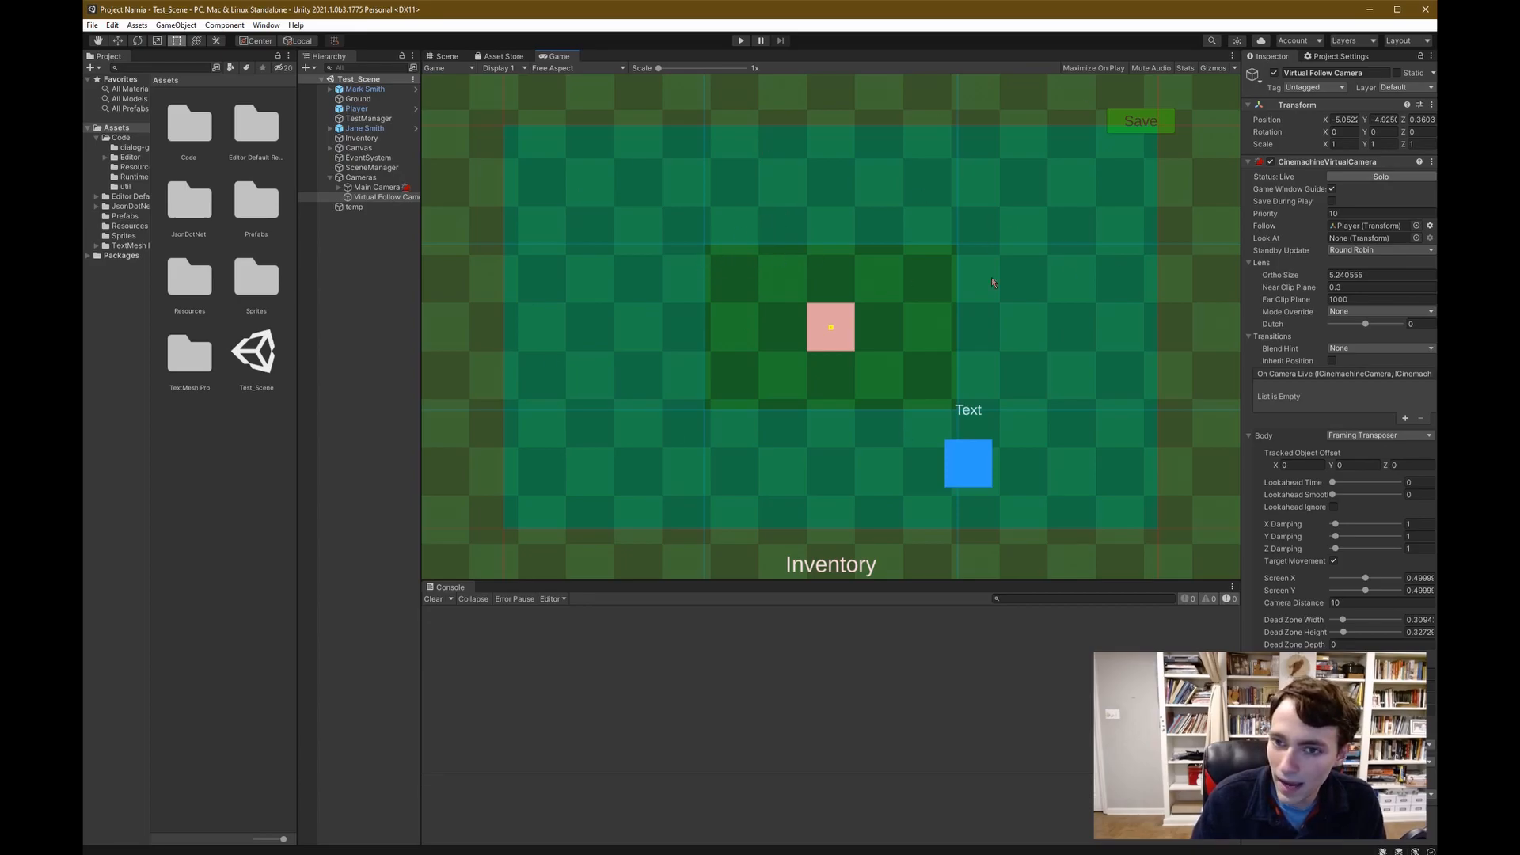
{"action": "mouse_move", "coordinate": [1071, 434]}
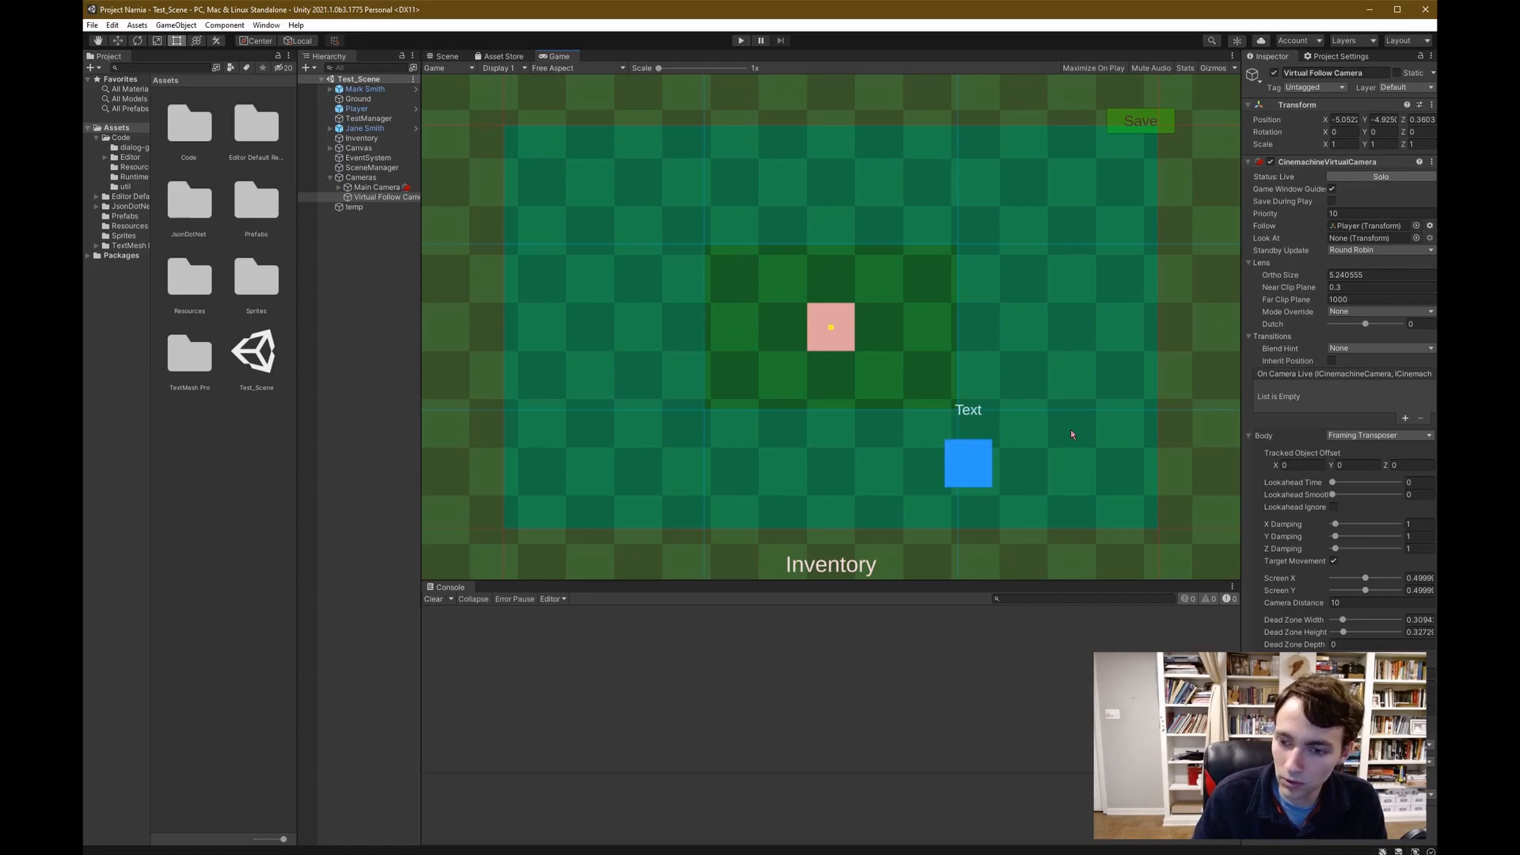
{"action": "mouse_move", "coordinate": [560, 345]}
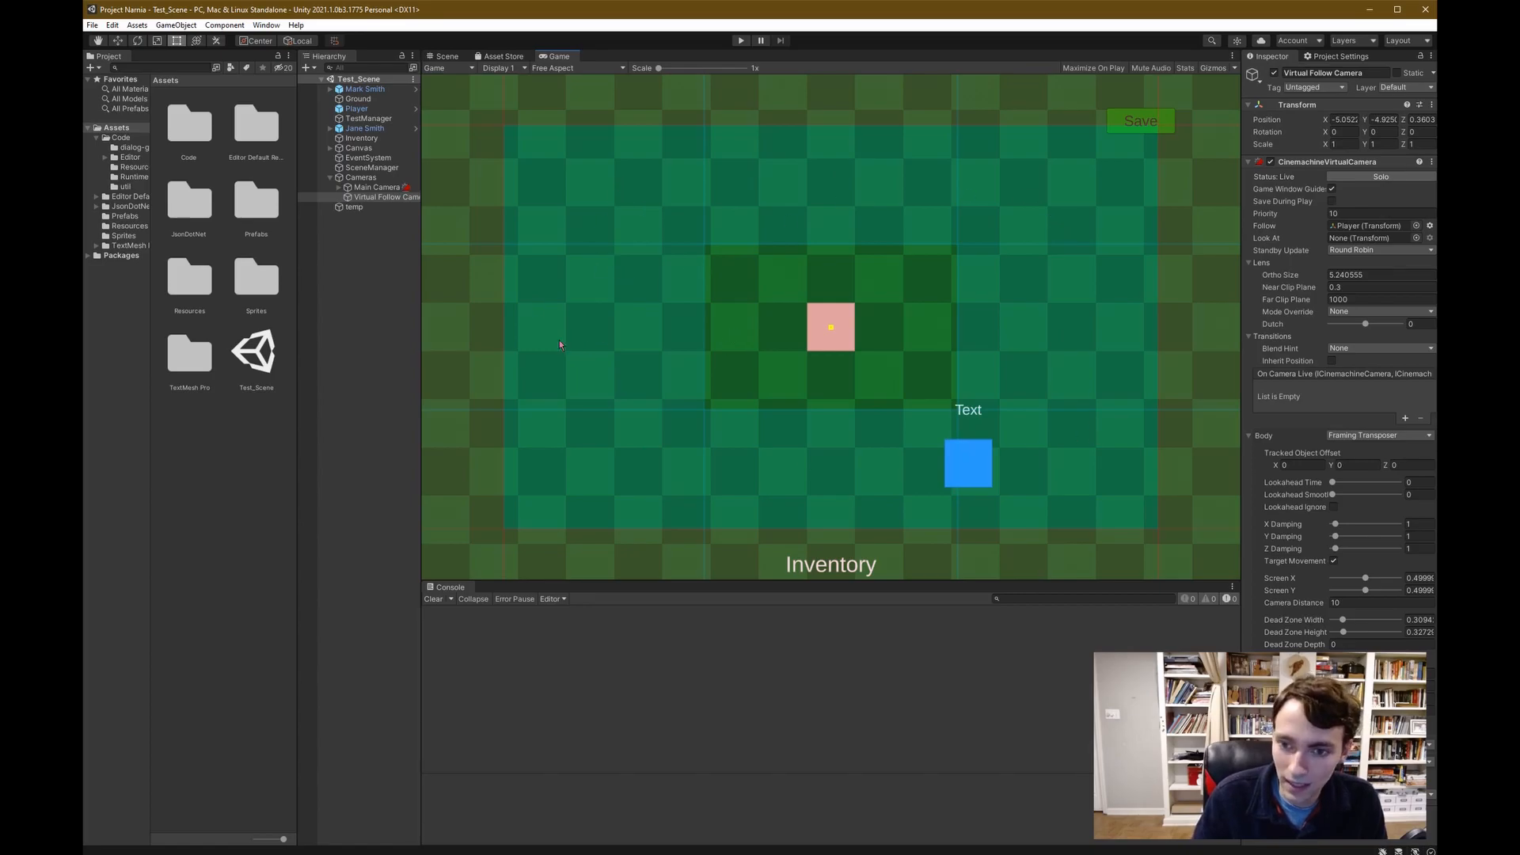
{"action": "mouse_move", "coordinate": [759, 388]}
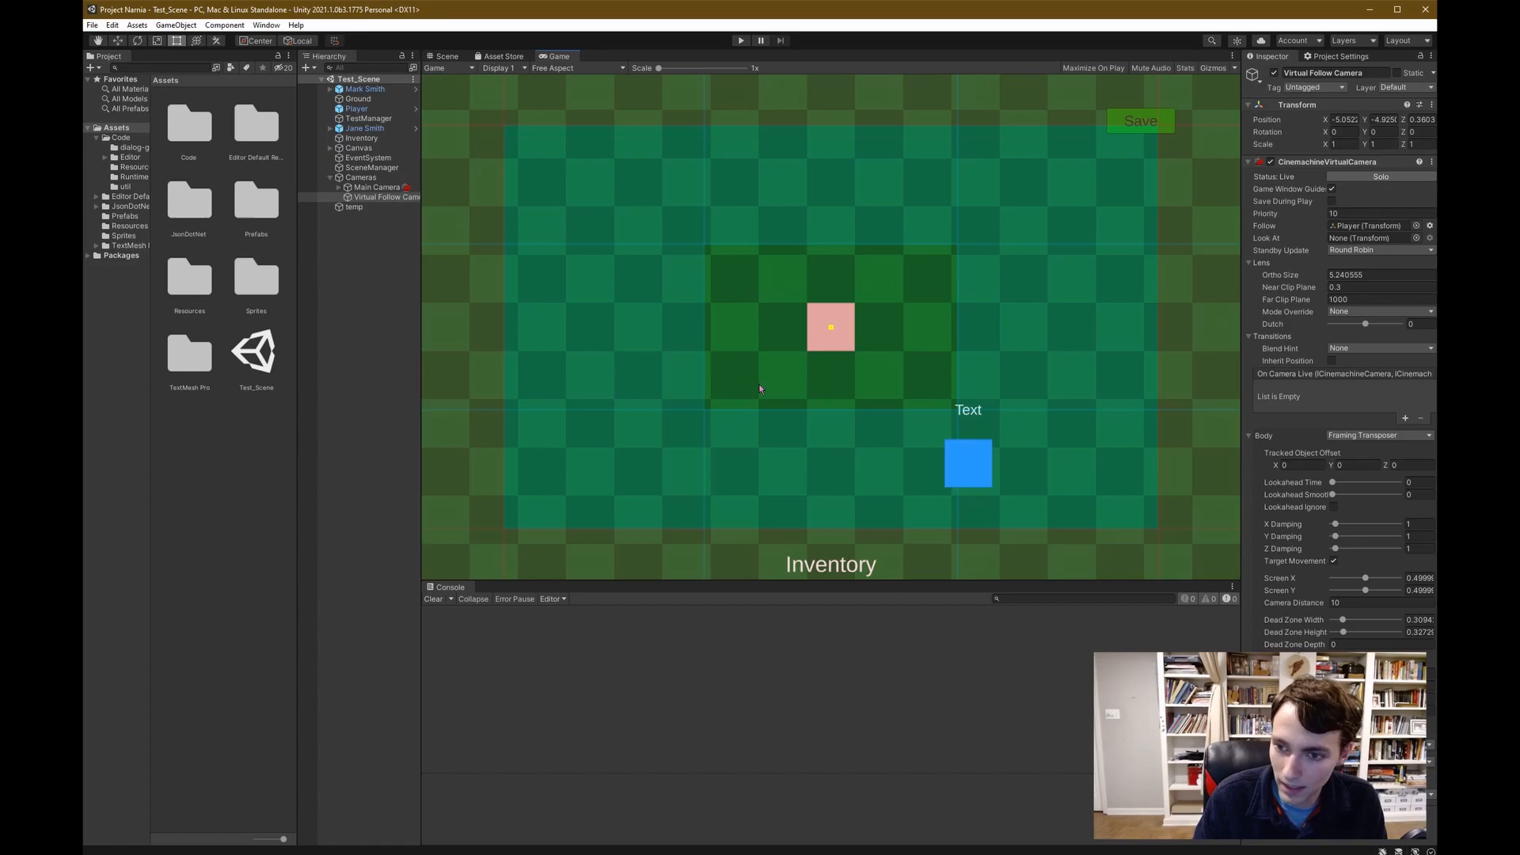
{"action": "mouse_move", "coordinate": [1078, 579]}
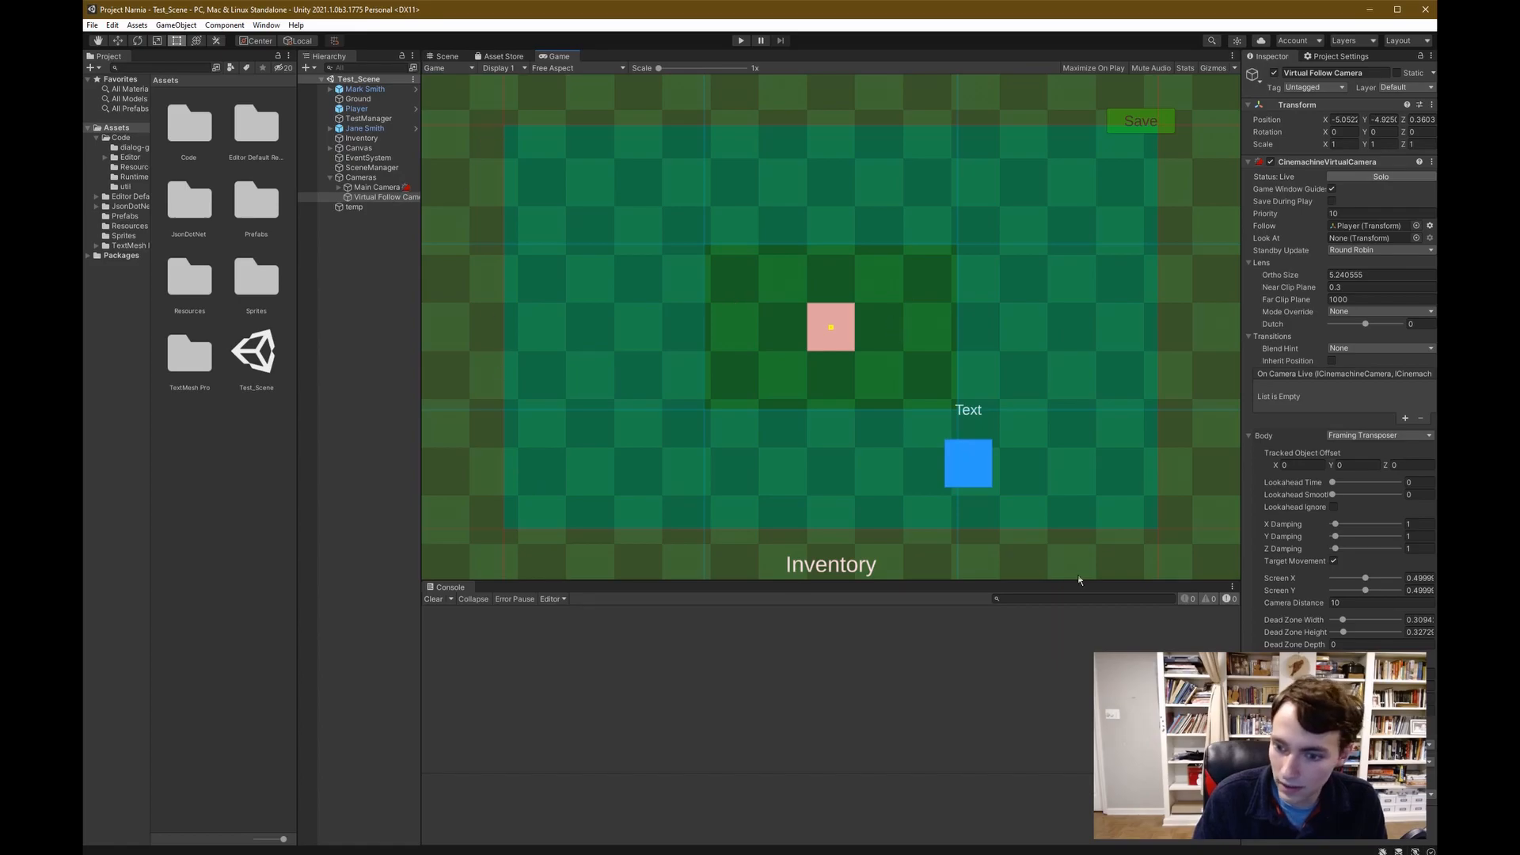
{"action": "mouse_move", "coordinate": [1225, 320]}
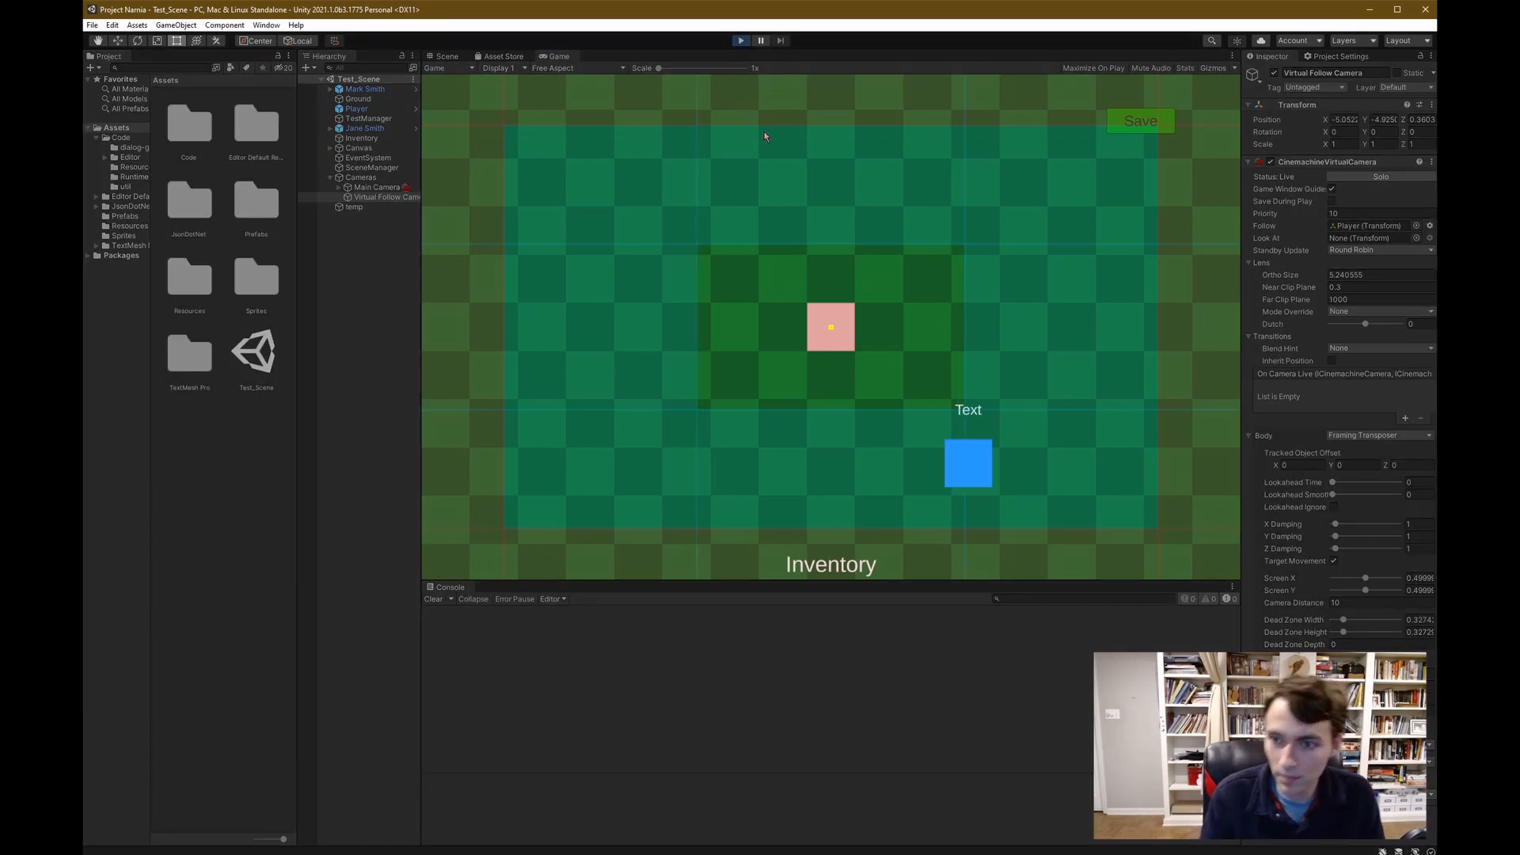
{"action": "left_click", "coordinate": [741, 40]}
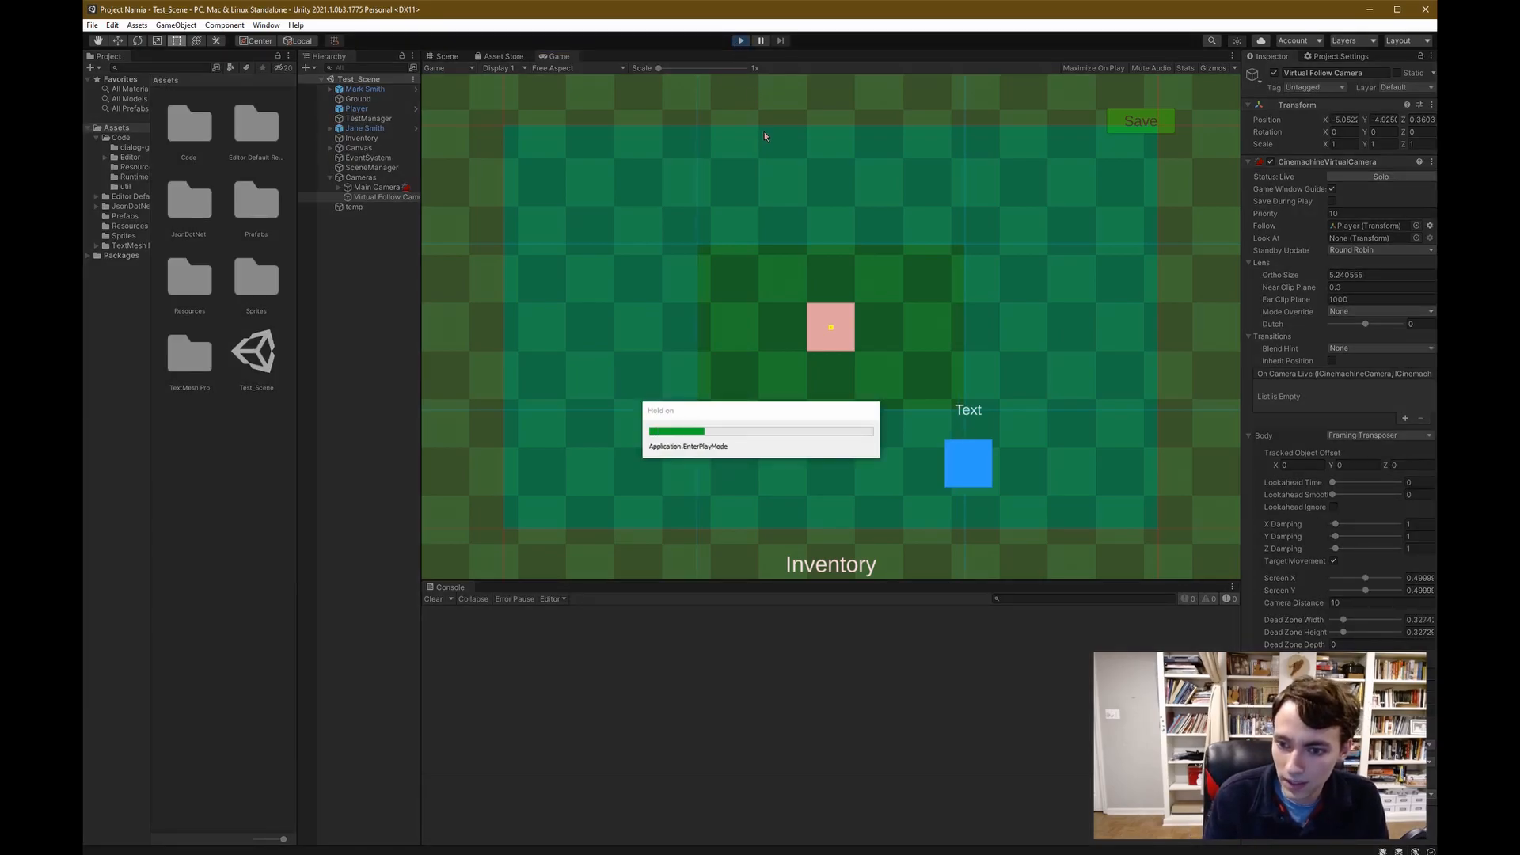
{"action": "left_click", "coordinate": [740, 40]}
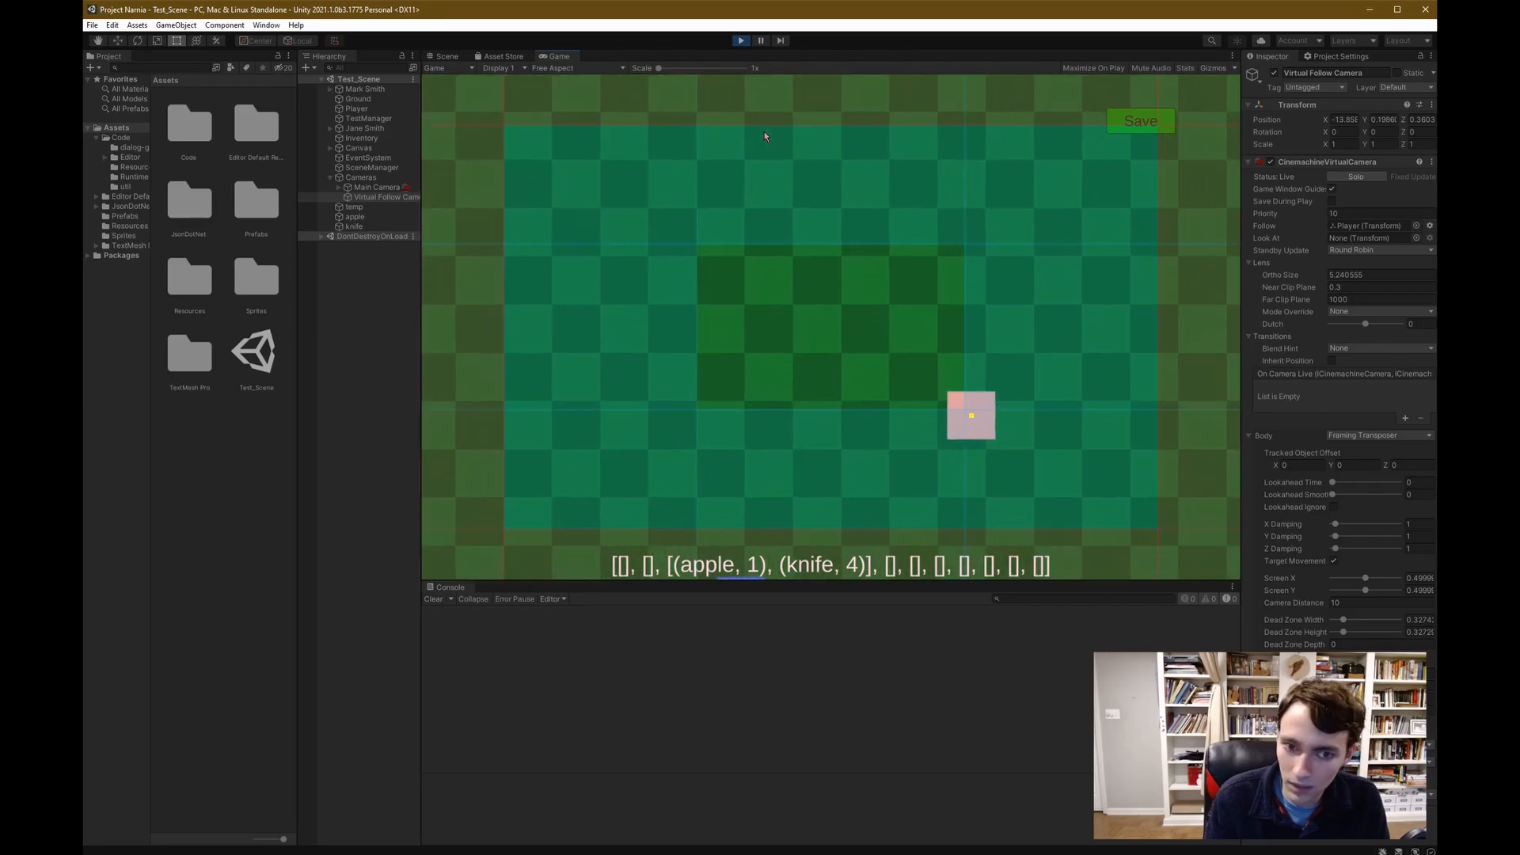
{"action": "left_click", "coordinate": [740, 40]}
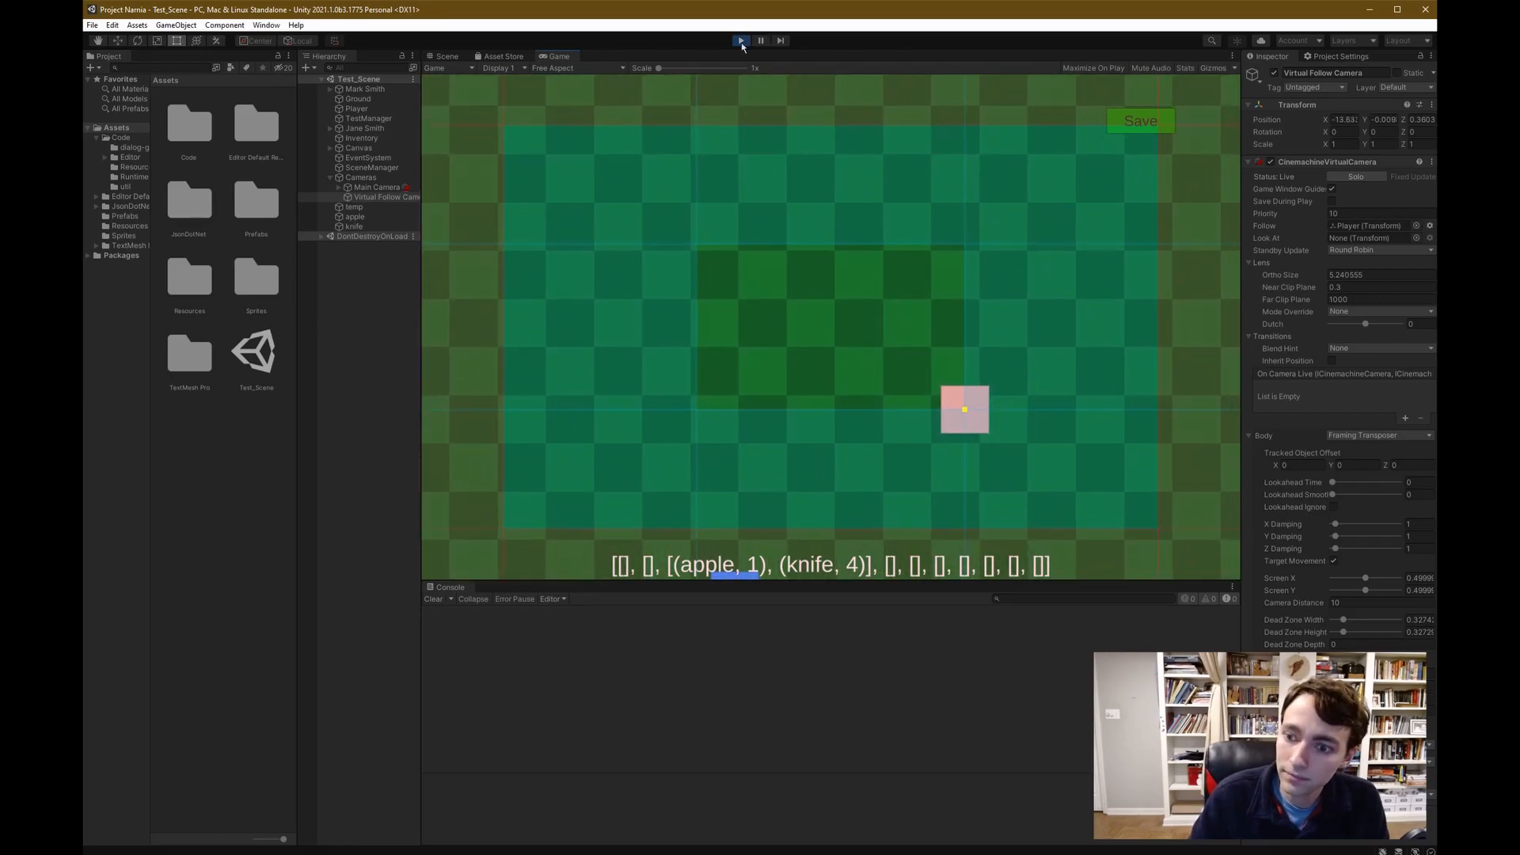
{"action": "left_click", "coordinate": [739, 40]}
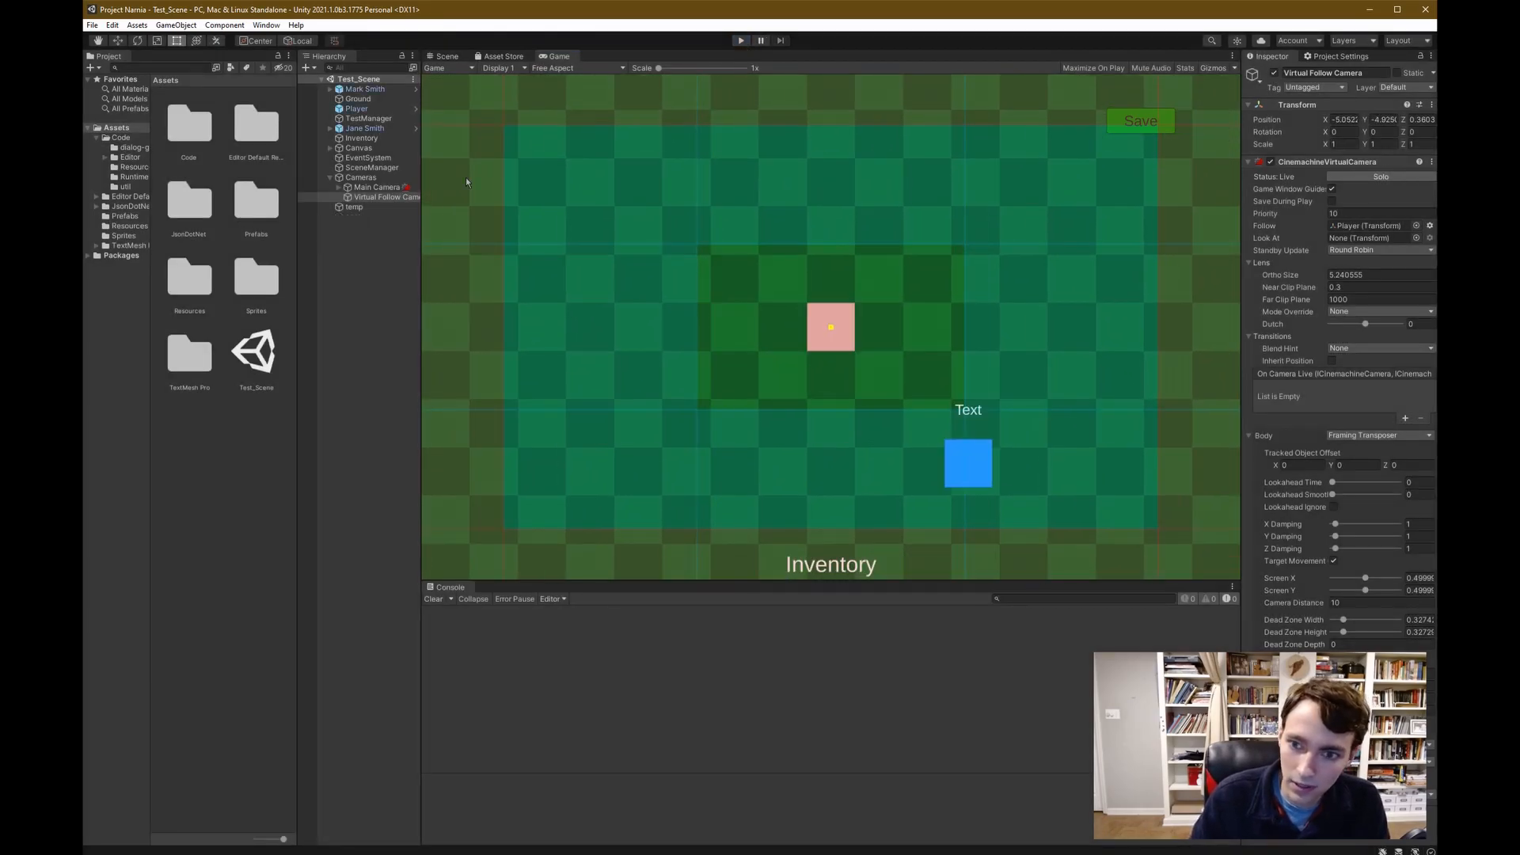
{"action": "mouse_move", "coordinate": [985, 185]}
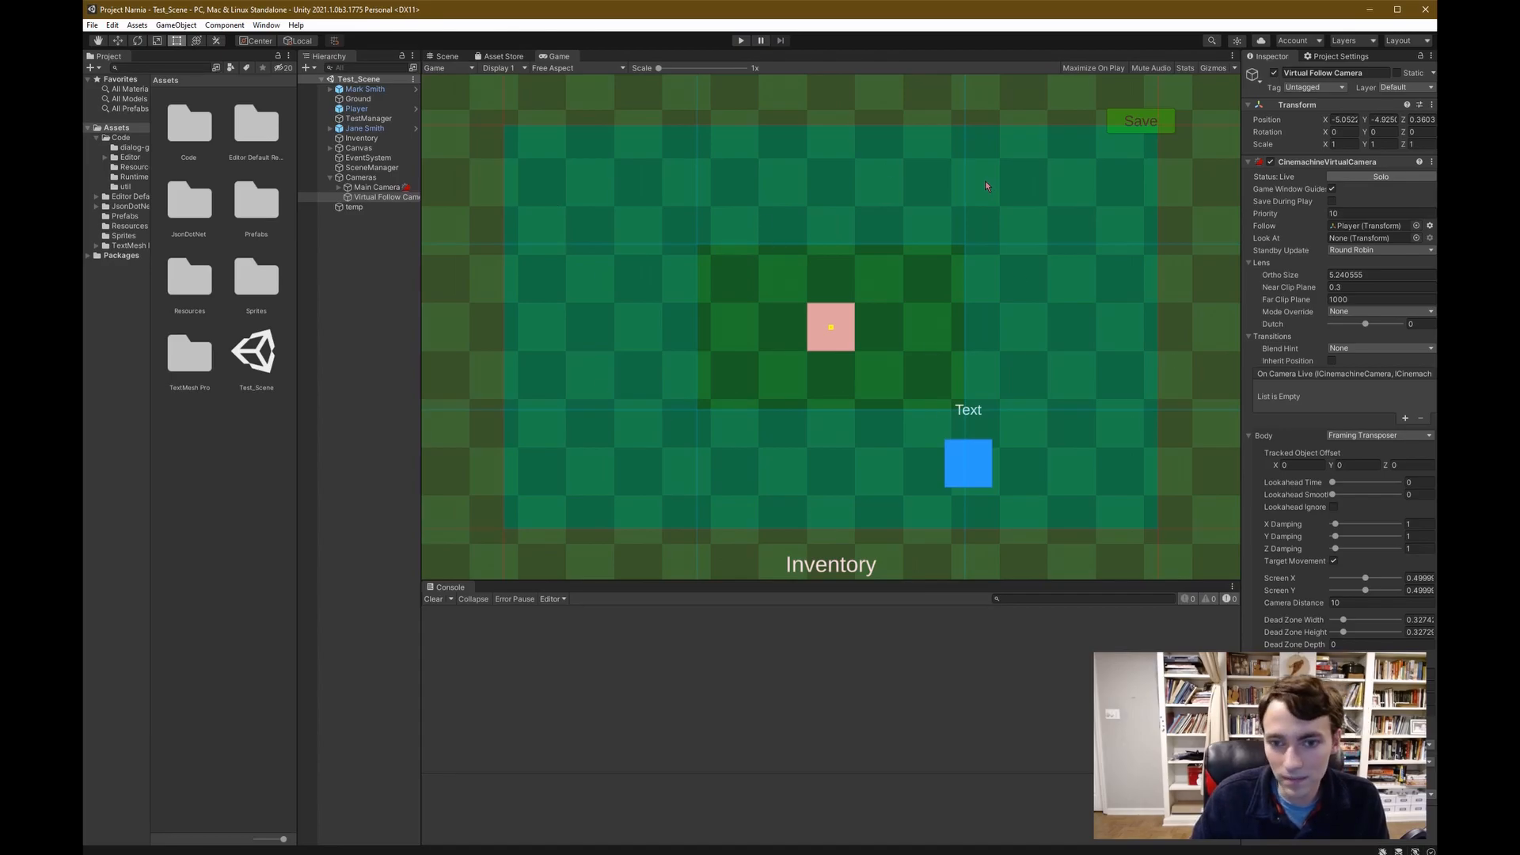
{"action": "mouse_move", "coordinate": [950, 151]}
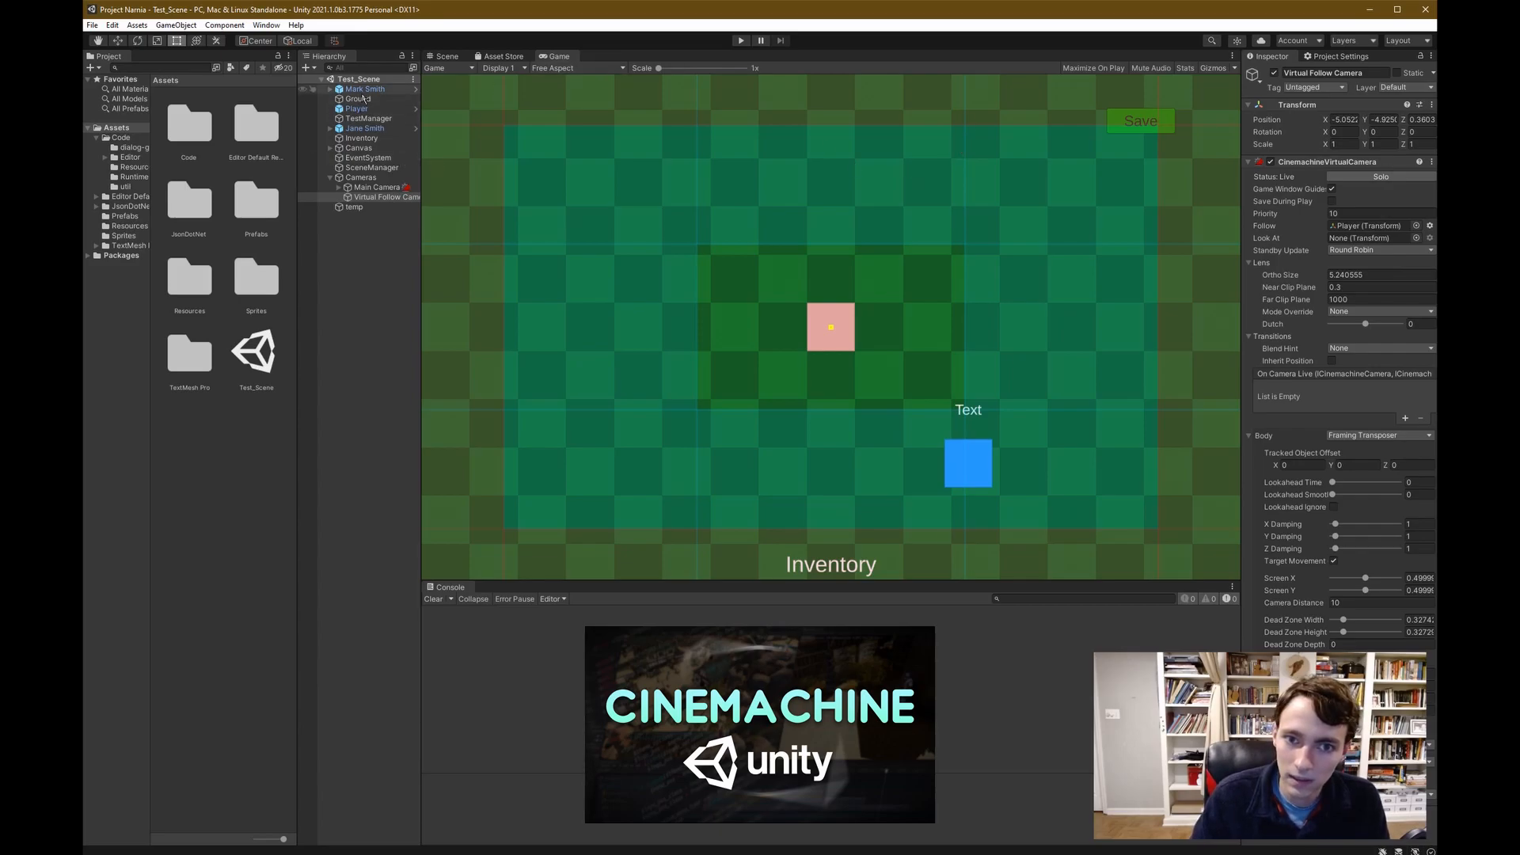
Select the Mark Smith shopkeeper NPC and run the game to reach its dialogue
{"action": "left_click", "coordinate": [363, 88]}
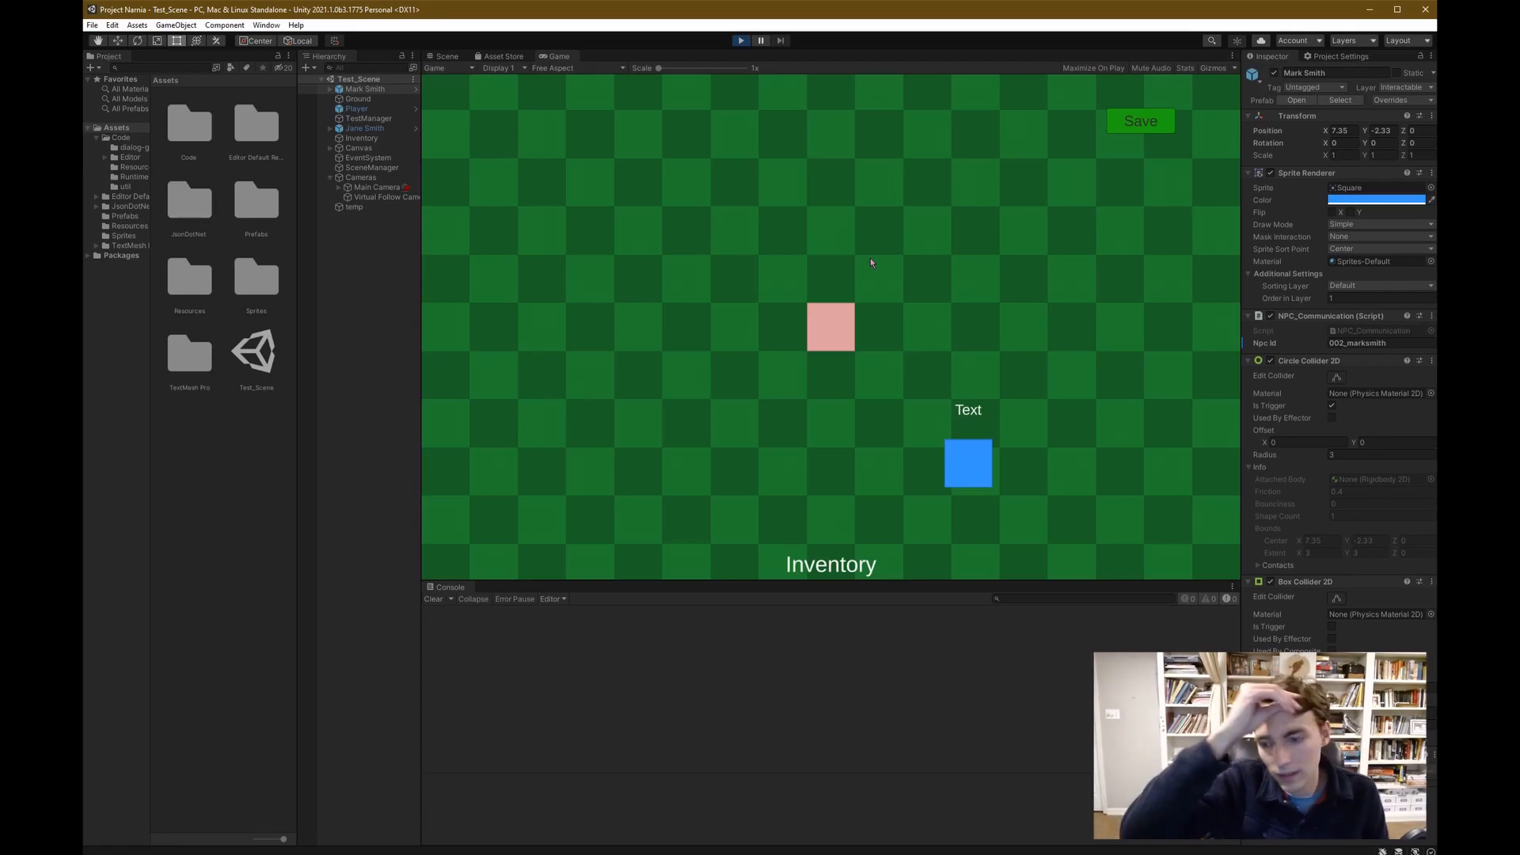
{"action": "left_click", "coordinate": [741, 40]}
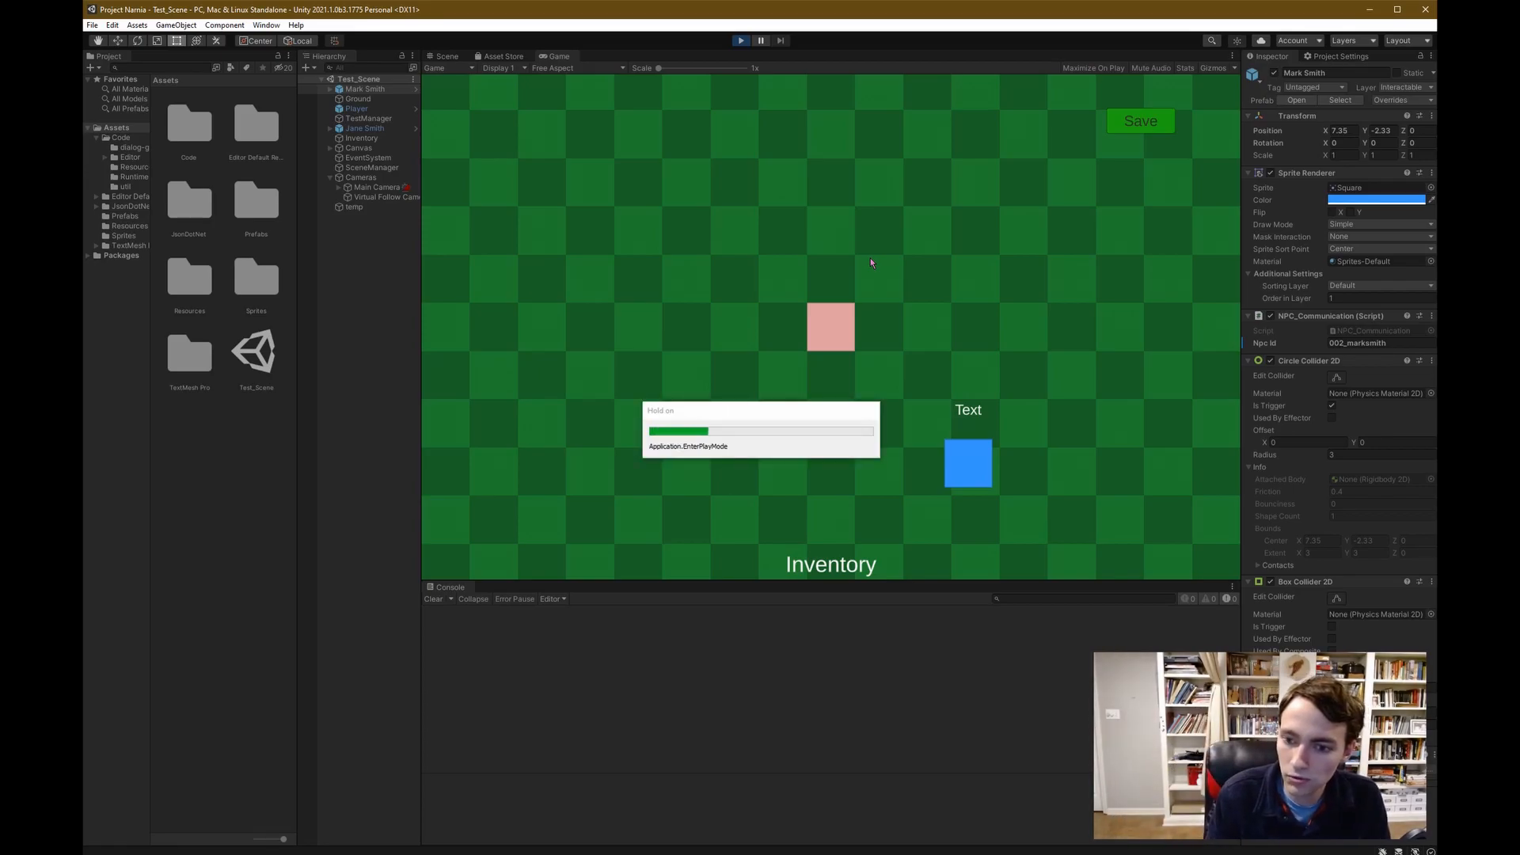
{"action": "left_click", "coordinate": [739, 39]}
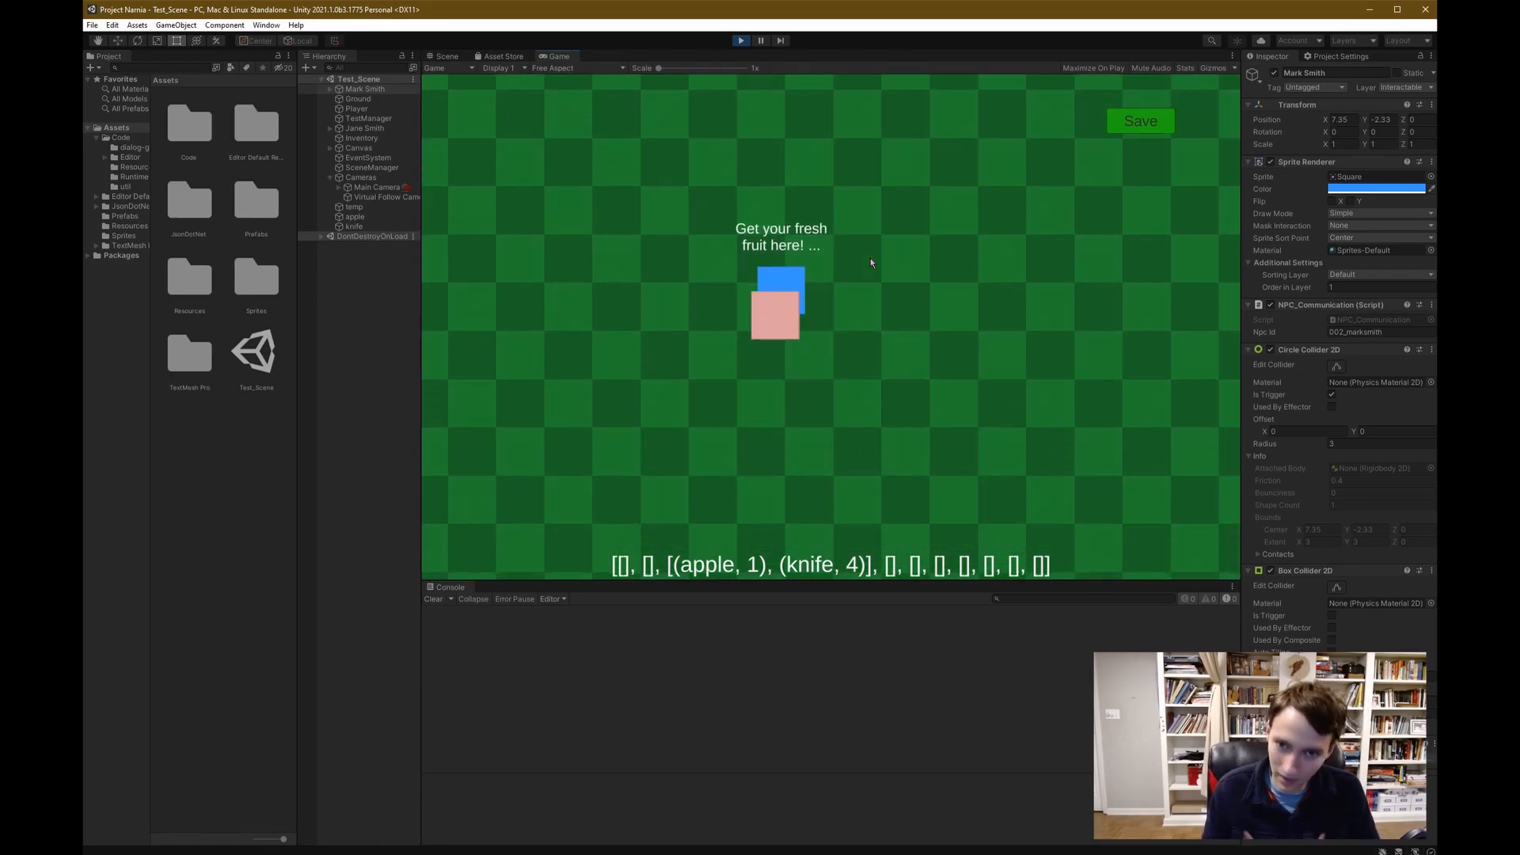
{"action": "mouse_move", "coordinate": [834, 209]}
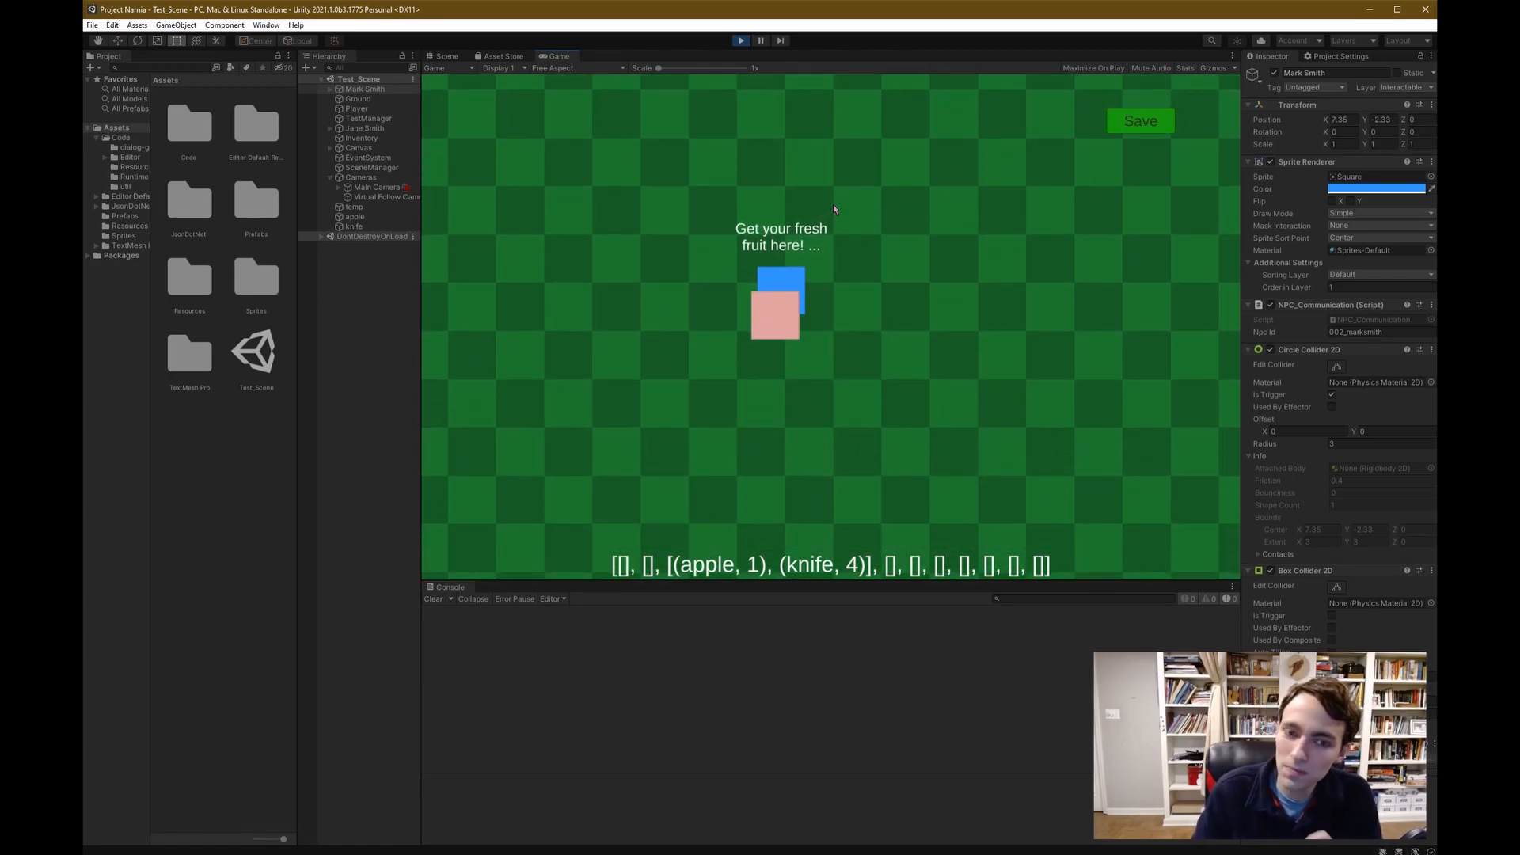
{"action": "mouse_move", "coordinate": [828, 200]}
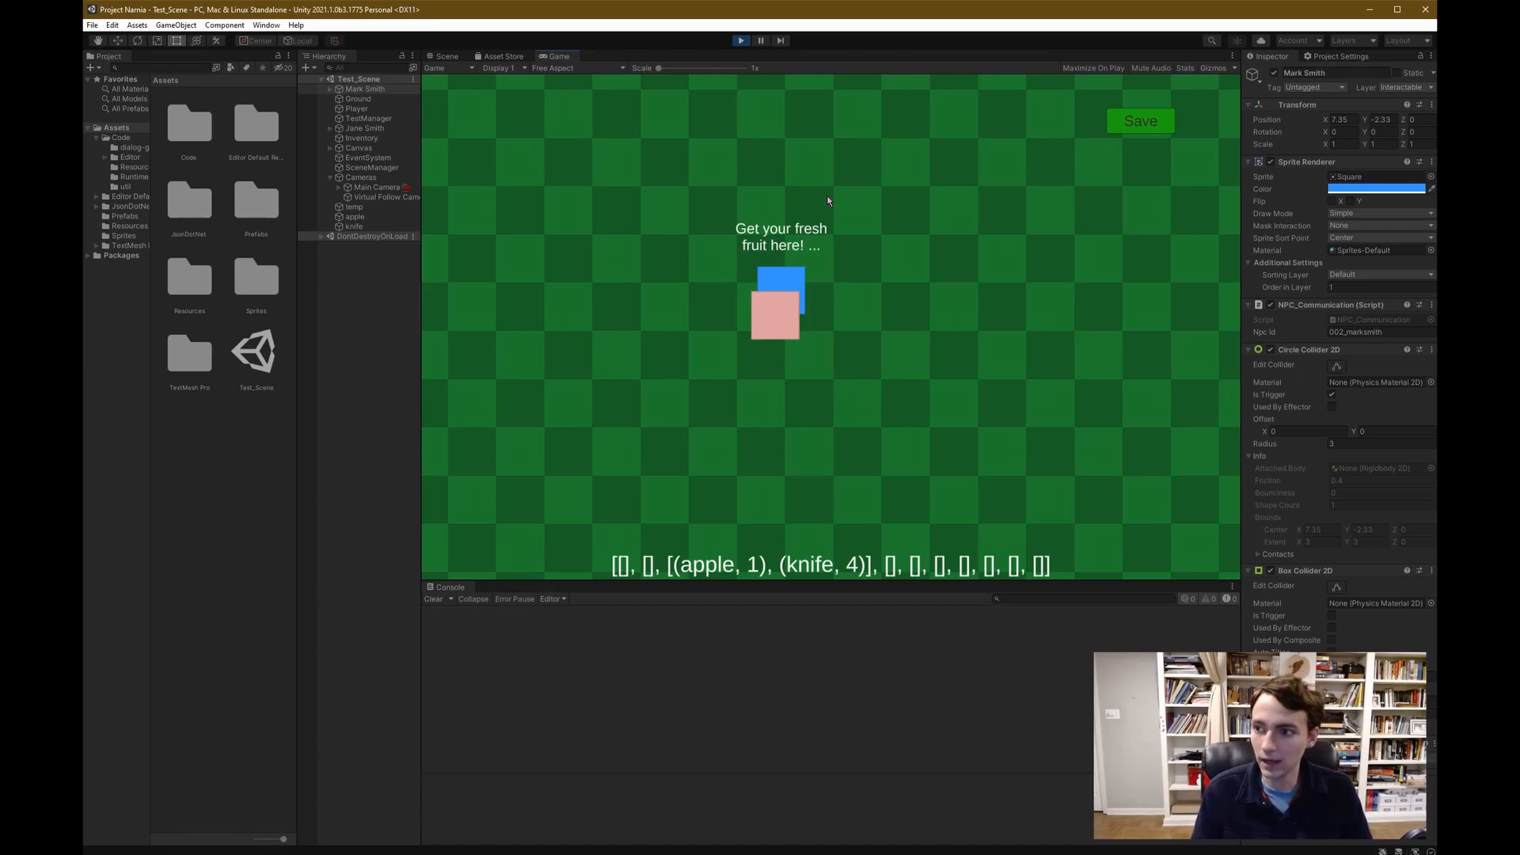
Bring up Project Settings and show the Graphics category page
{"action": "left_click", "coordinate": [1342, 55]}
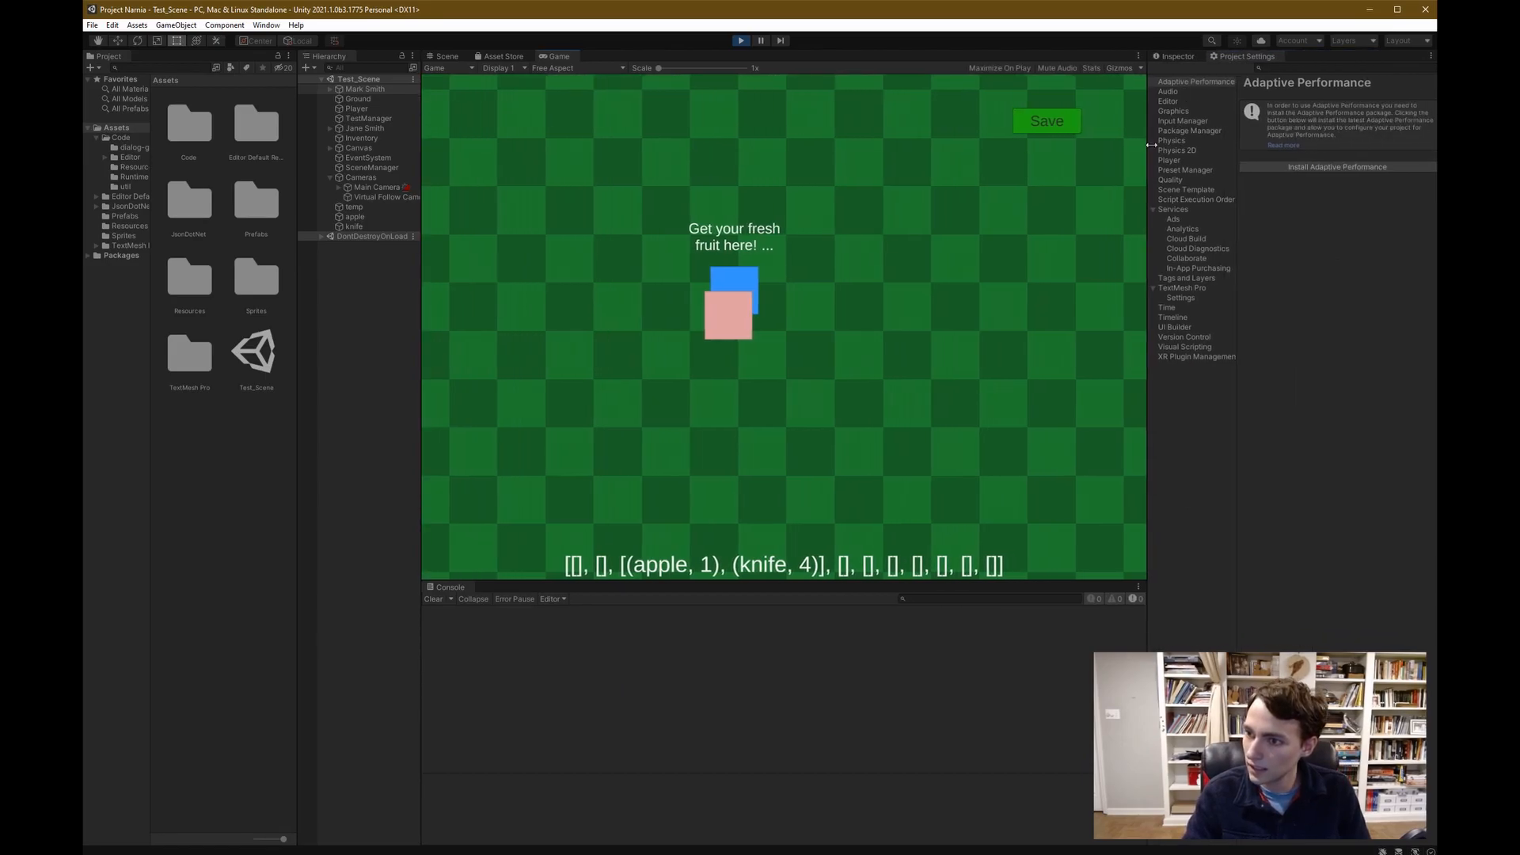
{"action": "left_click", "coordinate": [1178, 150]}
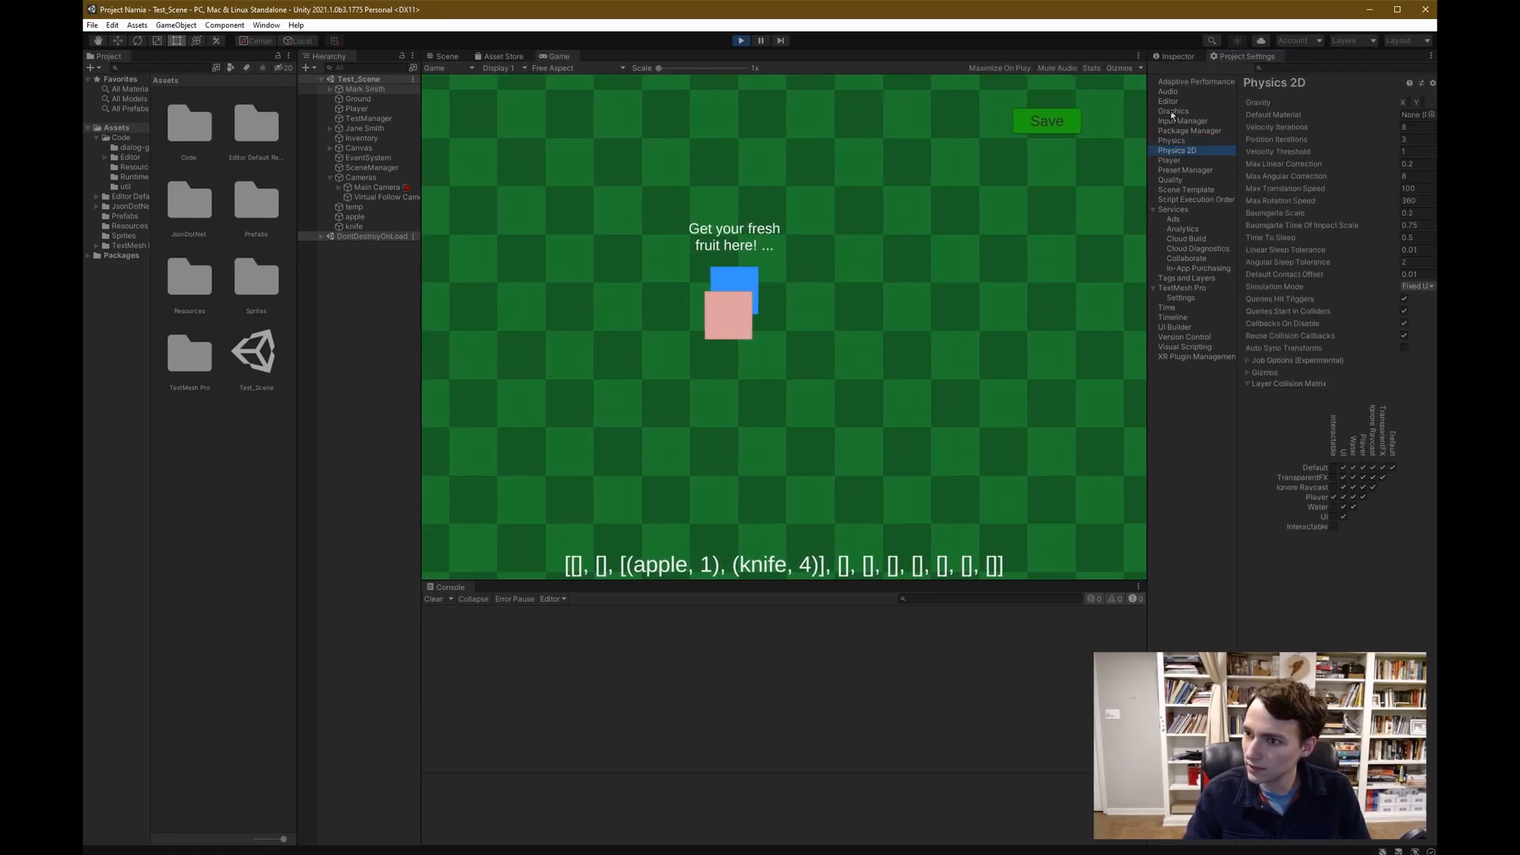
{"action": "left_click", "coordinate": [1032, 111]}
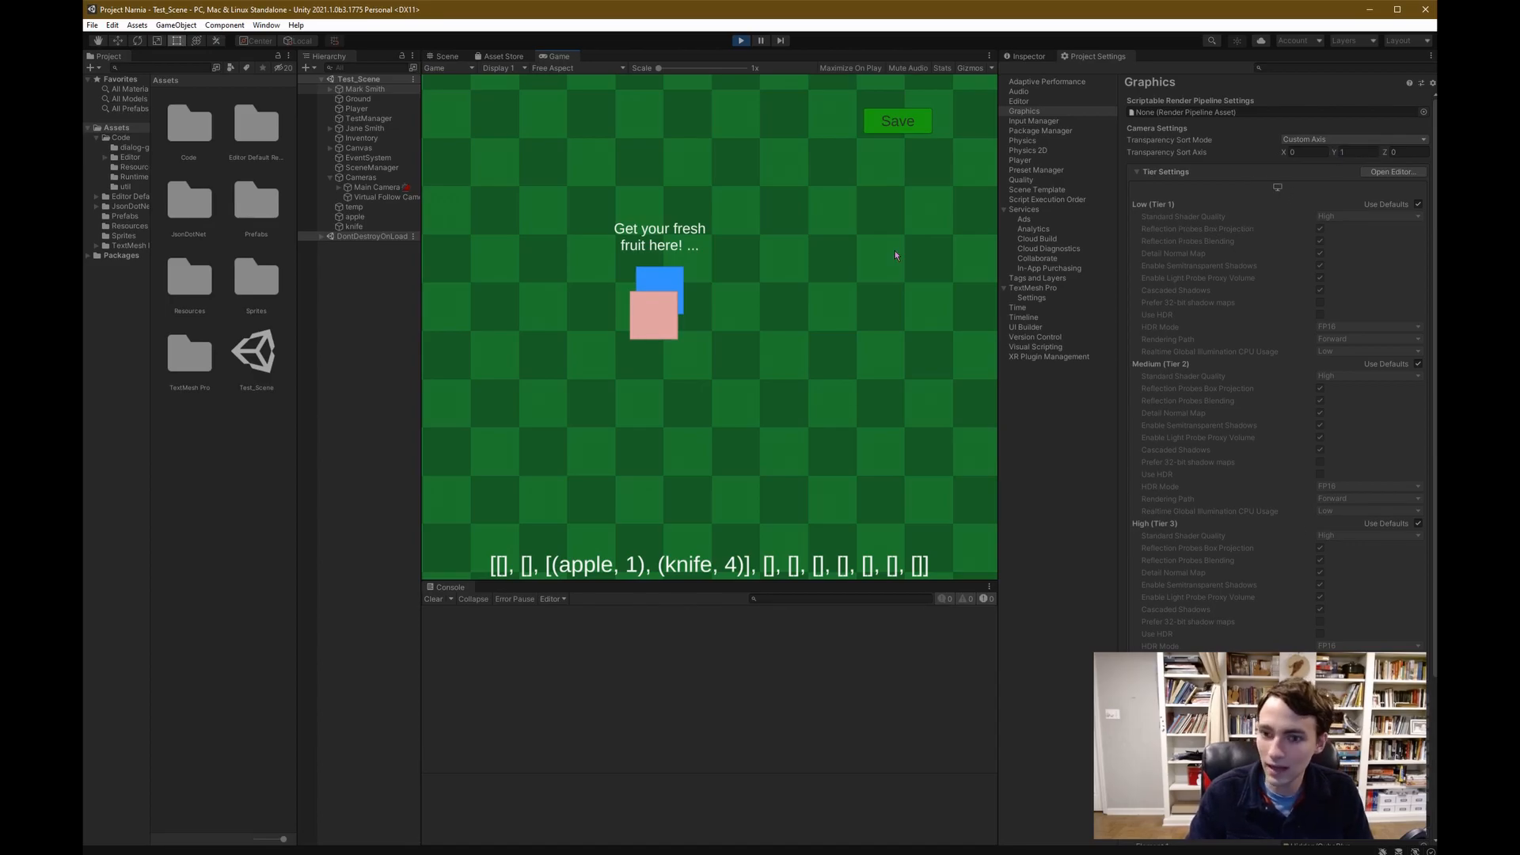
{"action": "mouse_move", "coordinate": [1121, 335]}
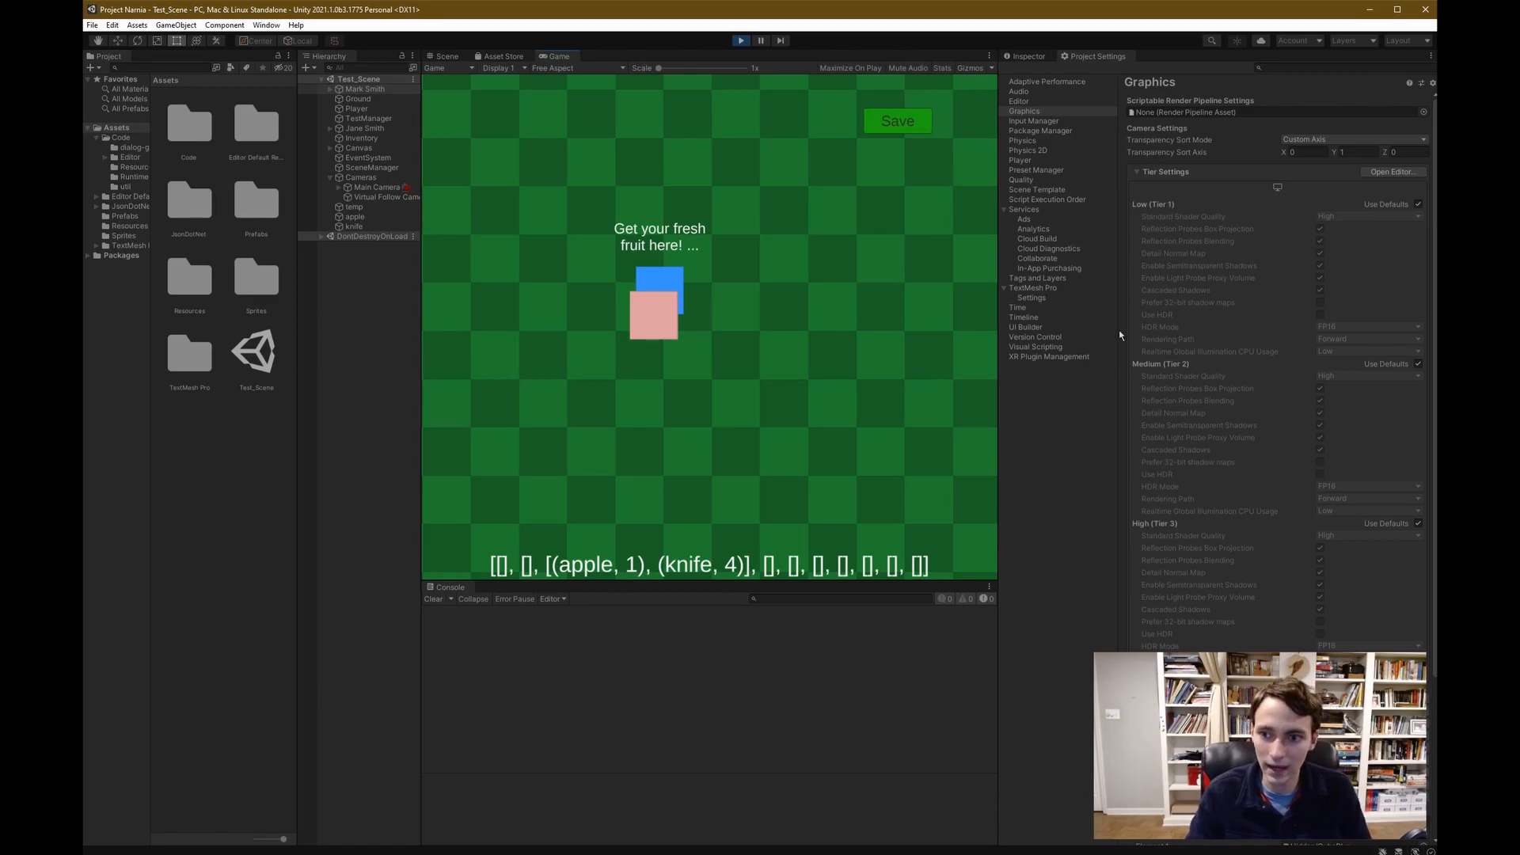
{"action": "mouse_move", "coordinate": [1057, 358]}
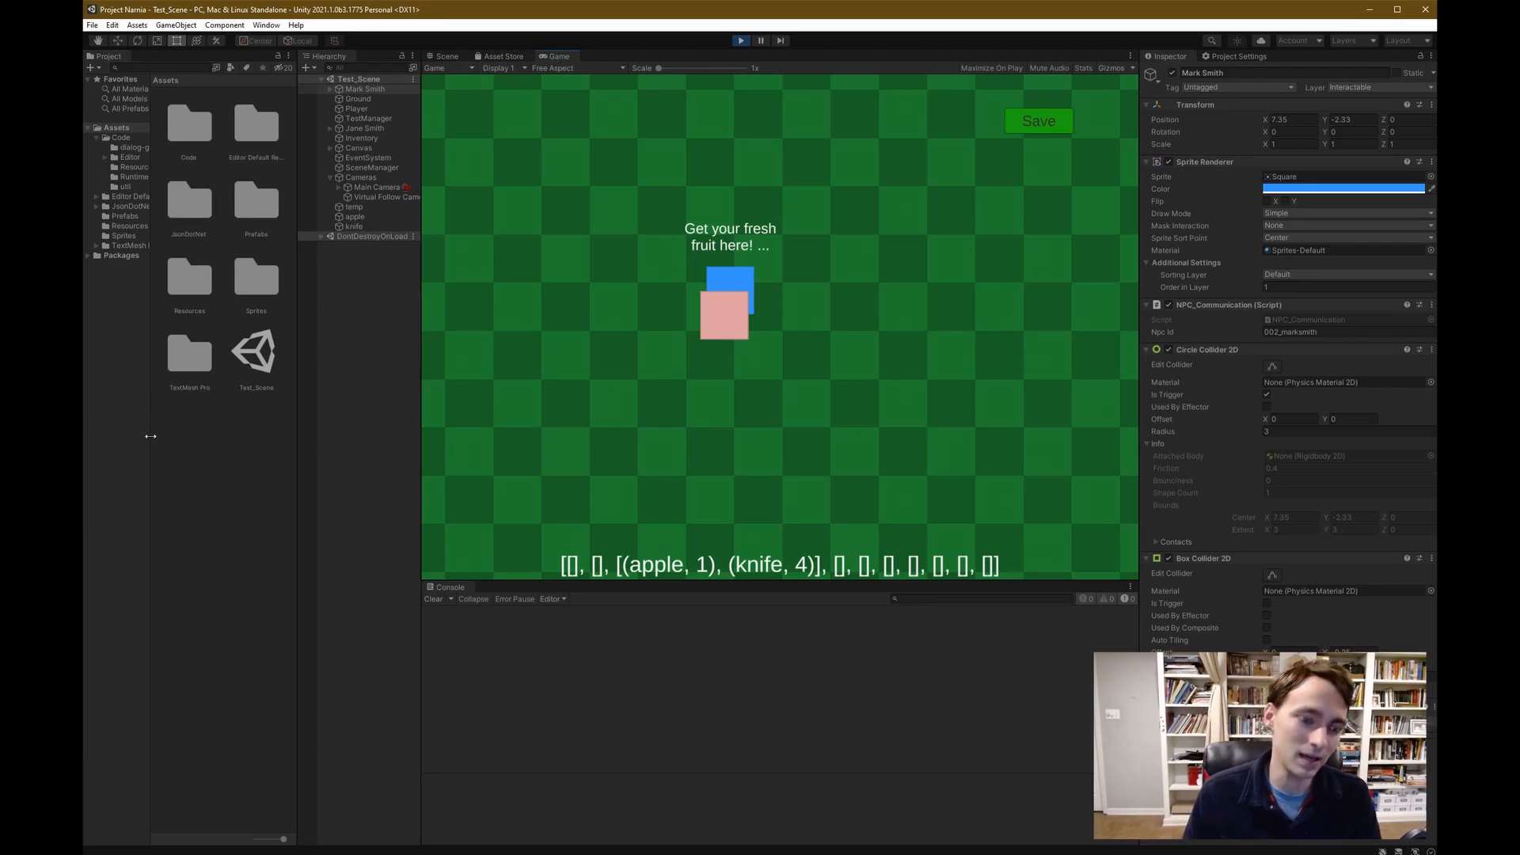
{"action": "mouse_move", "coordinate": [114, 730]}
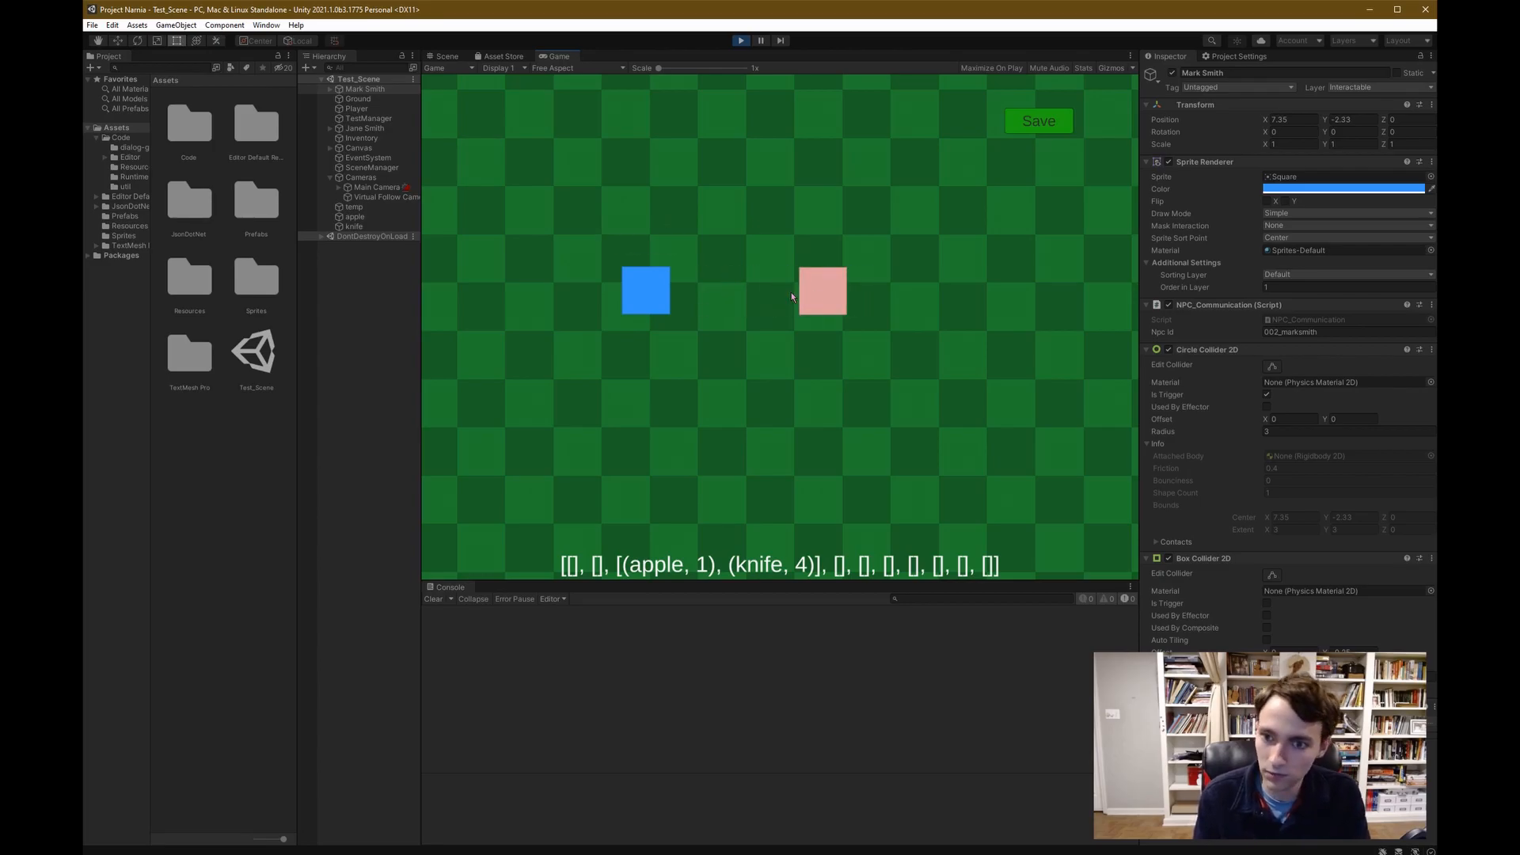
Complete the purchase with the shopkeeper and save the game's progress in-game
{"action": "left_click", "coordinate": [741, 40]}
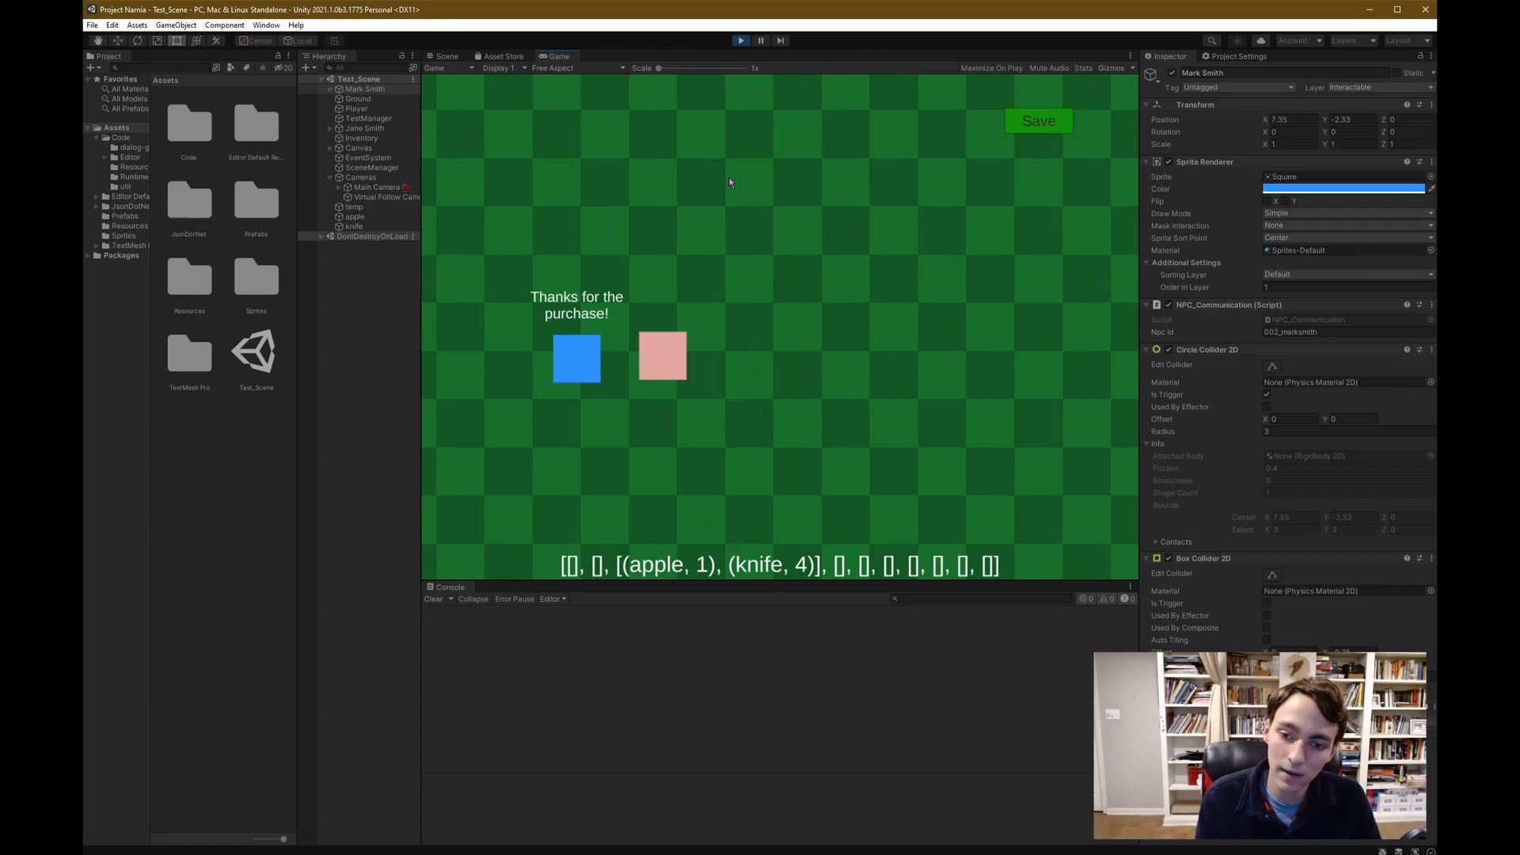
{"action": "mouse_move", "coordinate": [683, 155]}
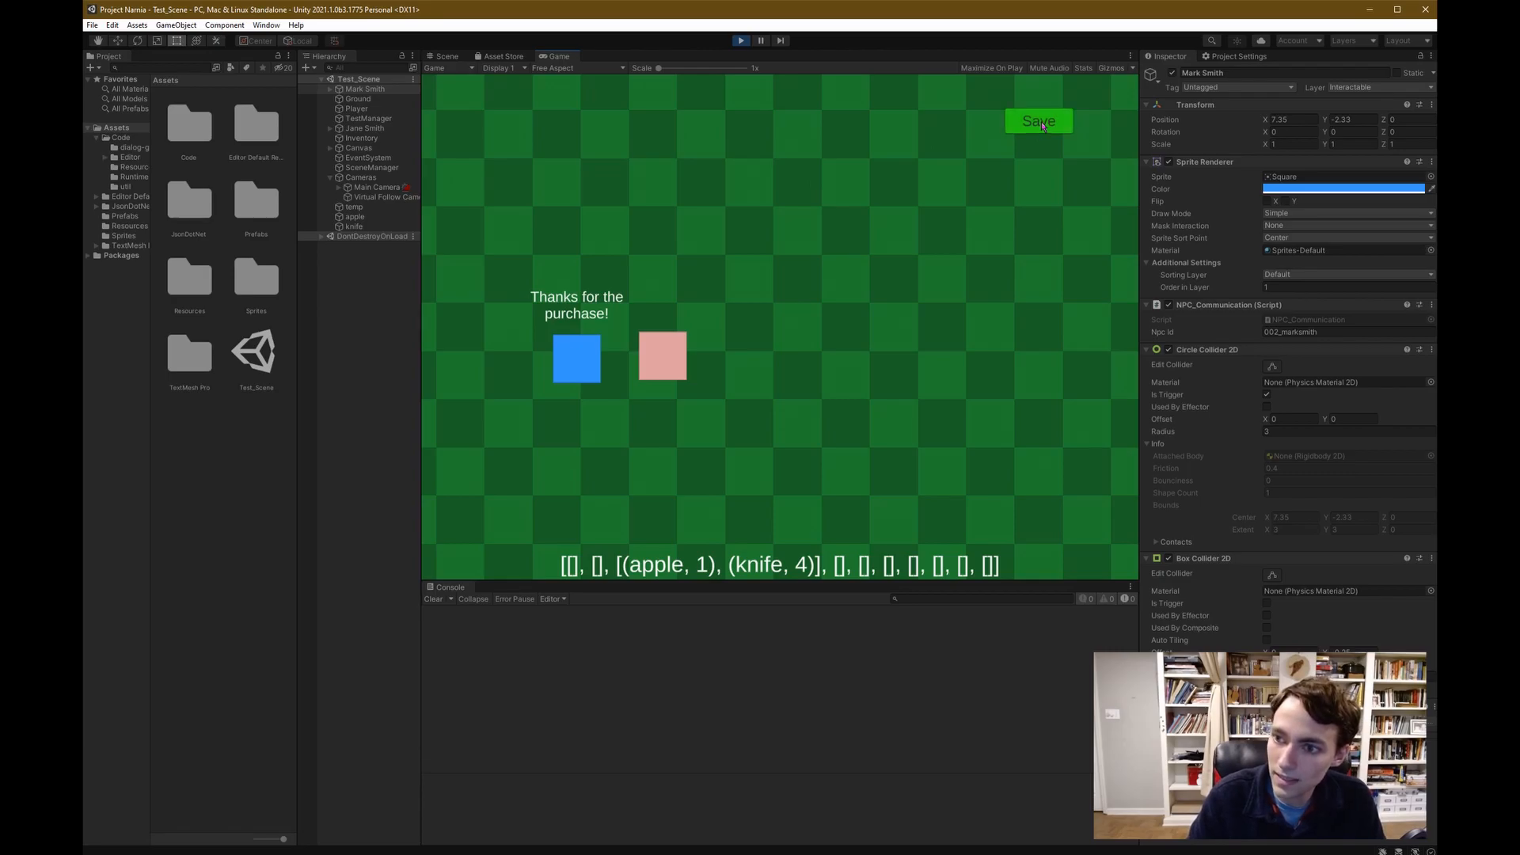
{"action": "left_click", "coordinate": [1037, 120]}
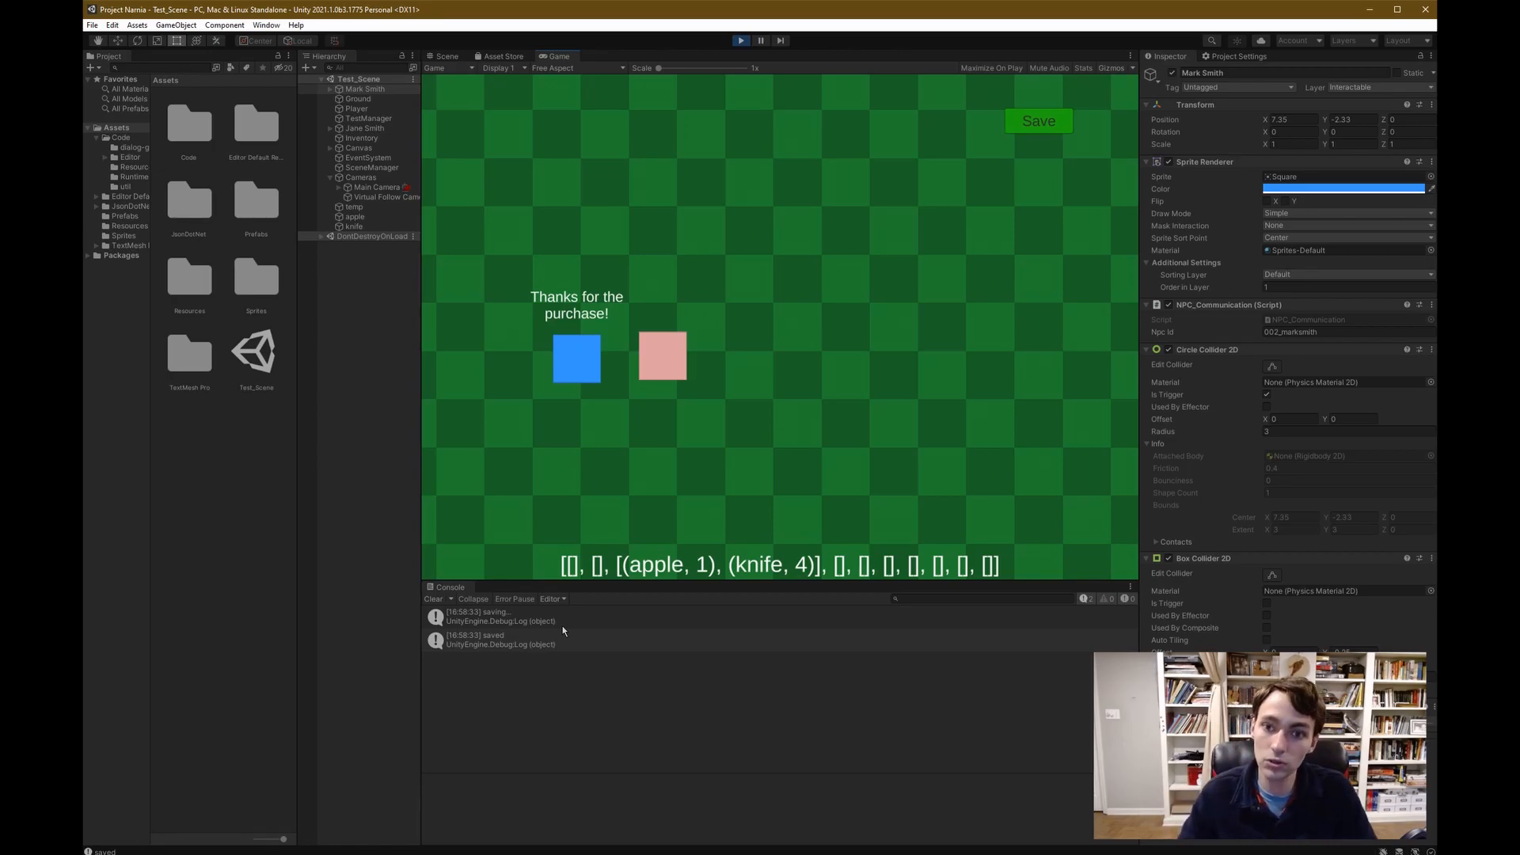
Stop and restart the game to confirm the saved apple and four knives reload
{"action": "left_click", "coordinate": [741, 40]}
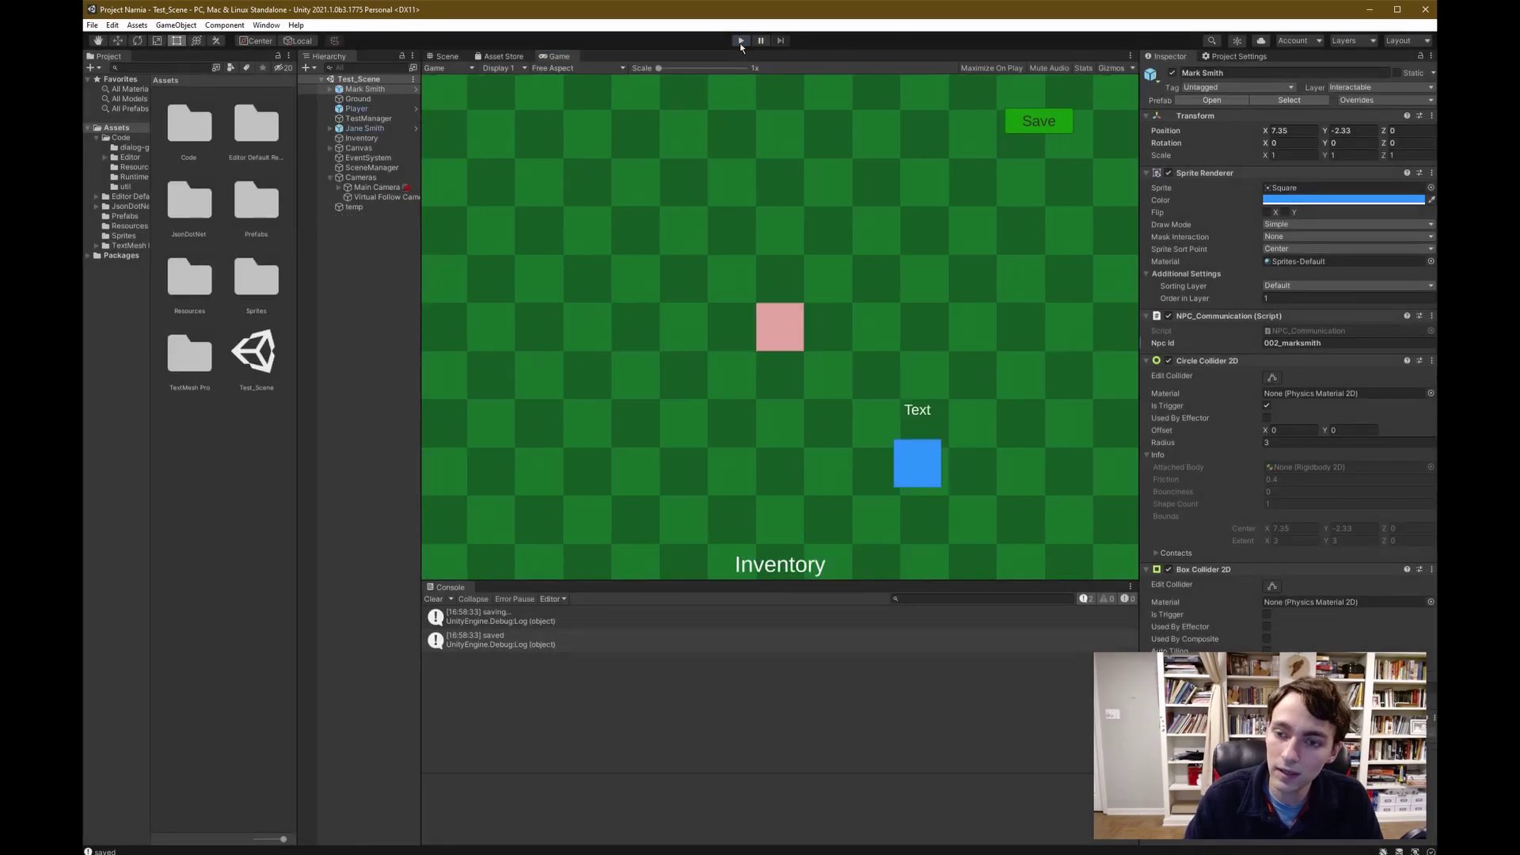
{"action": "left_click", "coordinate": [739, 39]}
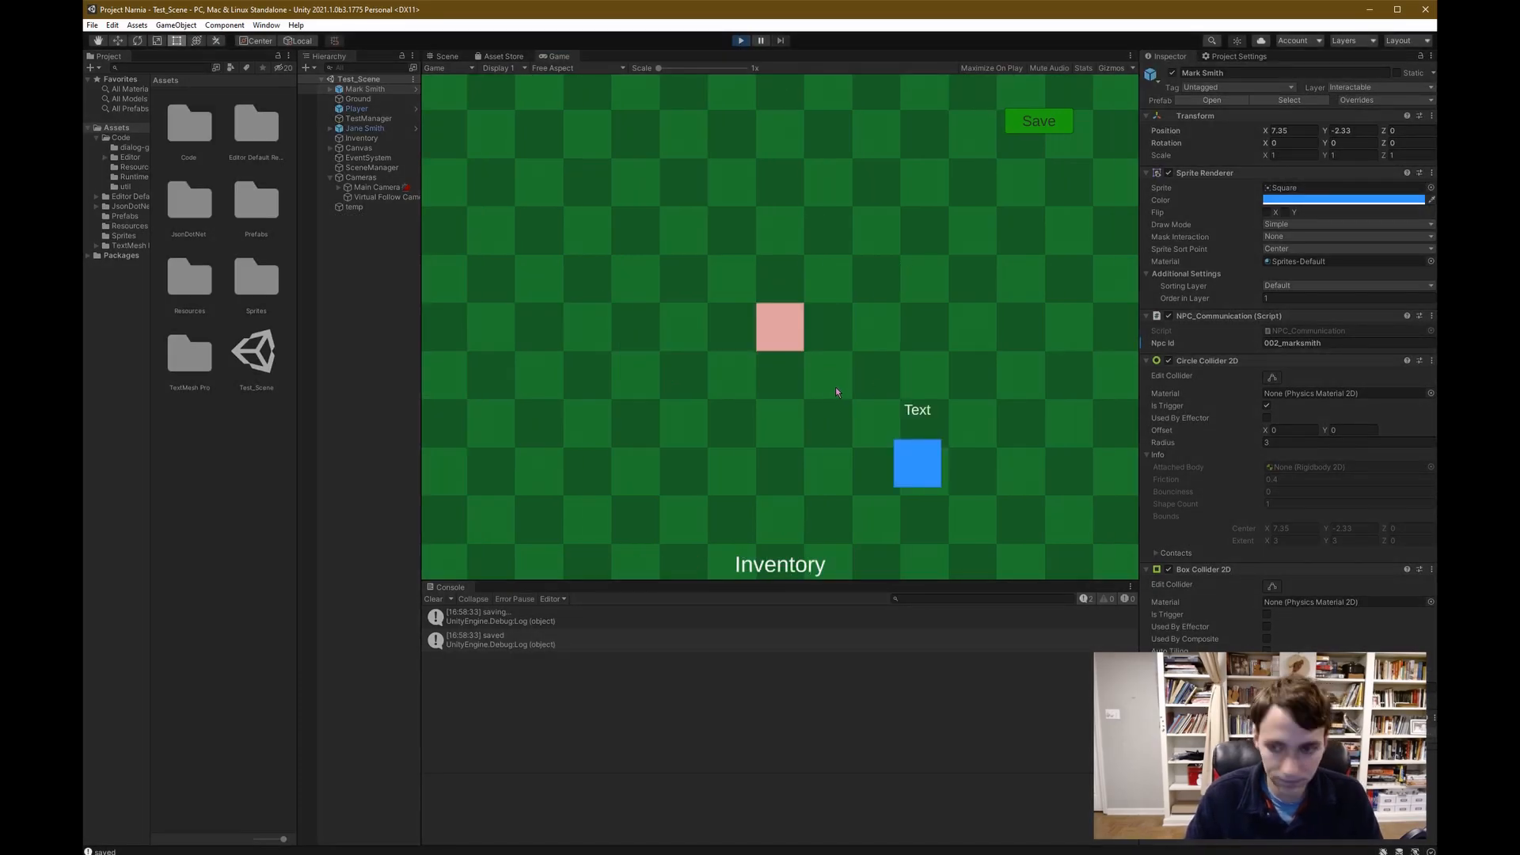
{"action": "left_click", "coordinate": [1037, 121]}
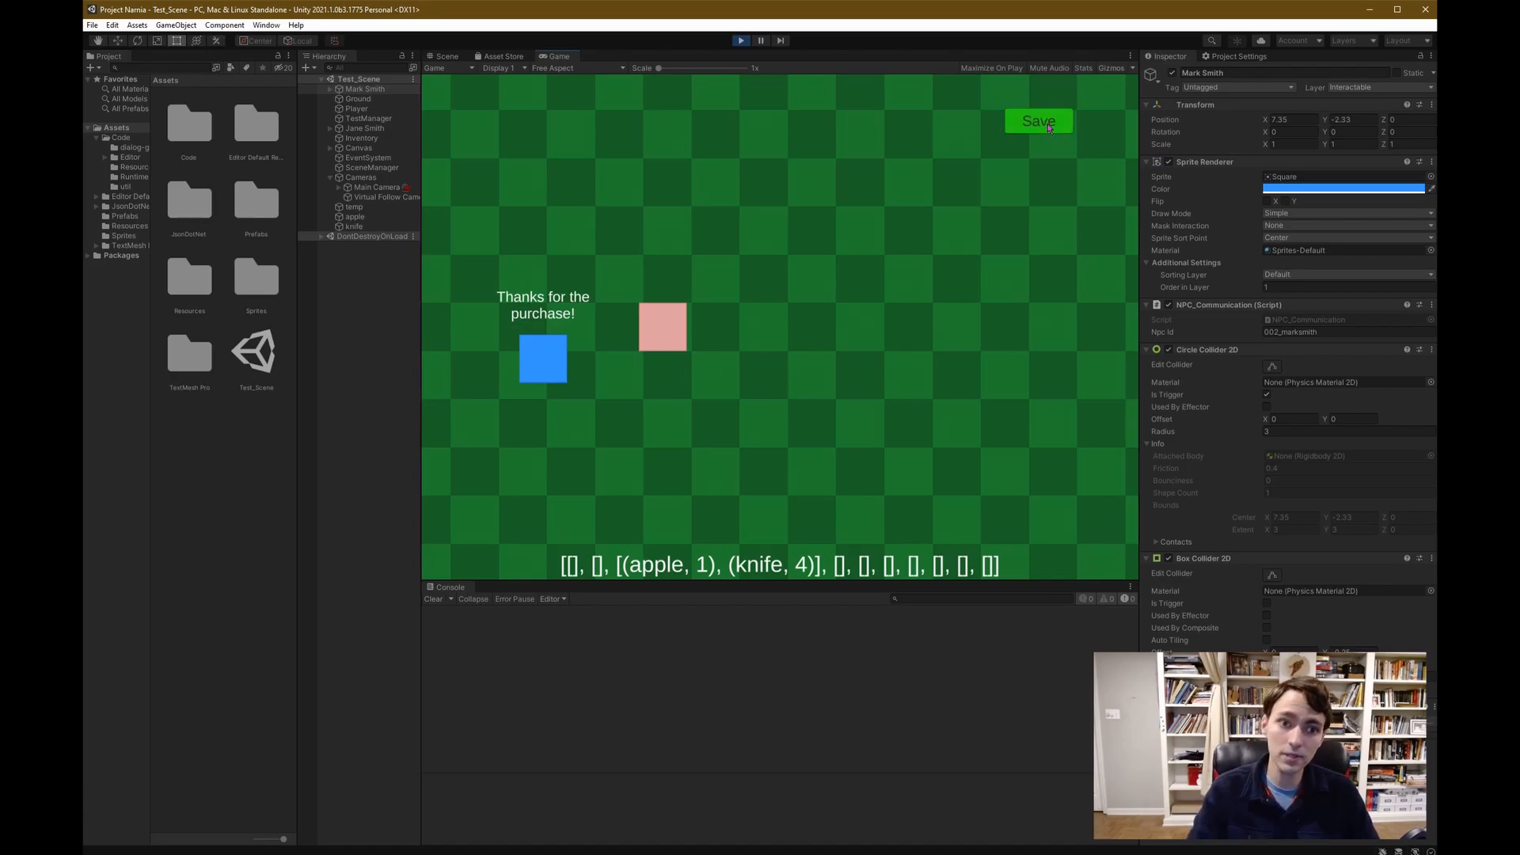
{"action": "mouse_move", "coordinate": [1018, 157]}
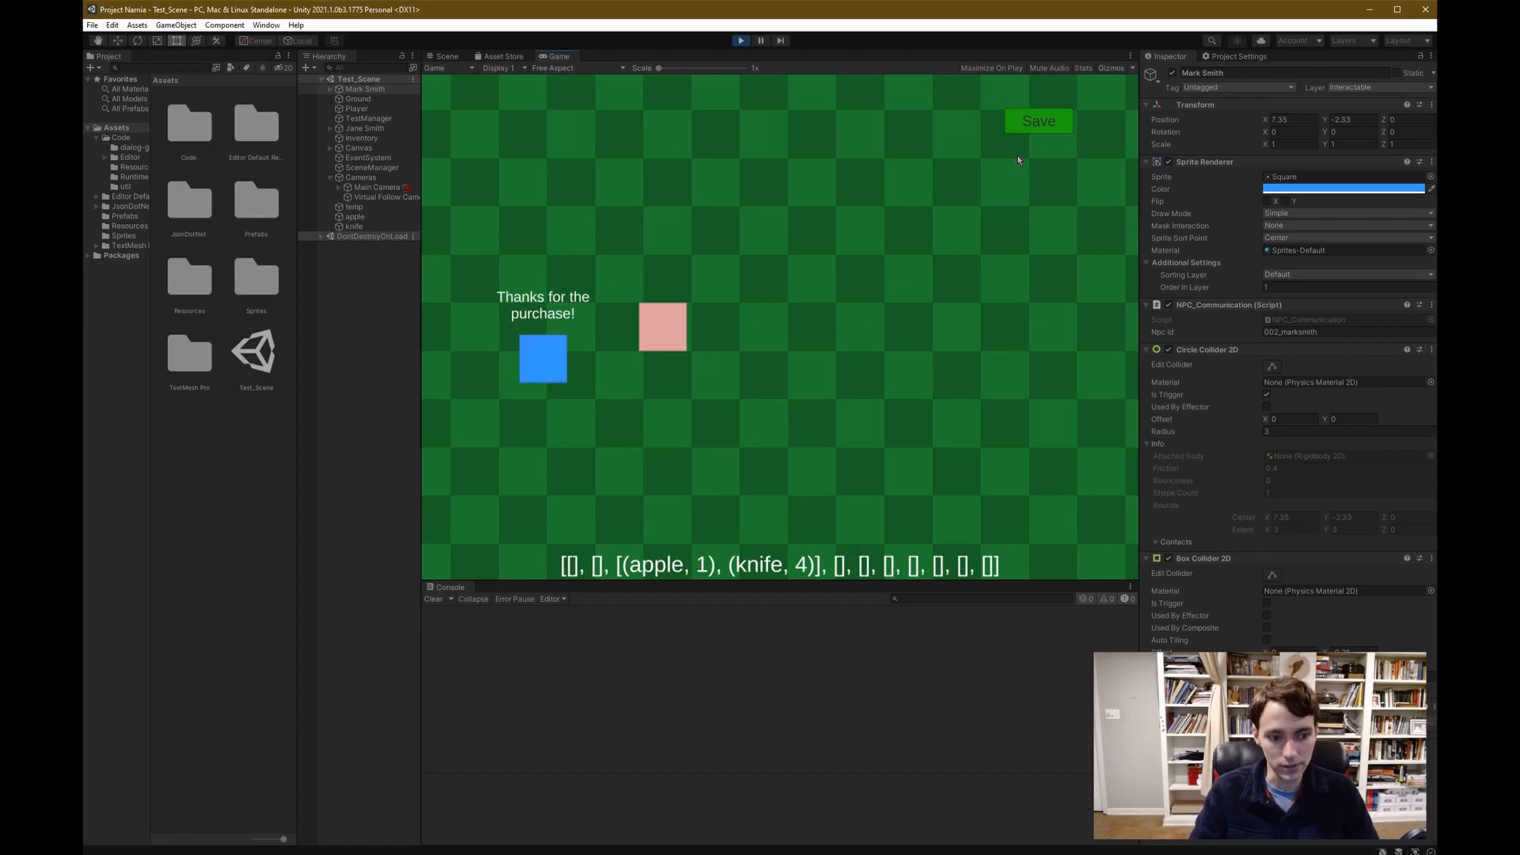
{"action": "mouse_move", "coordinate": [903, 276]}
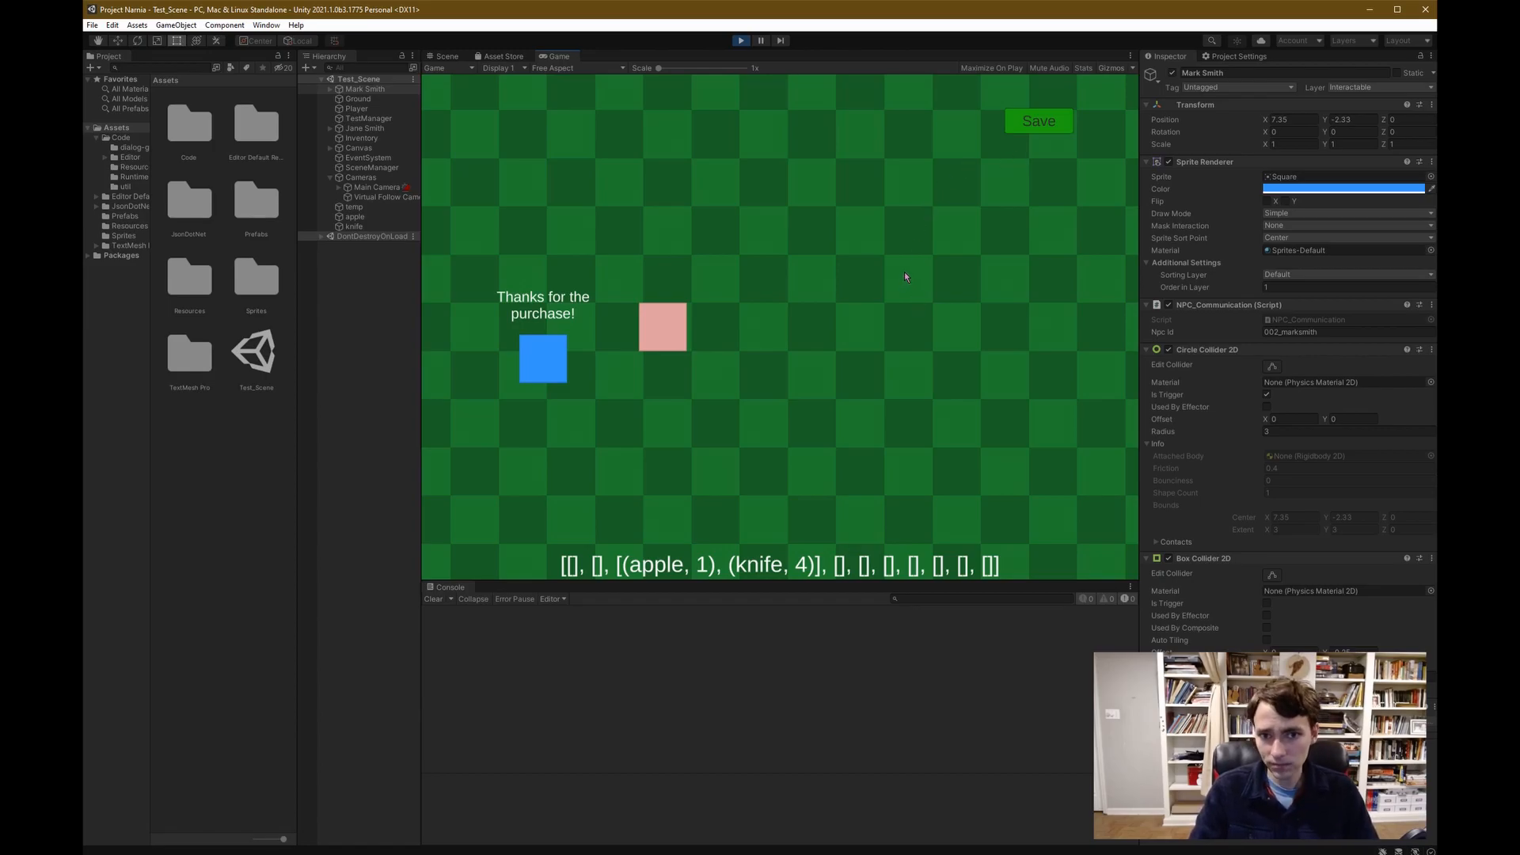
{"action": "mouse_move", "coordinate": [890, 272]}
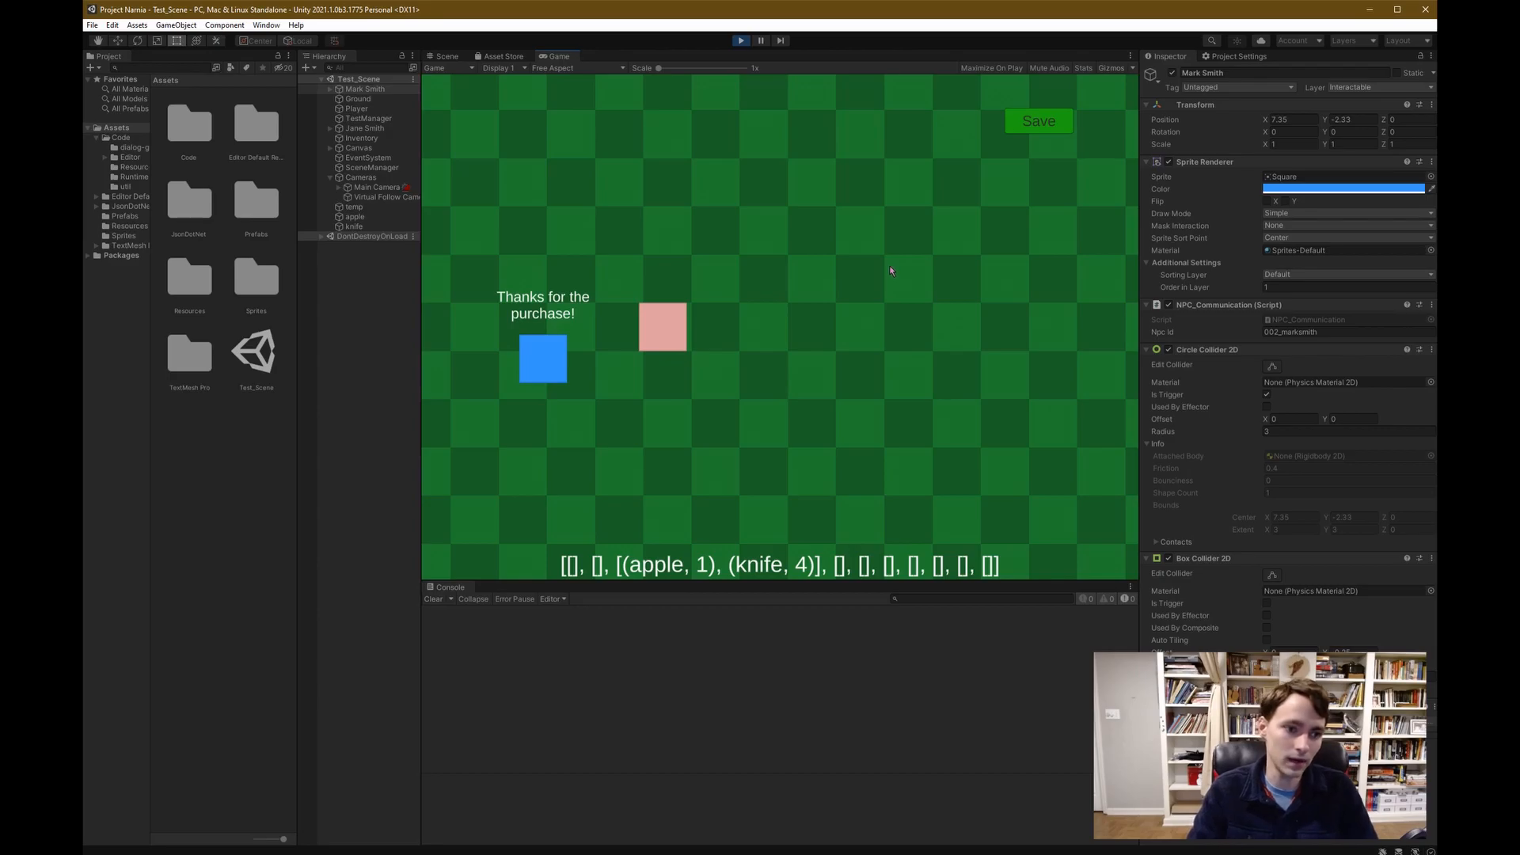
{"action": "mouse_move", "coordinate": [871, 241]}
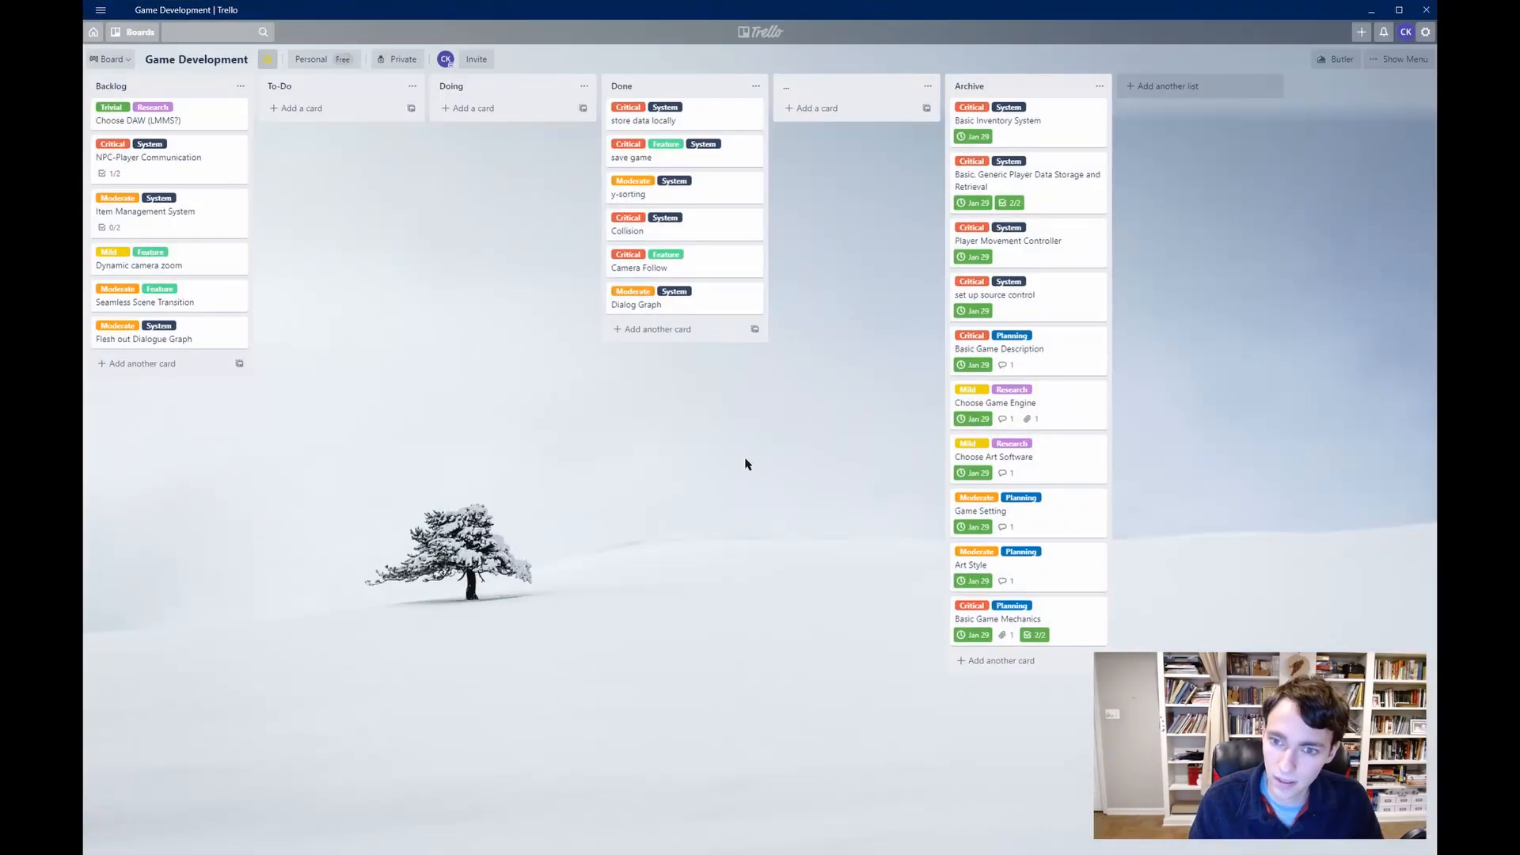
{"action": "mouse_move", "coordinate": [695, 281]}
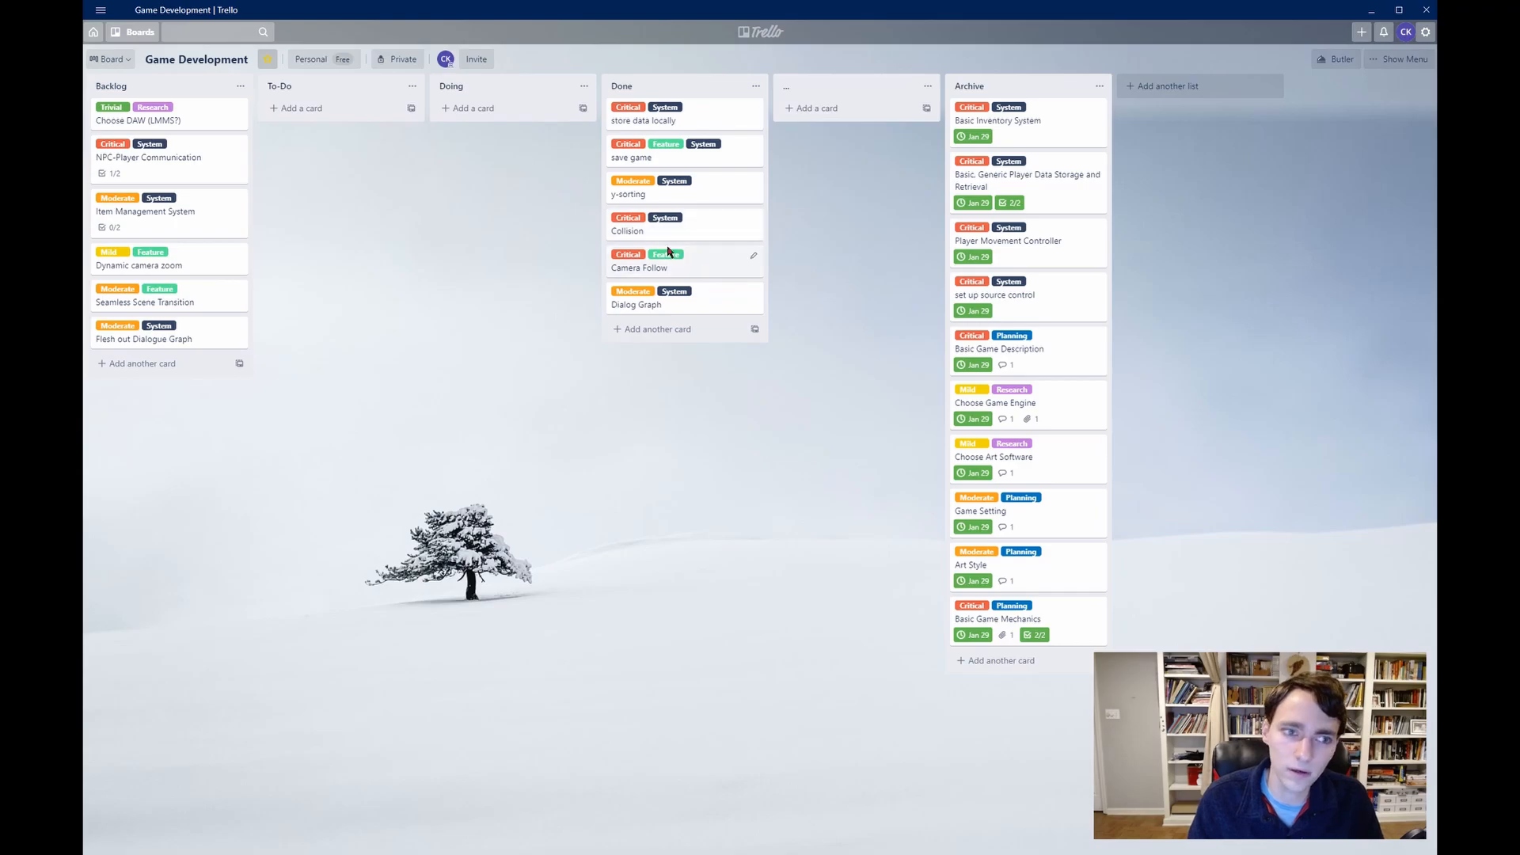
{"action": "mouse_move", "coordinate": [811, 348]}
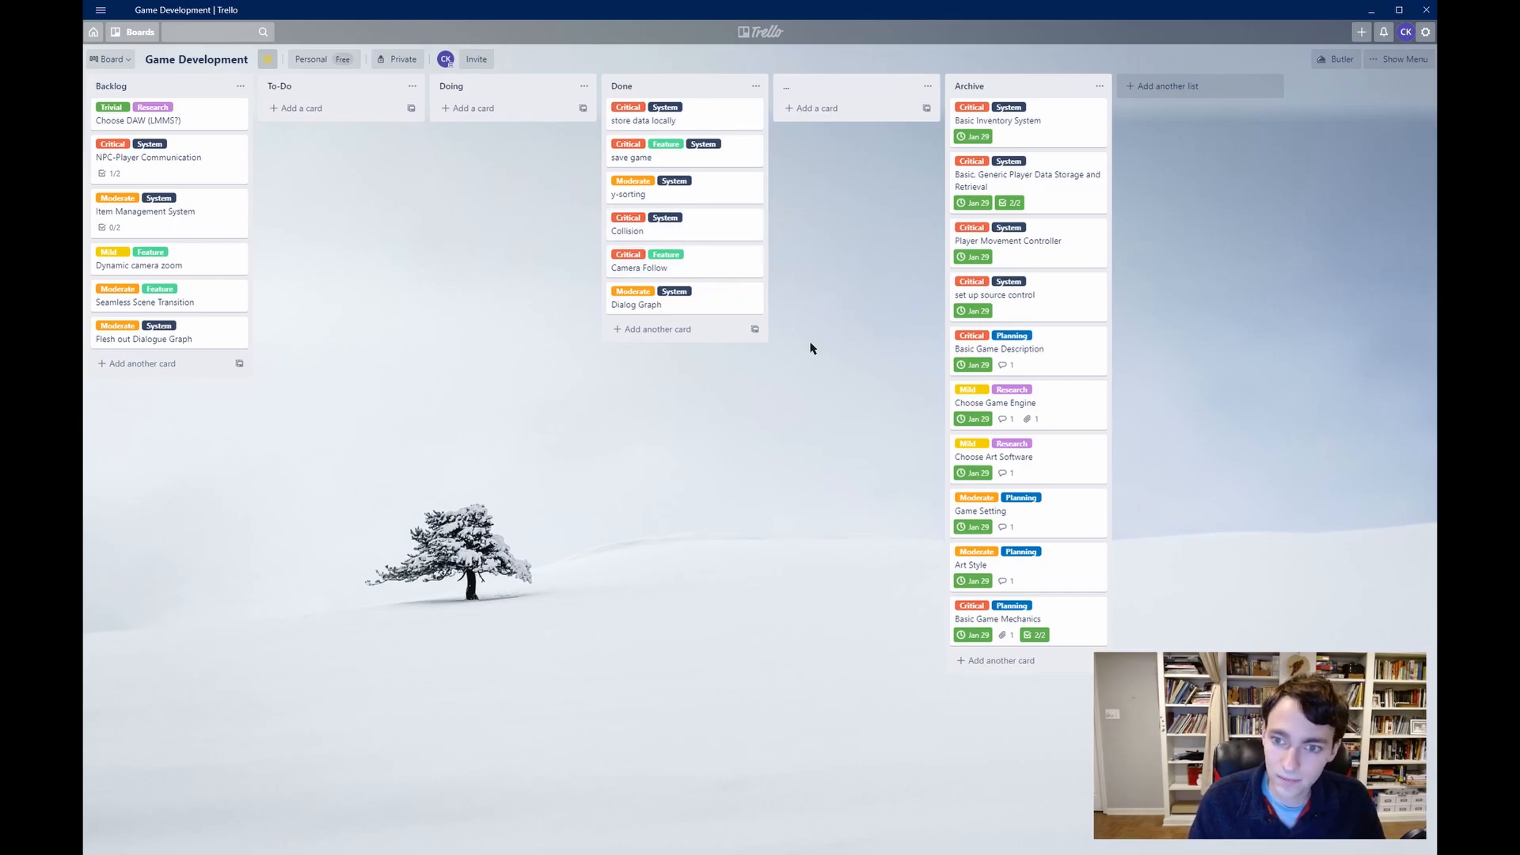
{"action": "mouse_move", "coordinate": [722, 312]}
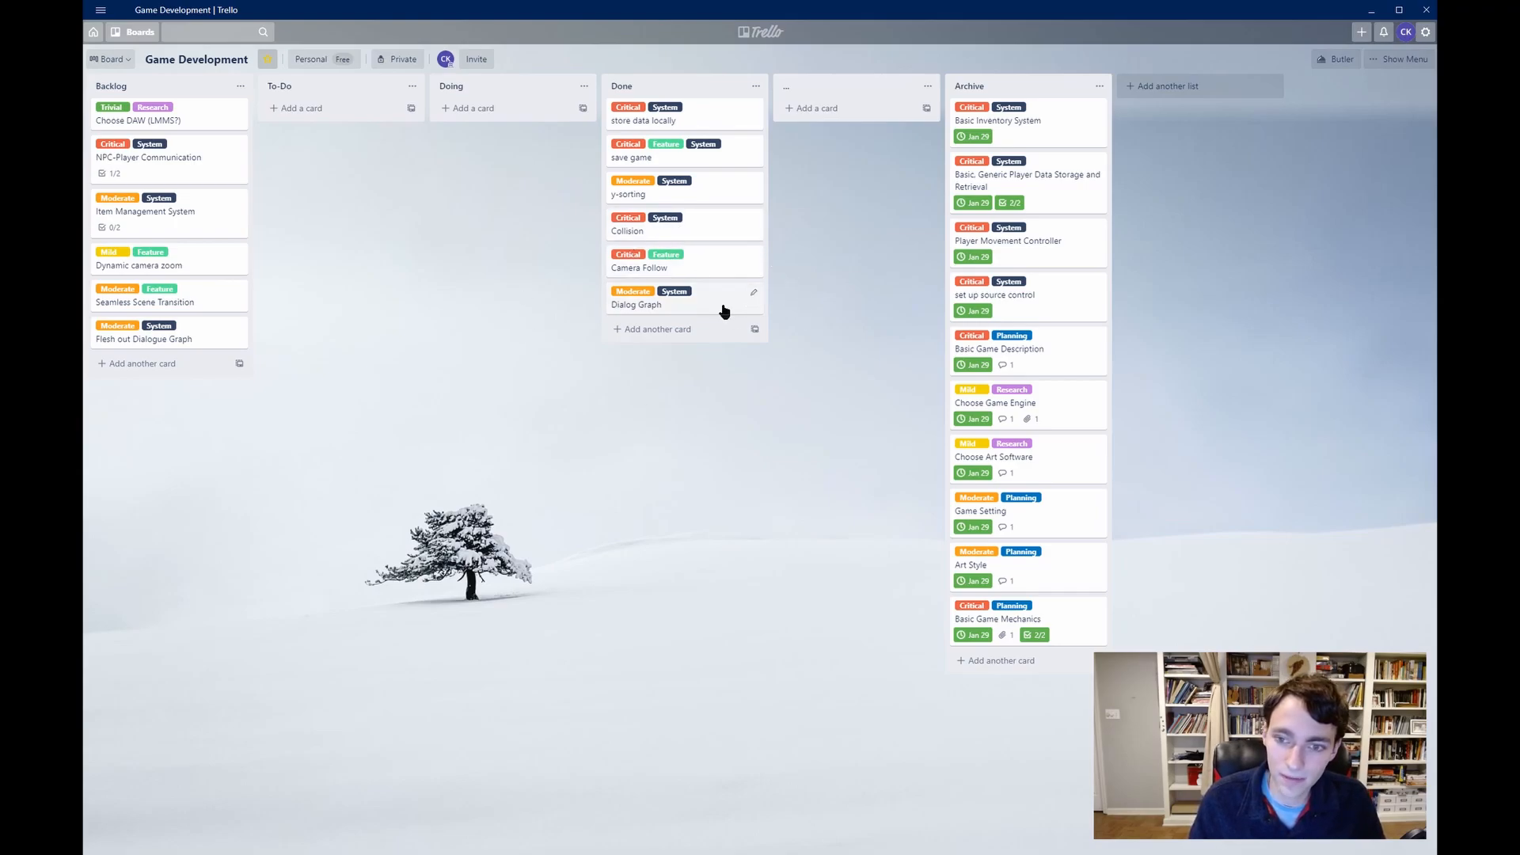
{"action": "mouse_move", "coordinate": [727, 318]}
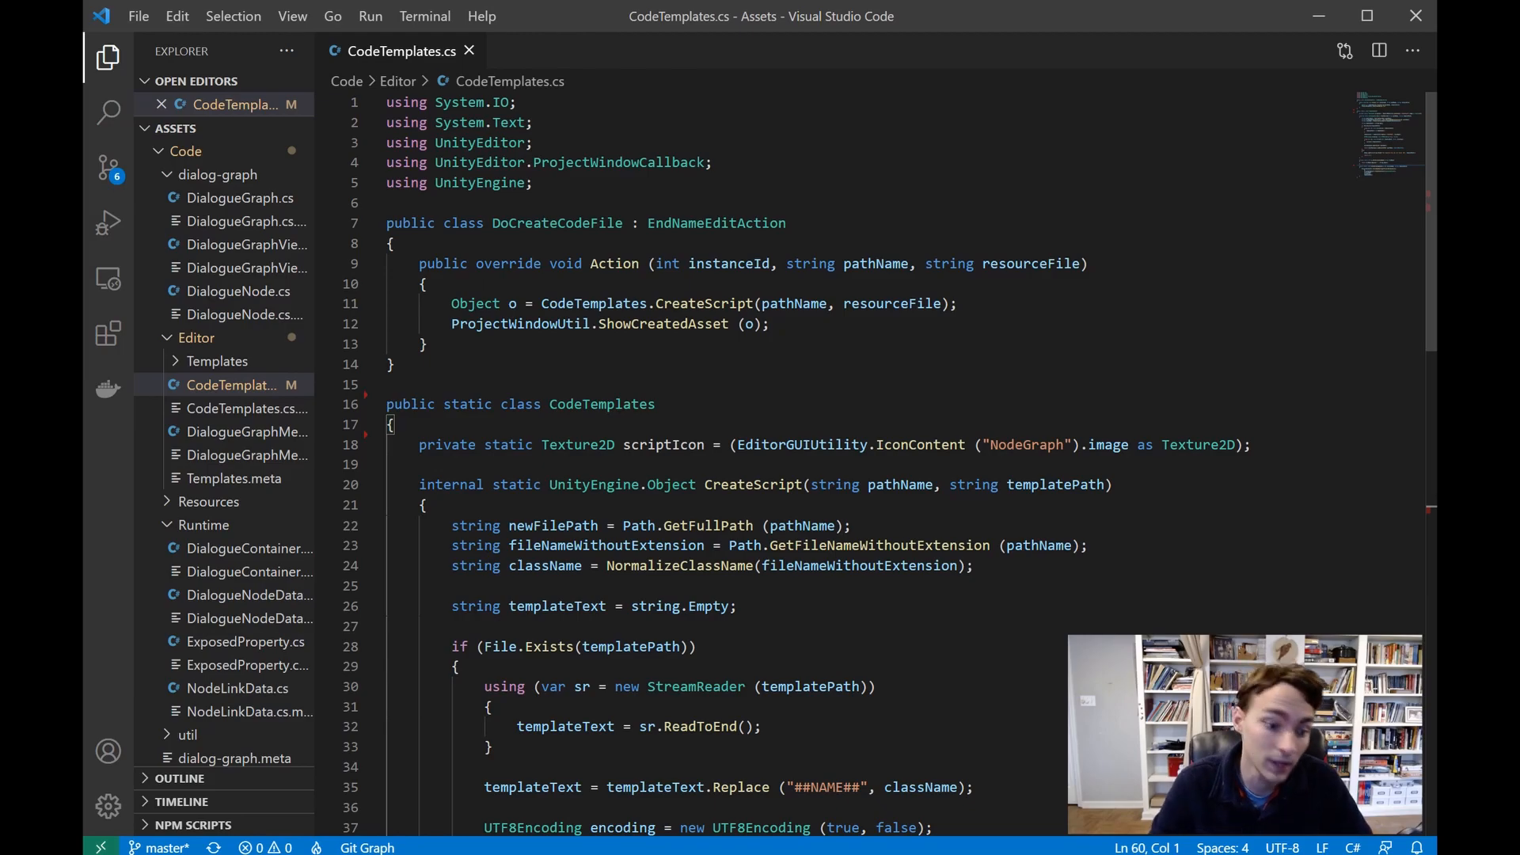
{"action": "mouse_move", "coordinate": [618, 493]}
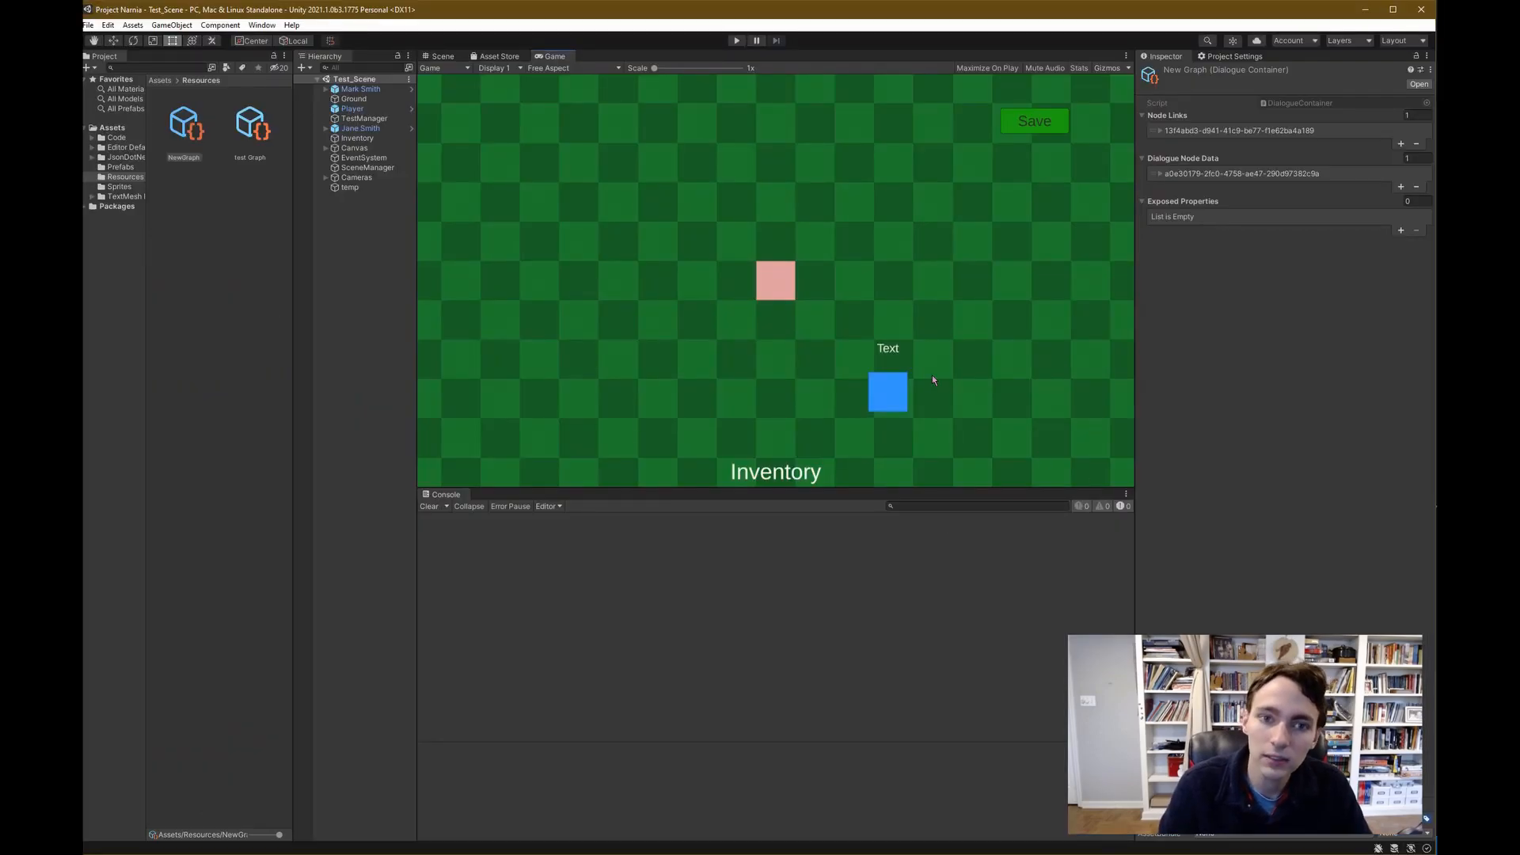
Choose Dialogue Graph from the Window menu
{"action": "left_click", "coordinate": [261, 25]}
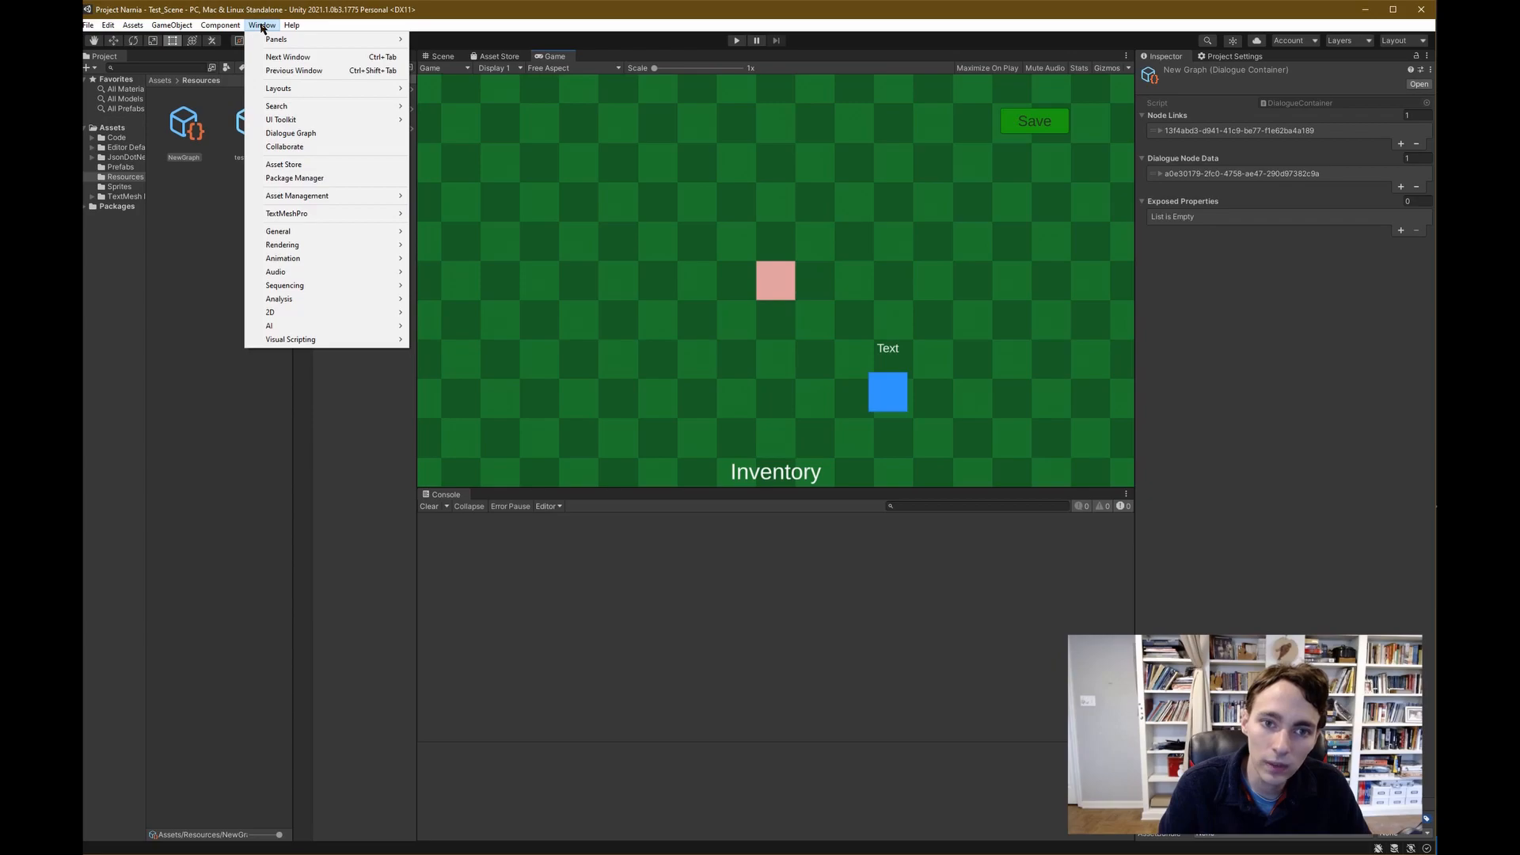
{"action": "mouse_move", "coordinate": [294, 245]}
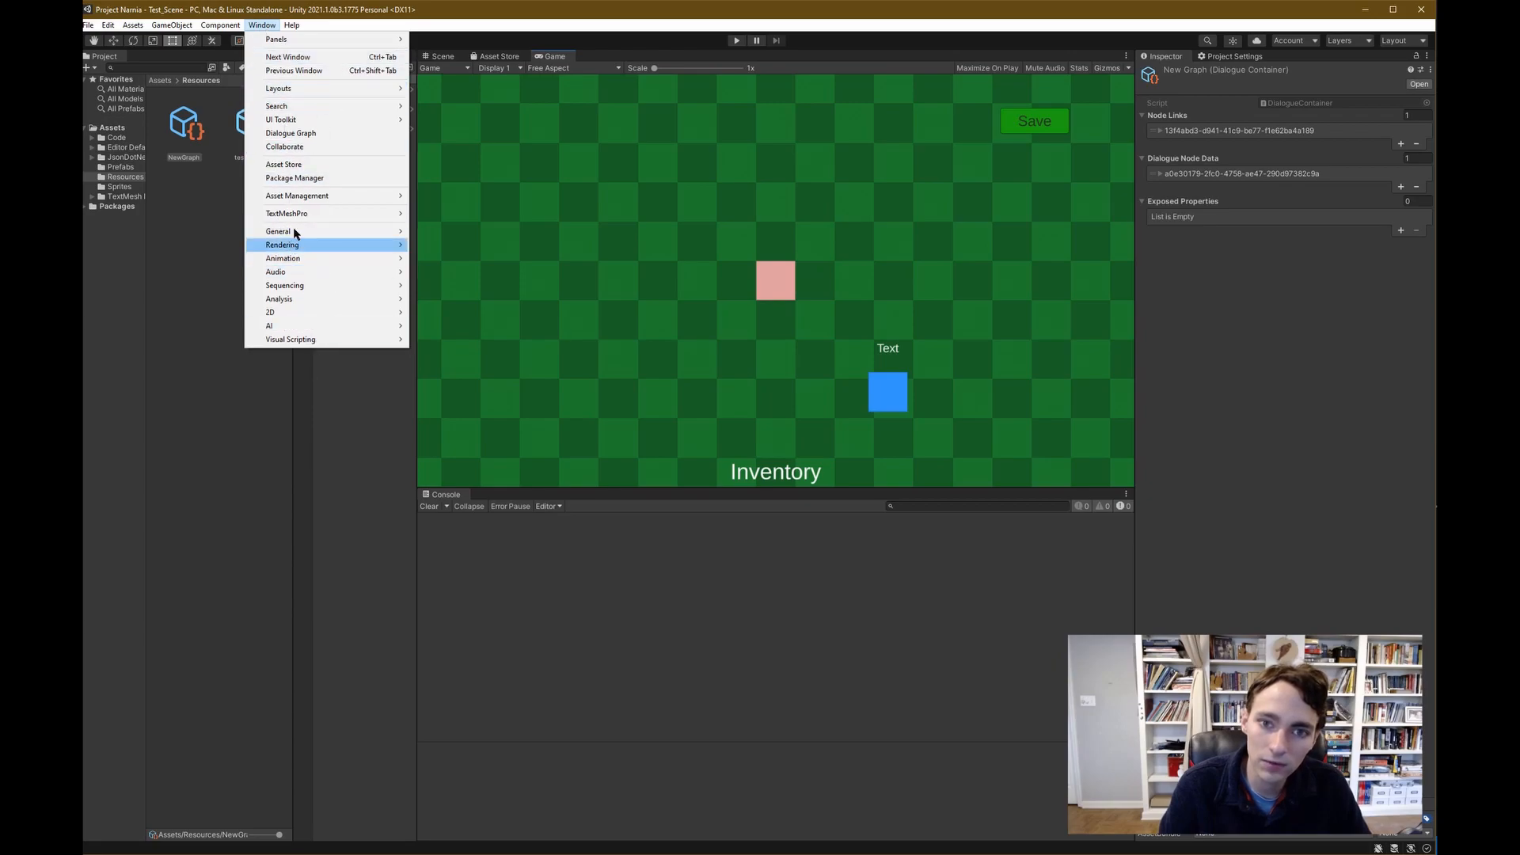
{"action": "mouse_move", "coordinate": [312, 258]}
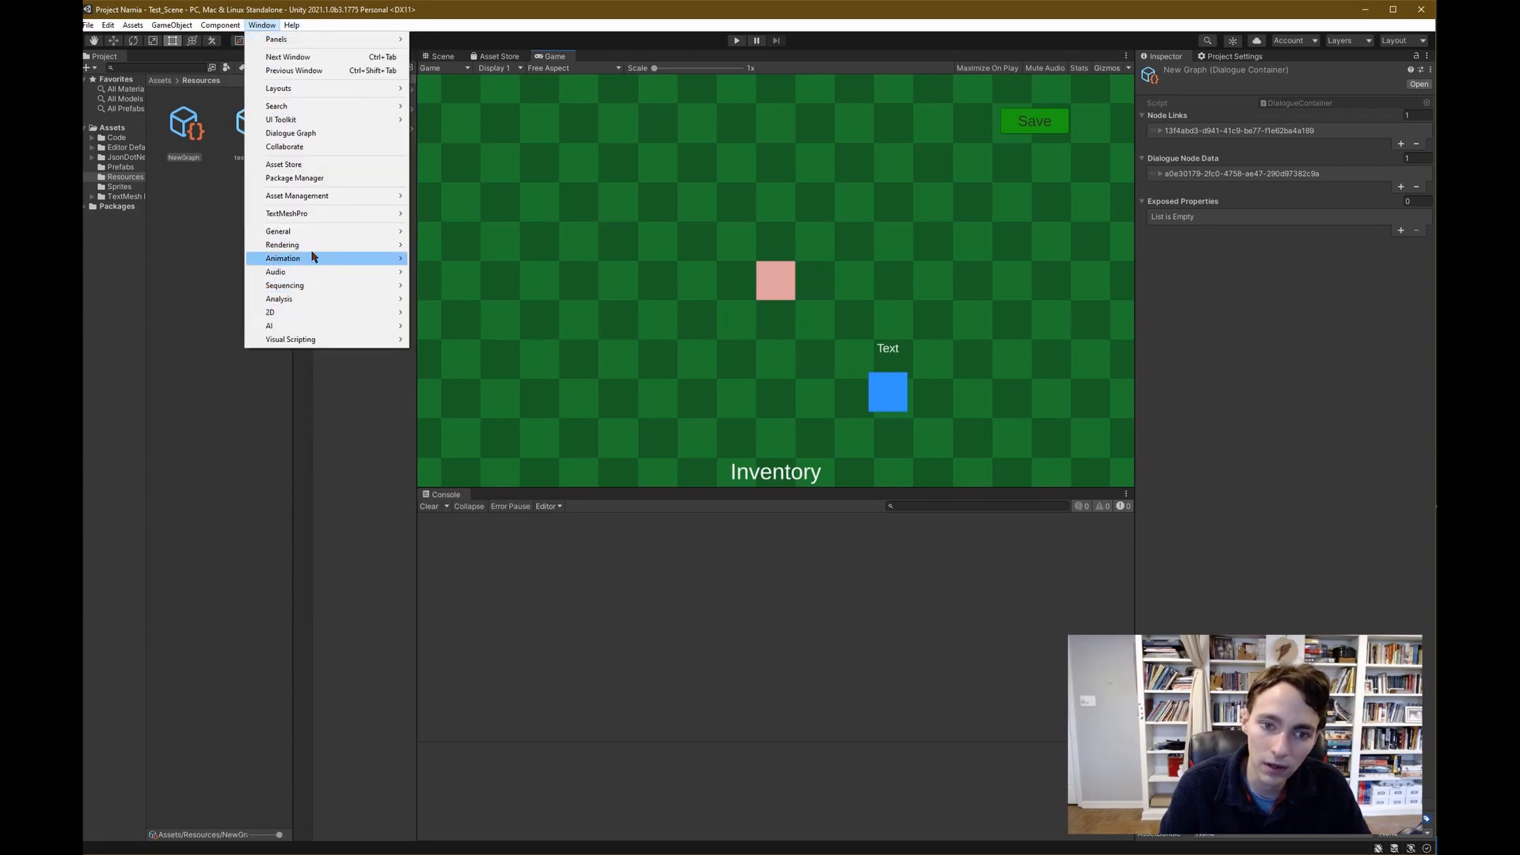
{"action": "mouse_move", "coordinate": [284, 285]}
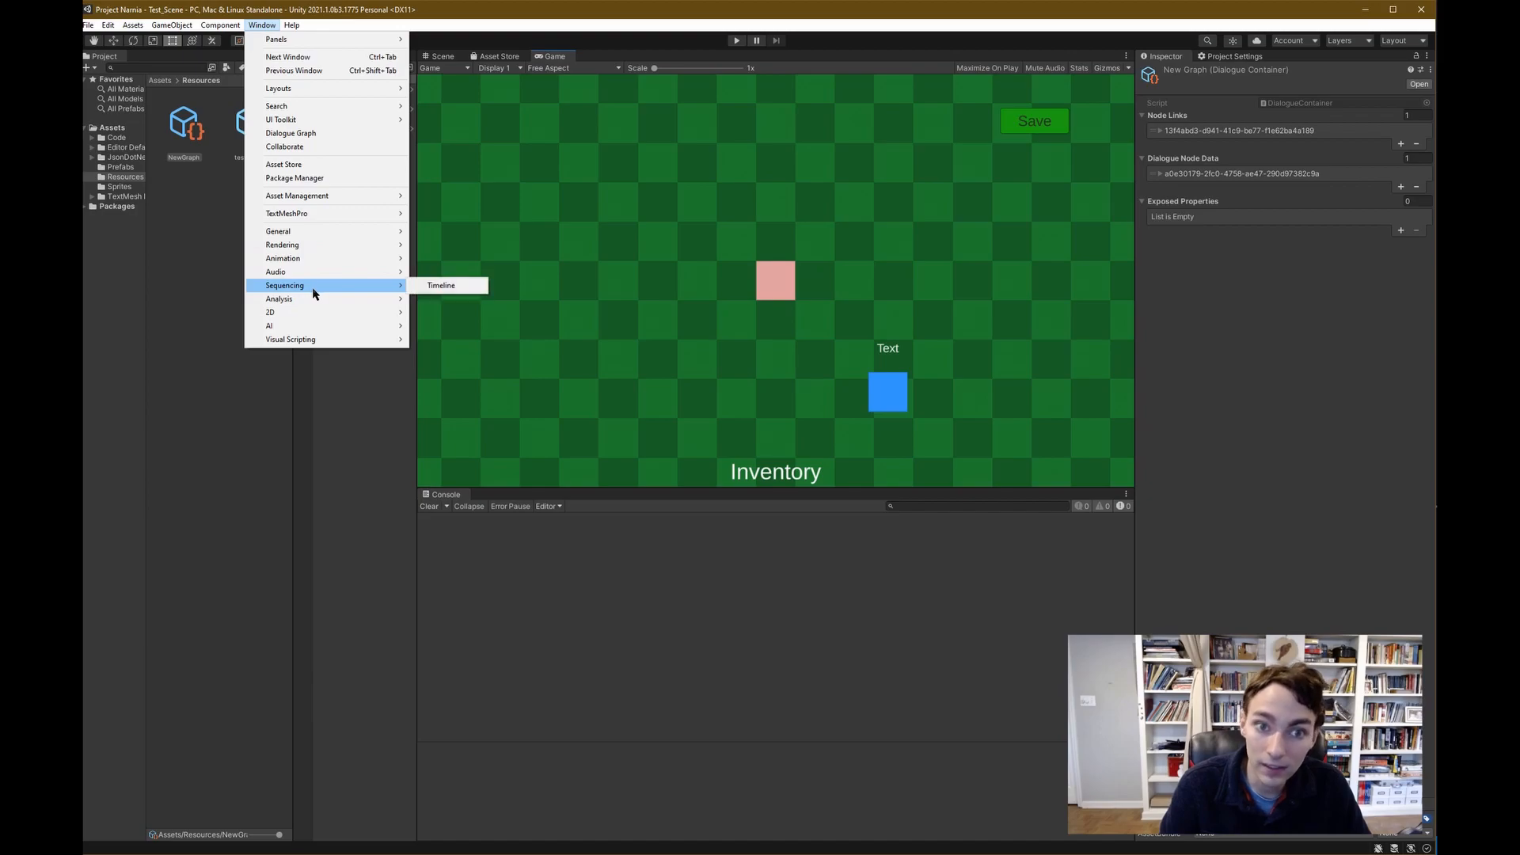
{"action": "mouse_move", "coordinate": [318, 287]}
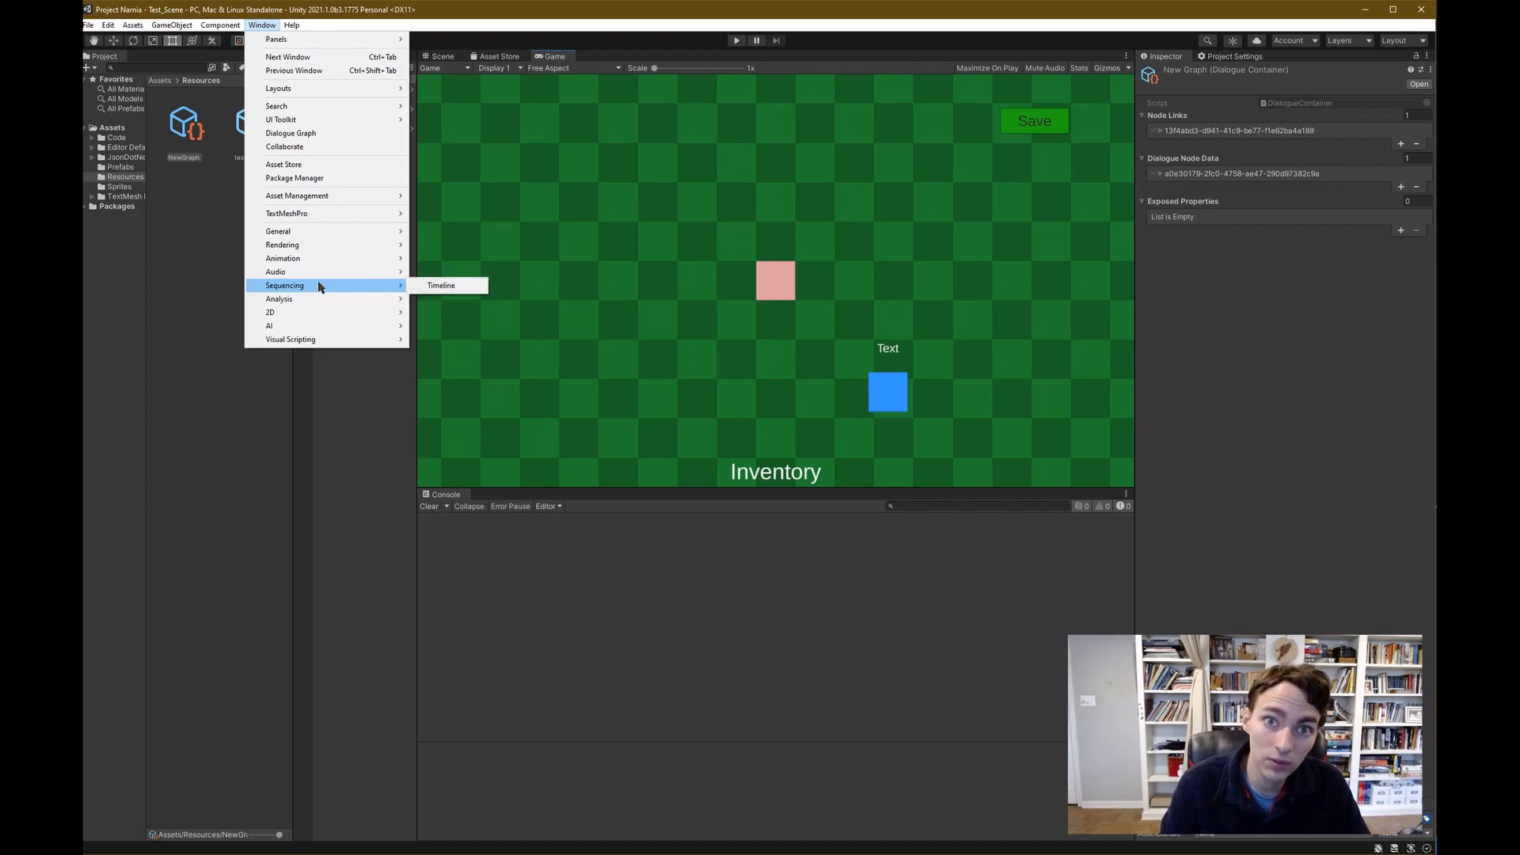
{"action": "mouse_move", "coordinate": [308, 133]}
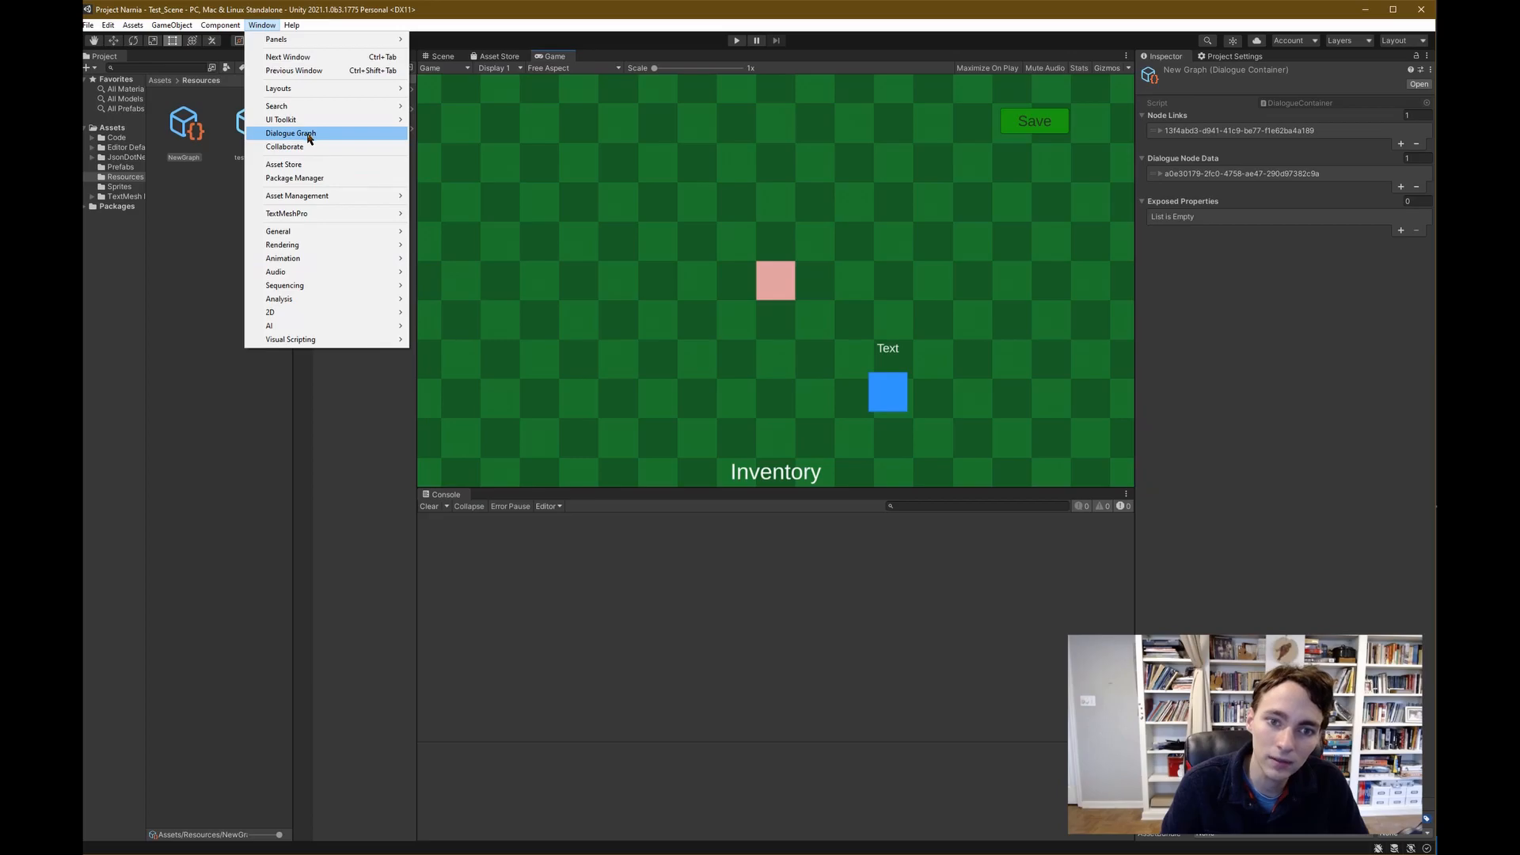
{"action": "left_click", "coordinate": [289, 133]}
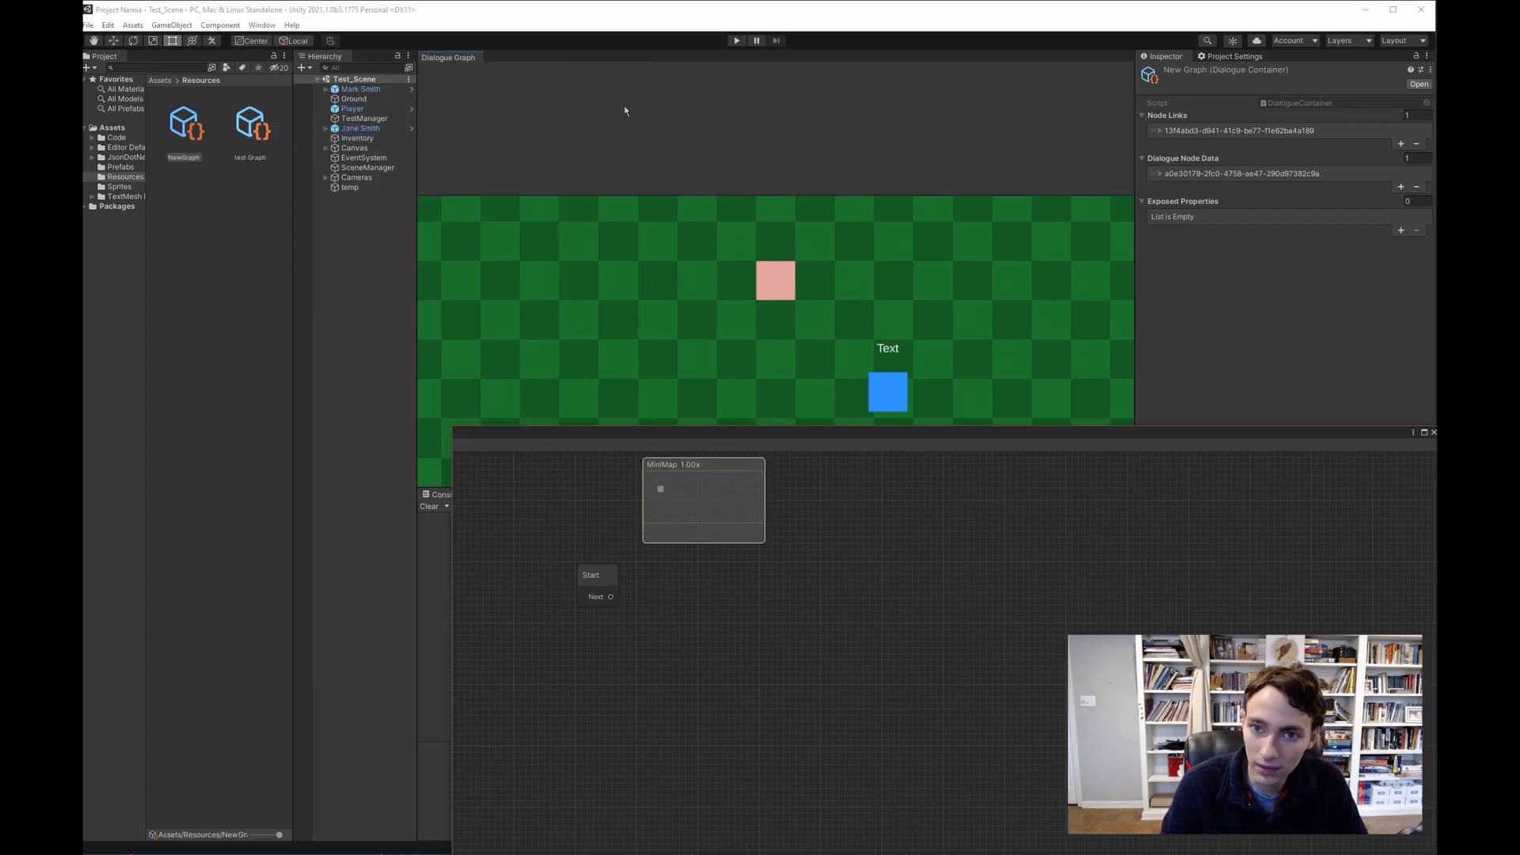
Dock the Dialogue Graph window as a tab beside Scene, Asset Store and Game
{"action": "left_click", "coordinate": [608, 55]}
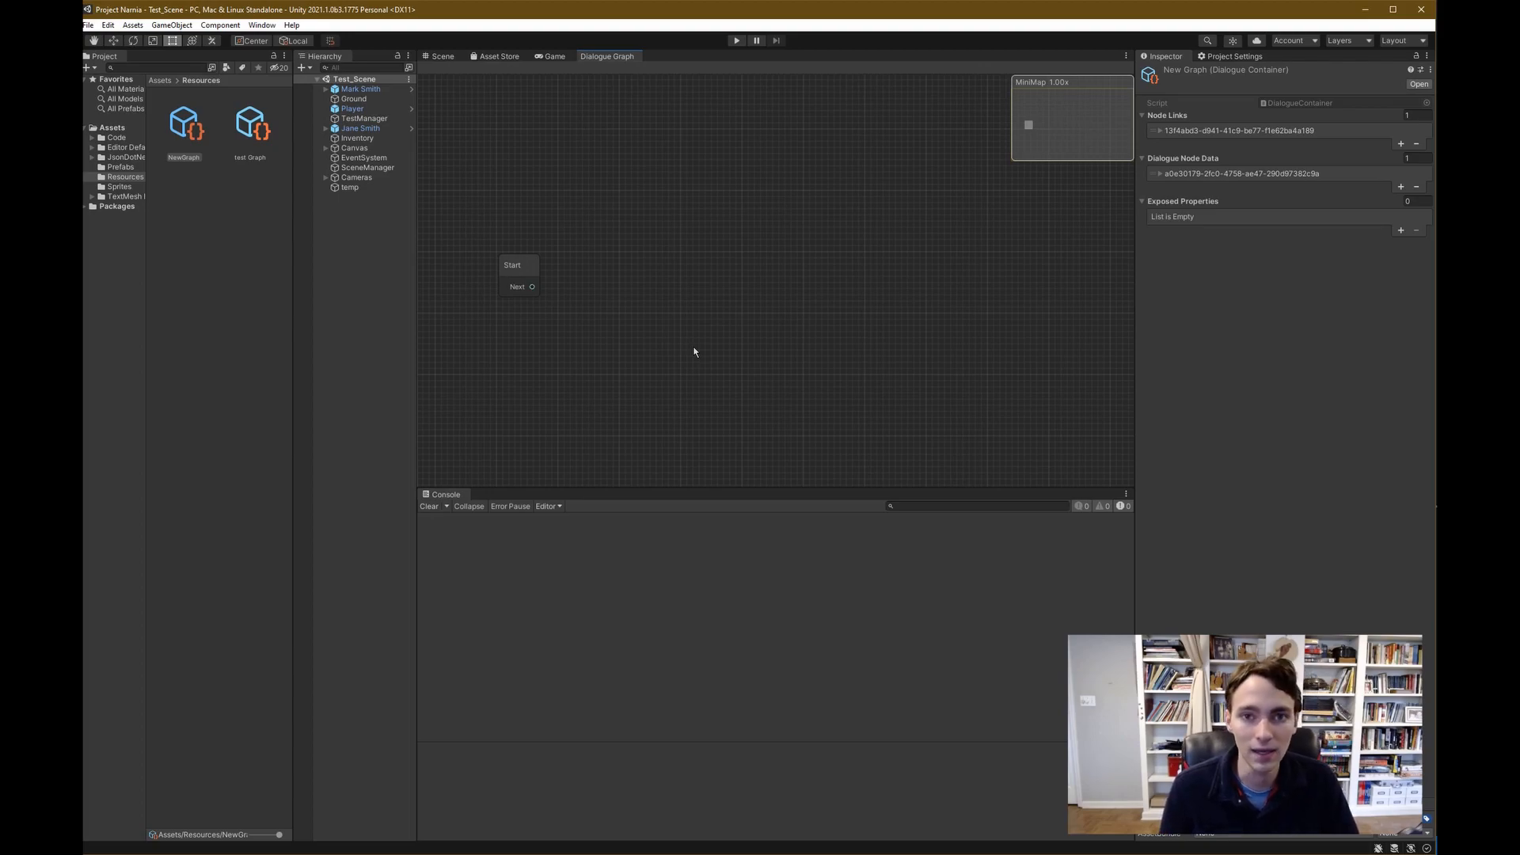
{"action": "mouse_move", "coordinate": [562, 202]}
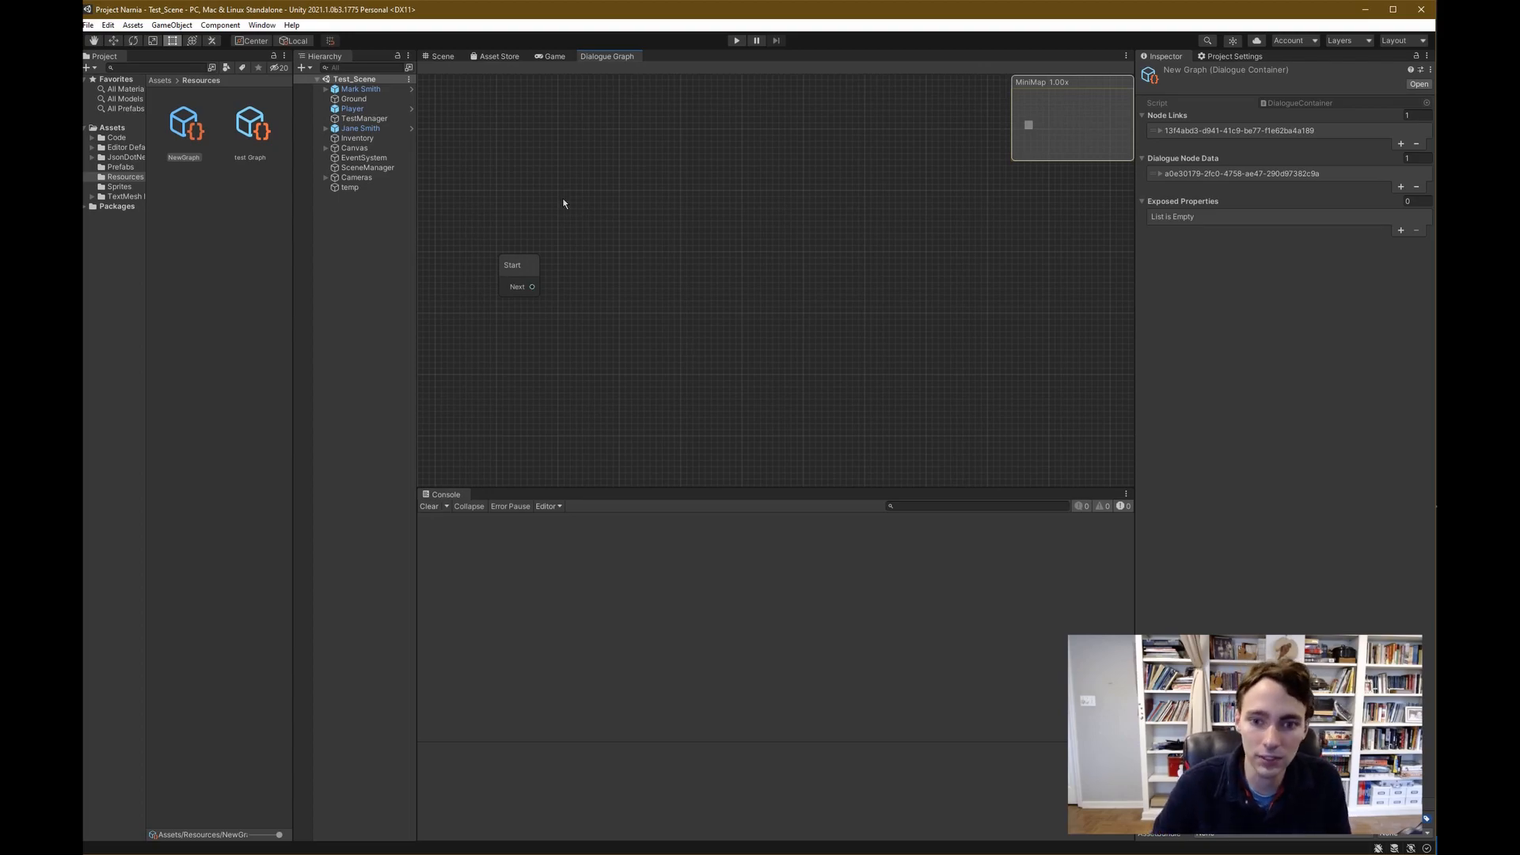
{"action": "mouse_move", "coordinate": [696, 268]}
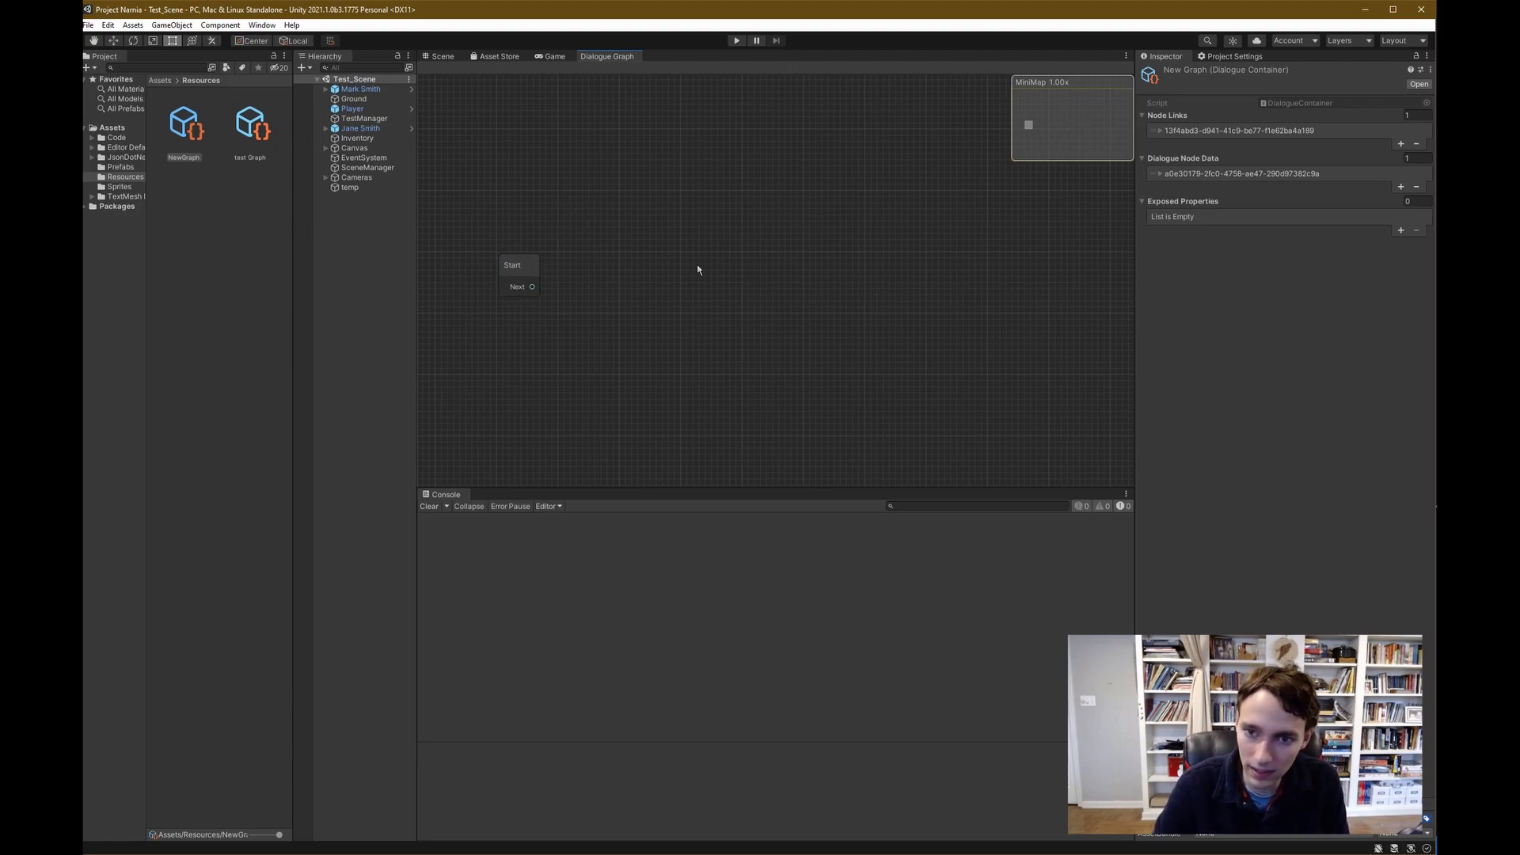
{"action": "mouse_move", "coordinate": [683, 216]}
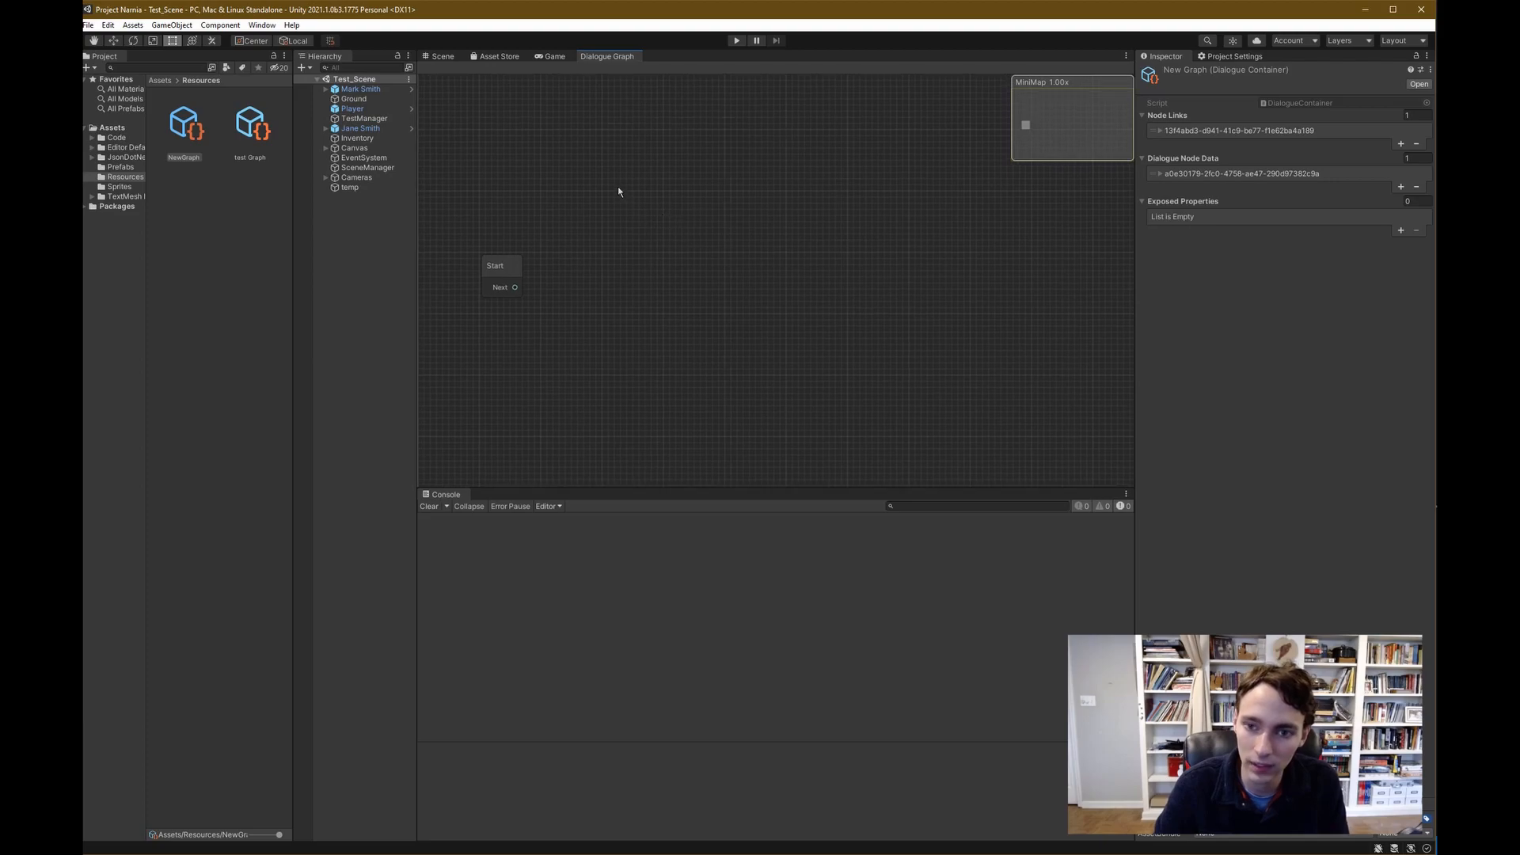
Create a Dialogue node on the canvas and connect it to Start's Next port
{"action": "right_click", "coordinate": [618, 191]}
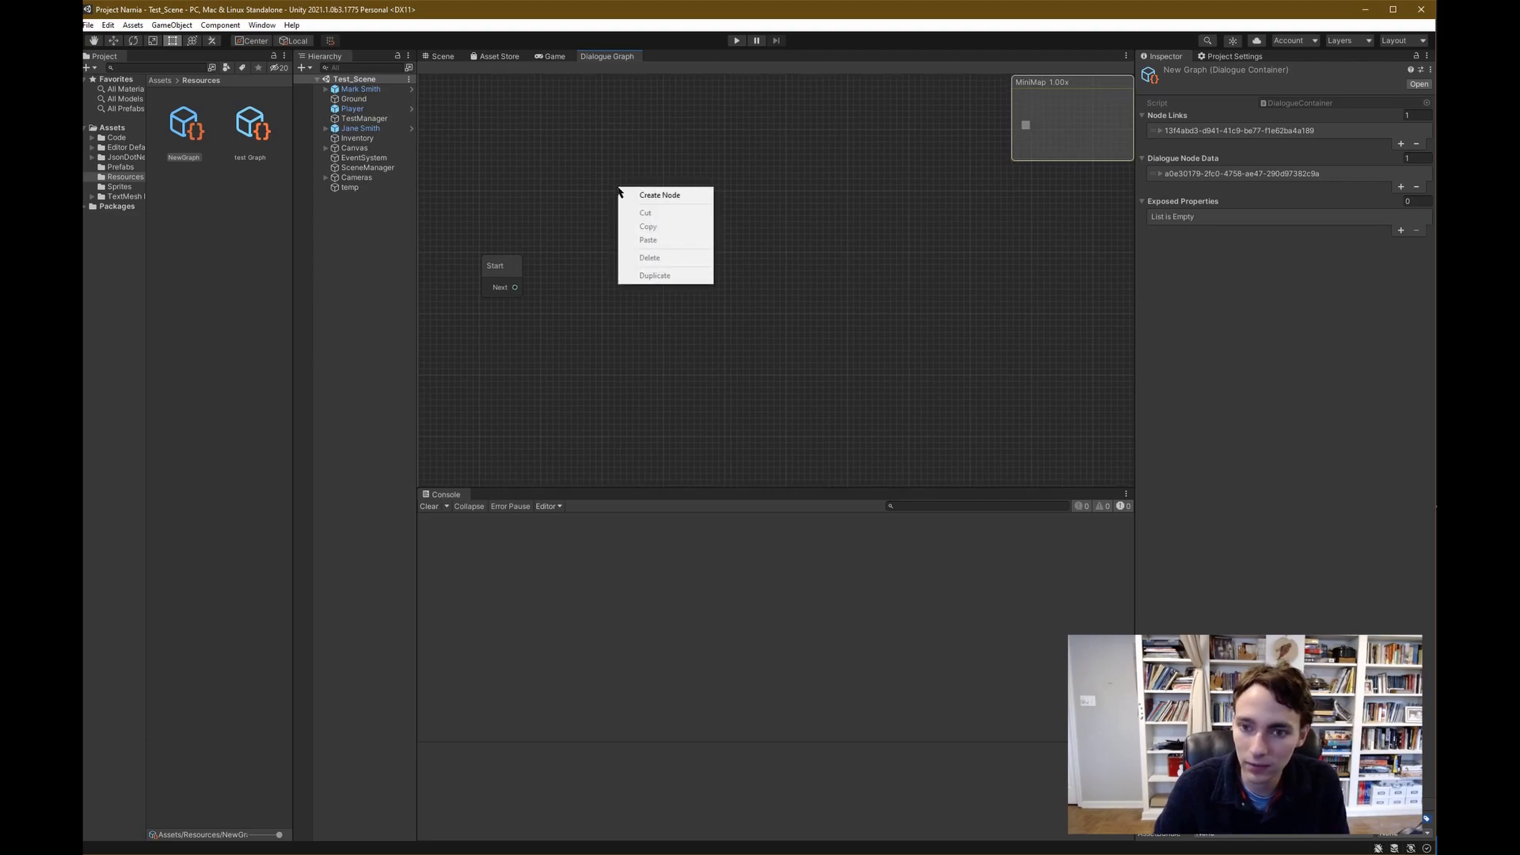
{"action": "left_click", "coordinate": [660, 195]}
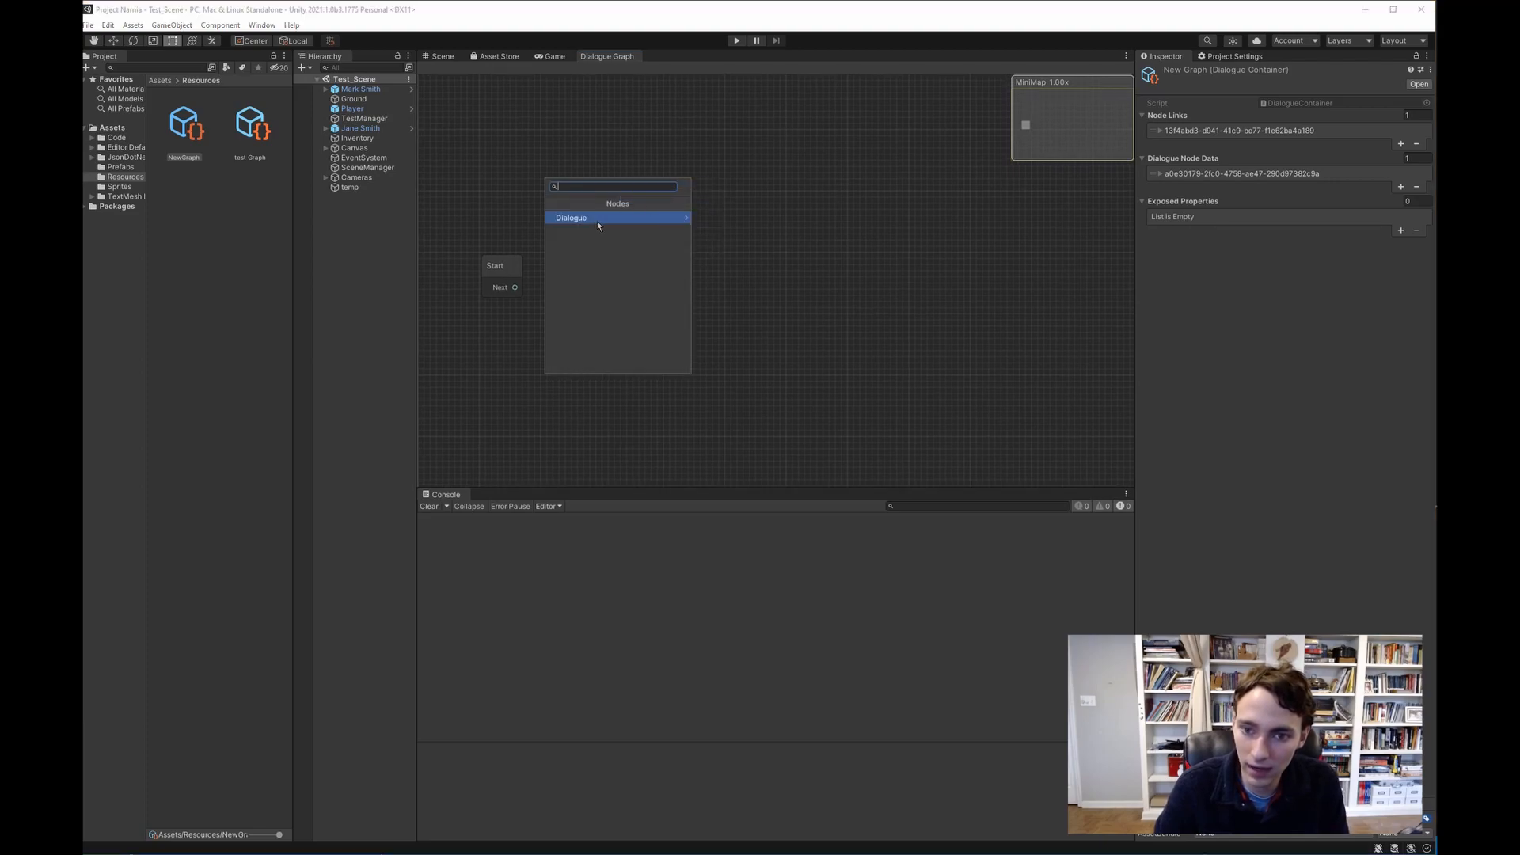
{"action": "left_click", "coordinate": [571, 217]}
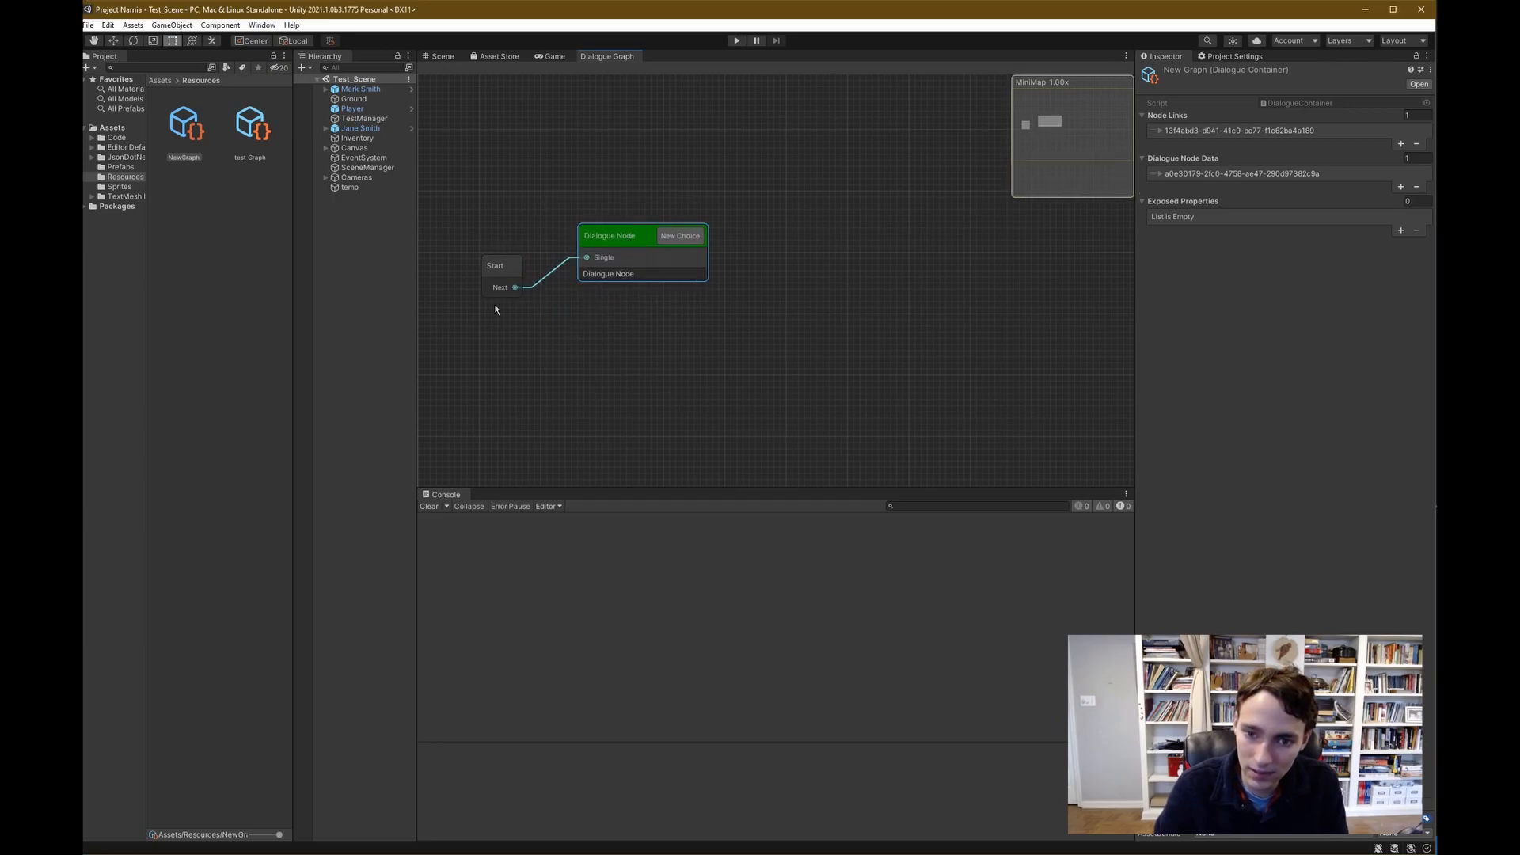
{"action": "left_click", "coordinate": [642, 272]}
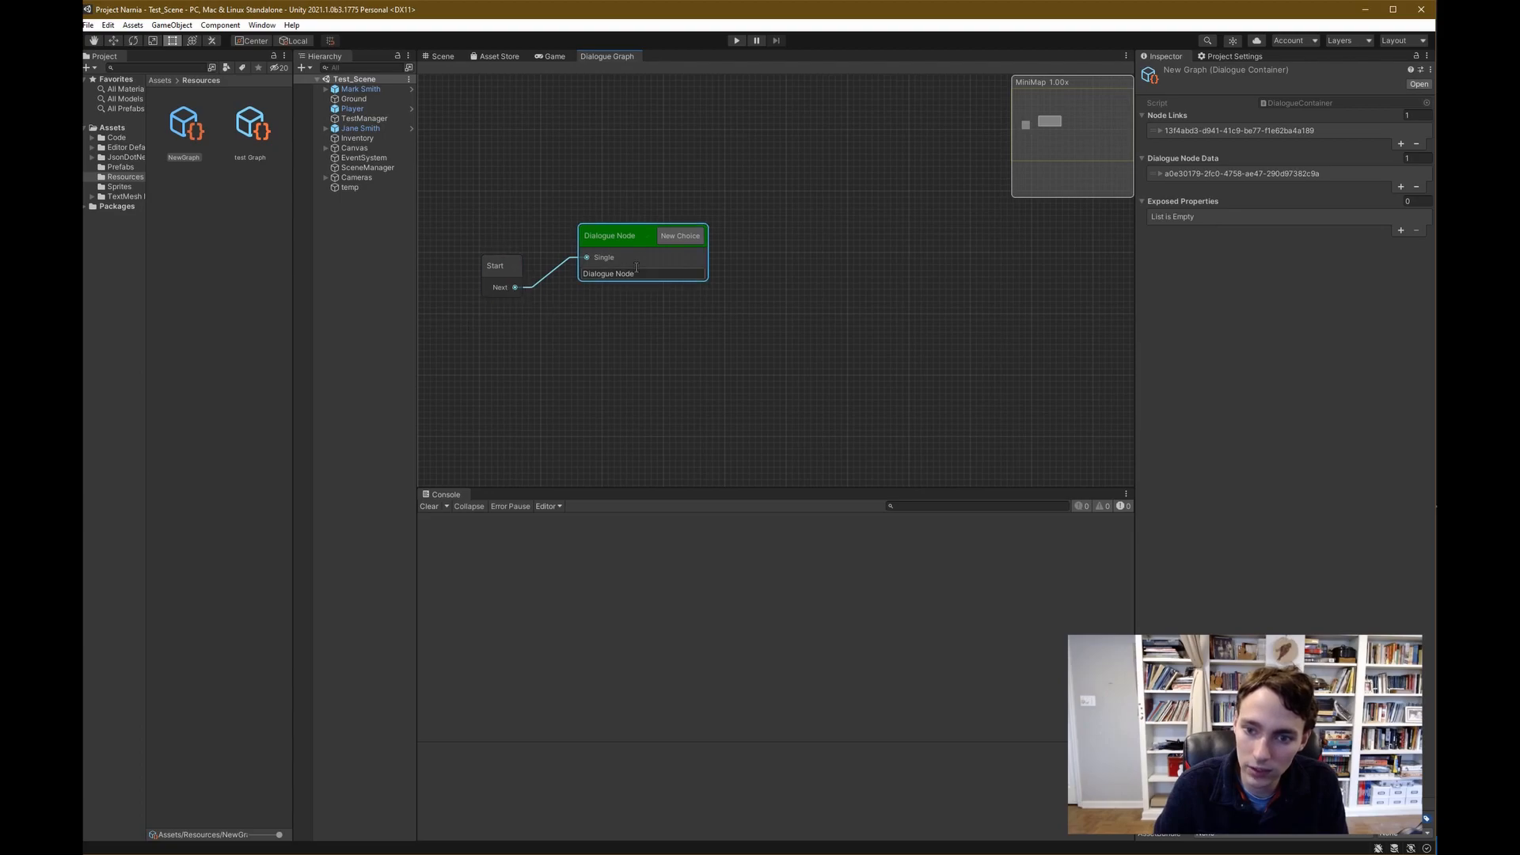
Add three choices to the node and set its text to 'Get your fresh fruit!'
{"action": "left_click", "coordinate": [678, 234]}
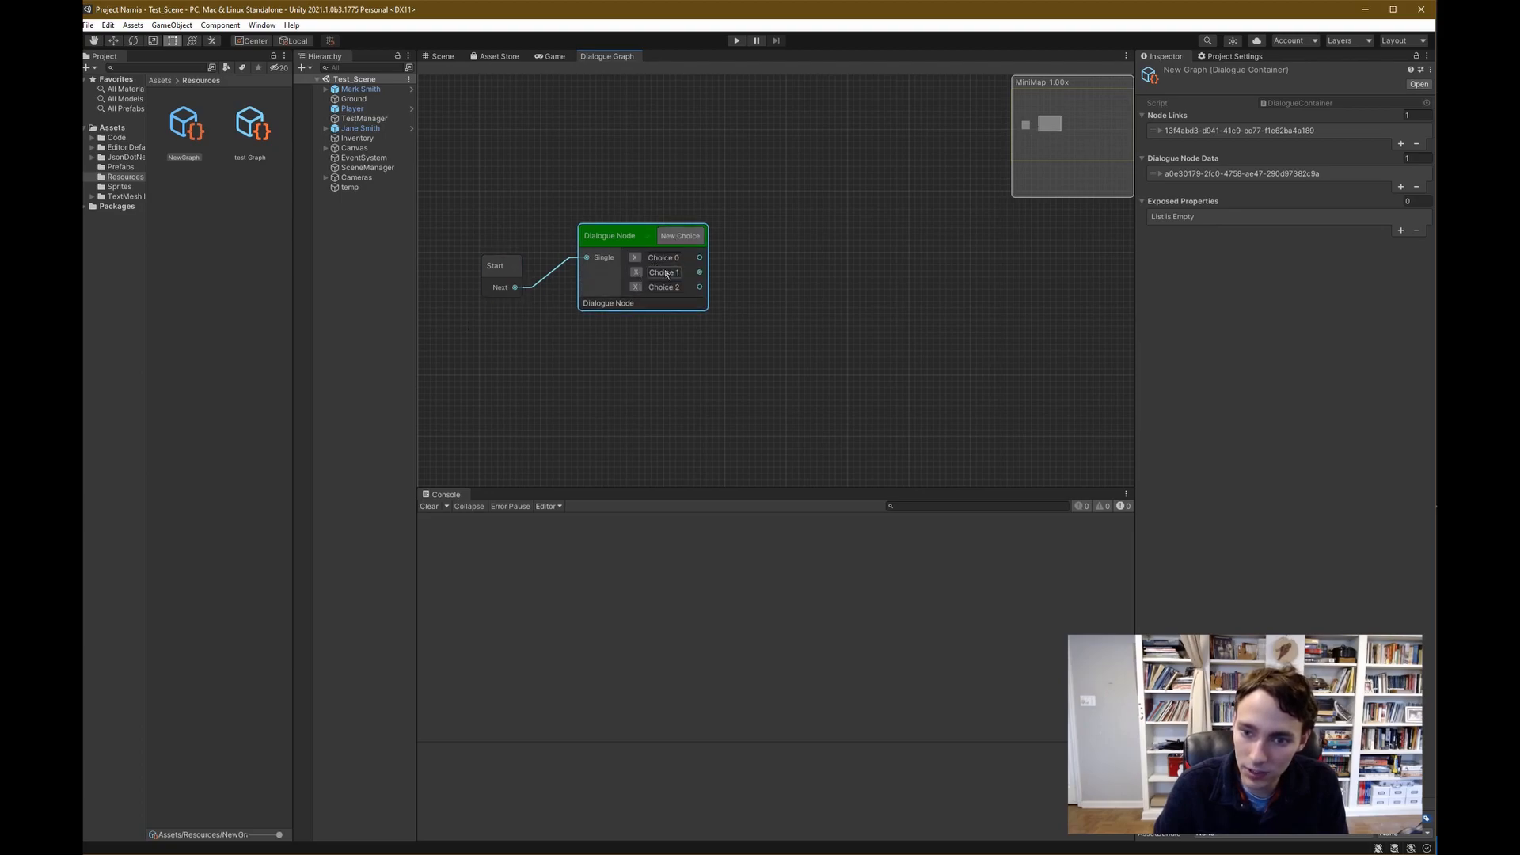
{"action": "double_click", "coordinate": [608, 302]}
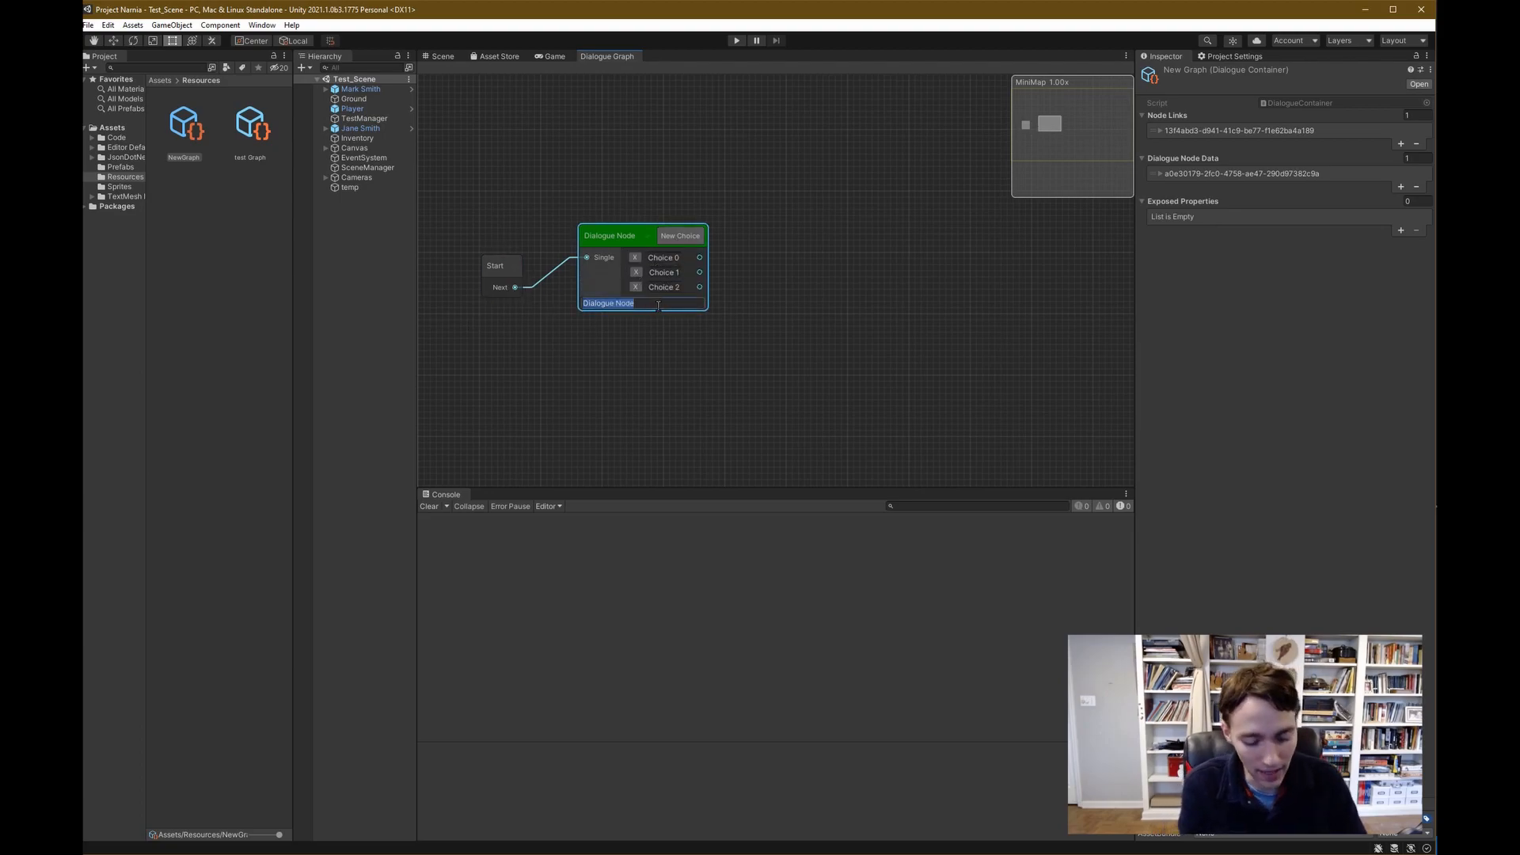
{"action": "type", "text": "Get your fresh f"}
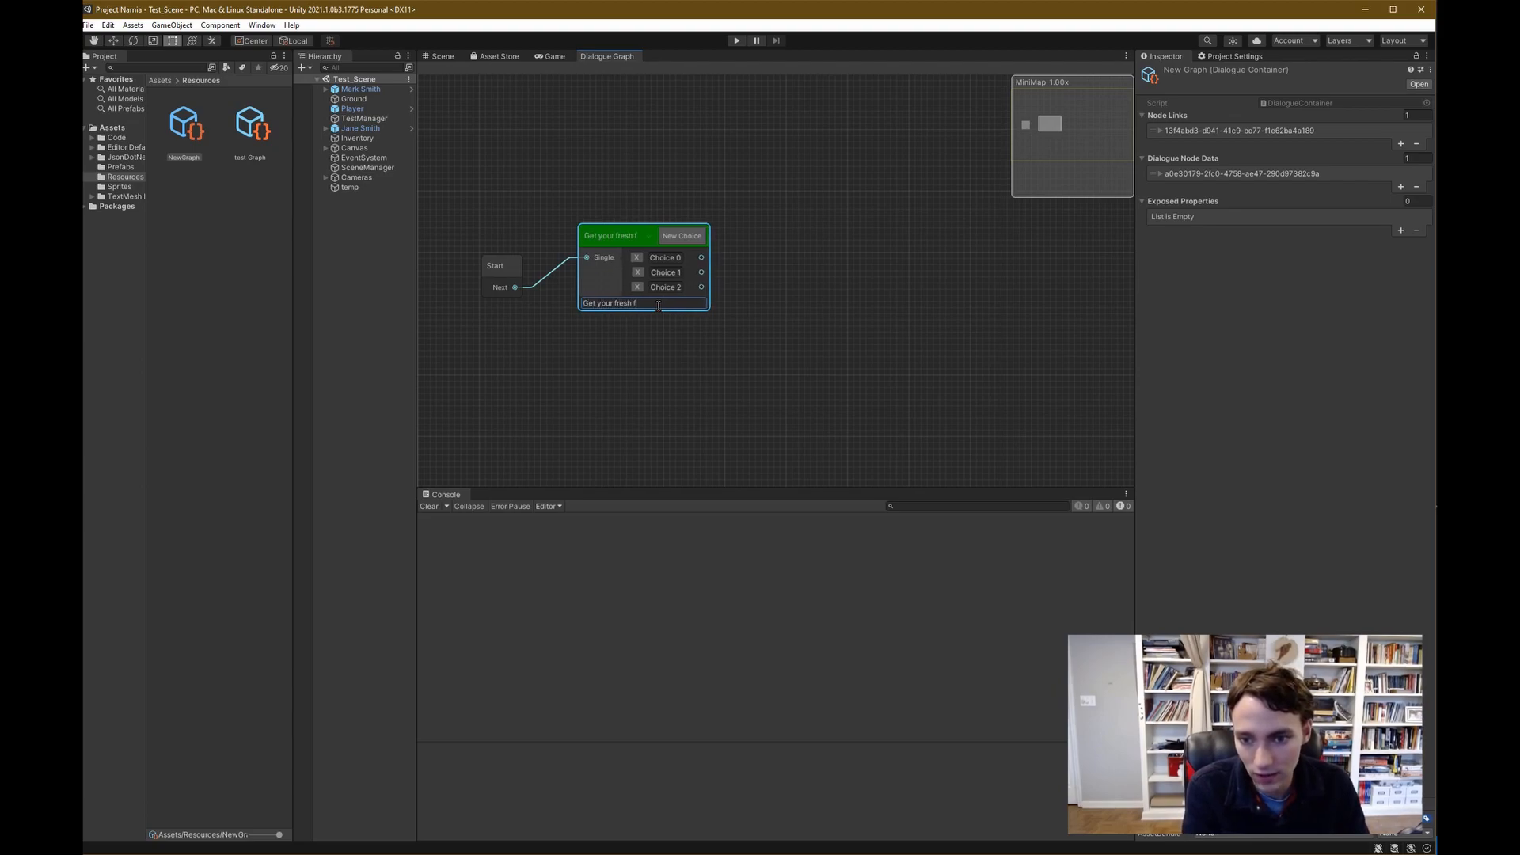
{"action": "type", "text": "ruit!"}
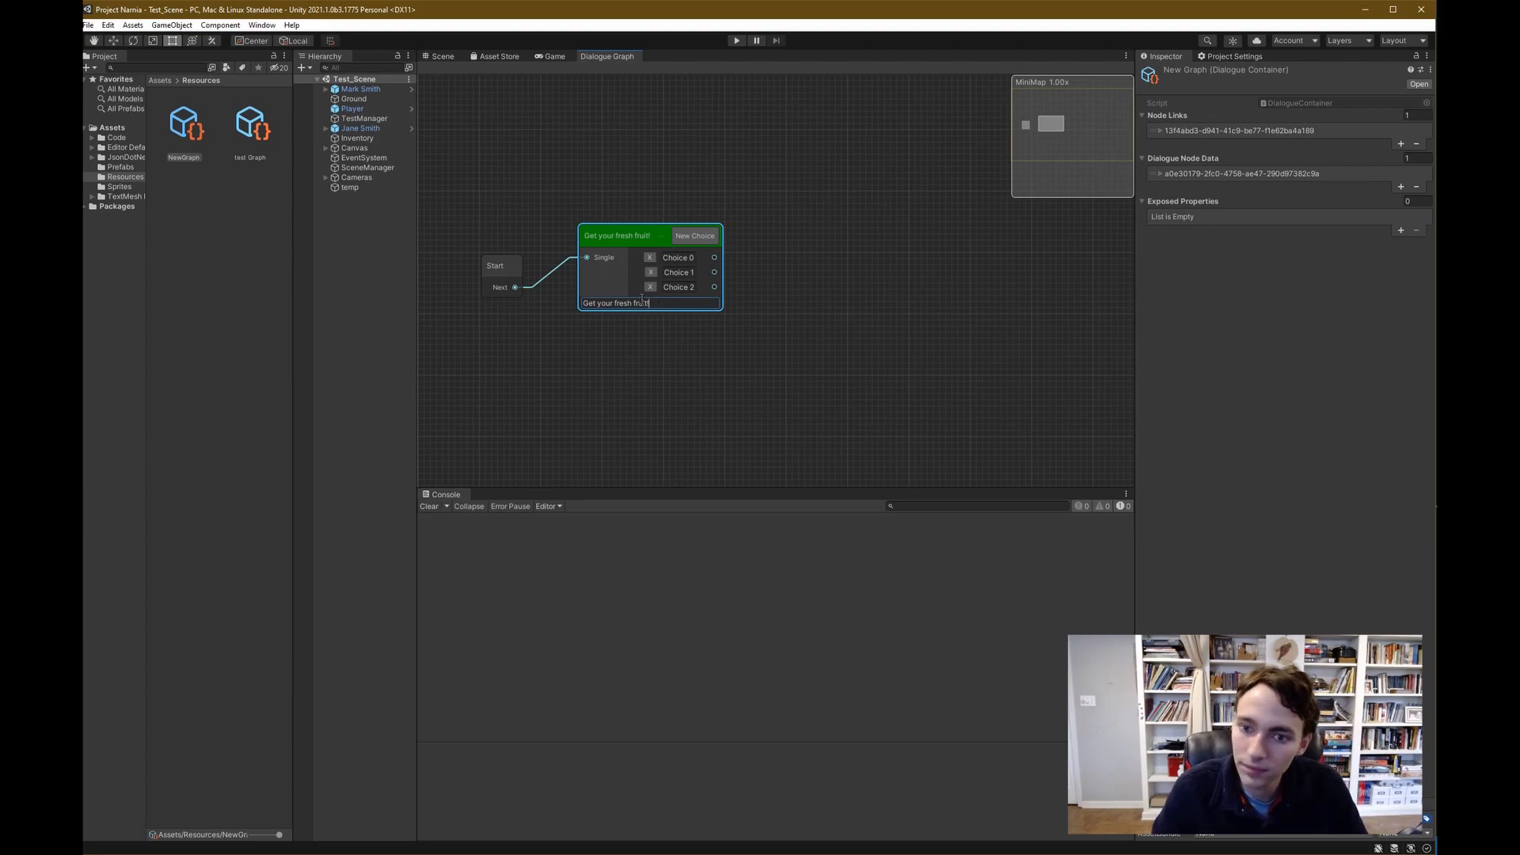
{"action": "double_click", "coordinate": [677, 257]}
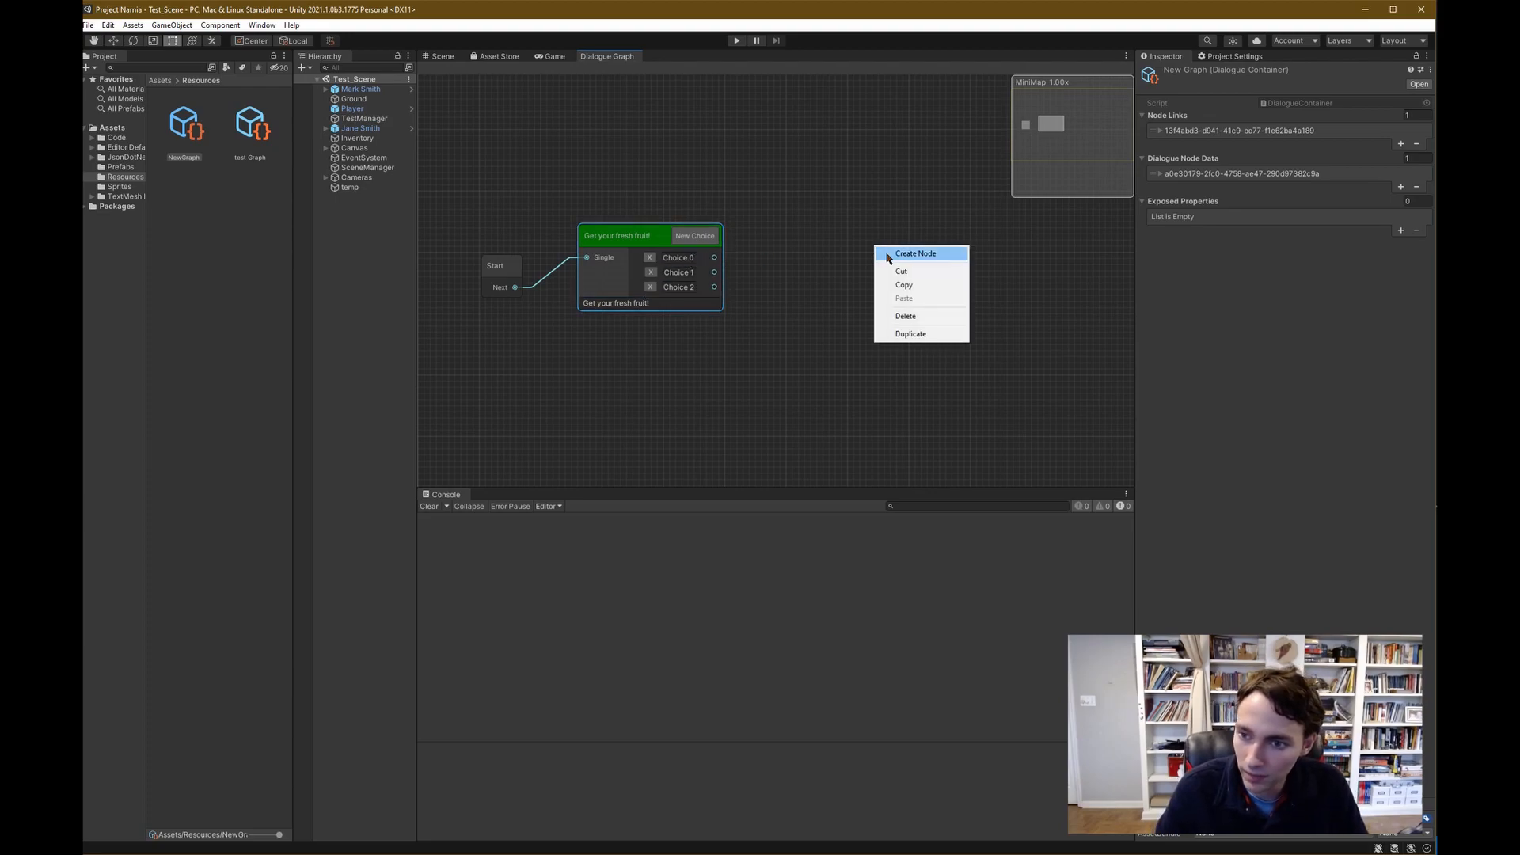
Create two new Dialogue nodes and link Choice 0 and Choice 1 to them
{"action": "left_click", "coordinate": [915, 253]}
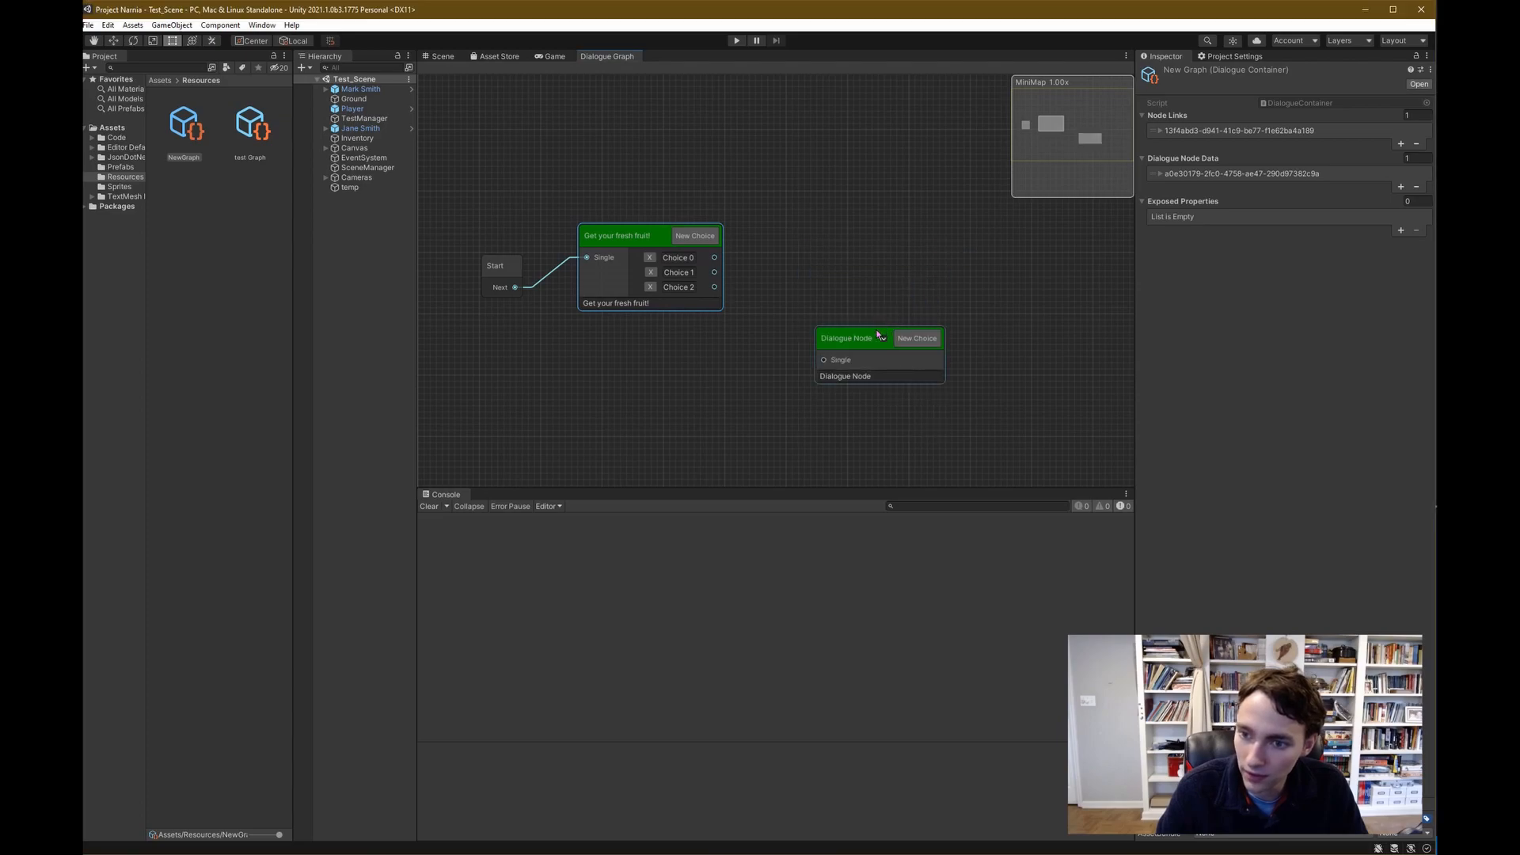
{"action": "left_click_drag", "start_coordinate": [846, 338], "coordinate": [845, 215]}
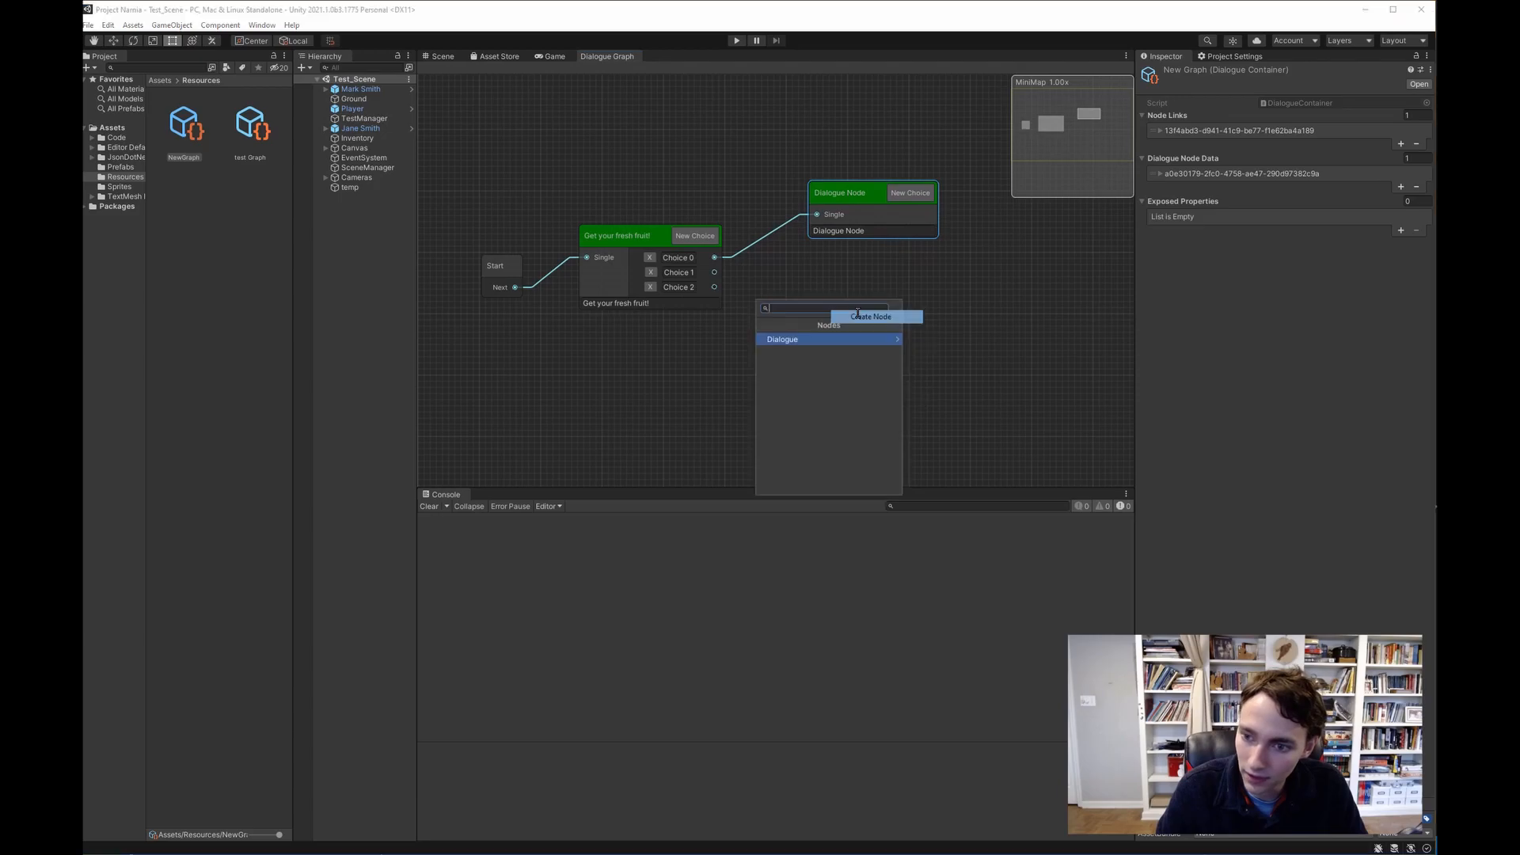
{"action": "left_click", "coordinate": [781, 338]}
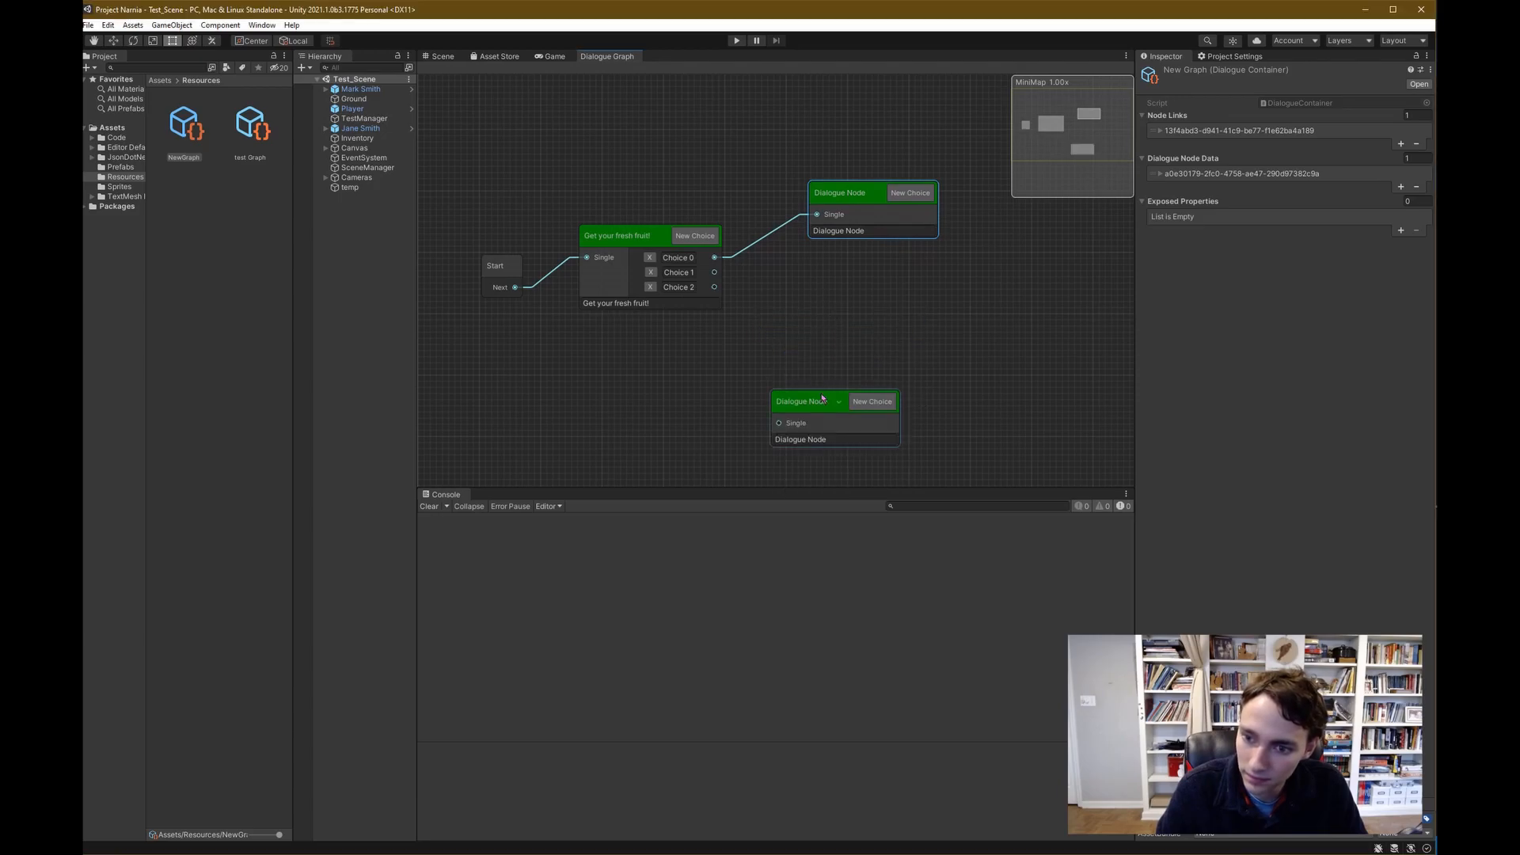
{"action": "left_click_drag", "start_coordinate": [809, 402], "coordinate": [871, 312]}
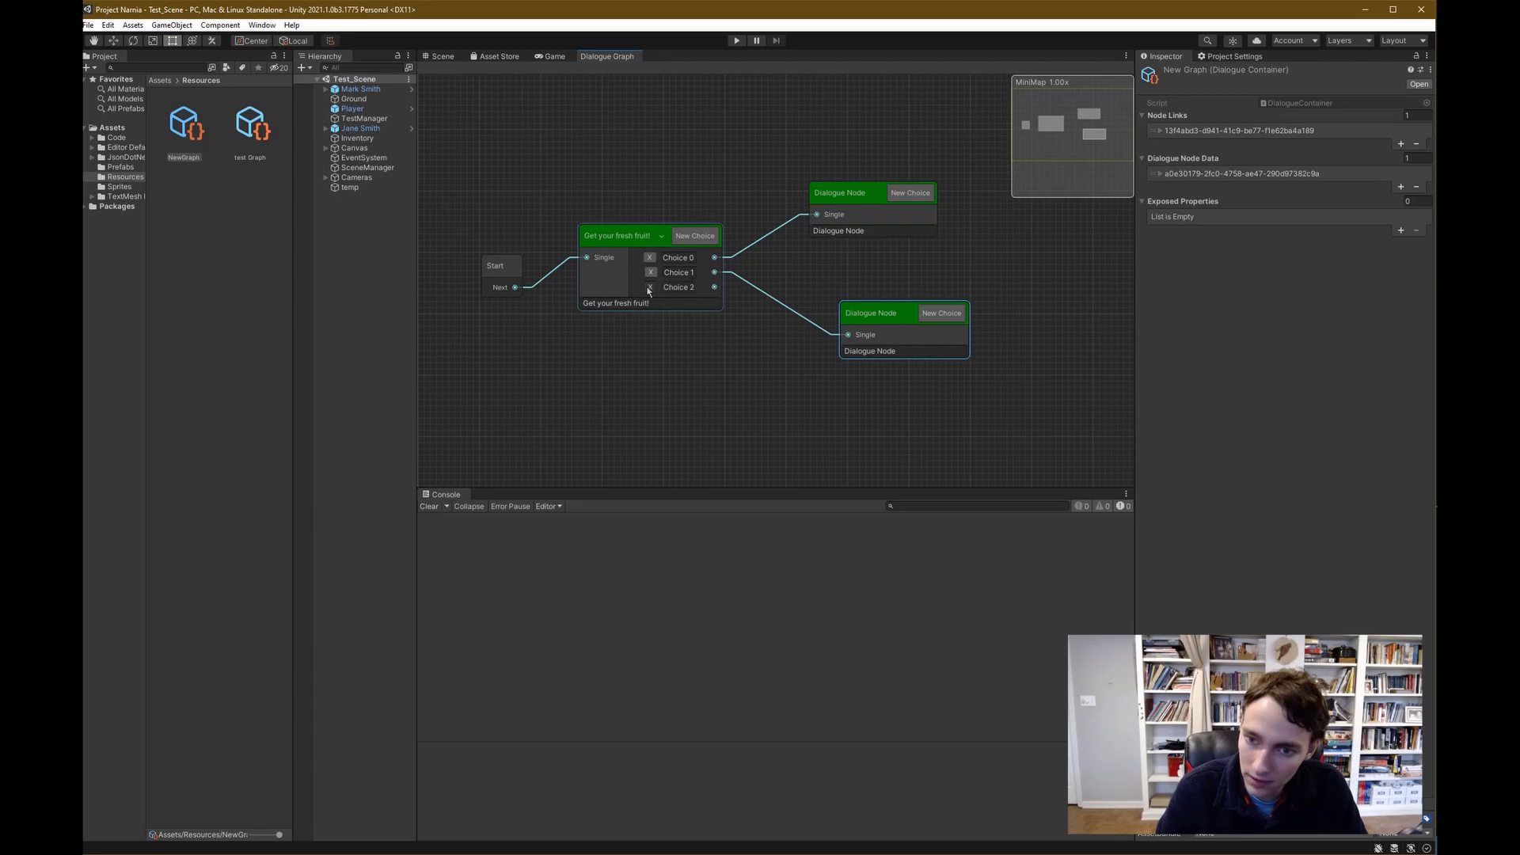
Remove Choice 2 from the fresh fruit node and save the graph as New Narrative
{"action": "left_click", "coordinate": [651, 287]}
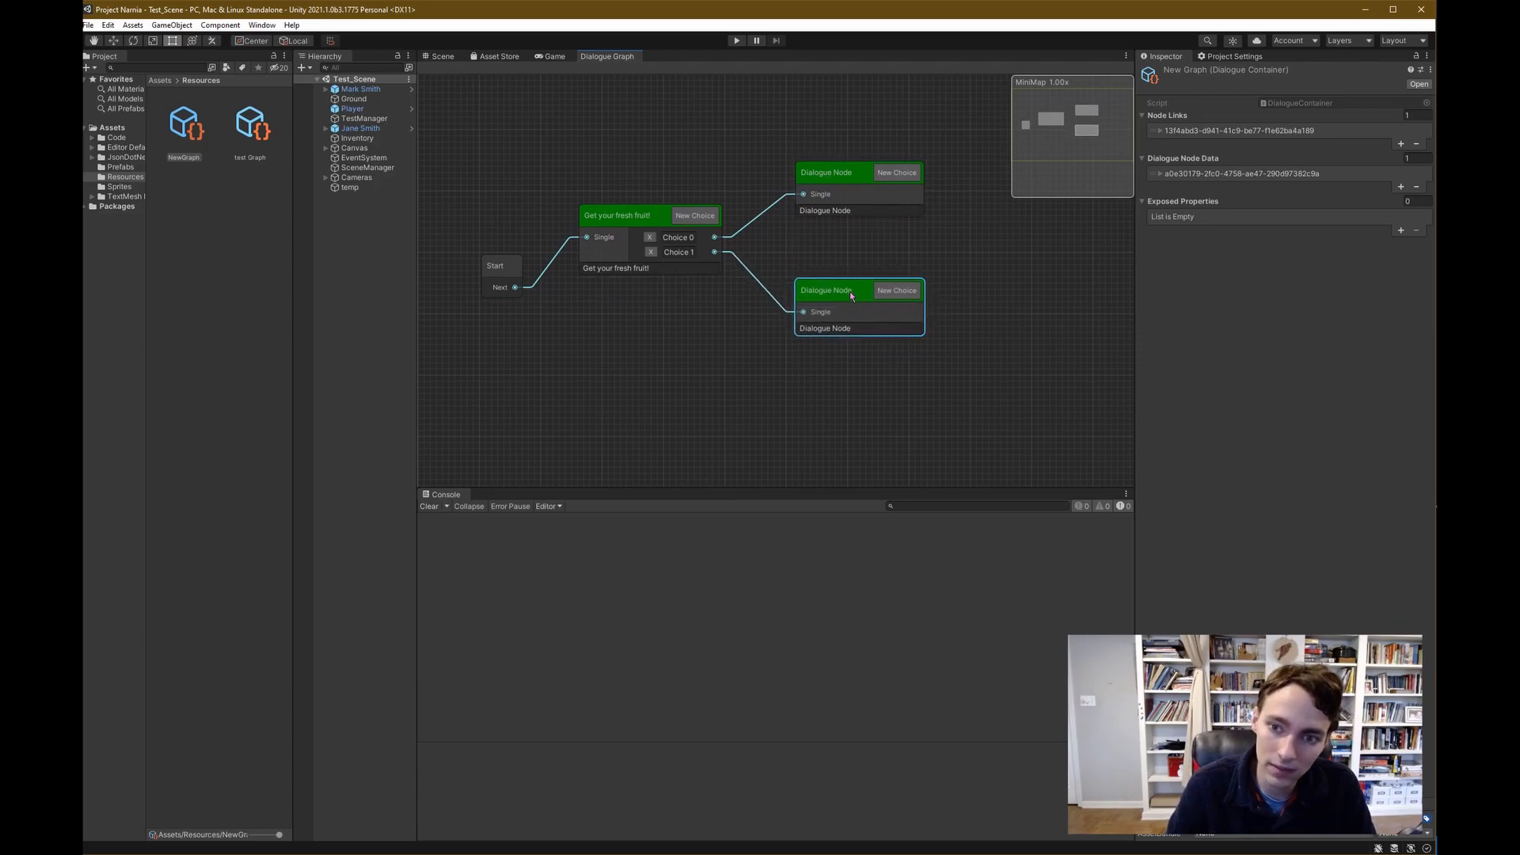
{"action": "left_click", "coordinate": [575, 126]}
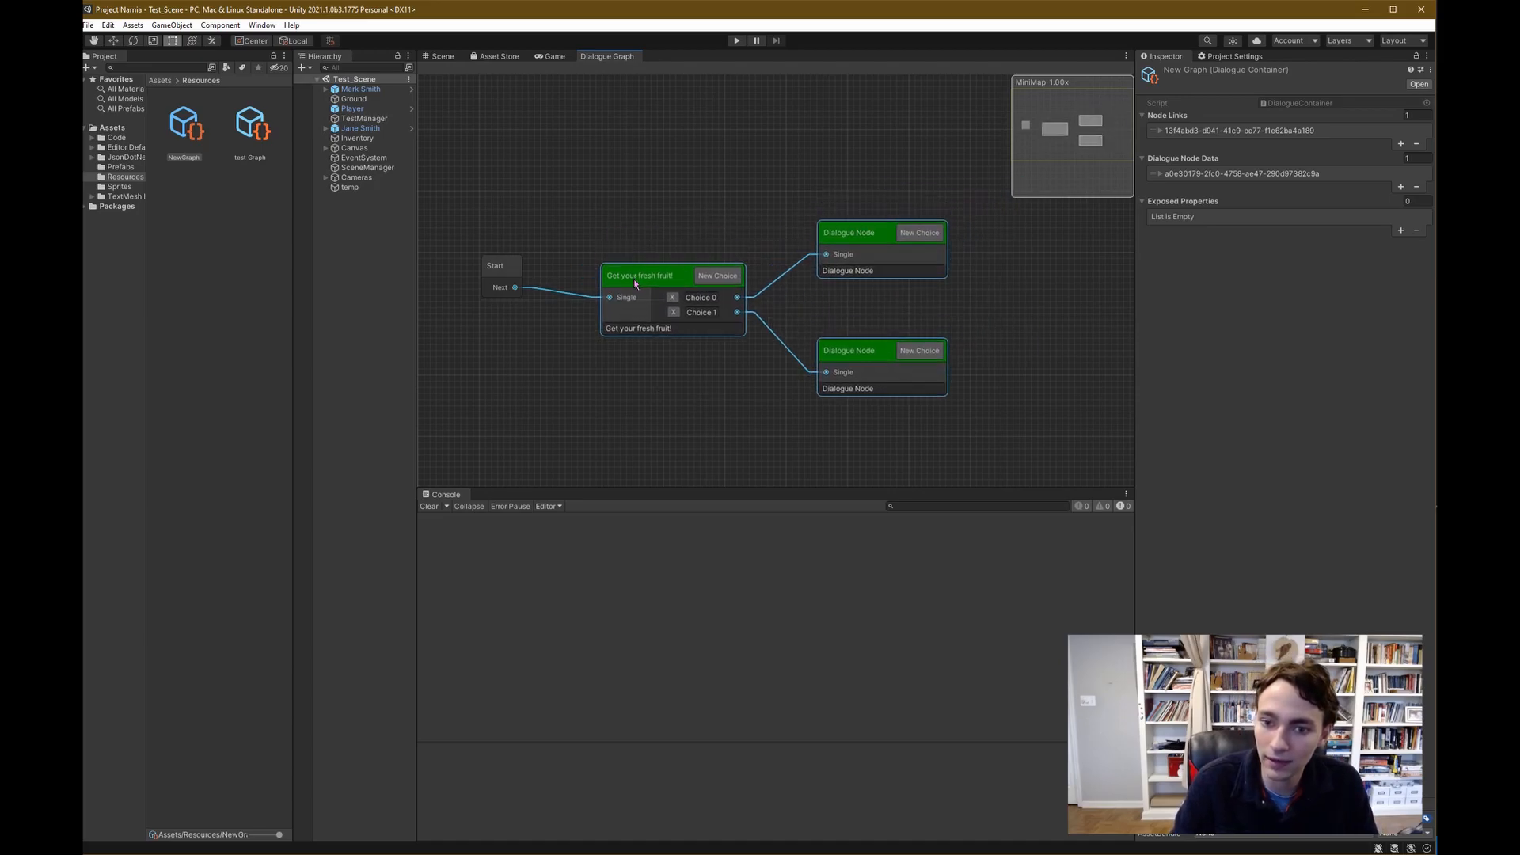
{"action": "scroll", "scroll_direction": "down", "scroll_amount": 3}
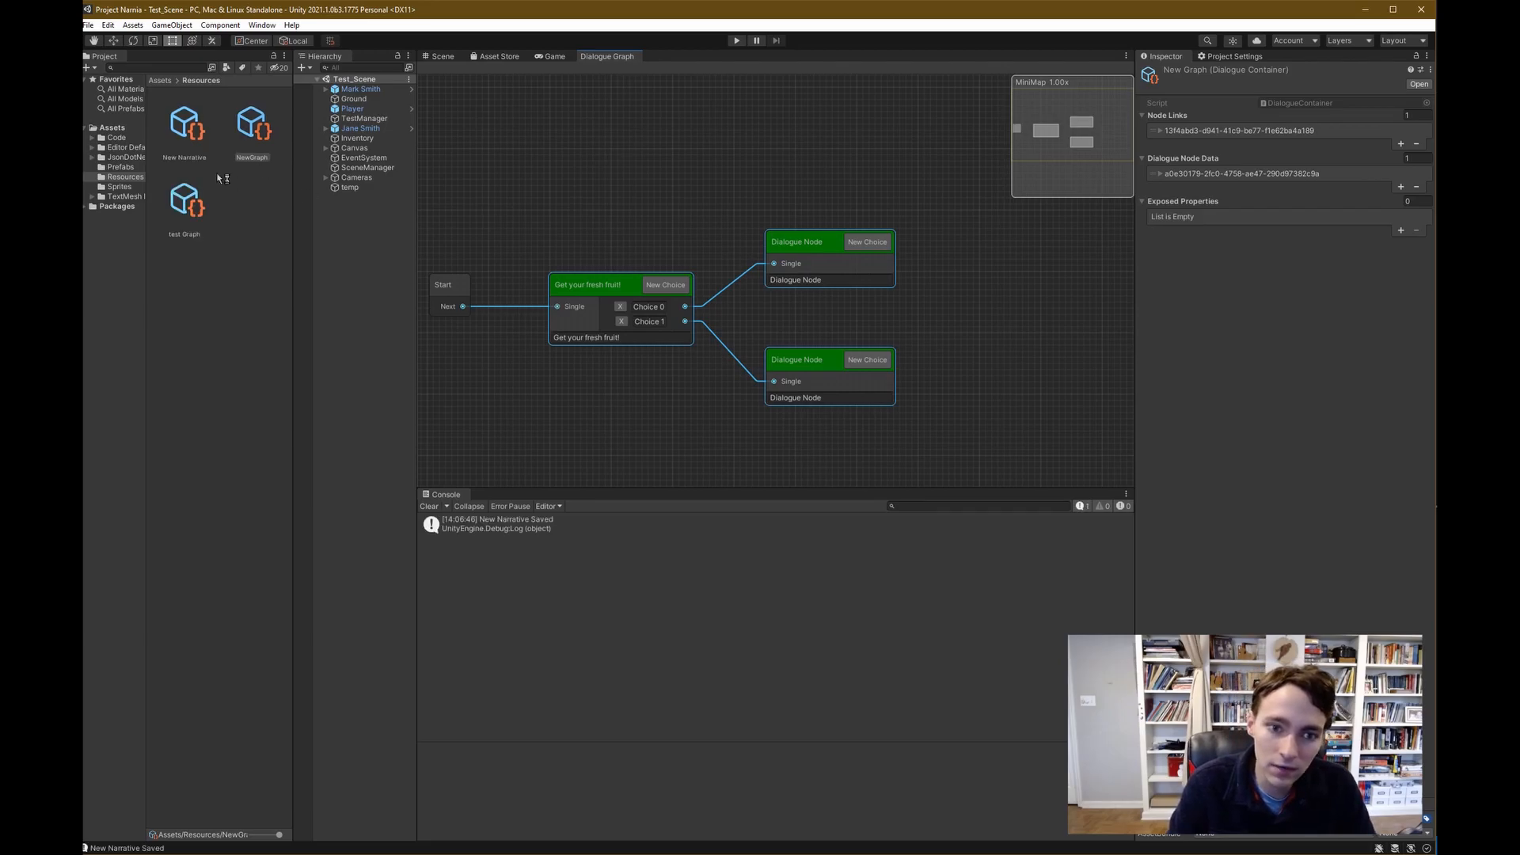
Rename New Narrative to 'Test' and create a new Dialogue Graph asset in Resources
{"action": "left_click", "coordinate": [184, 126]}
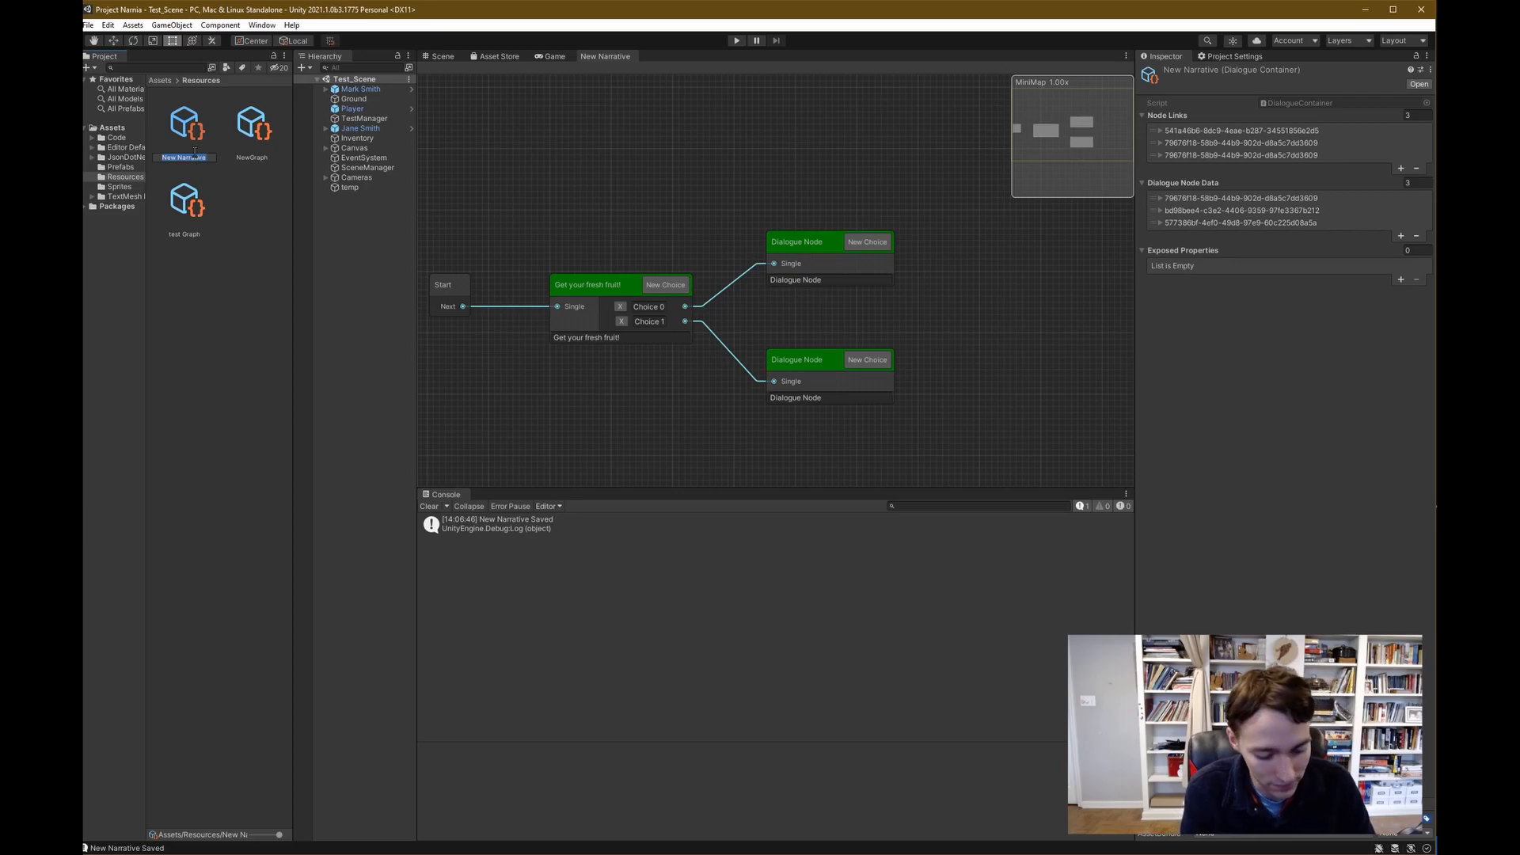
{"action": "type", "text": "Test"}
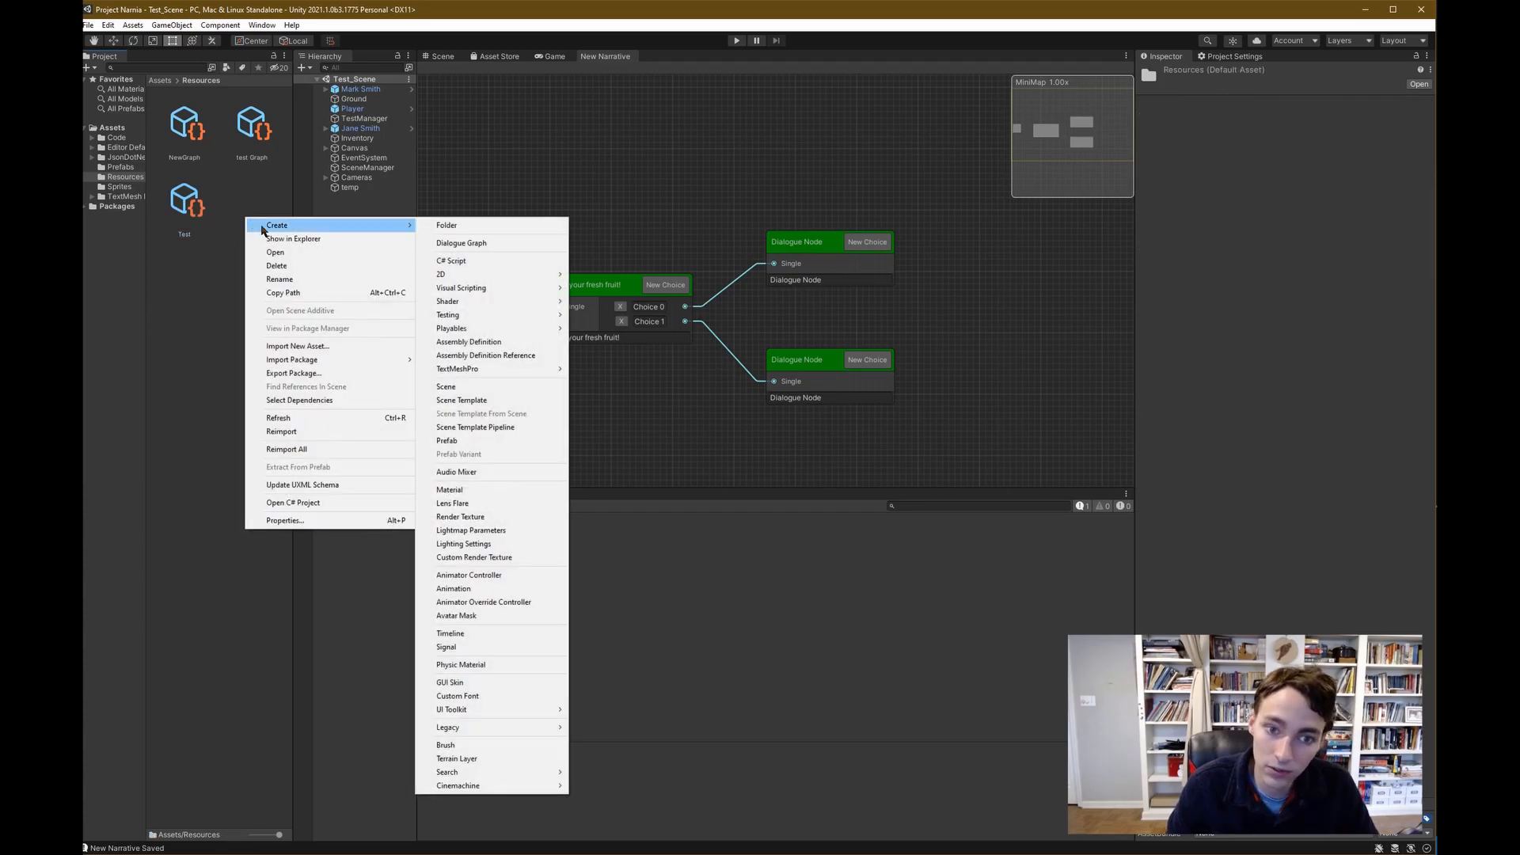
{"action": "mouse_move", "coordinate": [325, 238]}
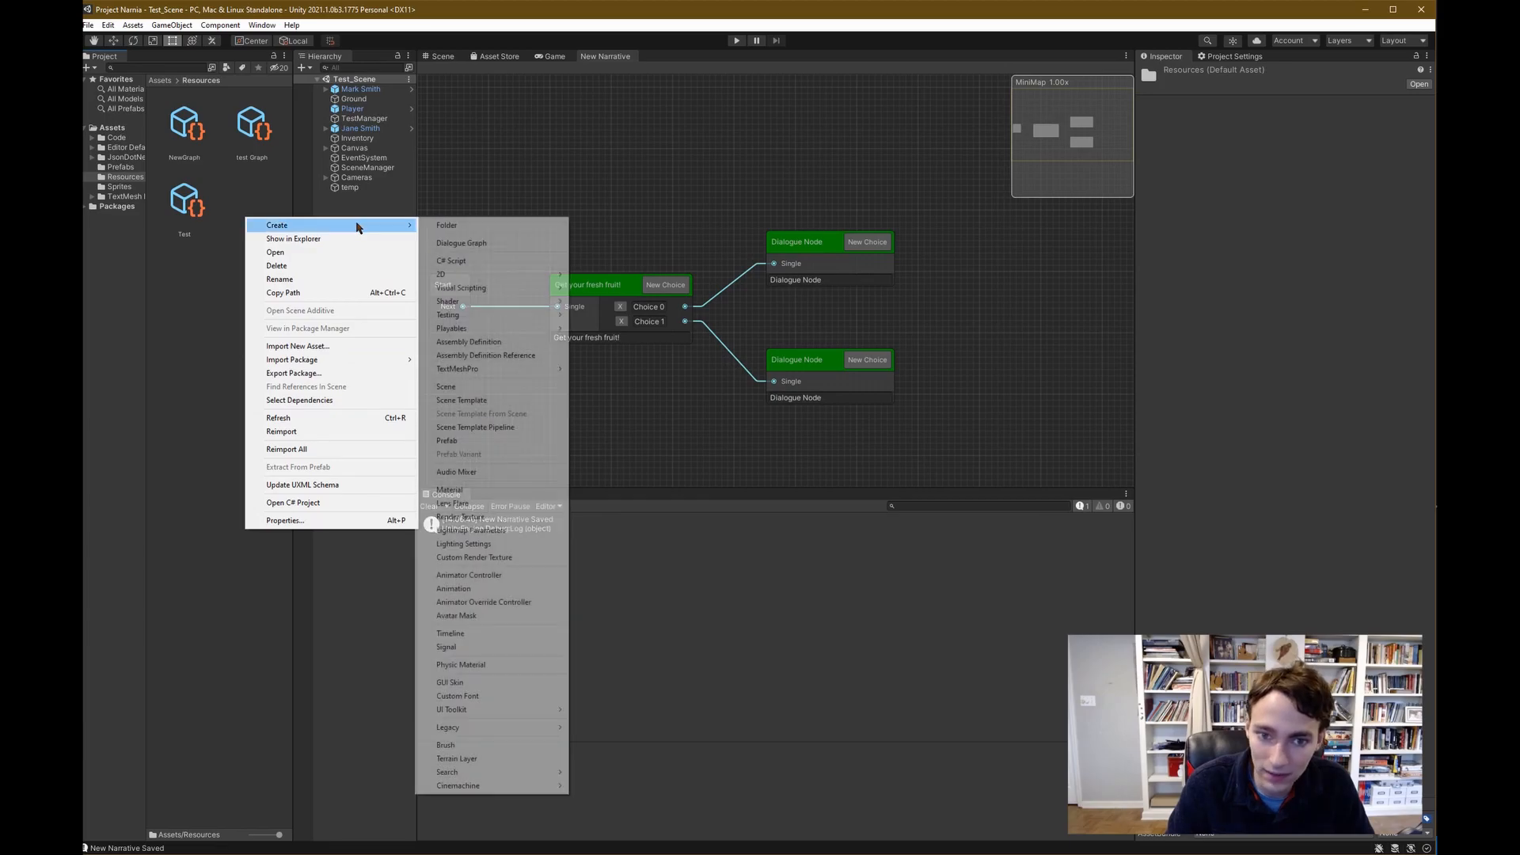
{"action": "left_click", "coordinate": [461, 242]}
{"action": "type", "text": "new test2"}
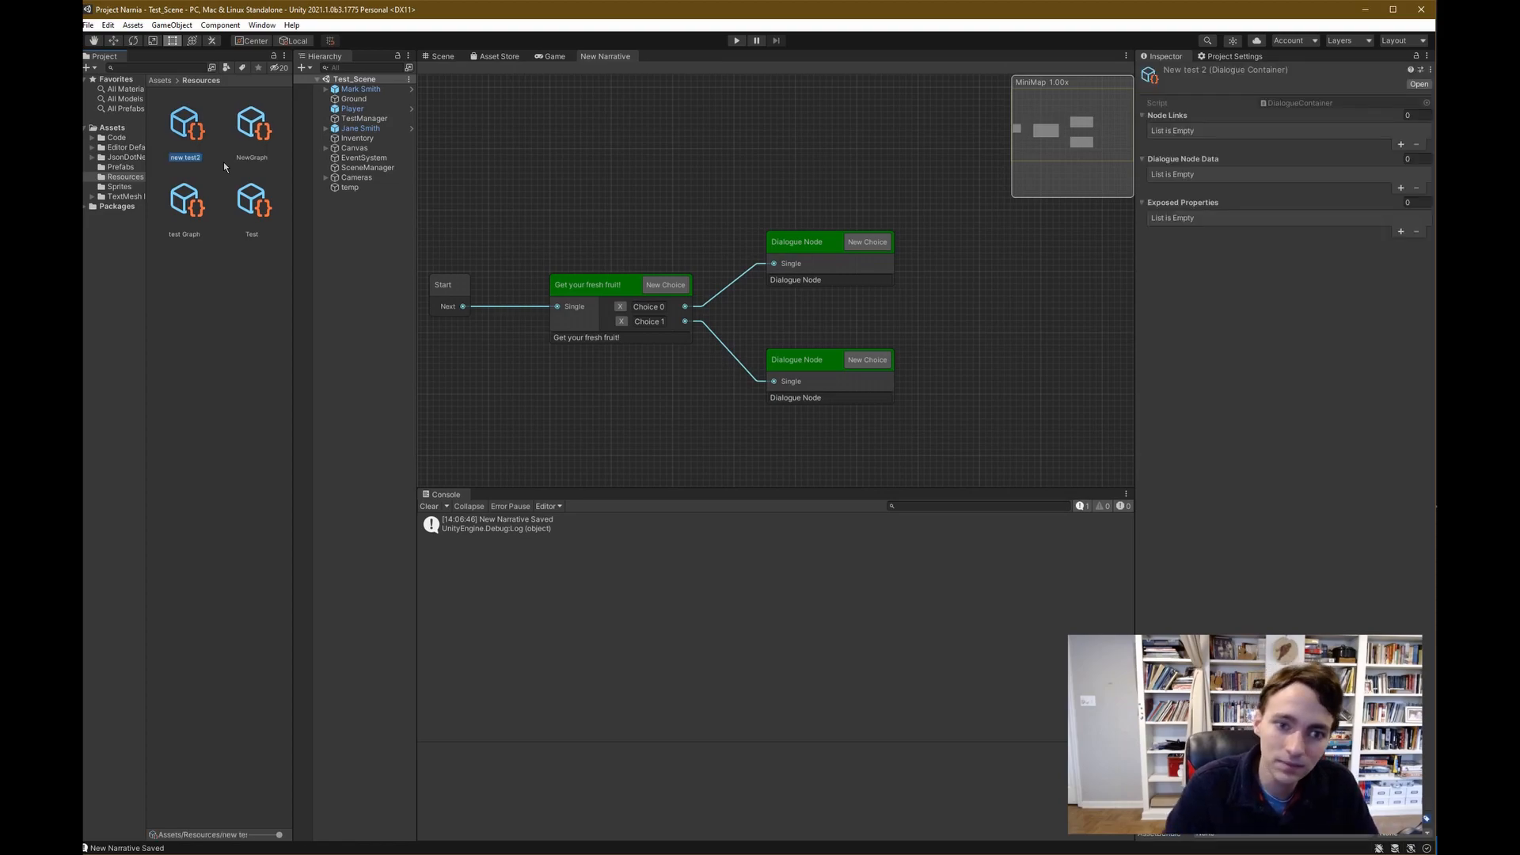
Open new test2, place the dialogue node beside Start, and link Start's Next port to it
{"action": "double_click", "coordinate": [184, 125]}
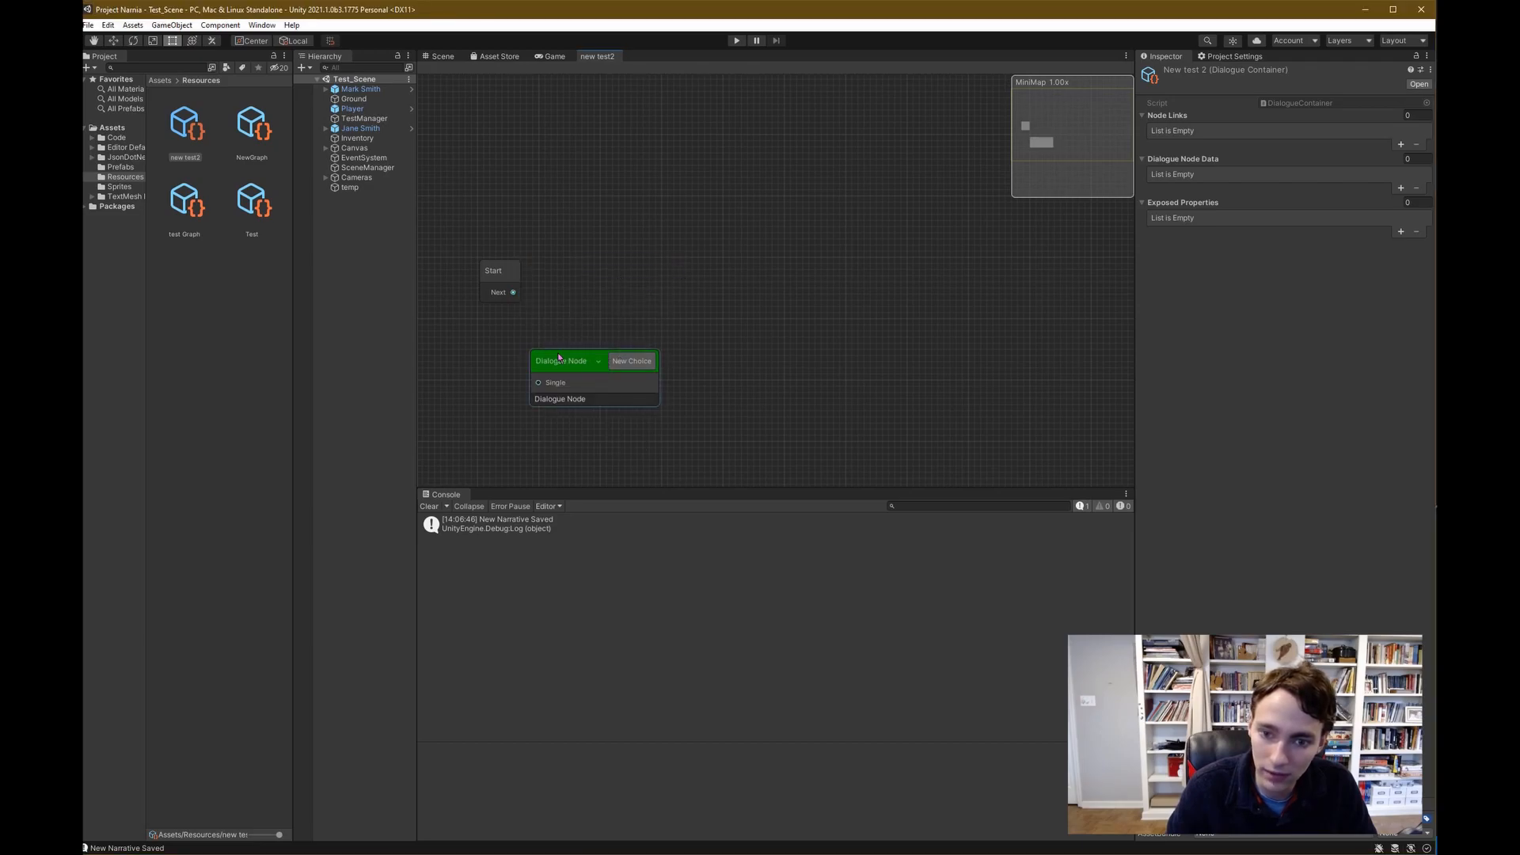
{"action": "left_click_drag", "start_coordinate": [567, 361], "coordinate": [608, 276]}
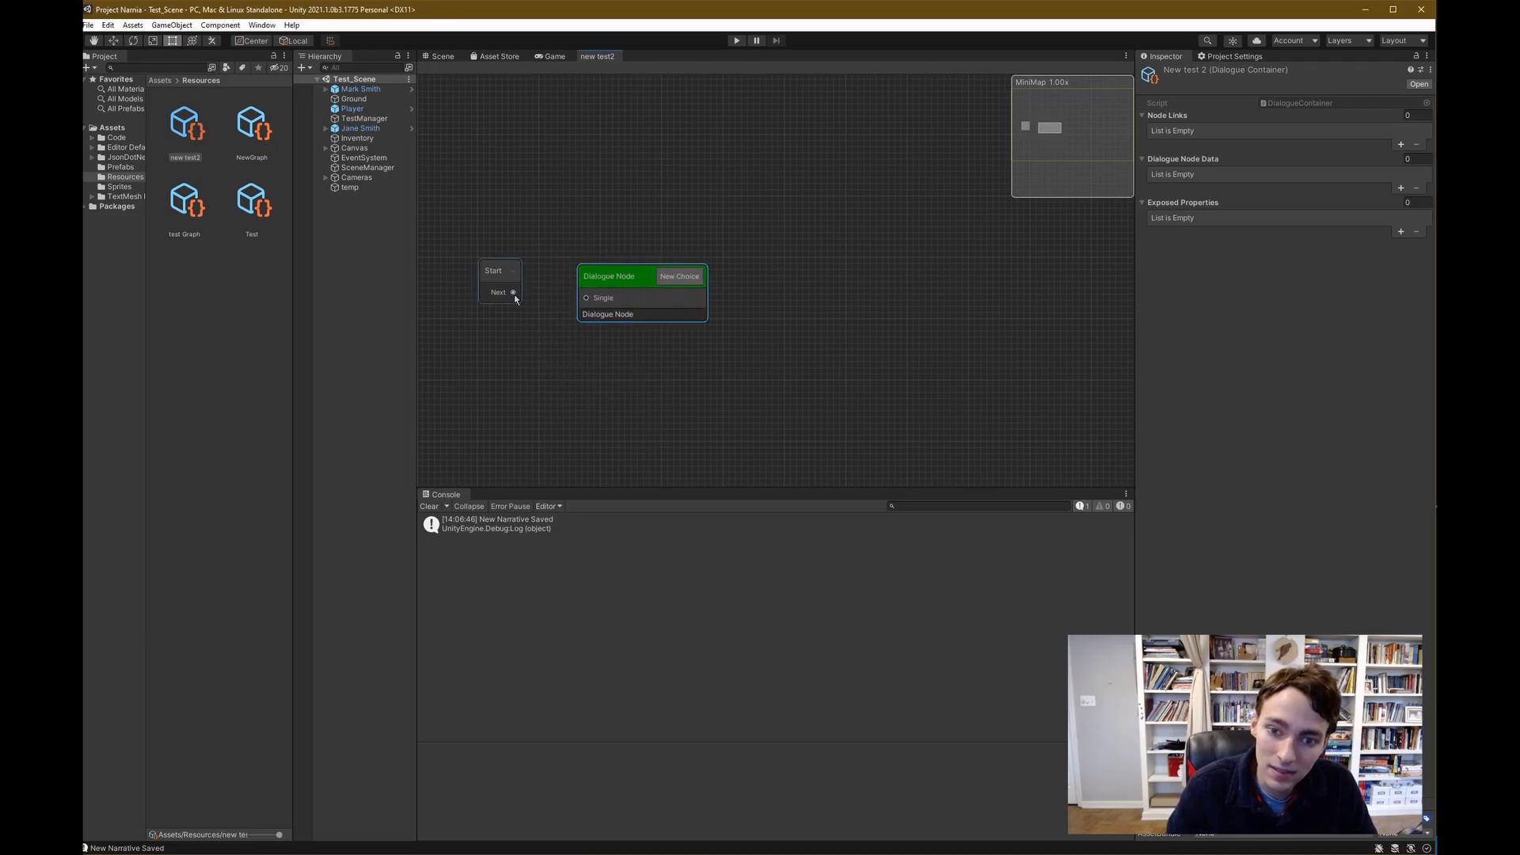
{"action": "left_click_drag", "start_coordinate": [514, 292], "coordinate": [586, 298]}
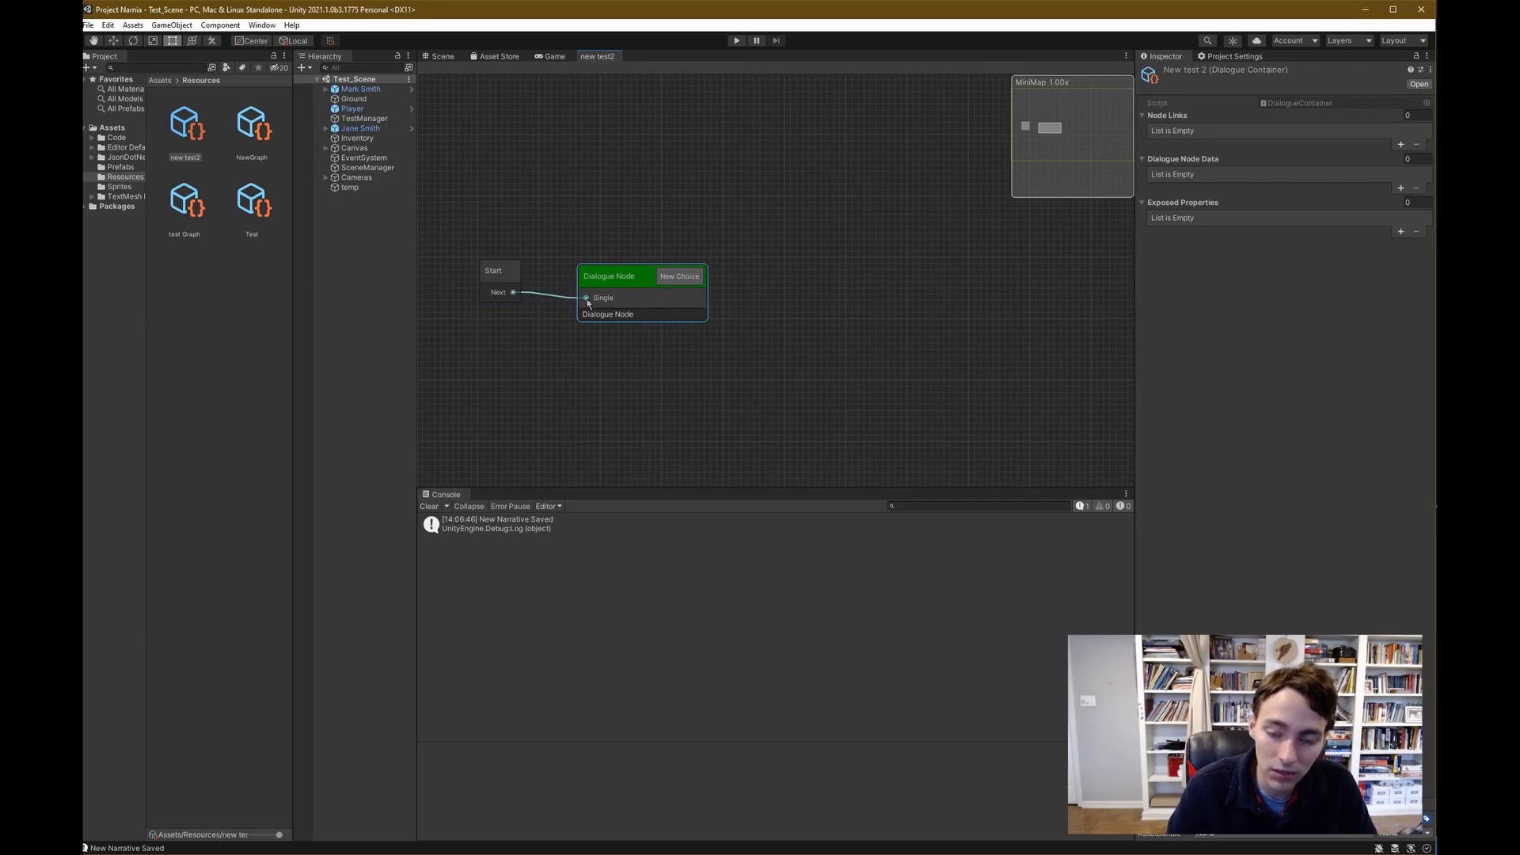
{"action": "left_click_drag", "start_coordinate": [608, 275], "coordinate": [614, 269]}
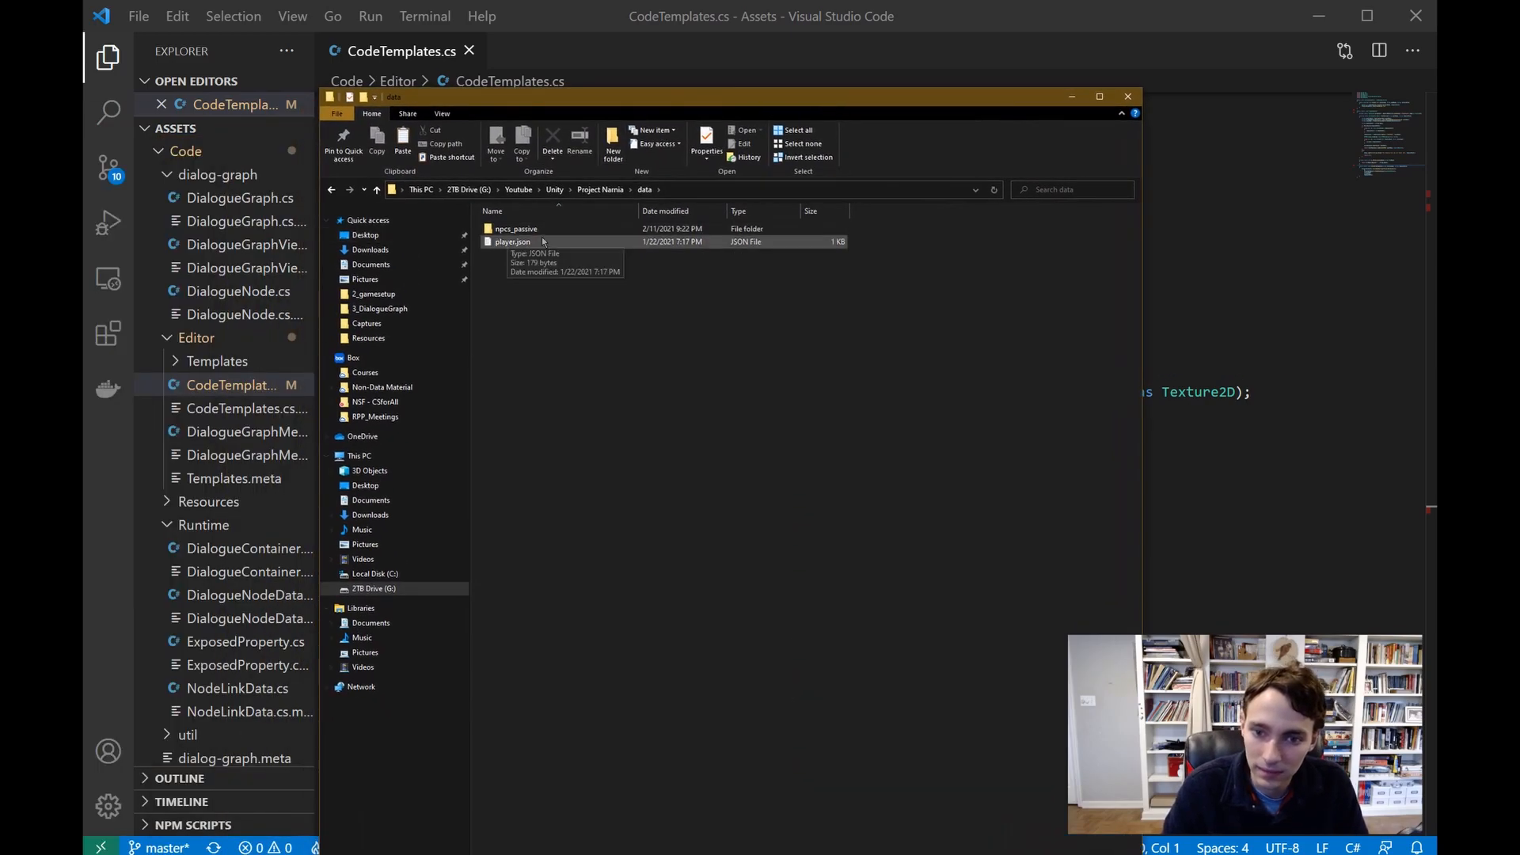
Open the npcs_passive folder and the second NPC JSON file
{"action": "double_click", "coordinate": [515, 229]}
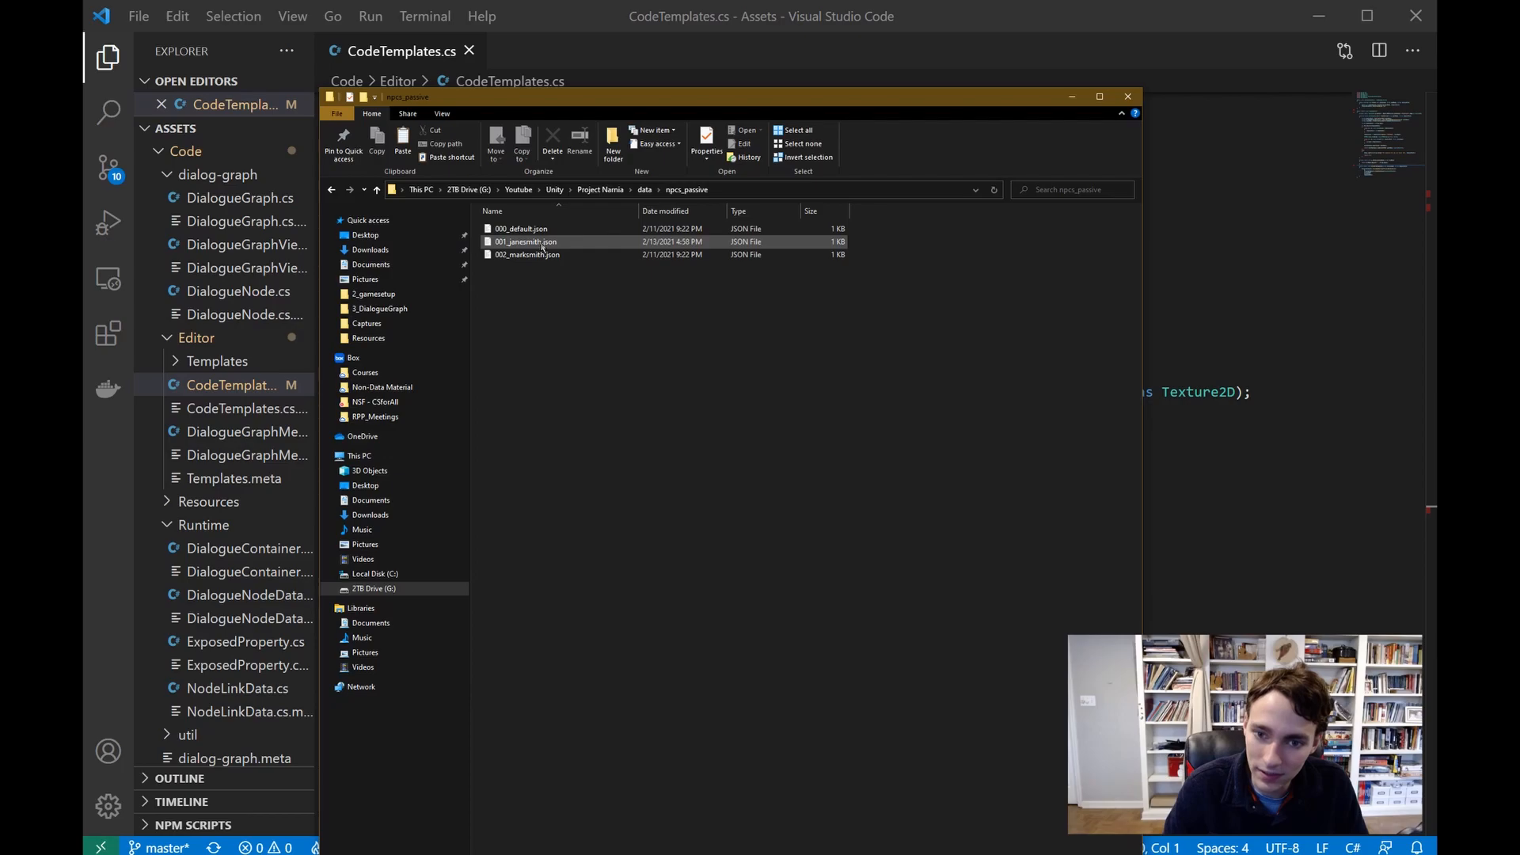
{"action": "double_click", "coordinate": [526, 241]}
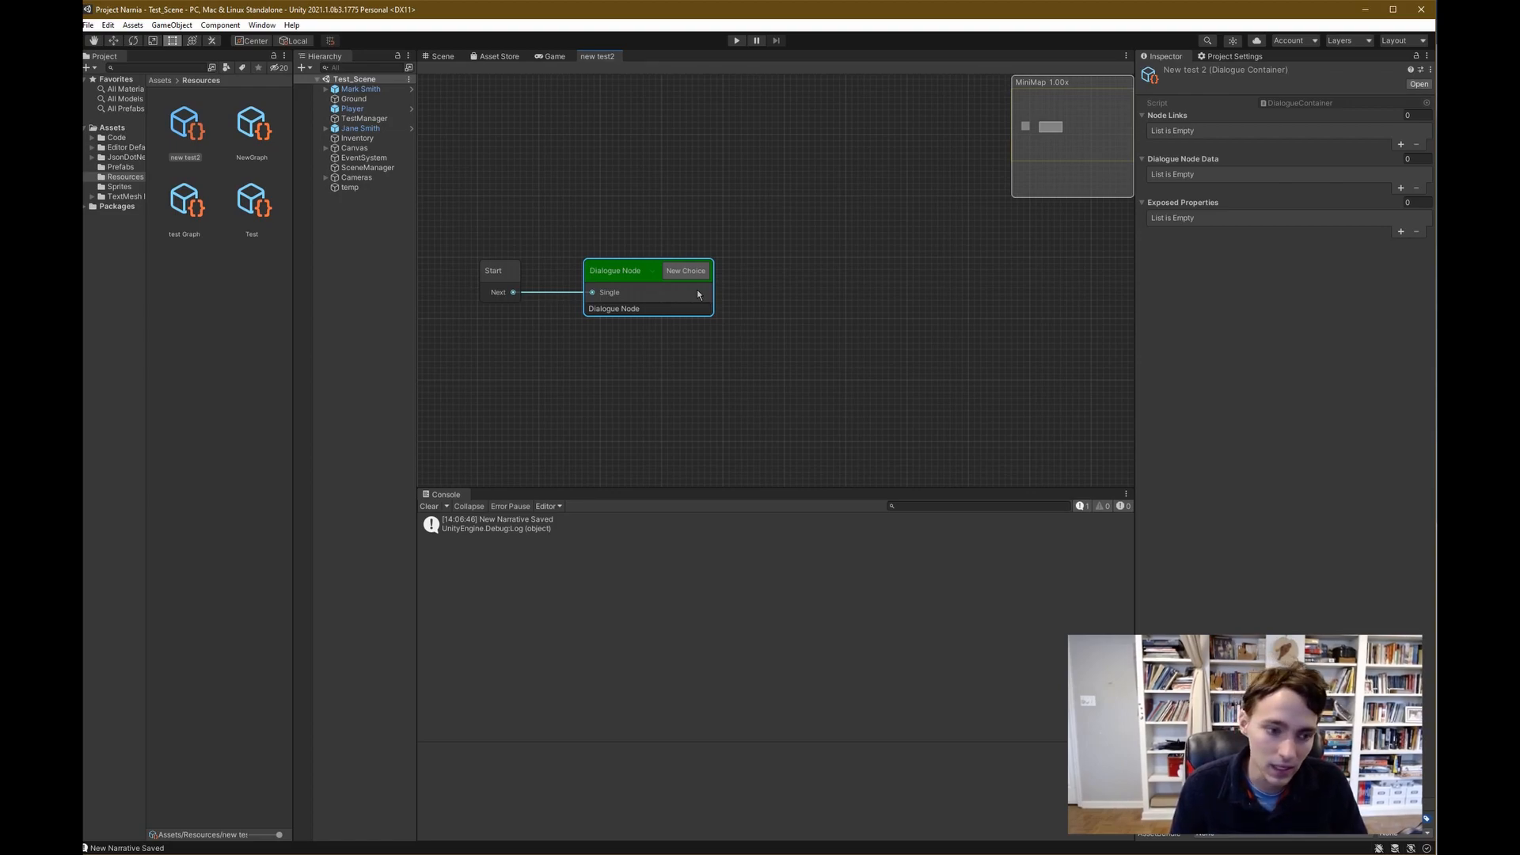
{"action": "mouse_move", "coordinate": [609, 292]}
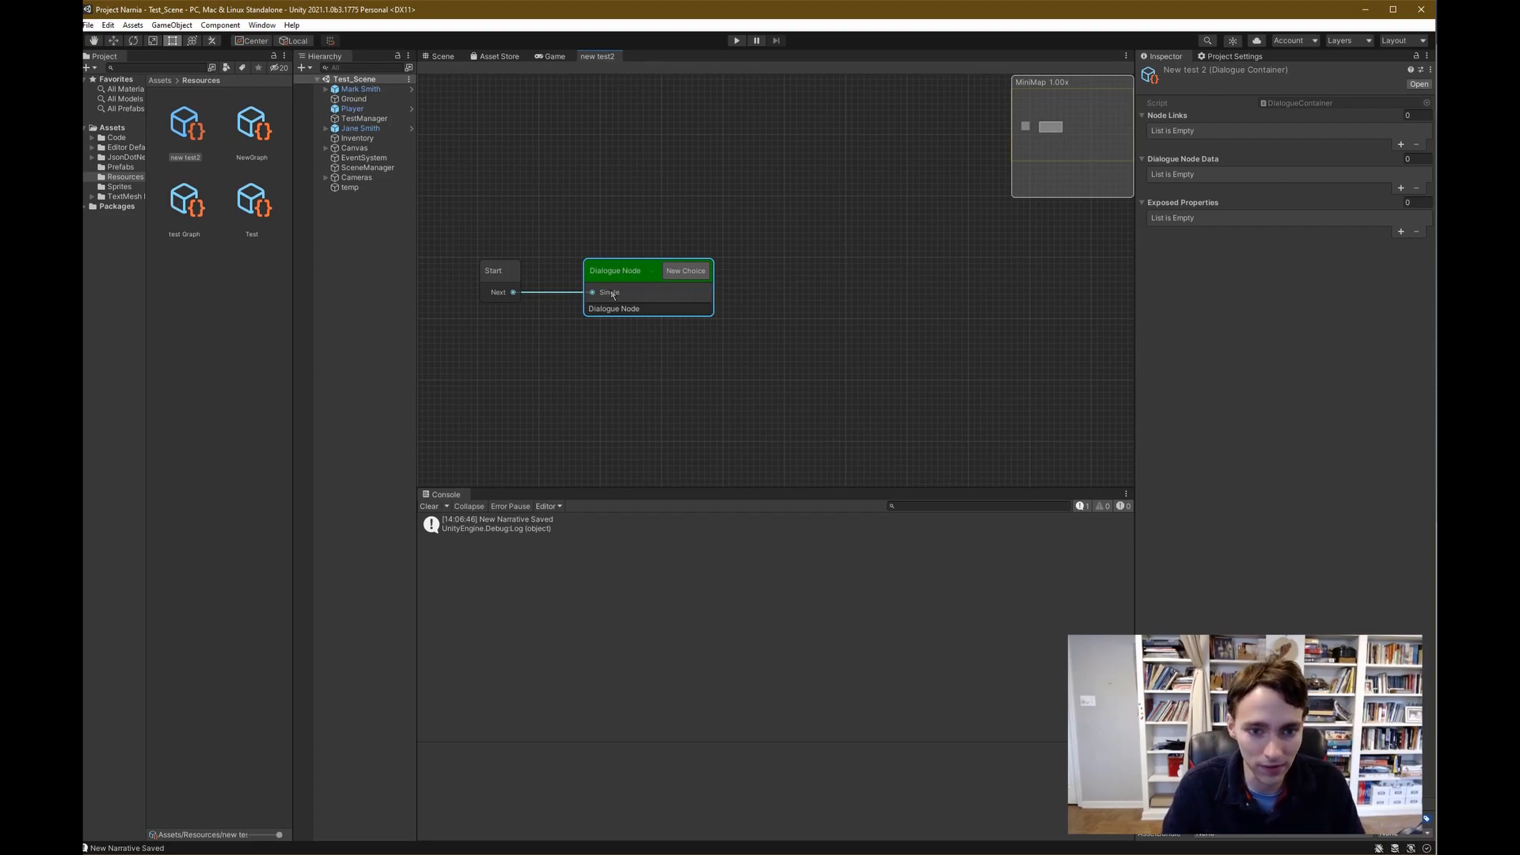
{"action": "mouse_move", "coordinate": [380, 254]}
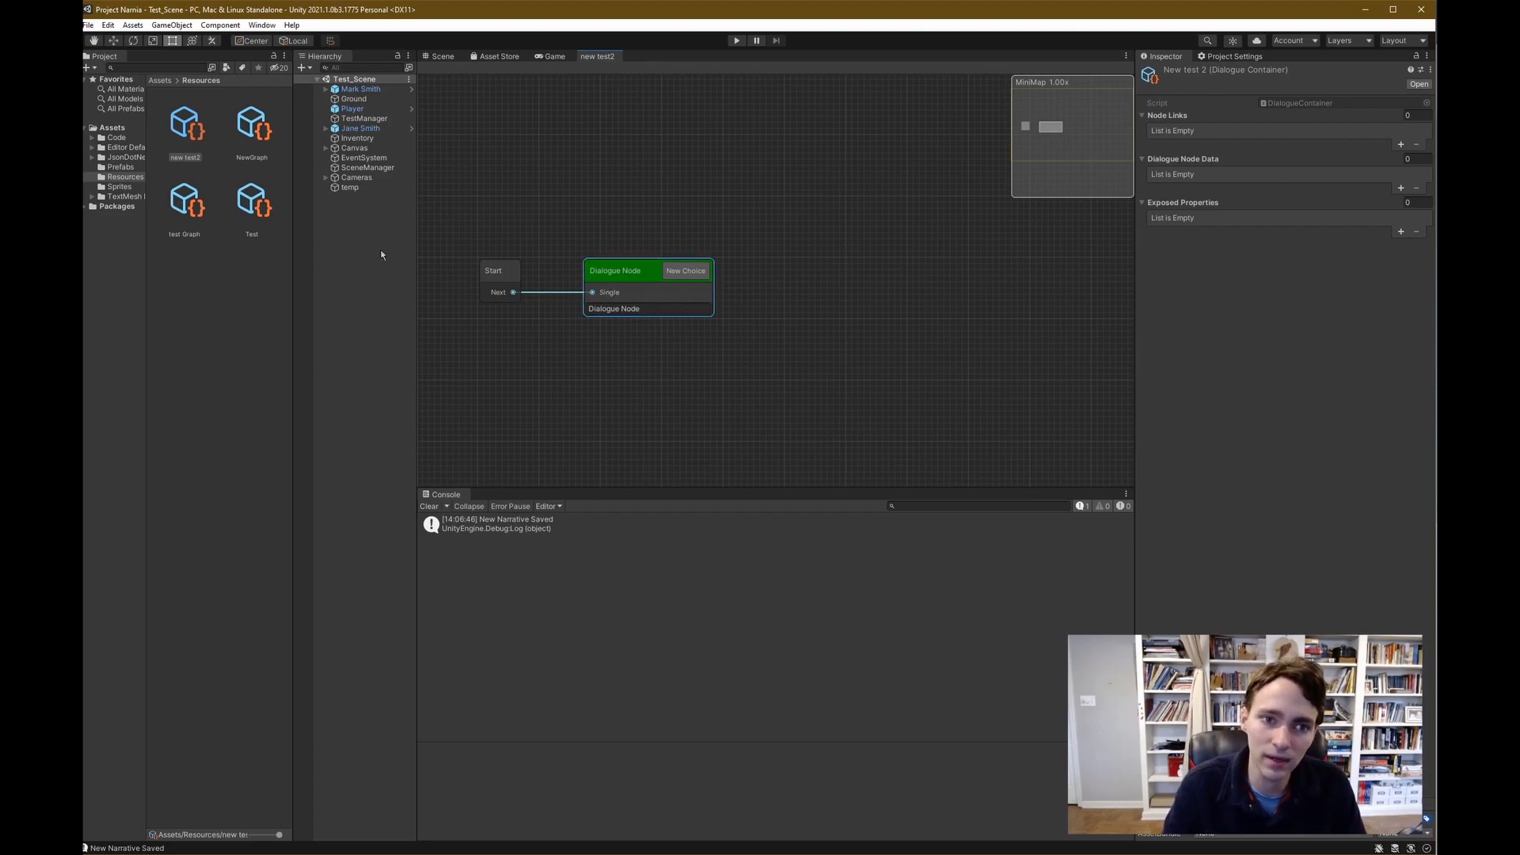